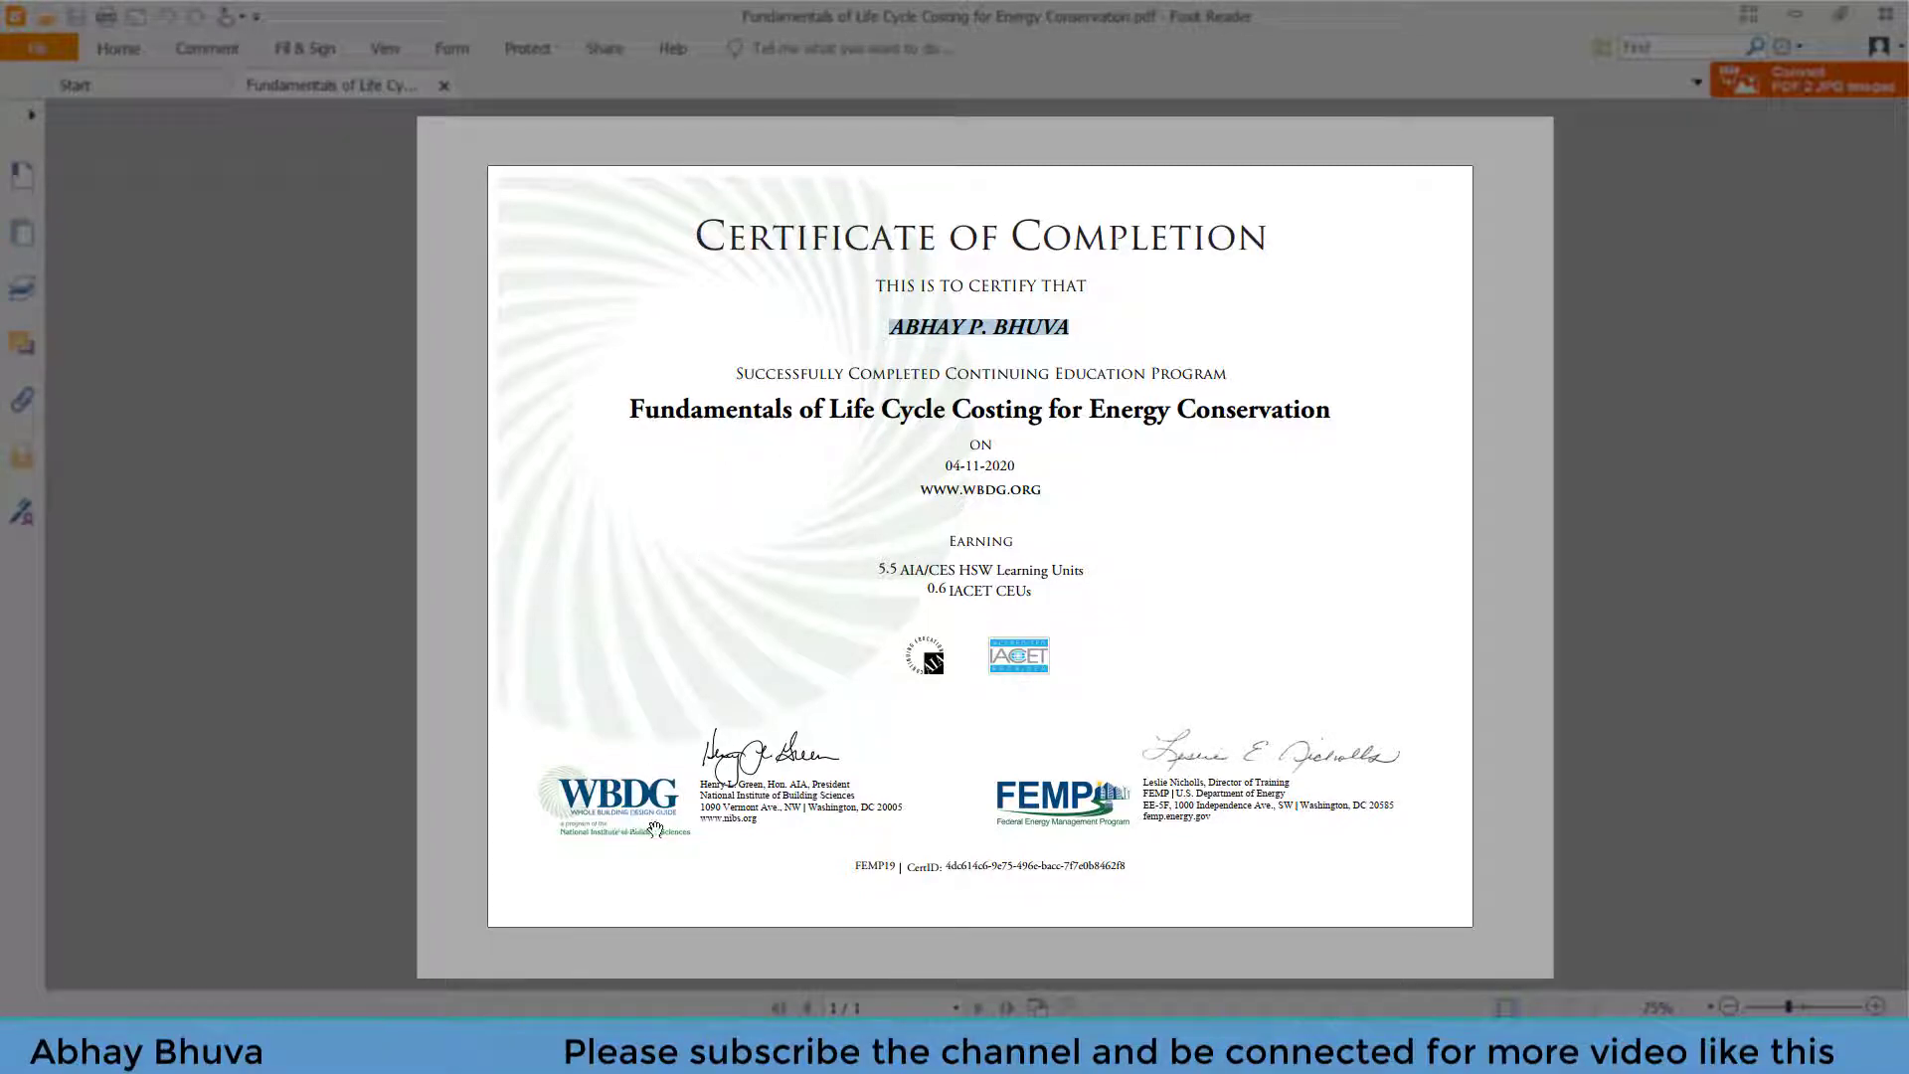
{"action": "mouse_move", "coordinate": [997, 593]}
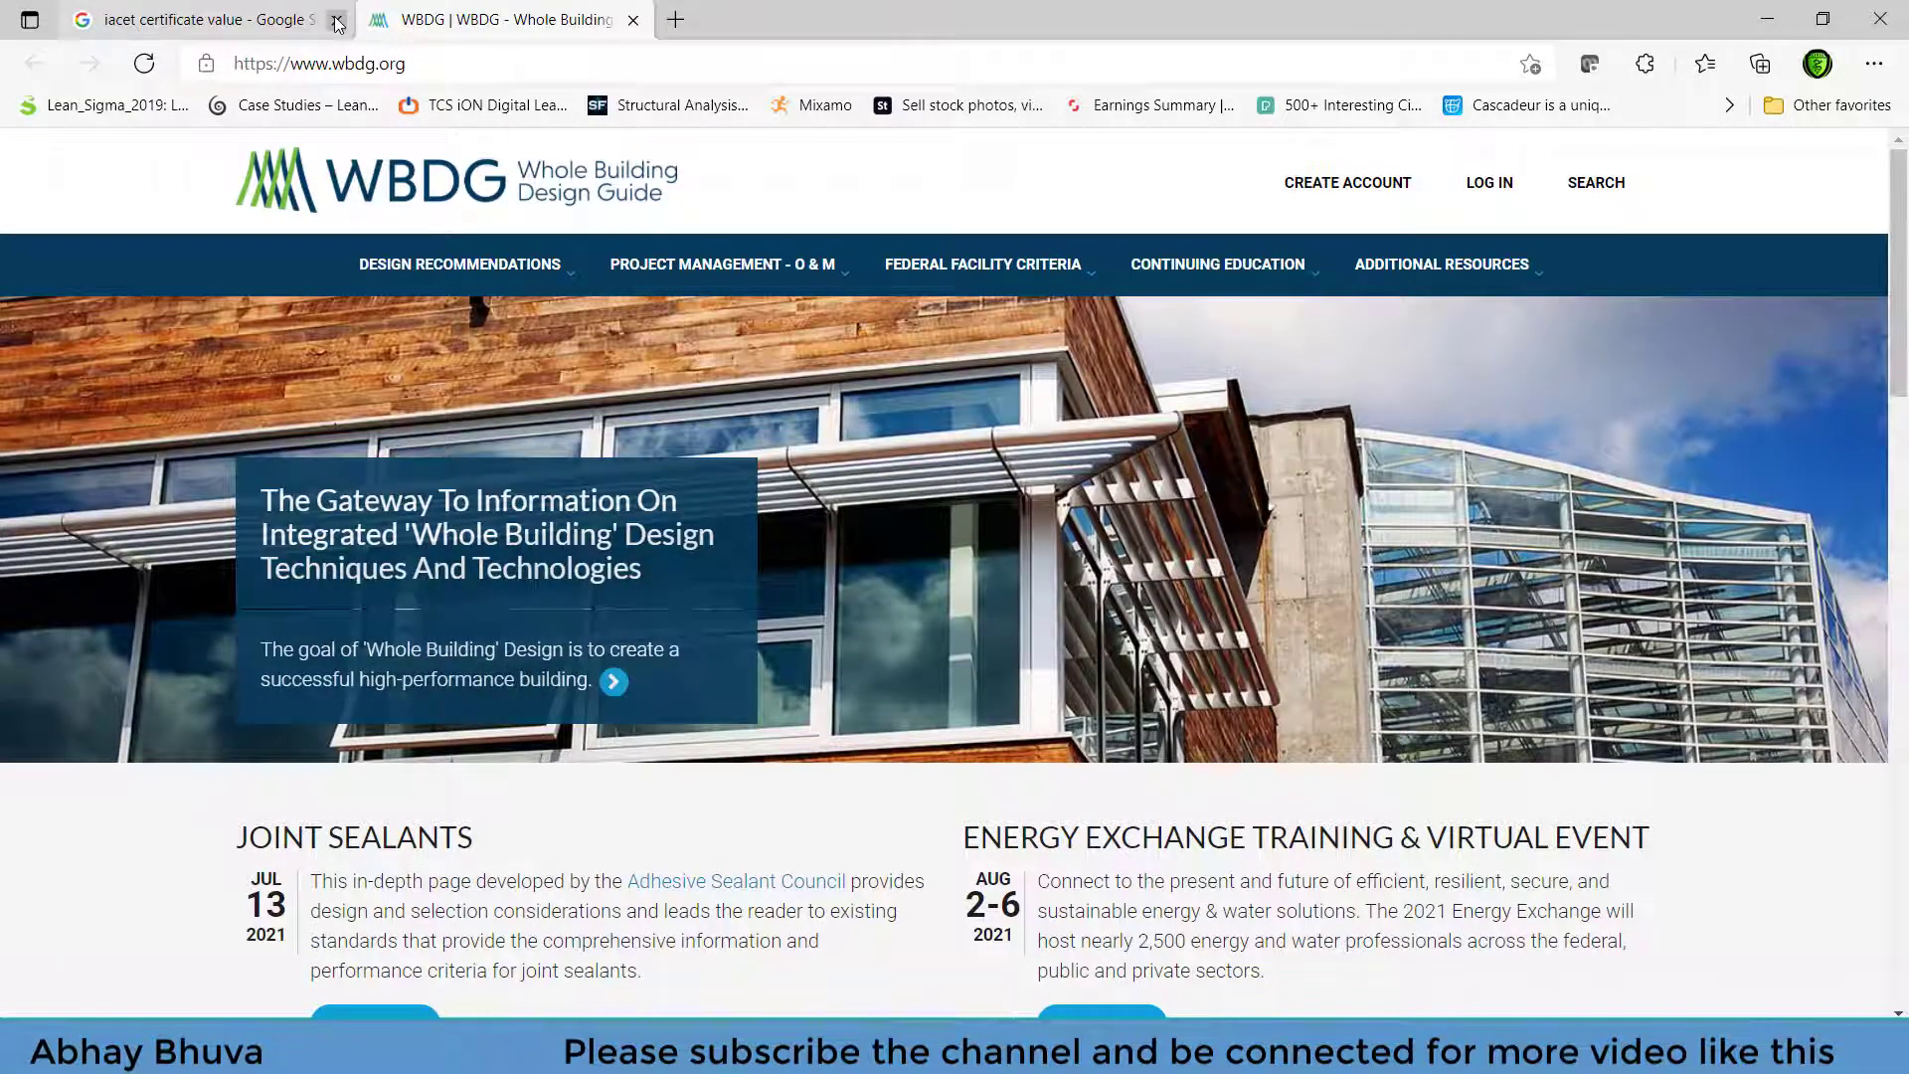
- Close the Google search tab and go to the WBDG account login page
{"action": "left_click", "coordinate": [337, 22]}
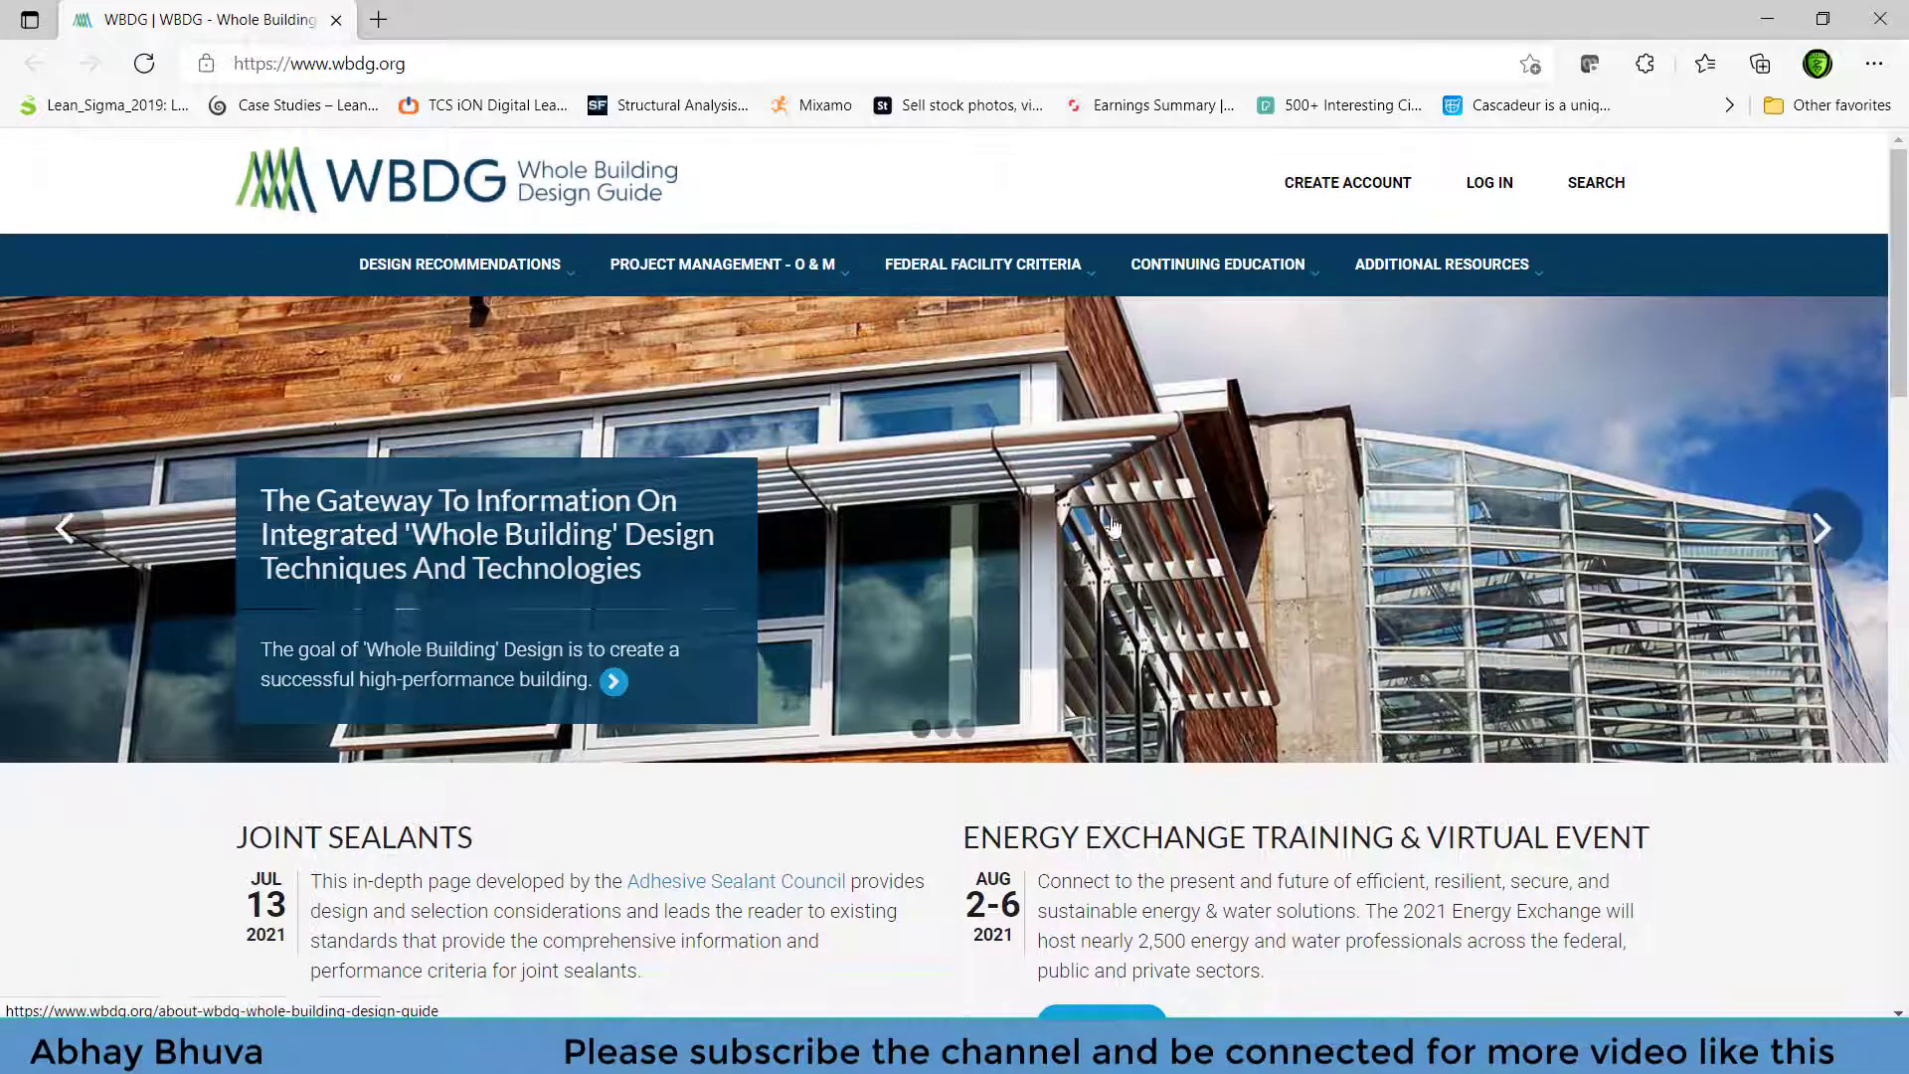
{"action": "scroll", "scroll_direction": "down", "scroll_amount": 3}
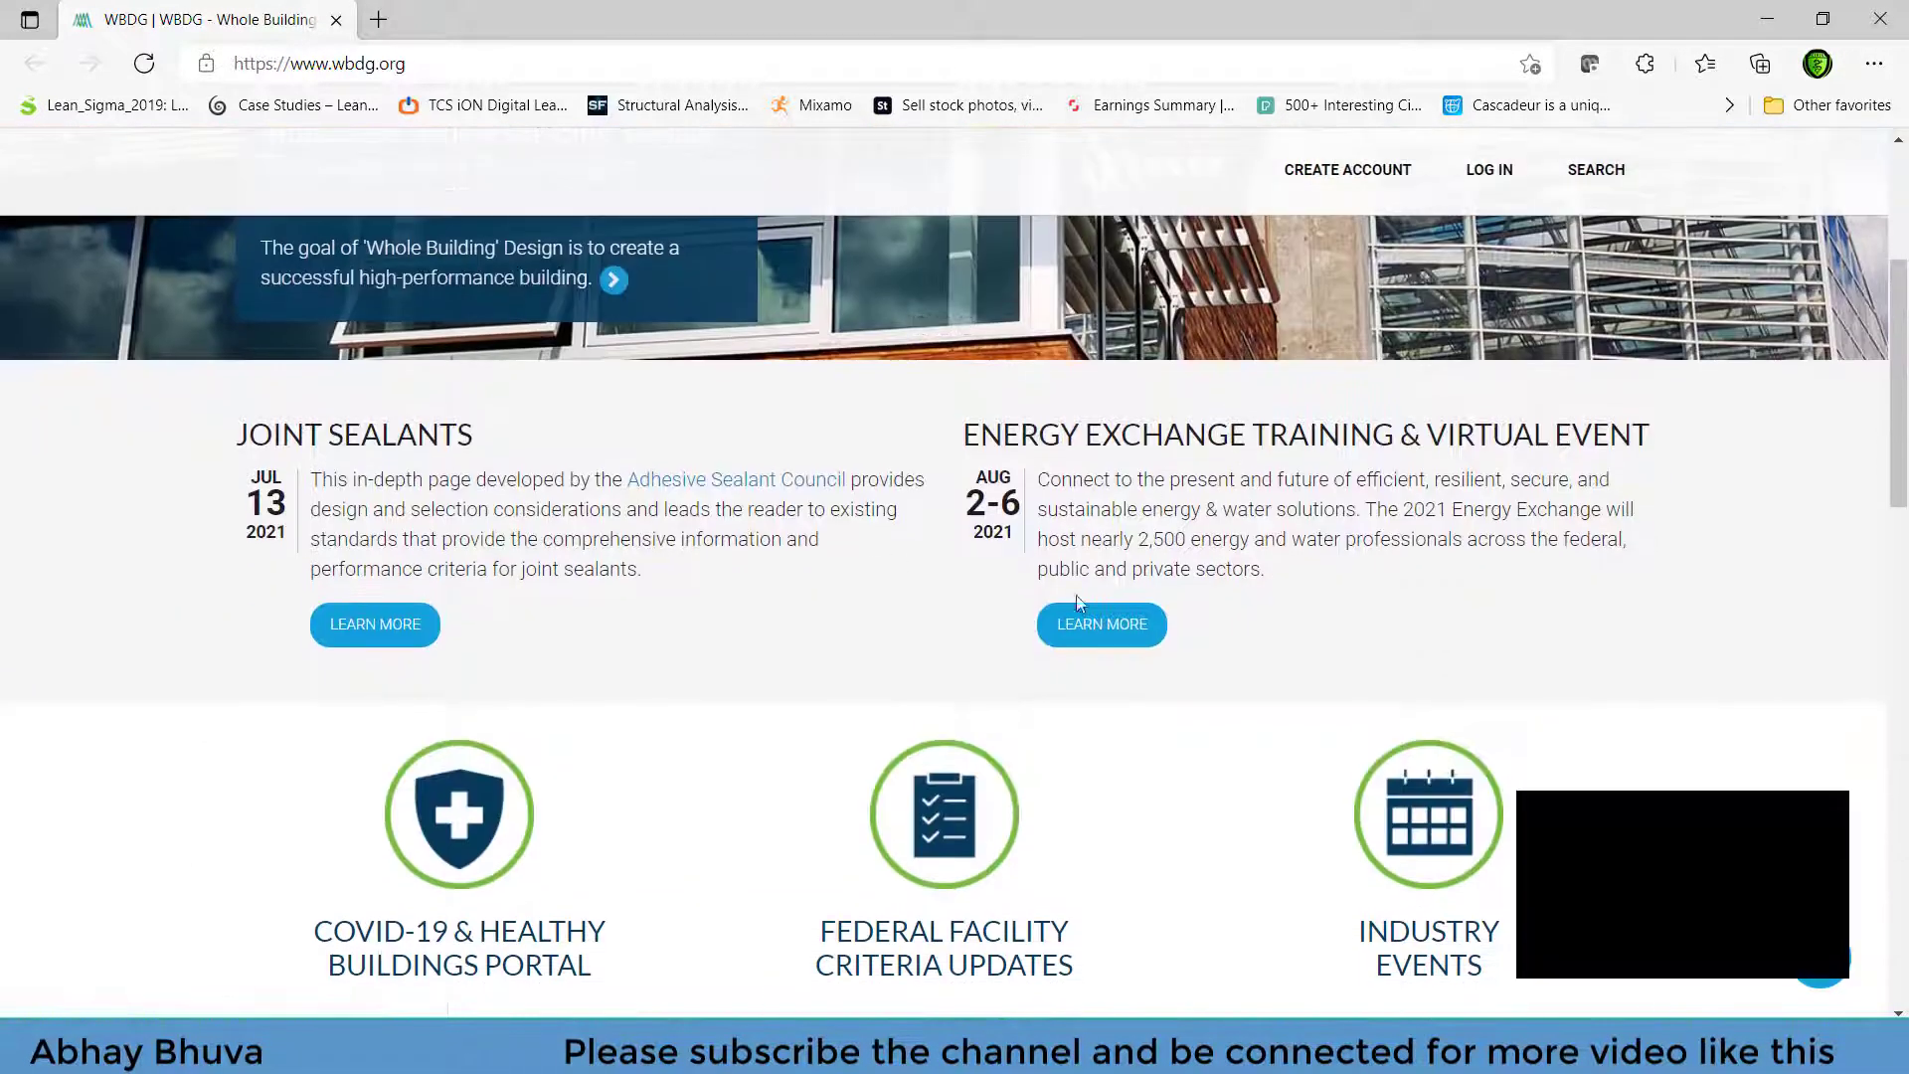
{"action": "left_click", "coordinate": [1488, 169]}
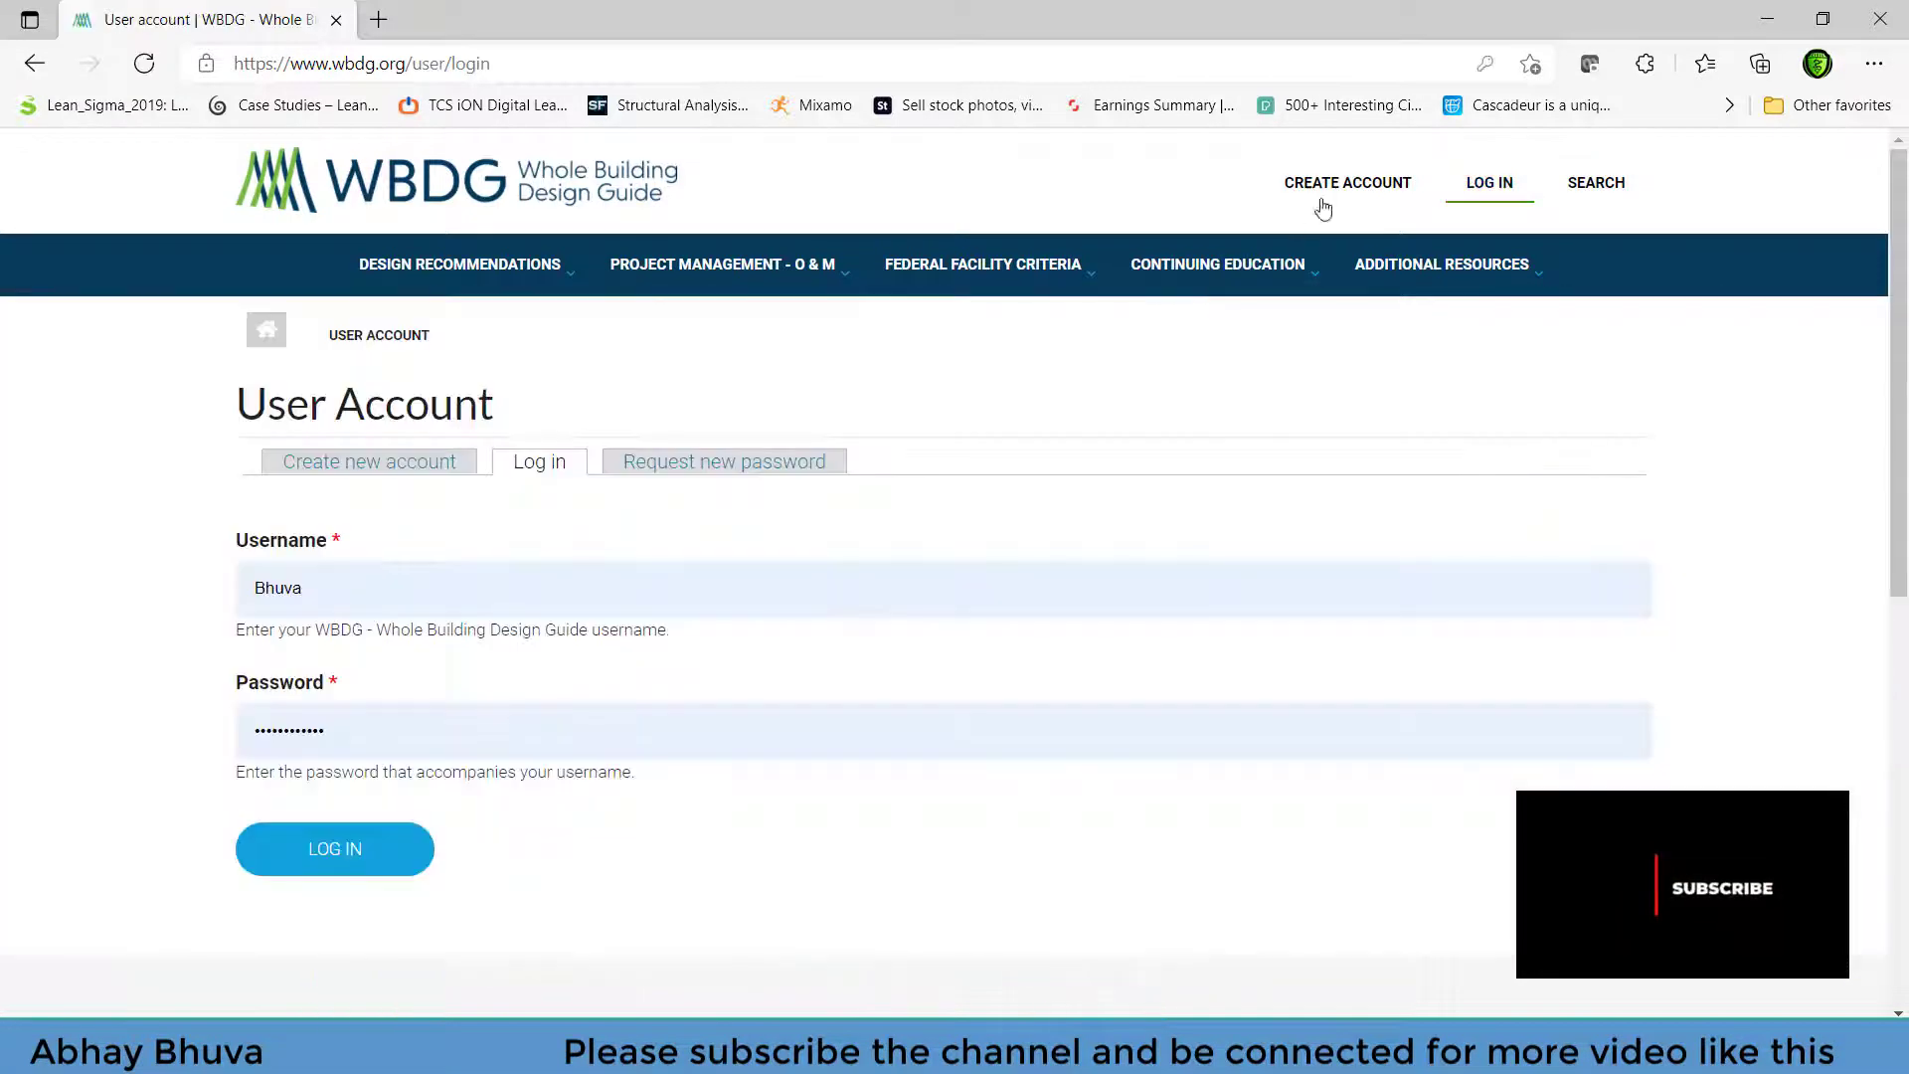
- Switch to the Create new account form and scroll through its fields
{"action": "left_click", "coordinate": [369, 461]}
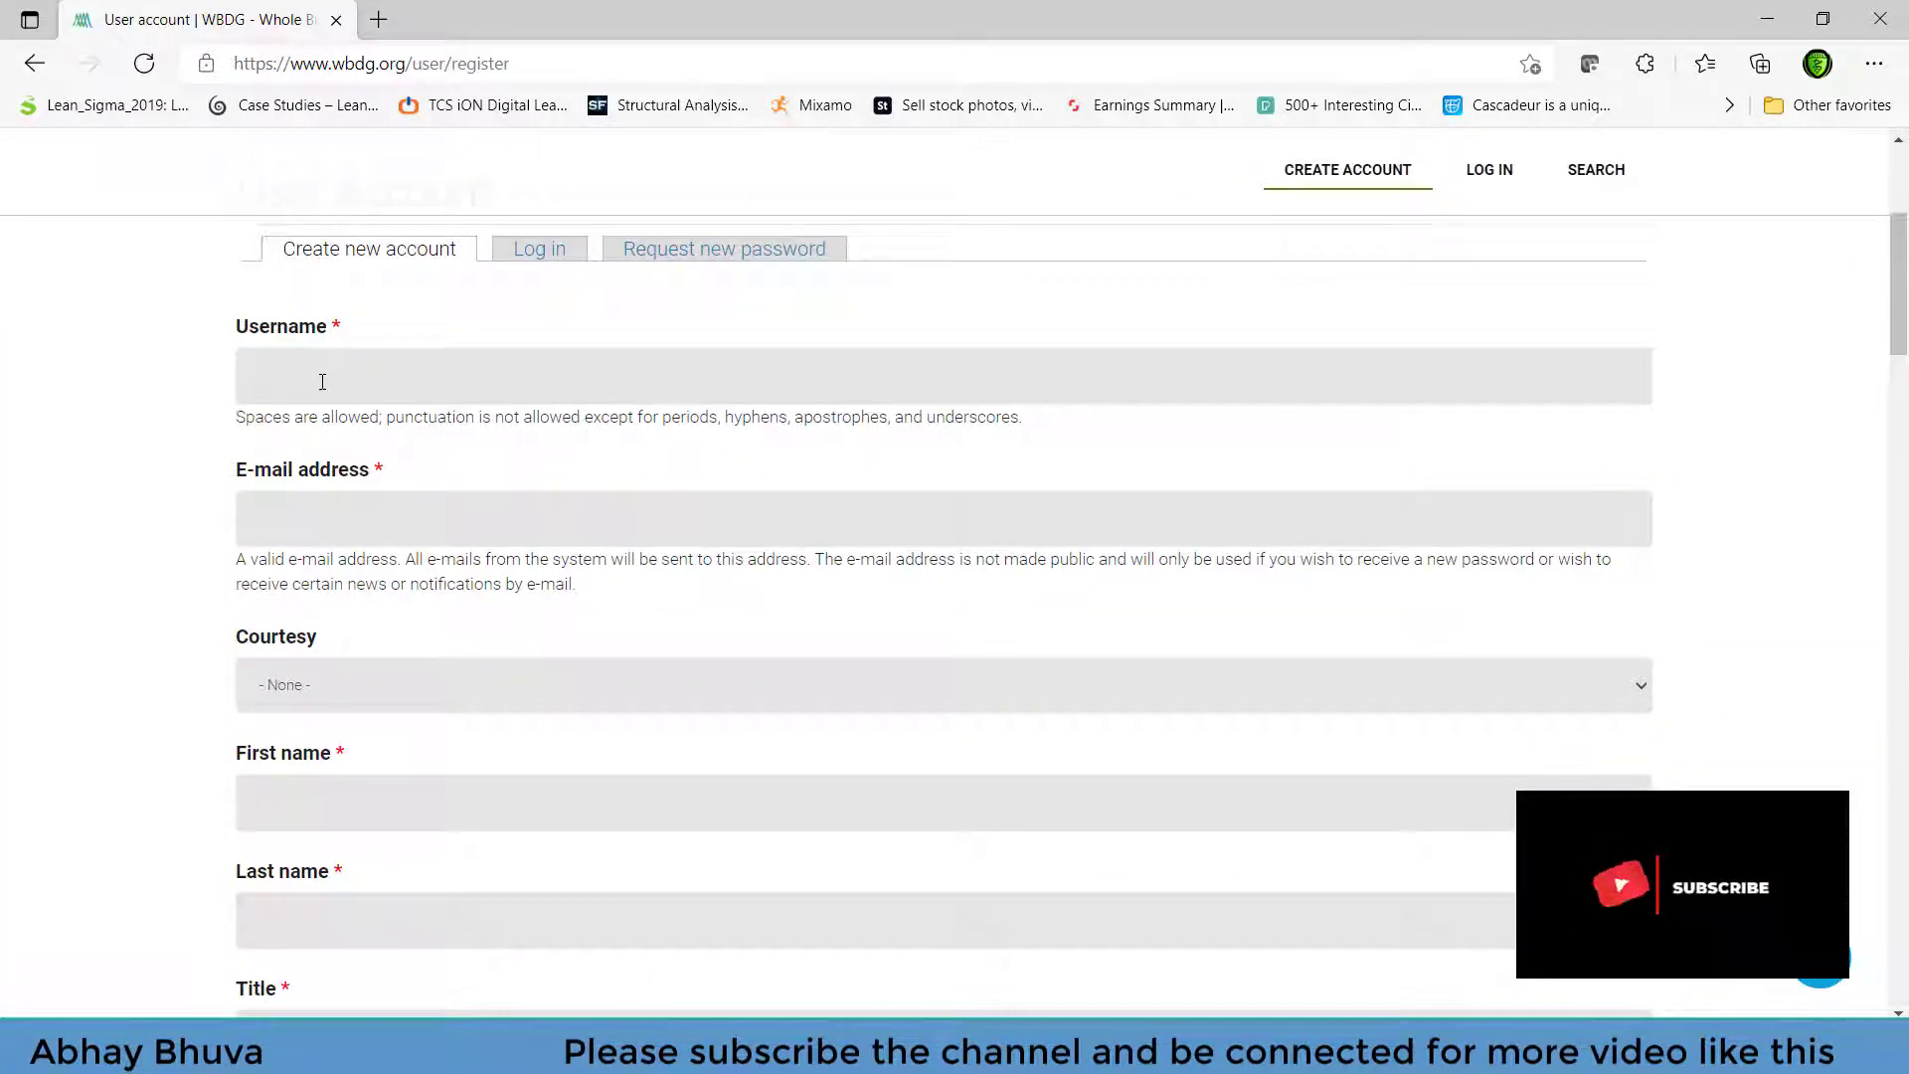
{"action": "scroll", "scroll_direction": "down", "scroll_amount": 3}
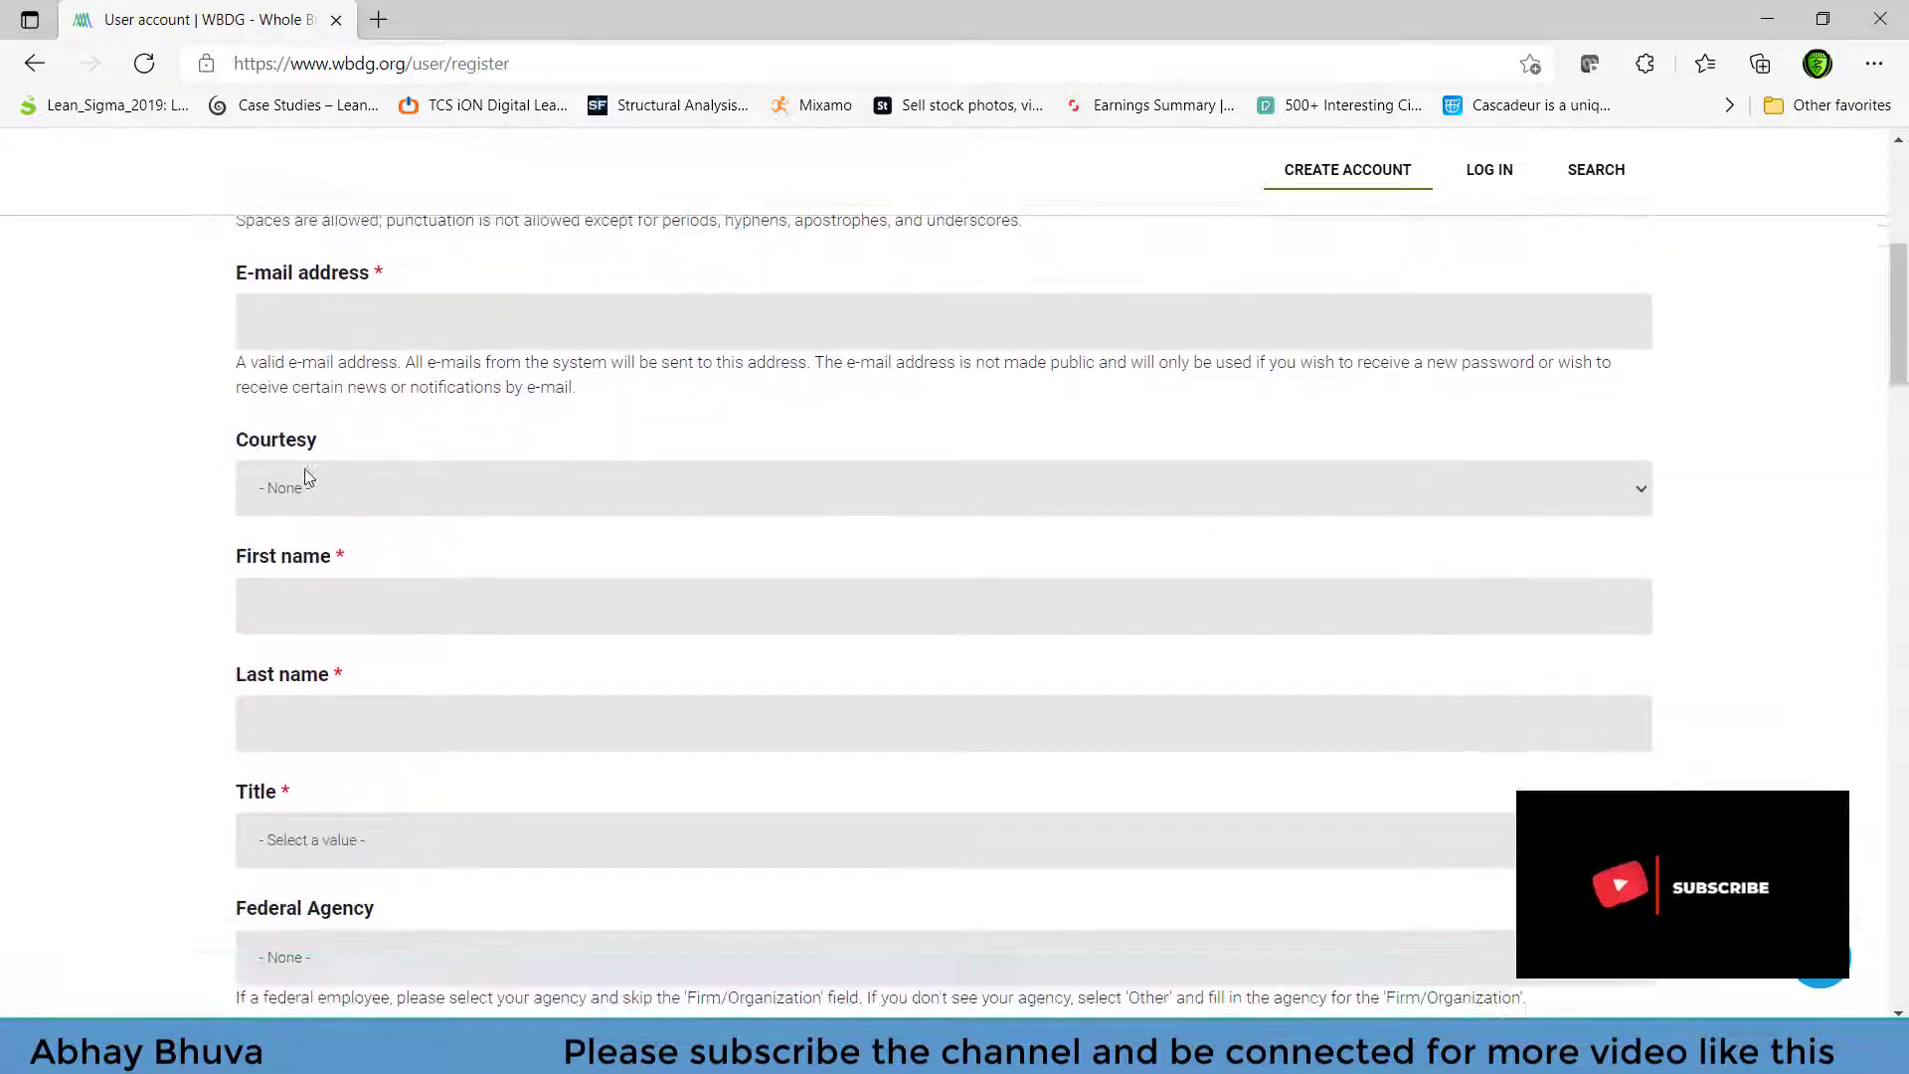
{"action": "scroll", "scroll_direction": "down", "scroll_amount": 3}
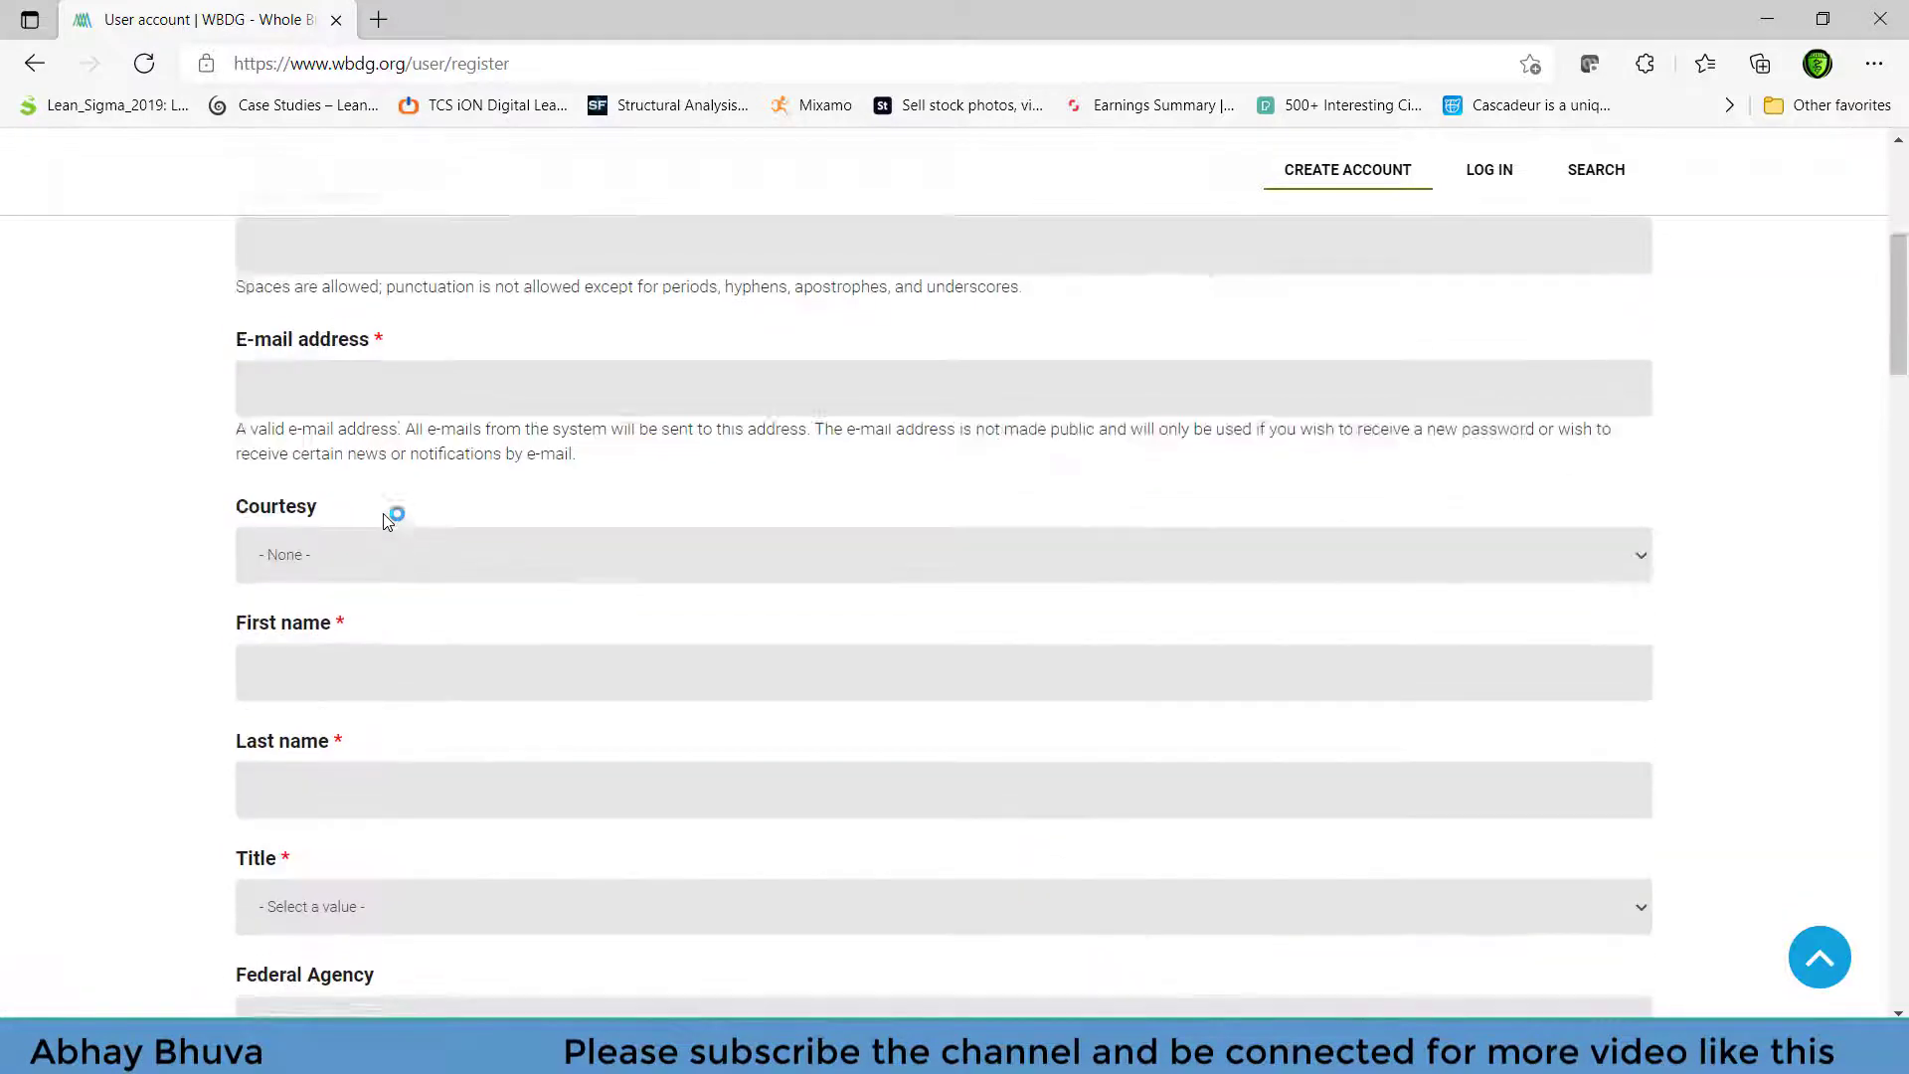
{"action": "scroll", "scroll_direction": "down", "scroll_amount": 3}
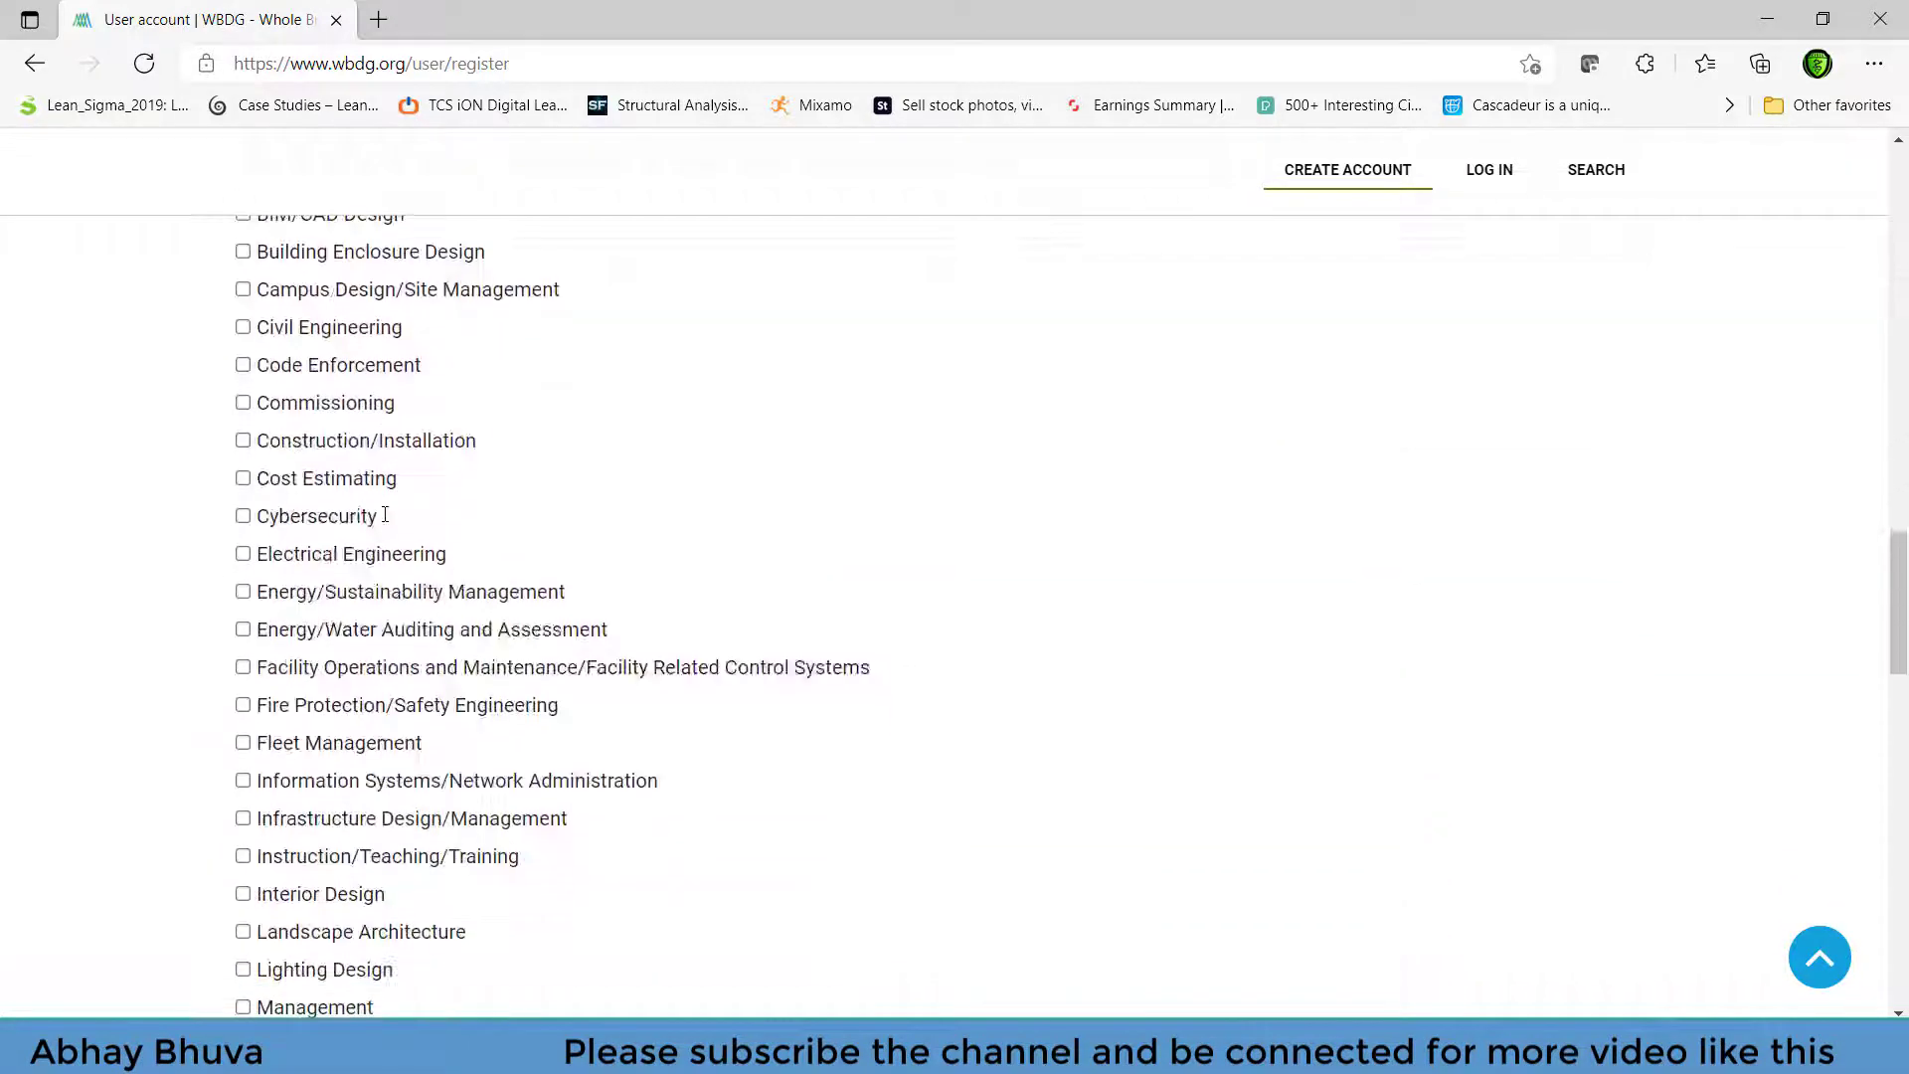
{"action": "scroll", "scroll_direction": "up", "scroll_amount": 3}
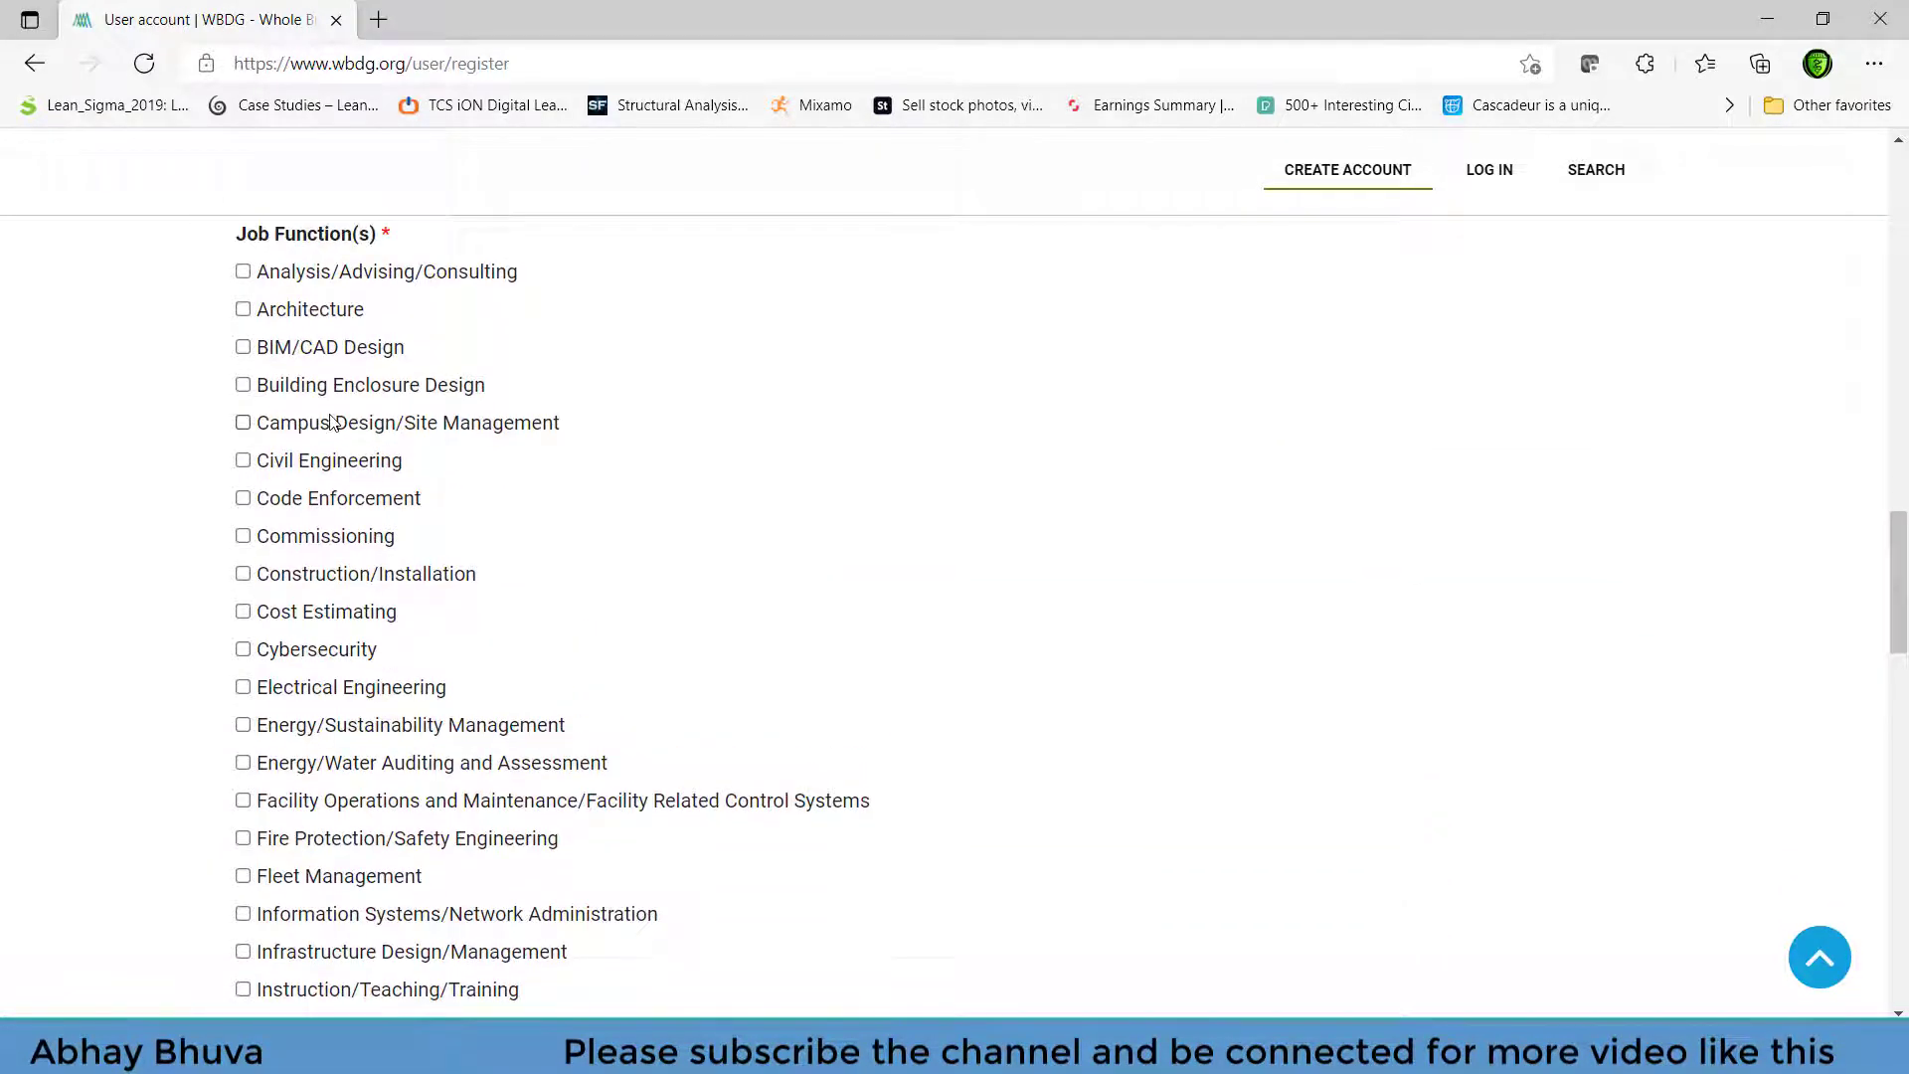
{"action": "mouse_move", "coordinate": [345, 627]}
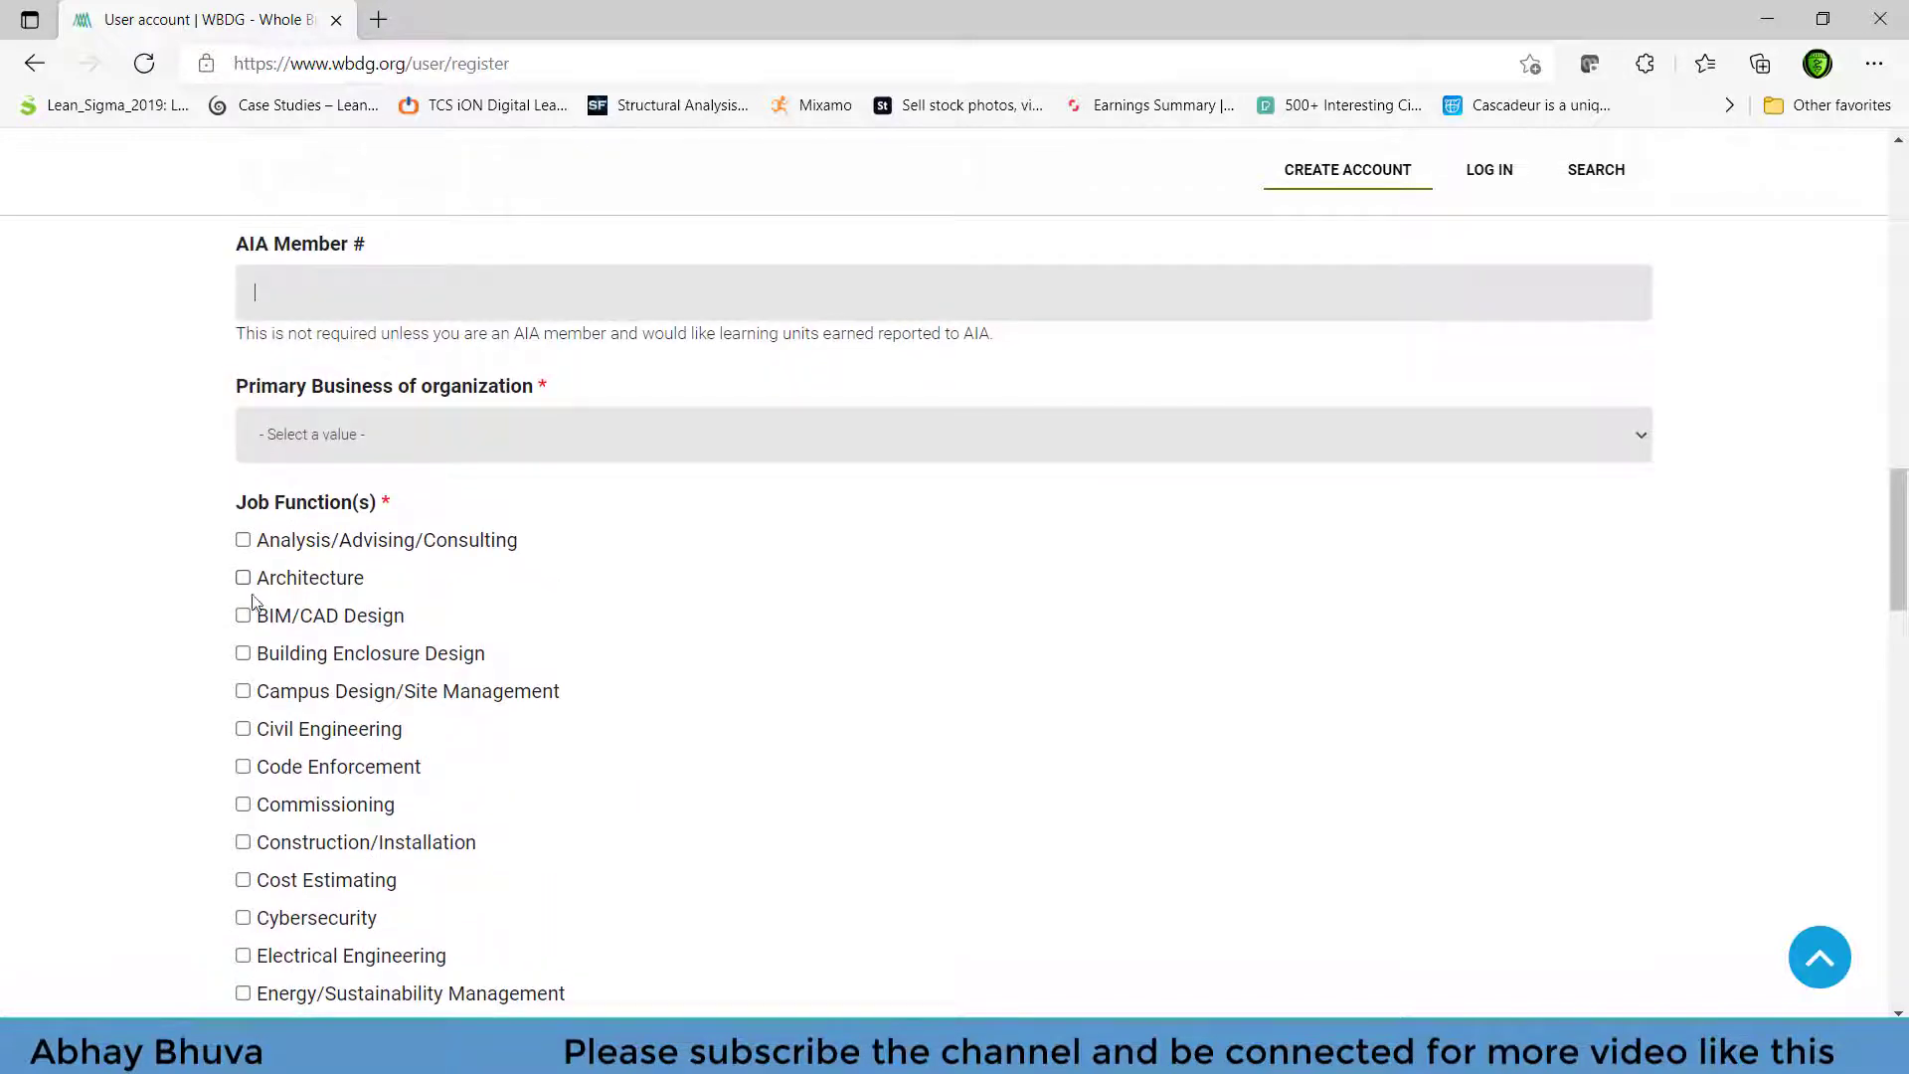
- Tick job functions including BIM/CAD Design, Building Enclosure Design and Resilience/Risk Management
{"action": "left_click", "coordinate": [243, 614]}
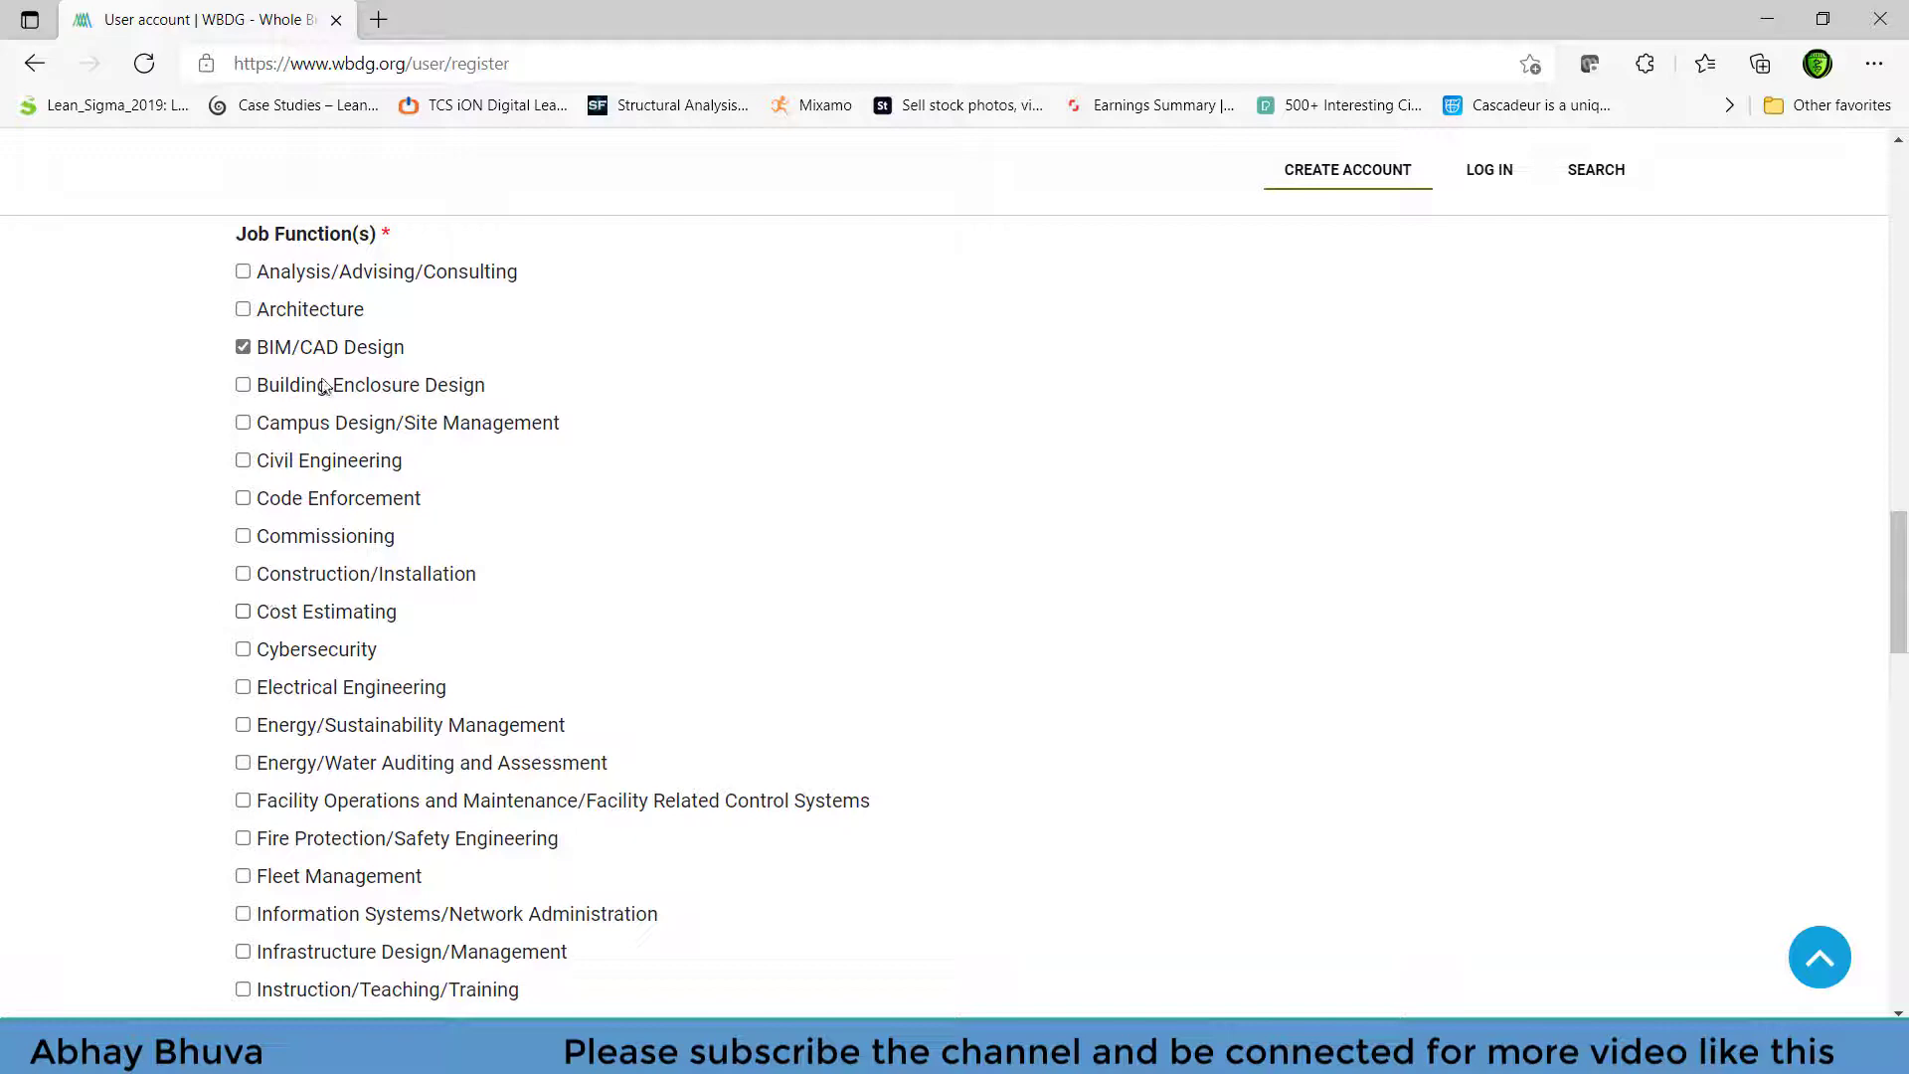
{"action": "left_click", "coordinate": [242, 385]}
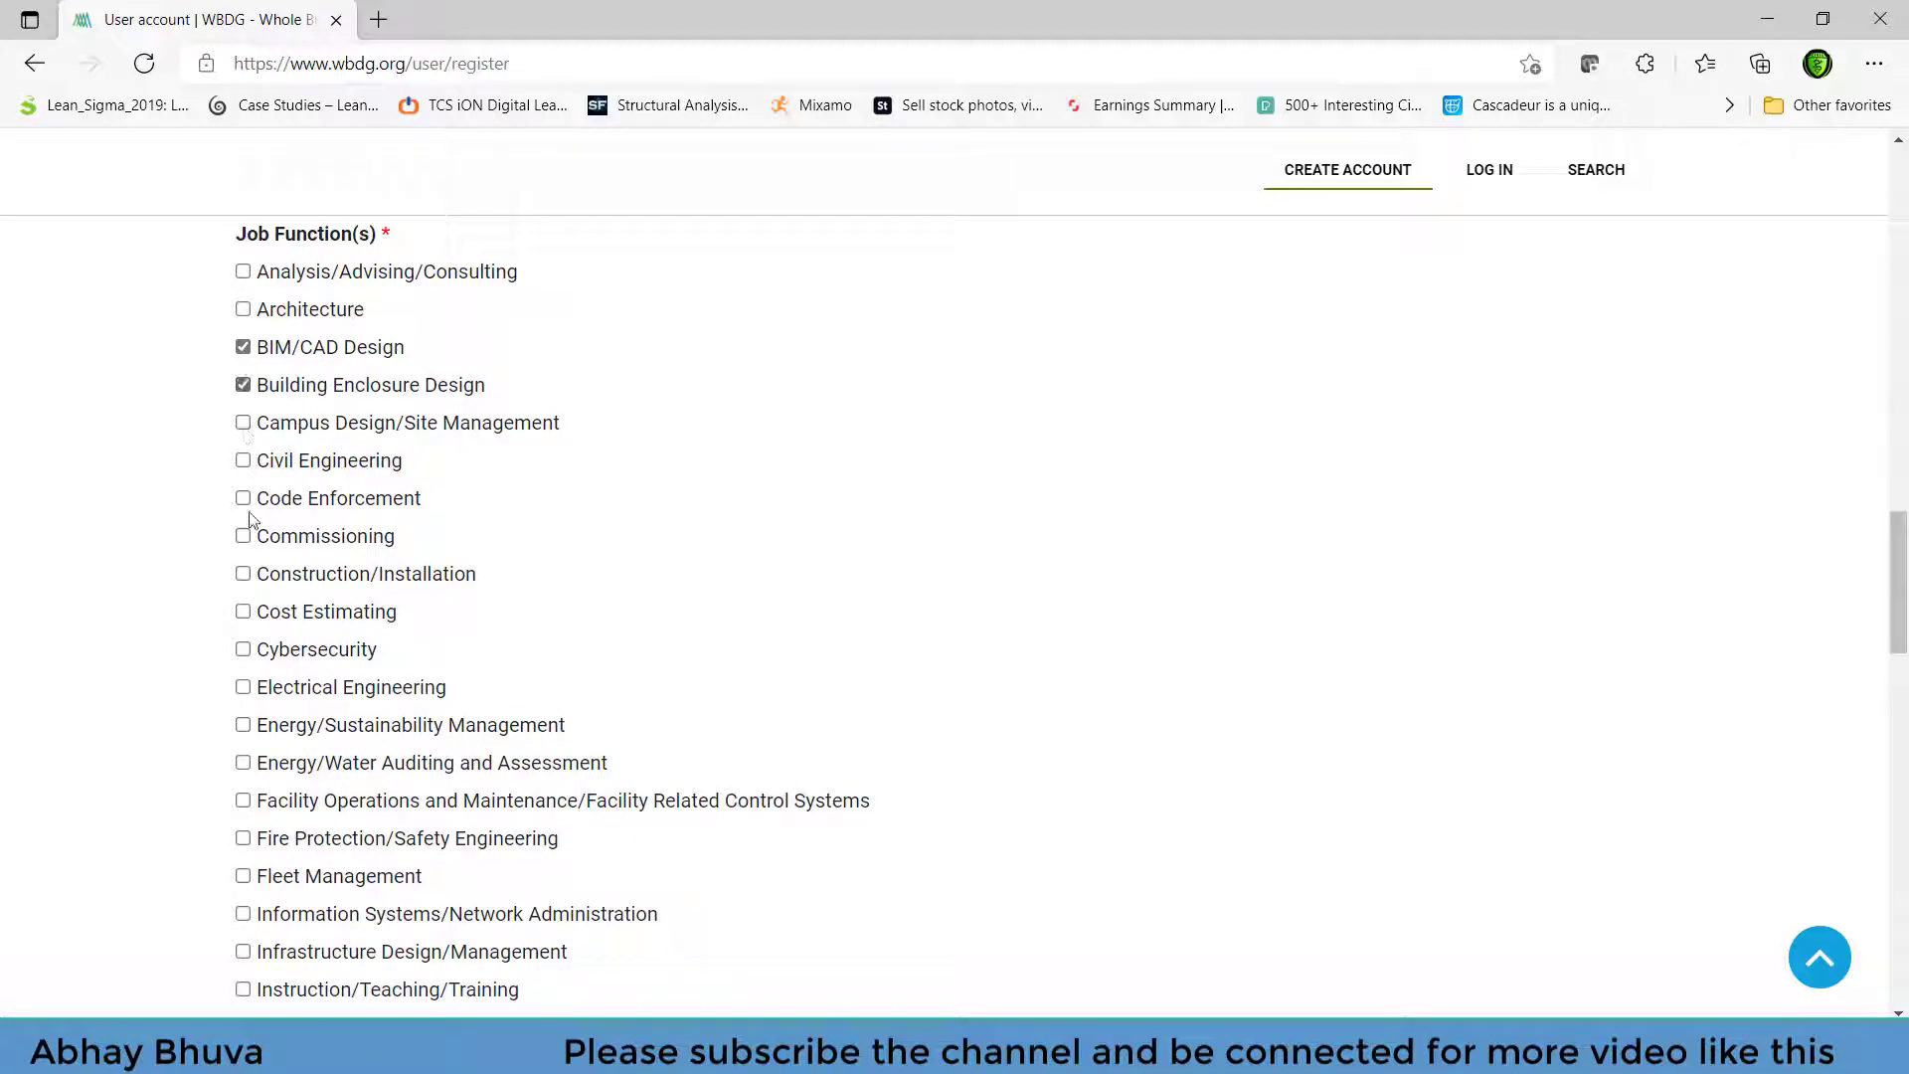
{"action": "left_click", "coordinate": [242, 499]}
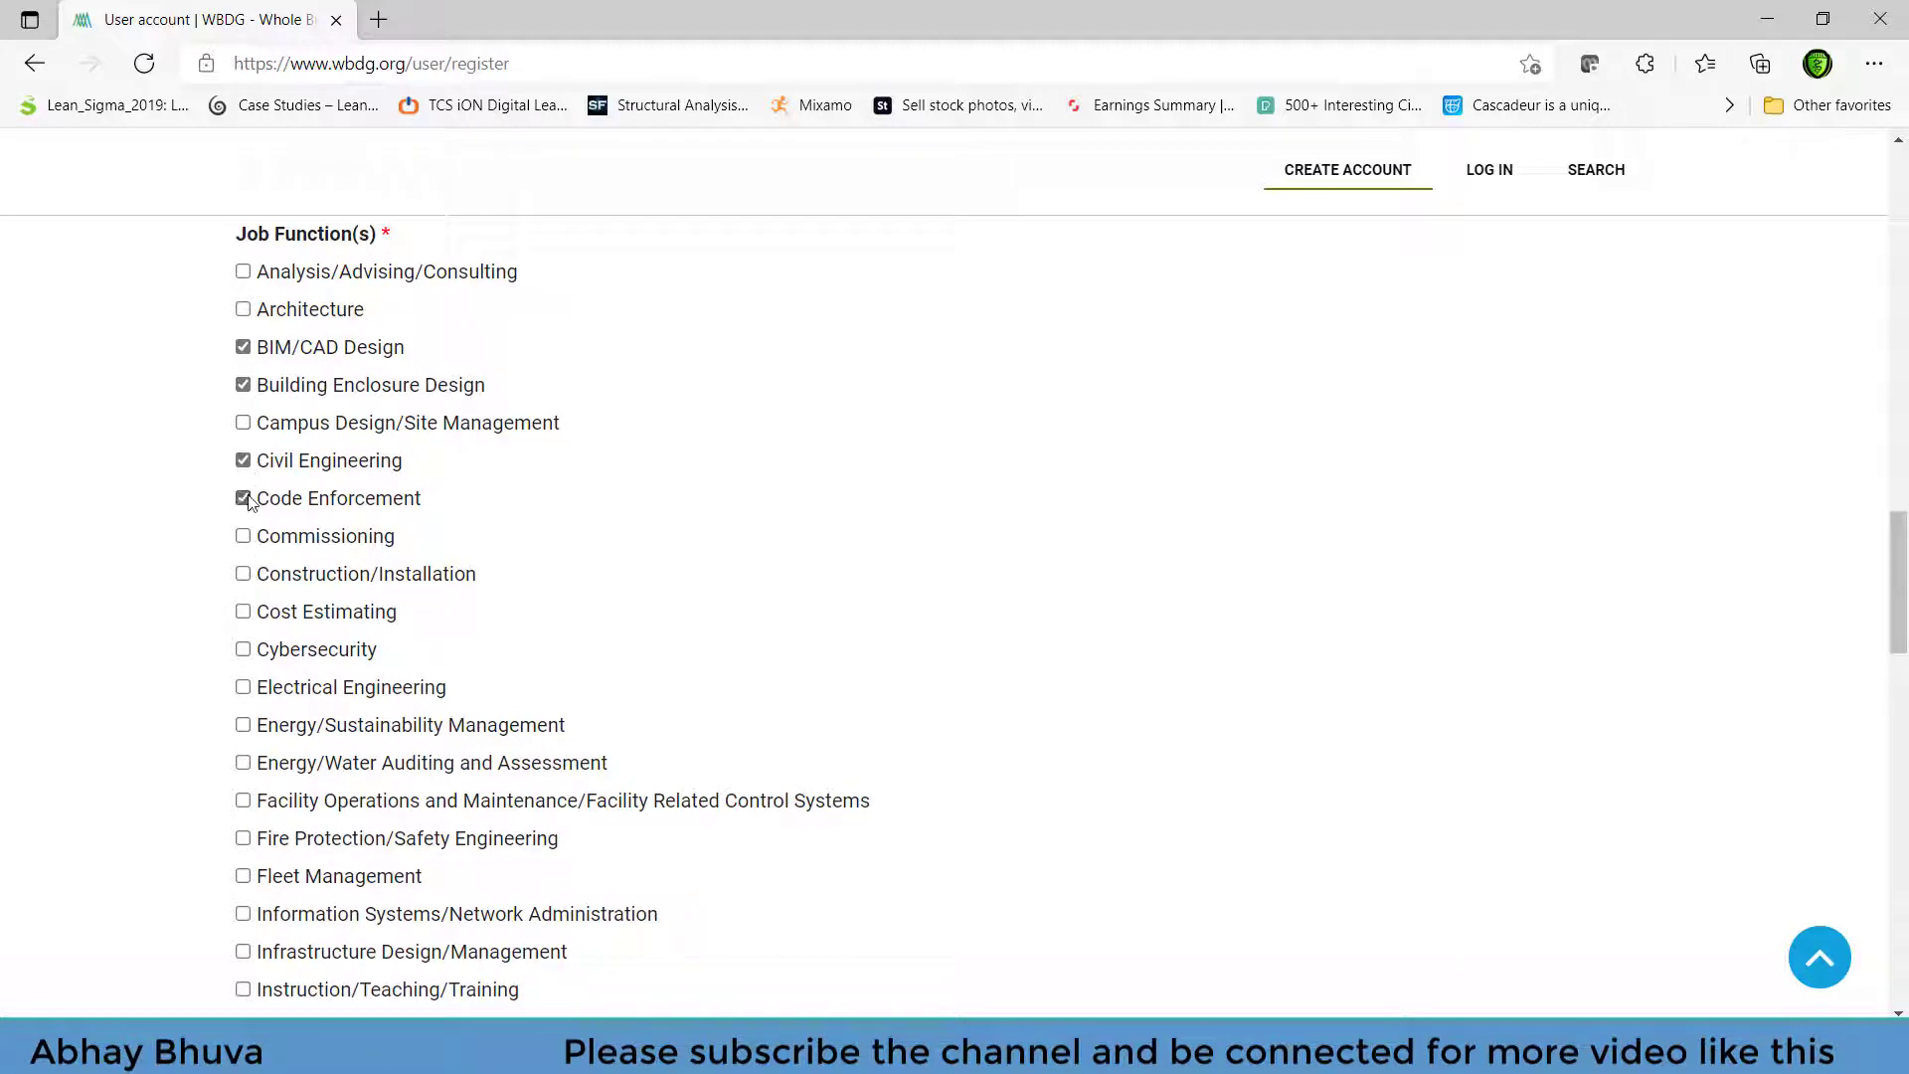
{"action": "scroll", "scroll_direction": "down", "scroll_amount": 3}
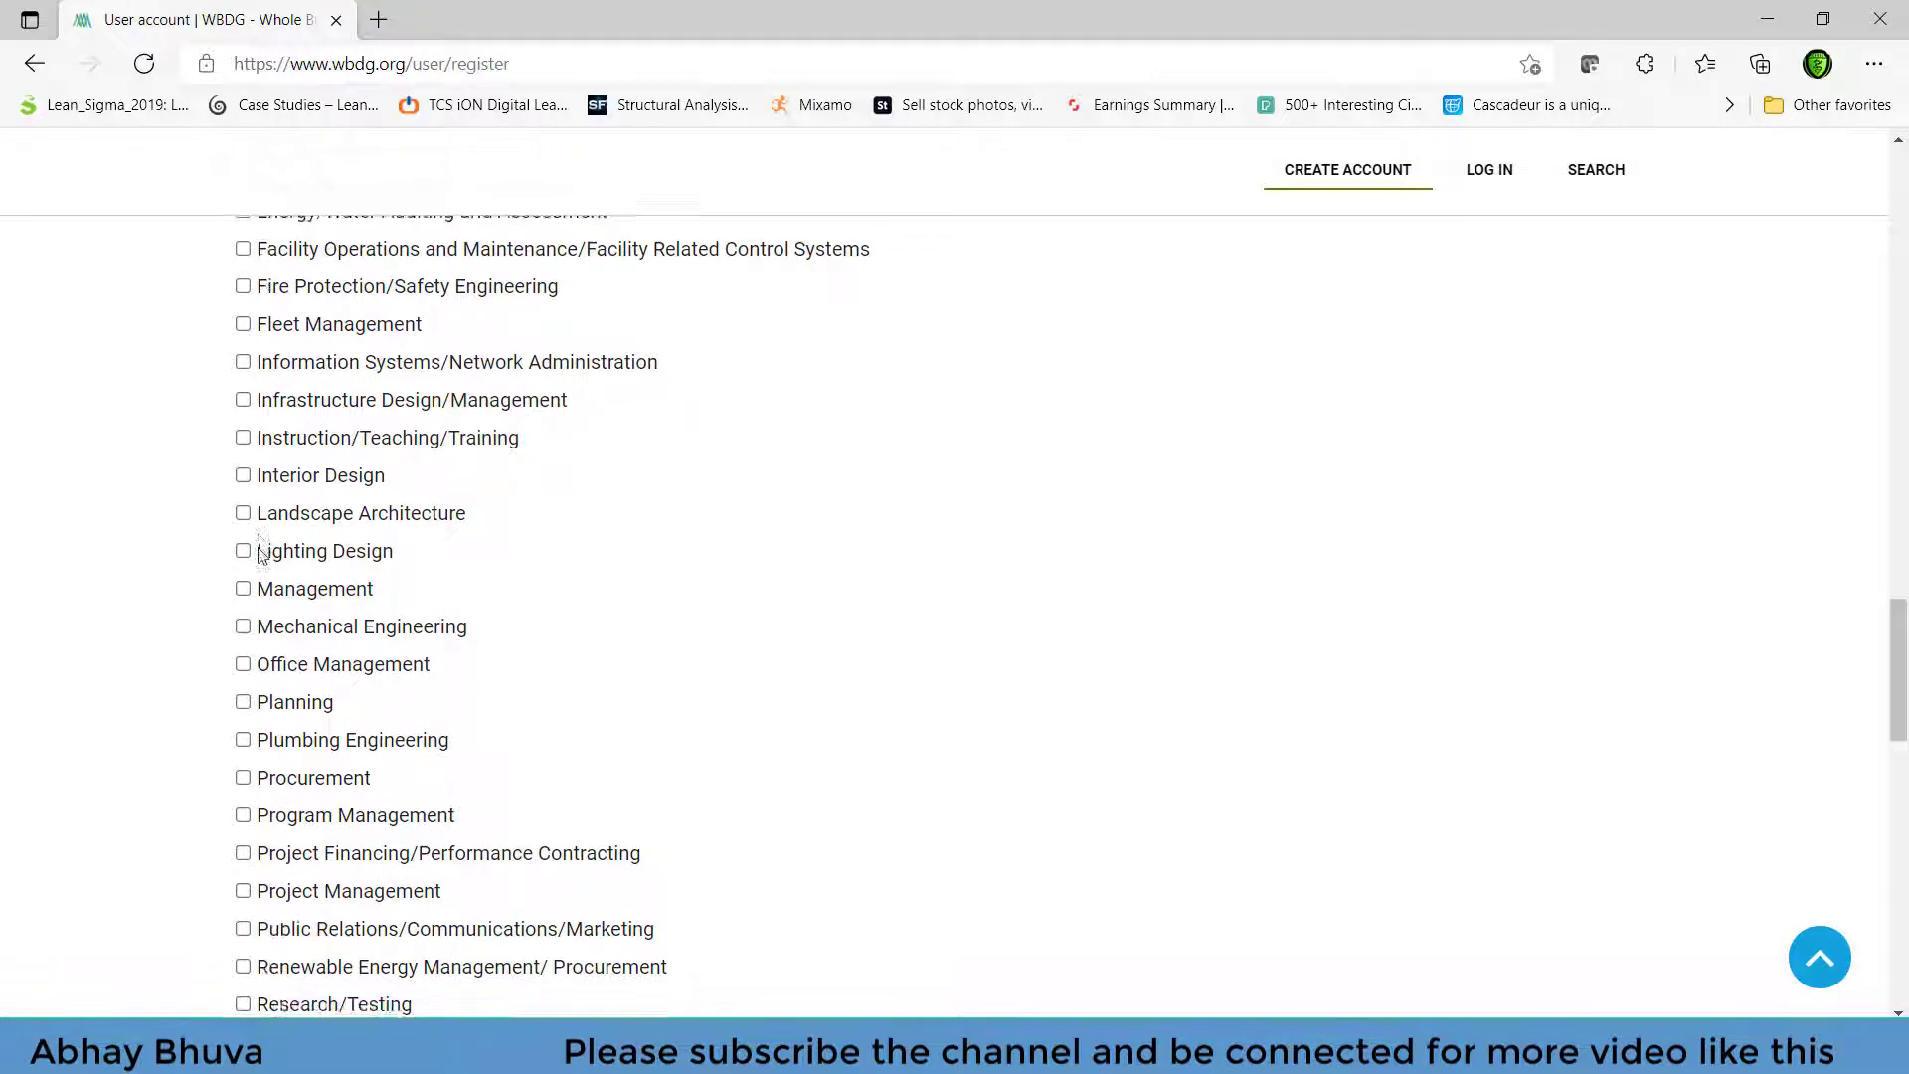
{"action": "scroll", "scroll_direction": "down", "scroll_amount": 3}
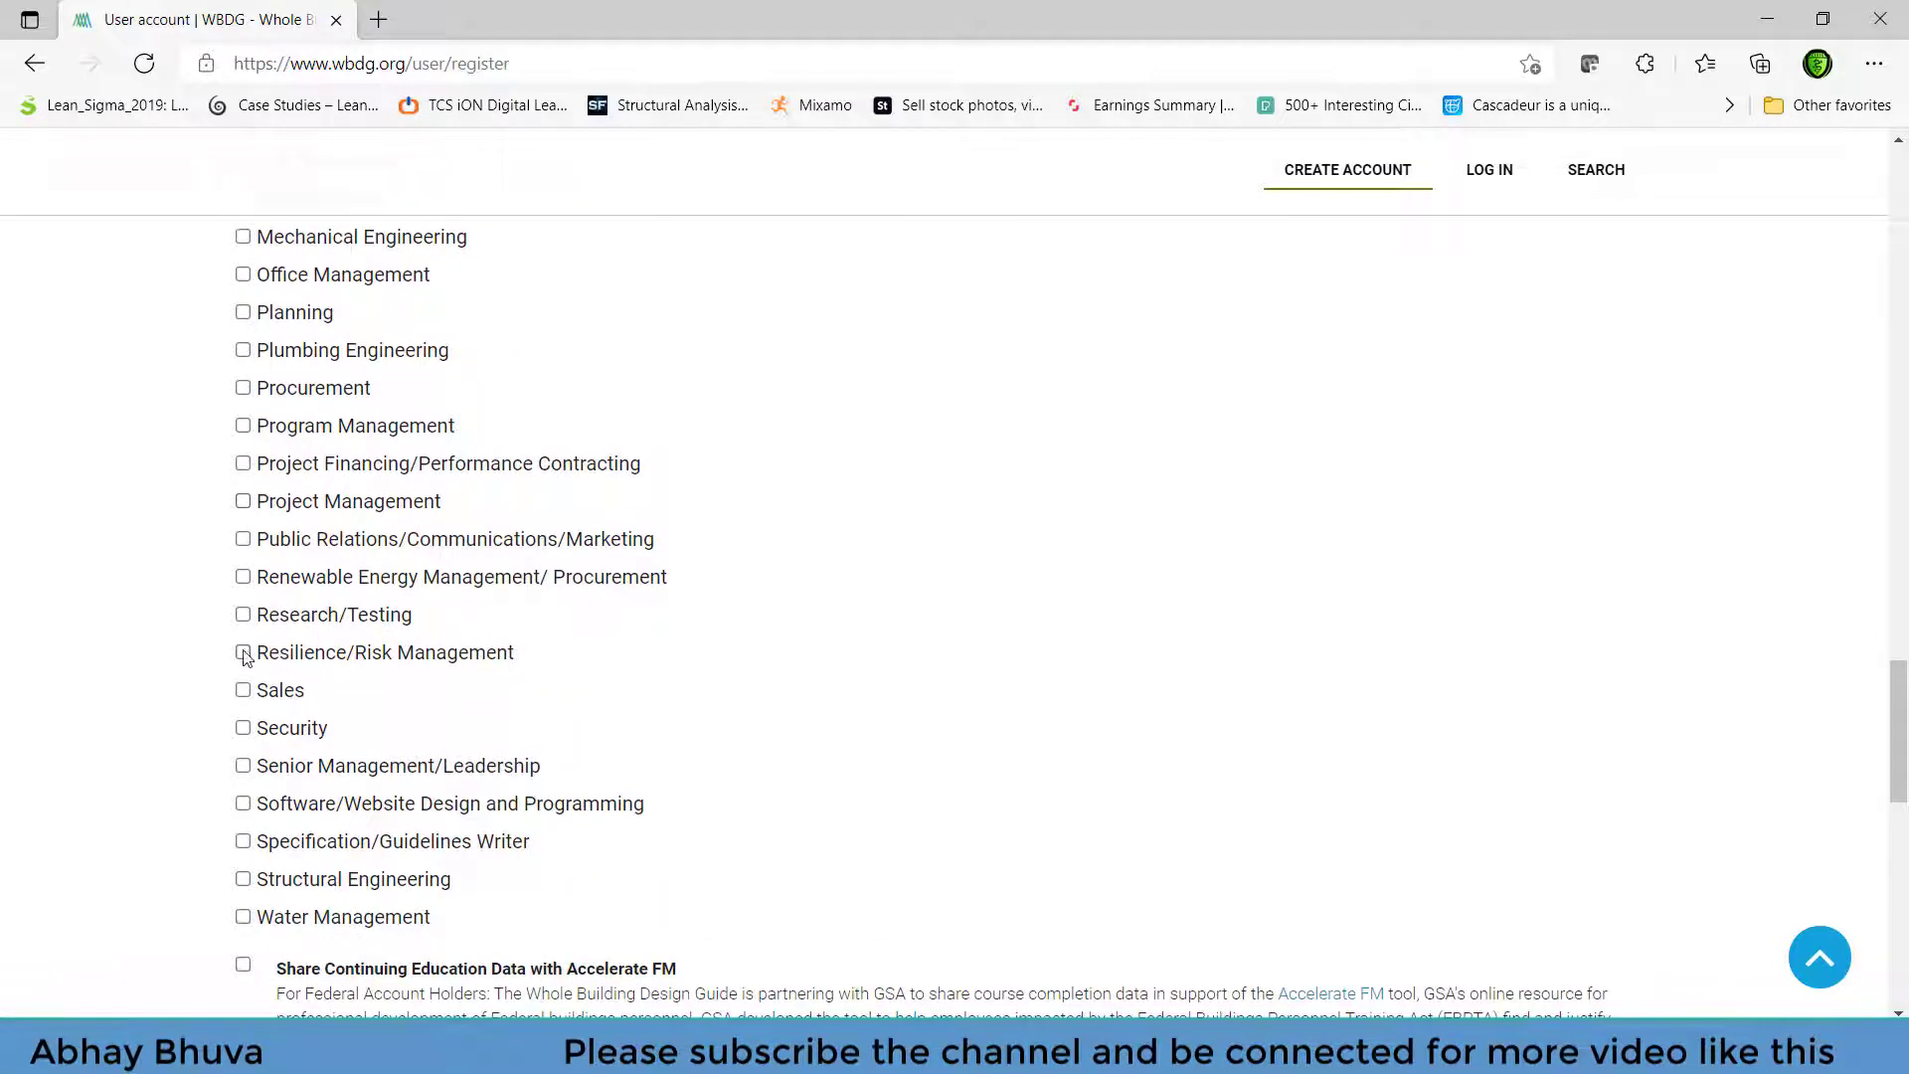
{"action": "left_click", "coordinate": [243, 652]}
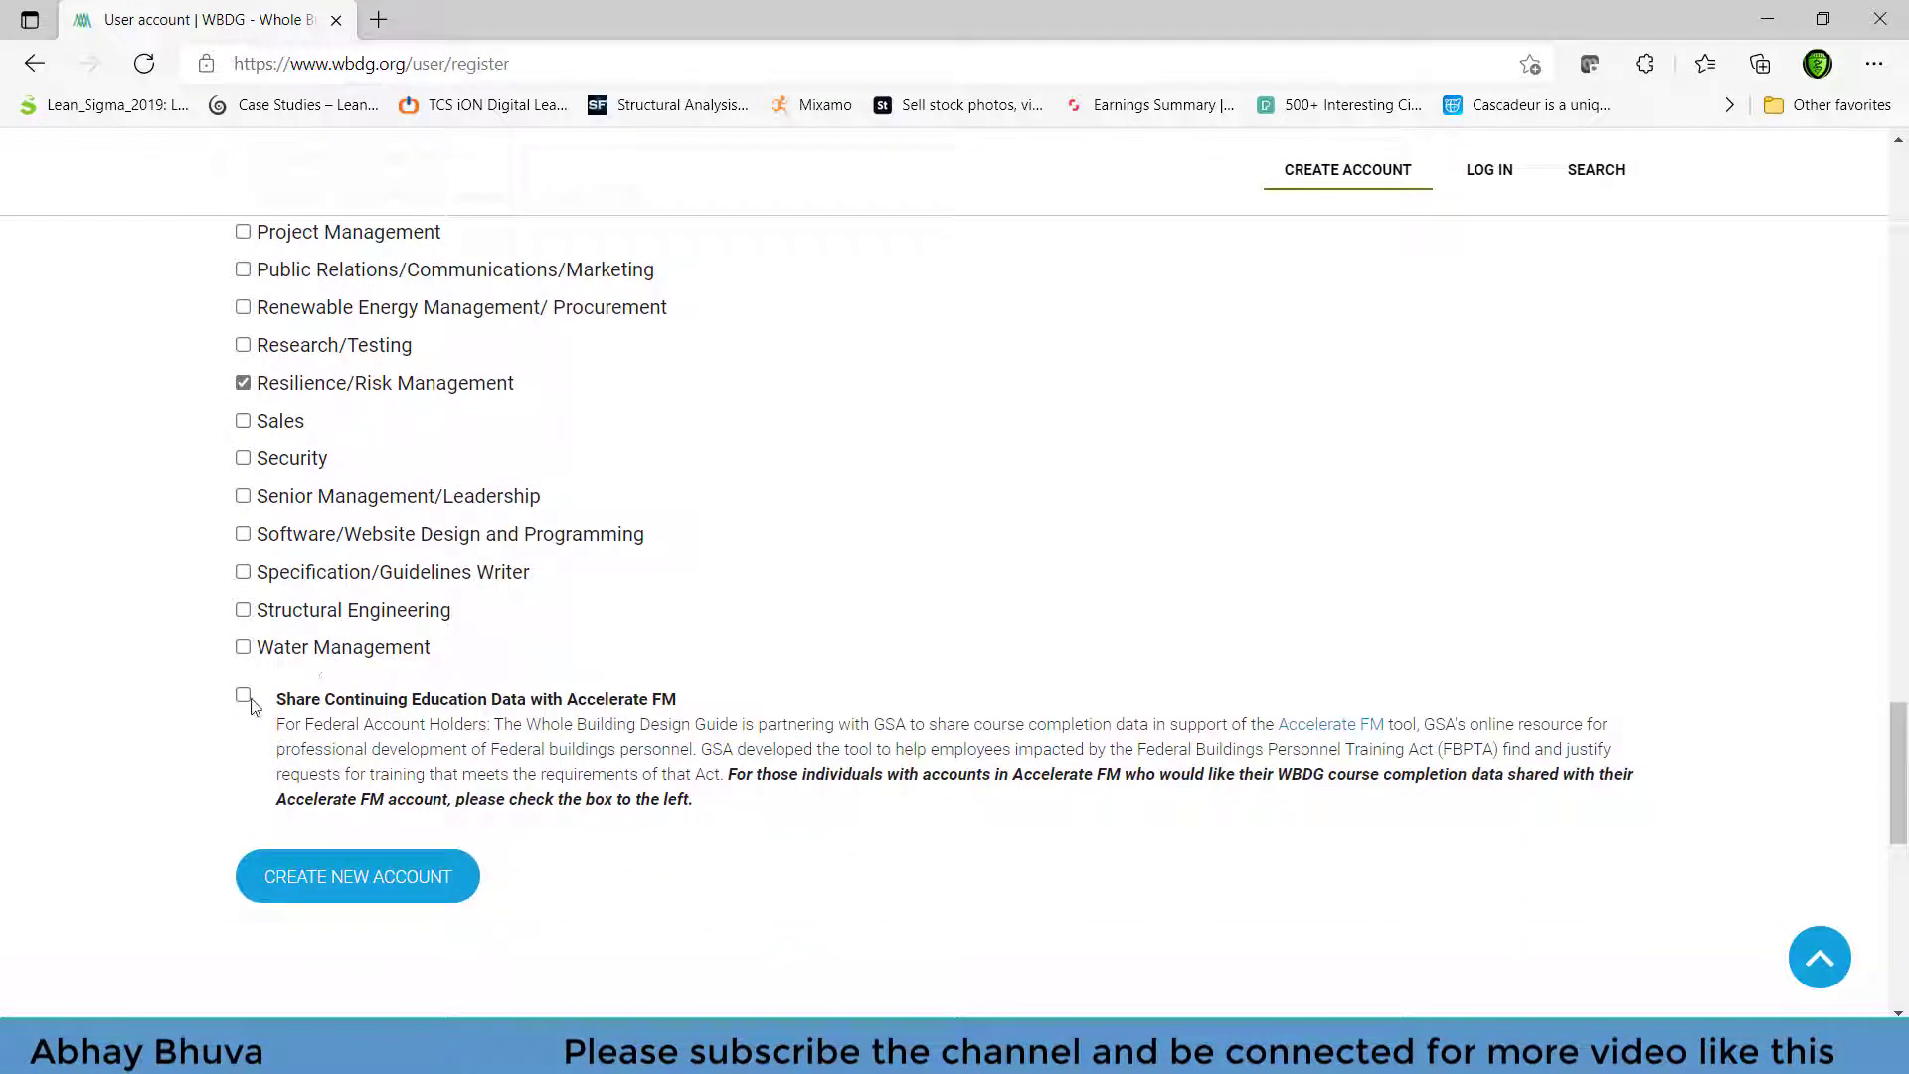
{"action": "left_click", "coordinate": [243, 695]}
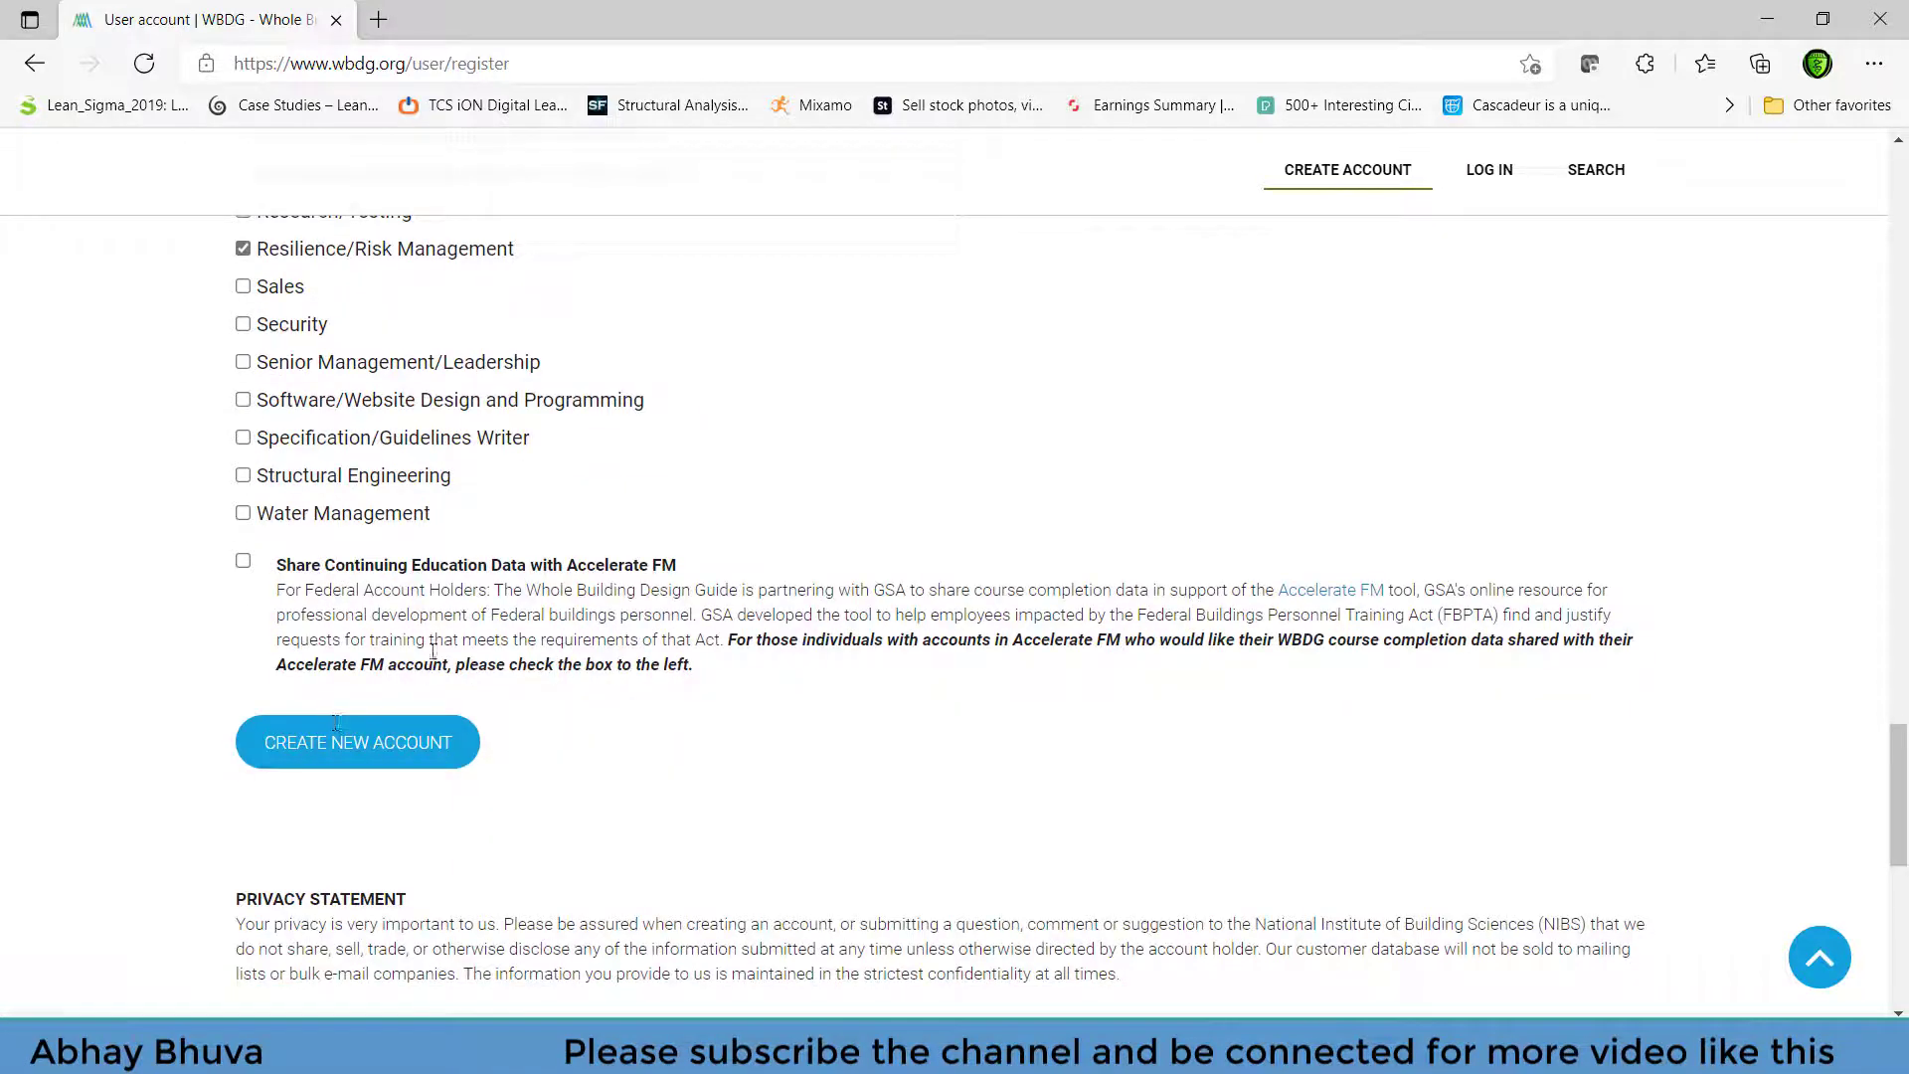
{"action": "scroll", "scroll_direction": "down", "scroll_amount": 3}
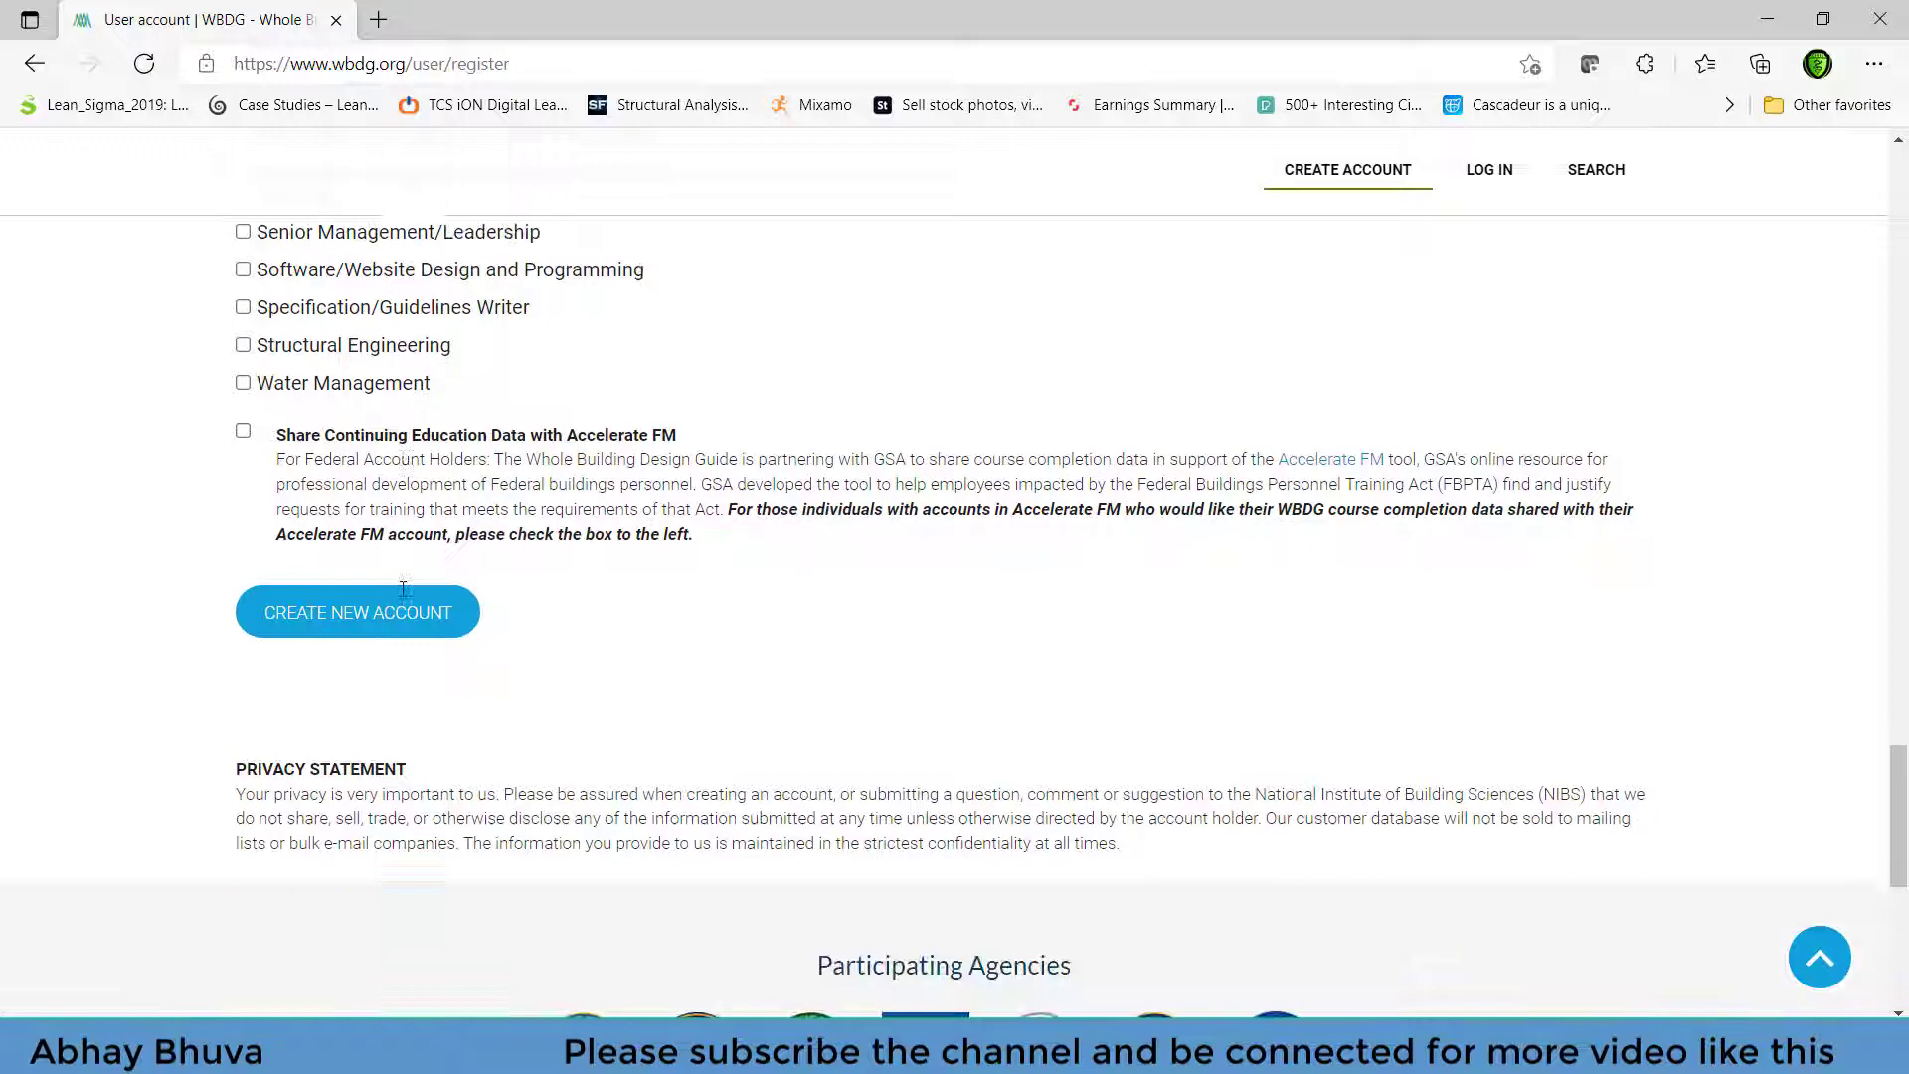
{"action": "left_click", "coordinate": [357, 612]}
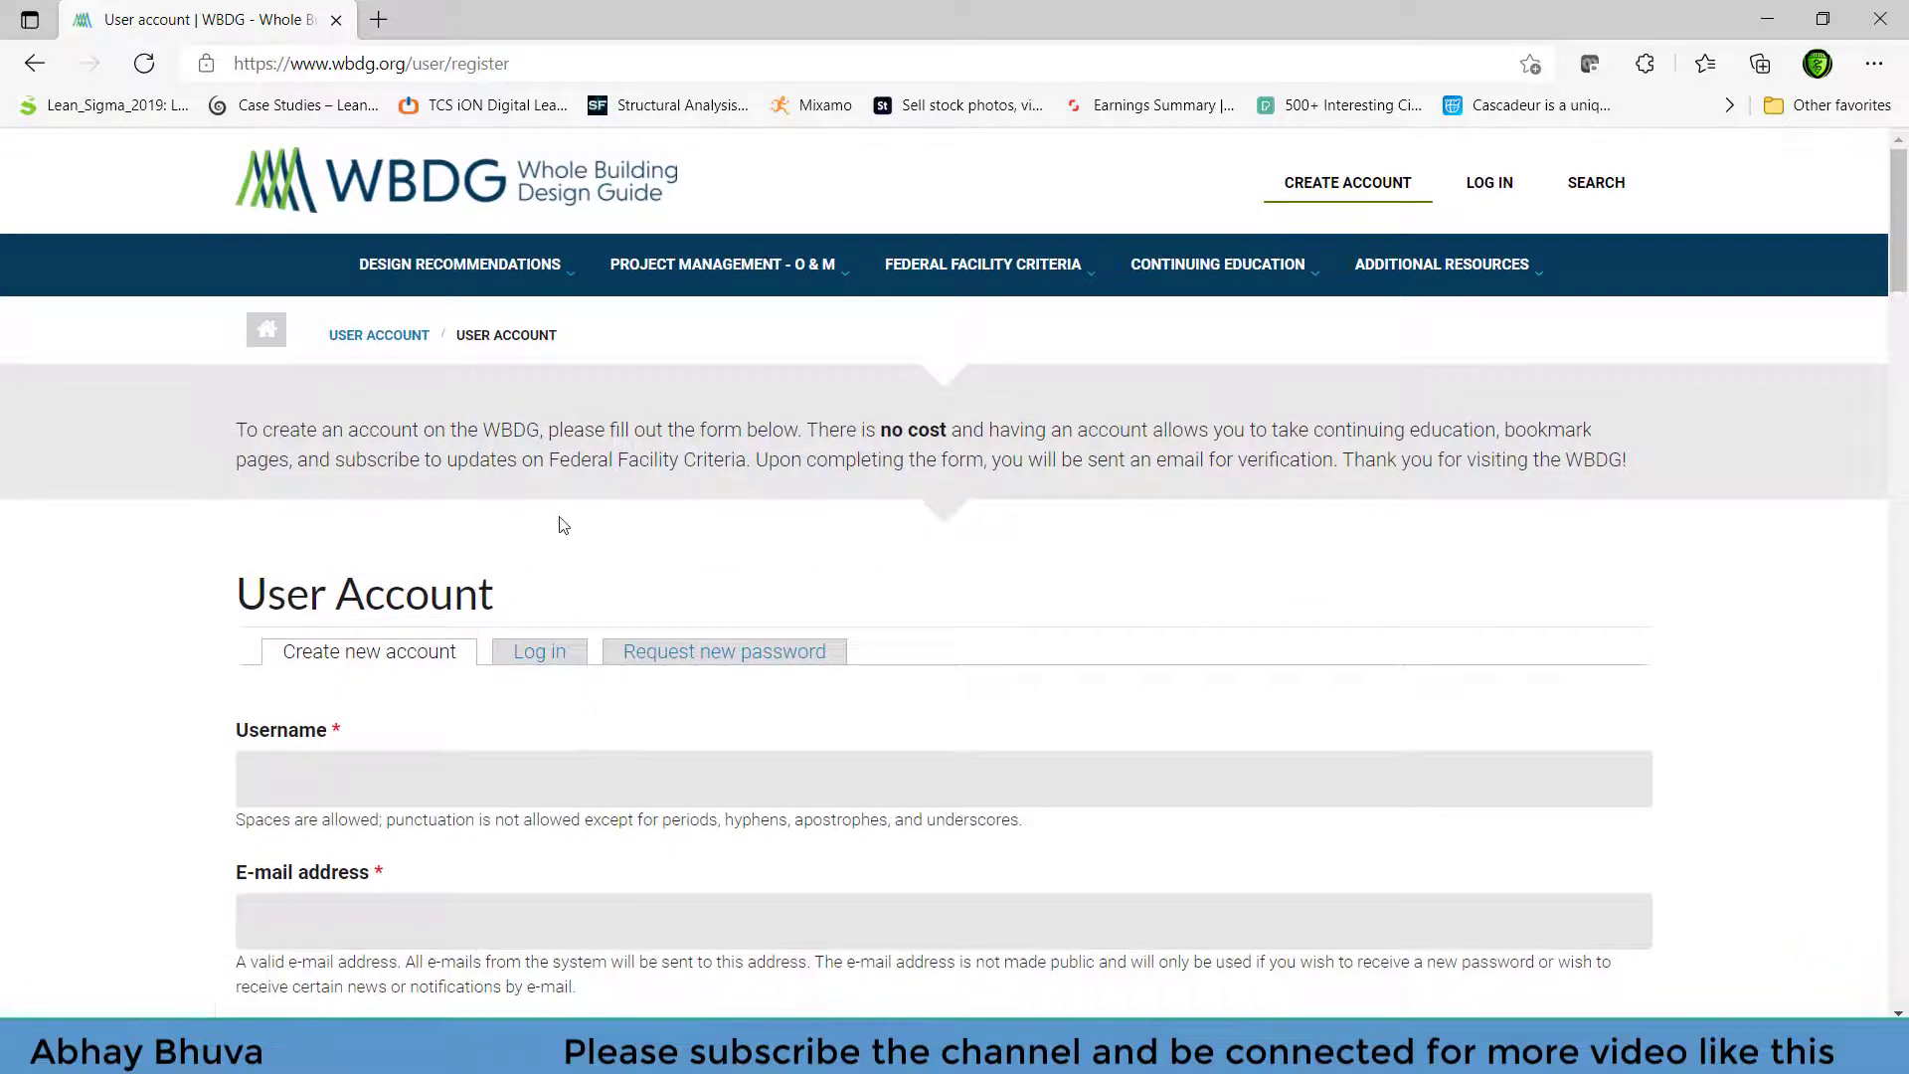
- Log in with the prefilled username and password to reach the profile page
{"action": "left_click", "coordinate": [1487, 183]}
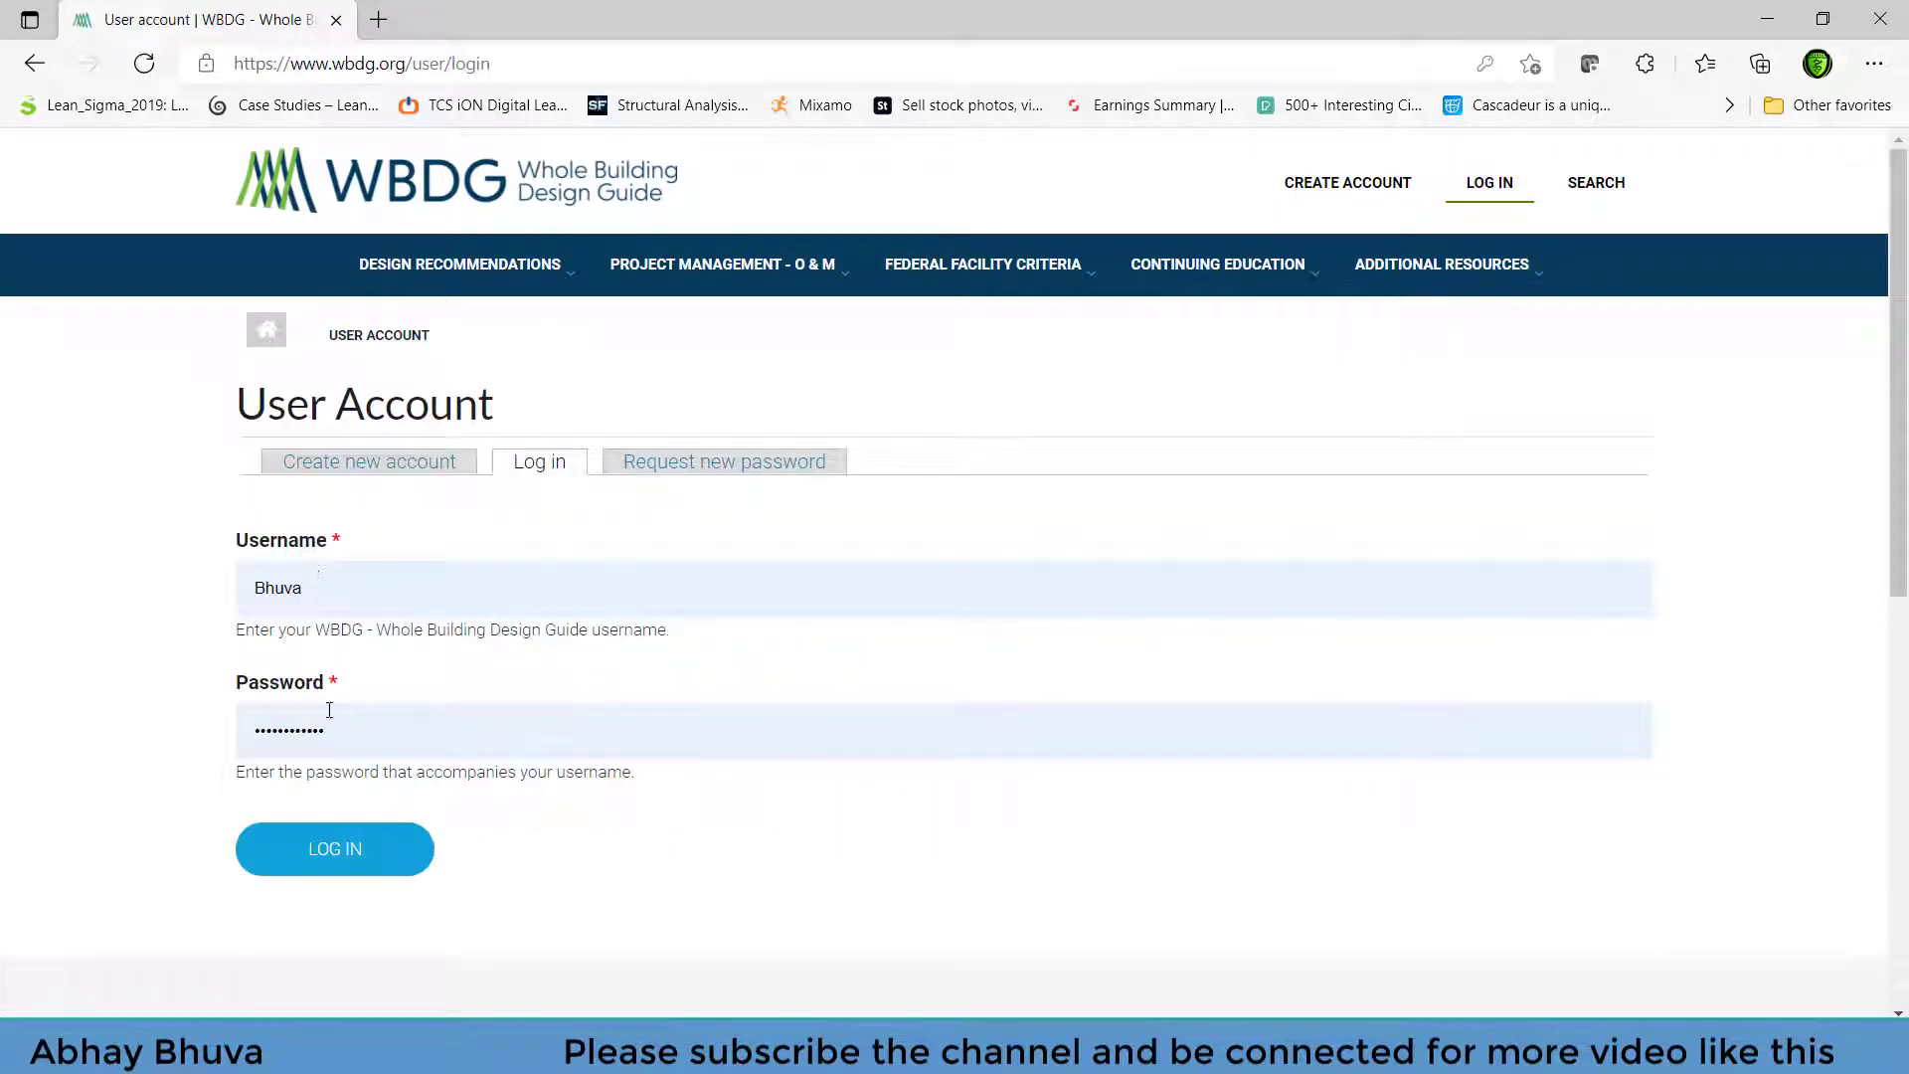
{"action": "left_click", "coordinate": [335, 848]}
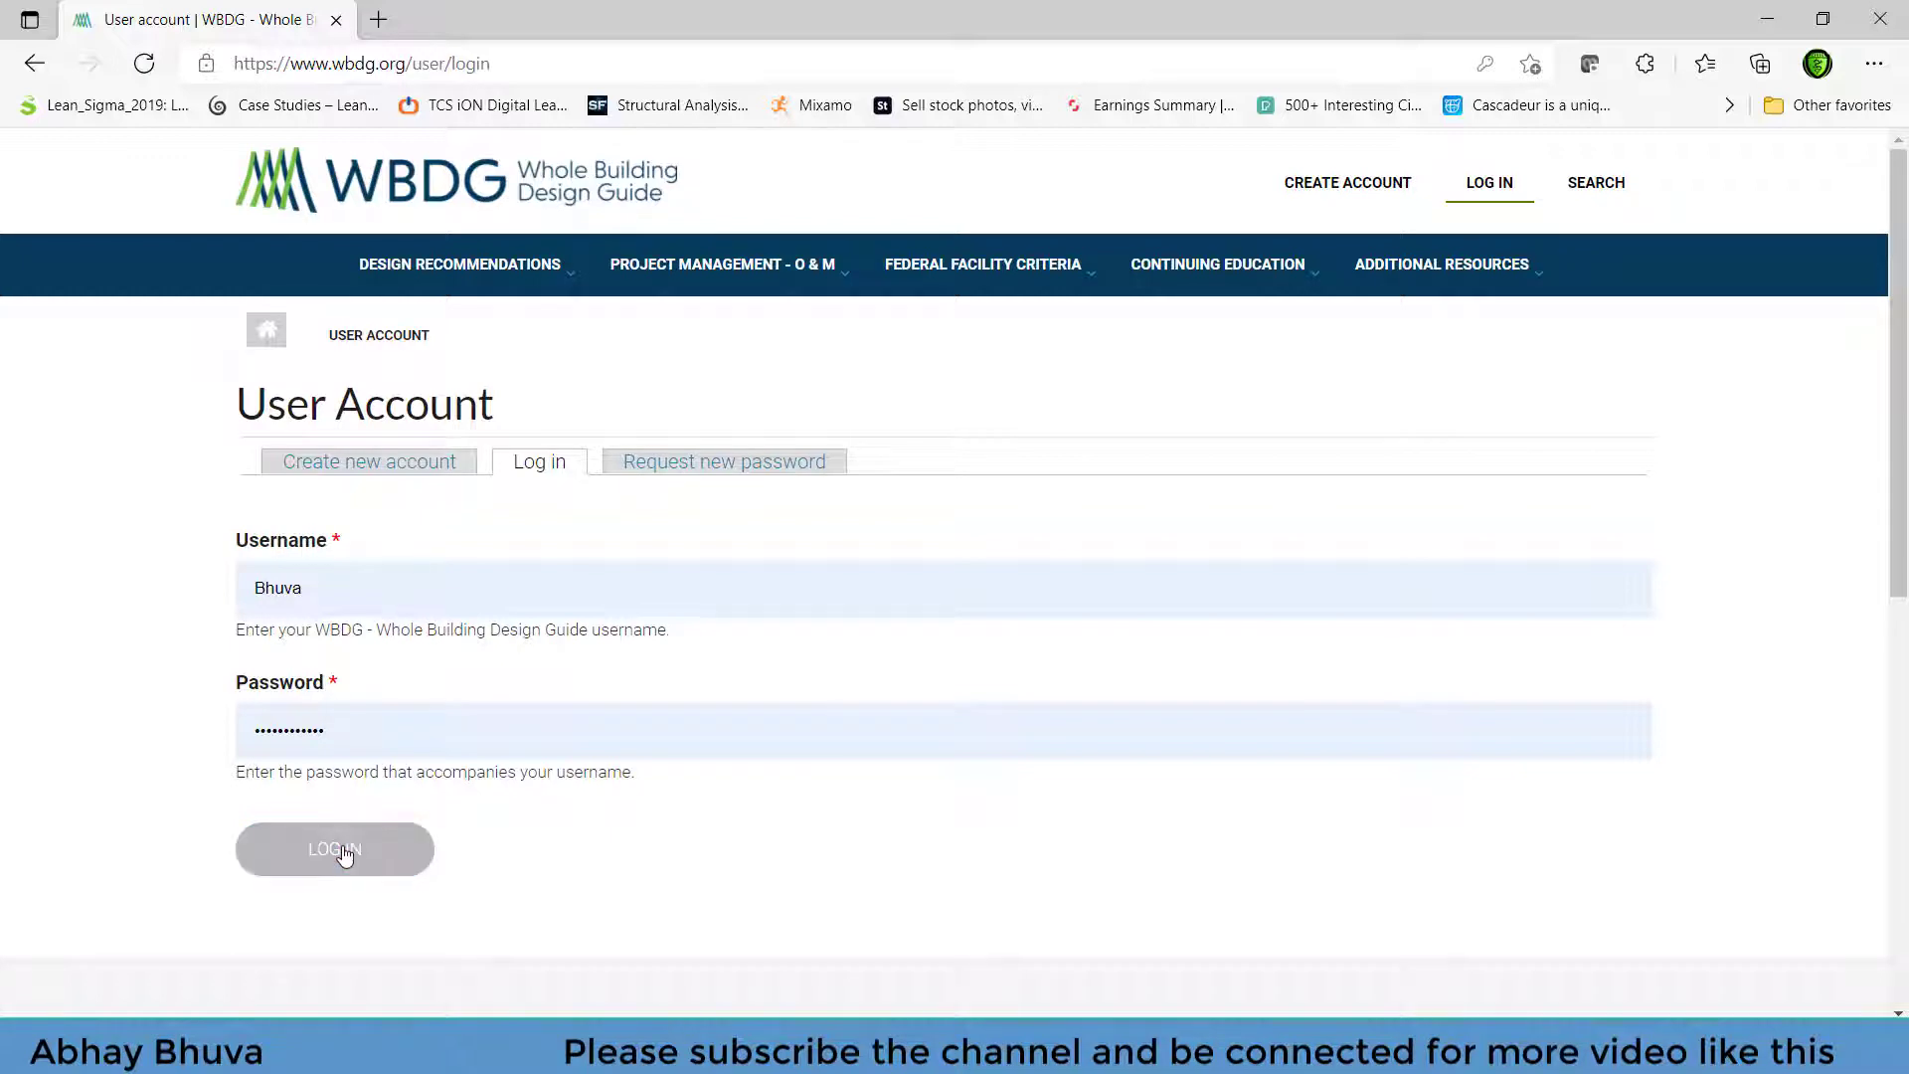
{"action": "left_click", "coordinate": [334, 848]}
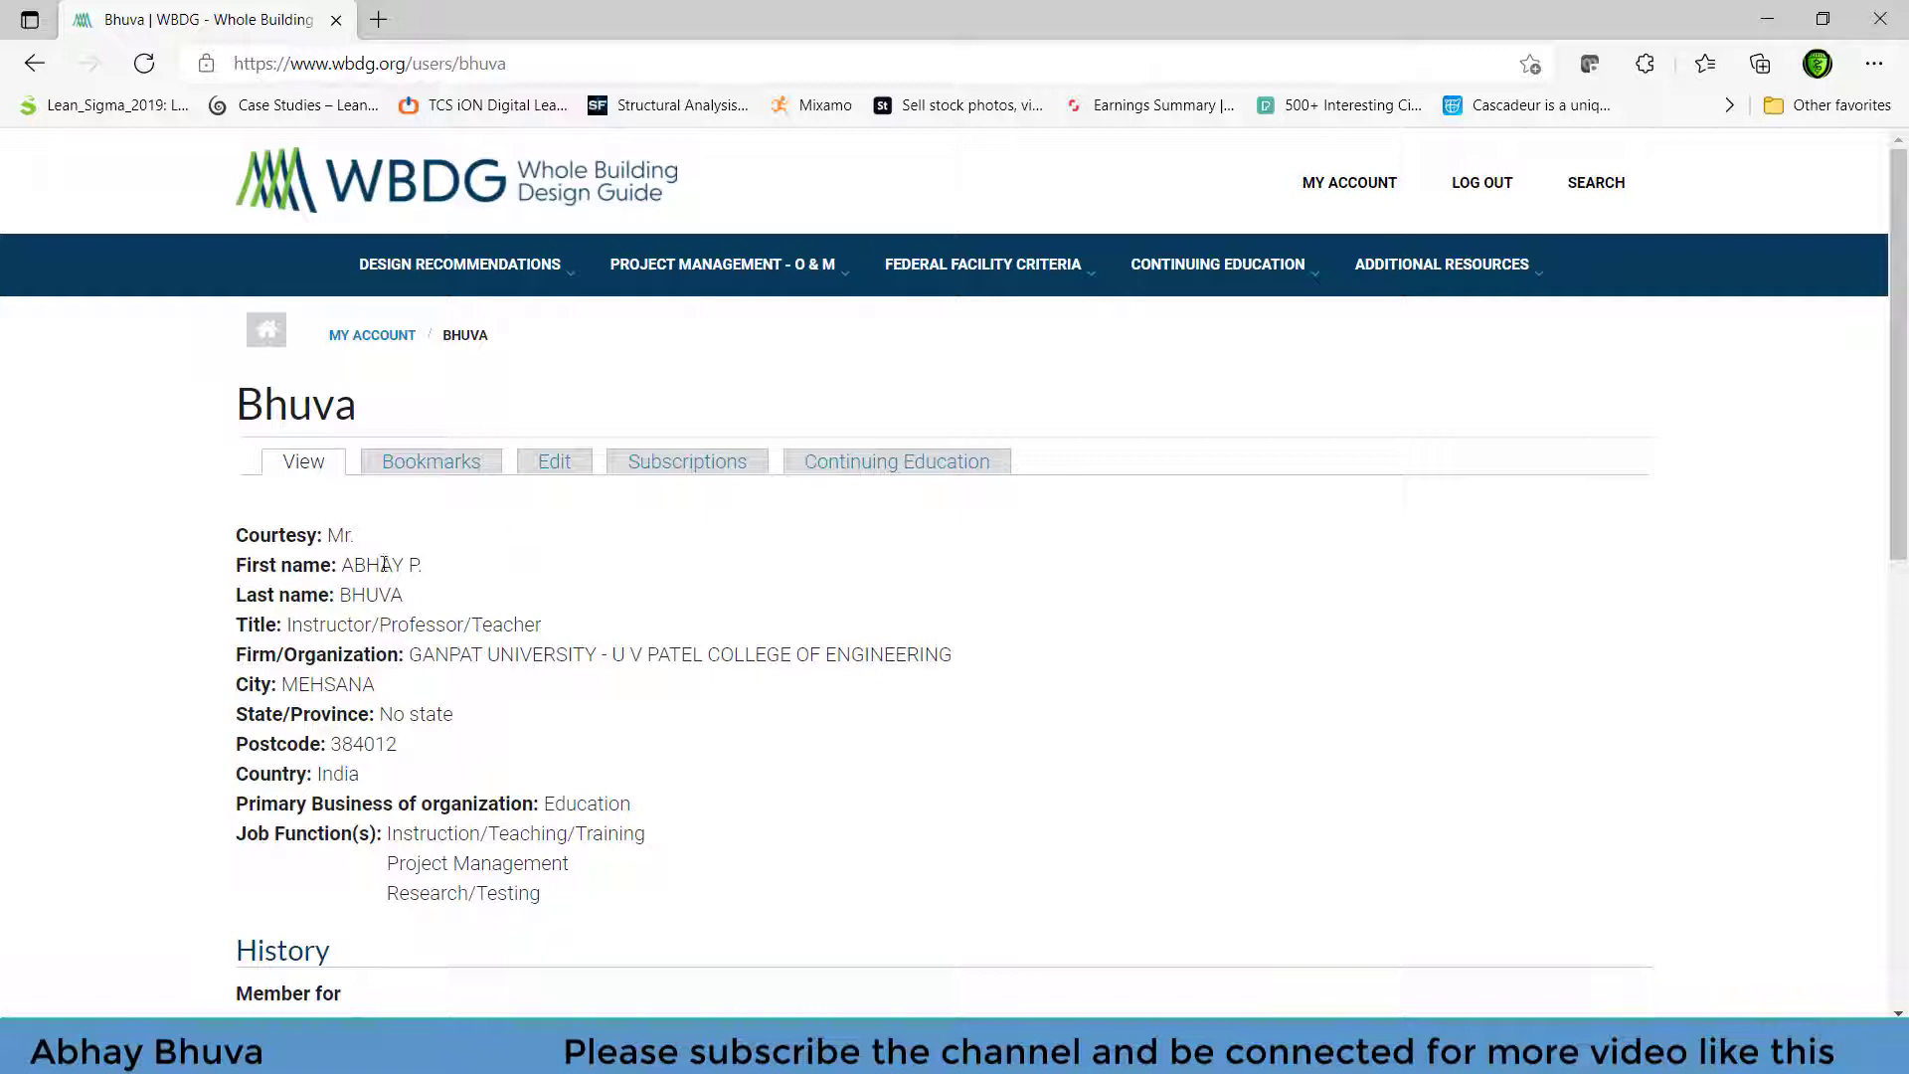
{"action": "double_click", "coordinate": [371, 565]}
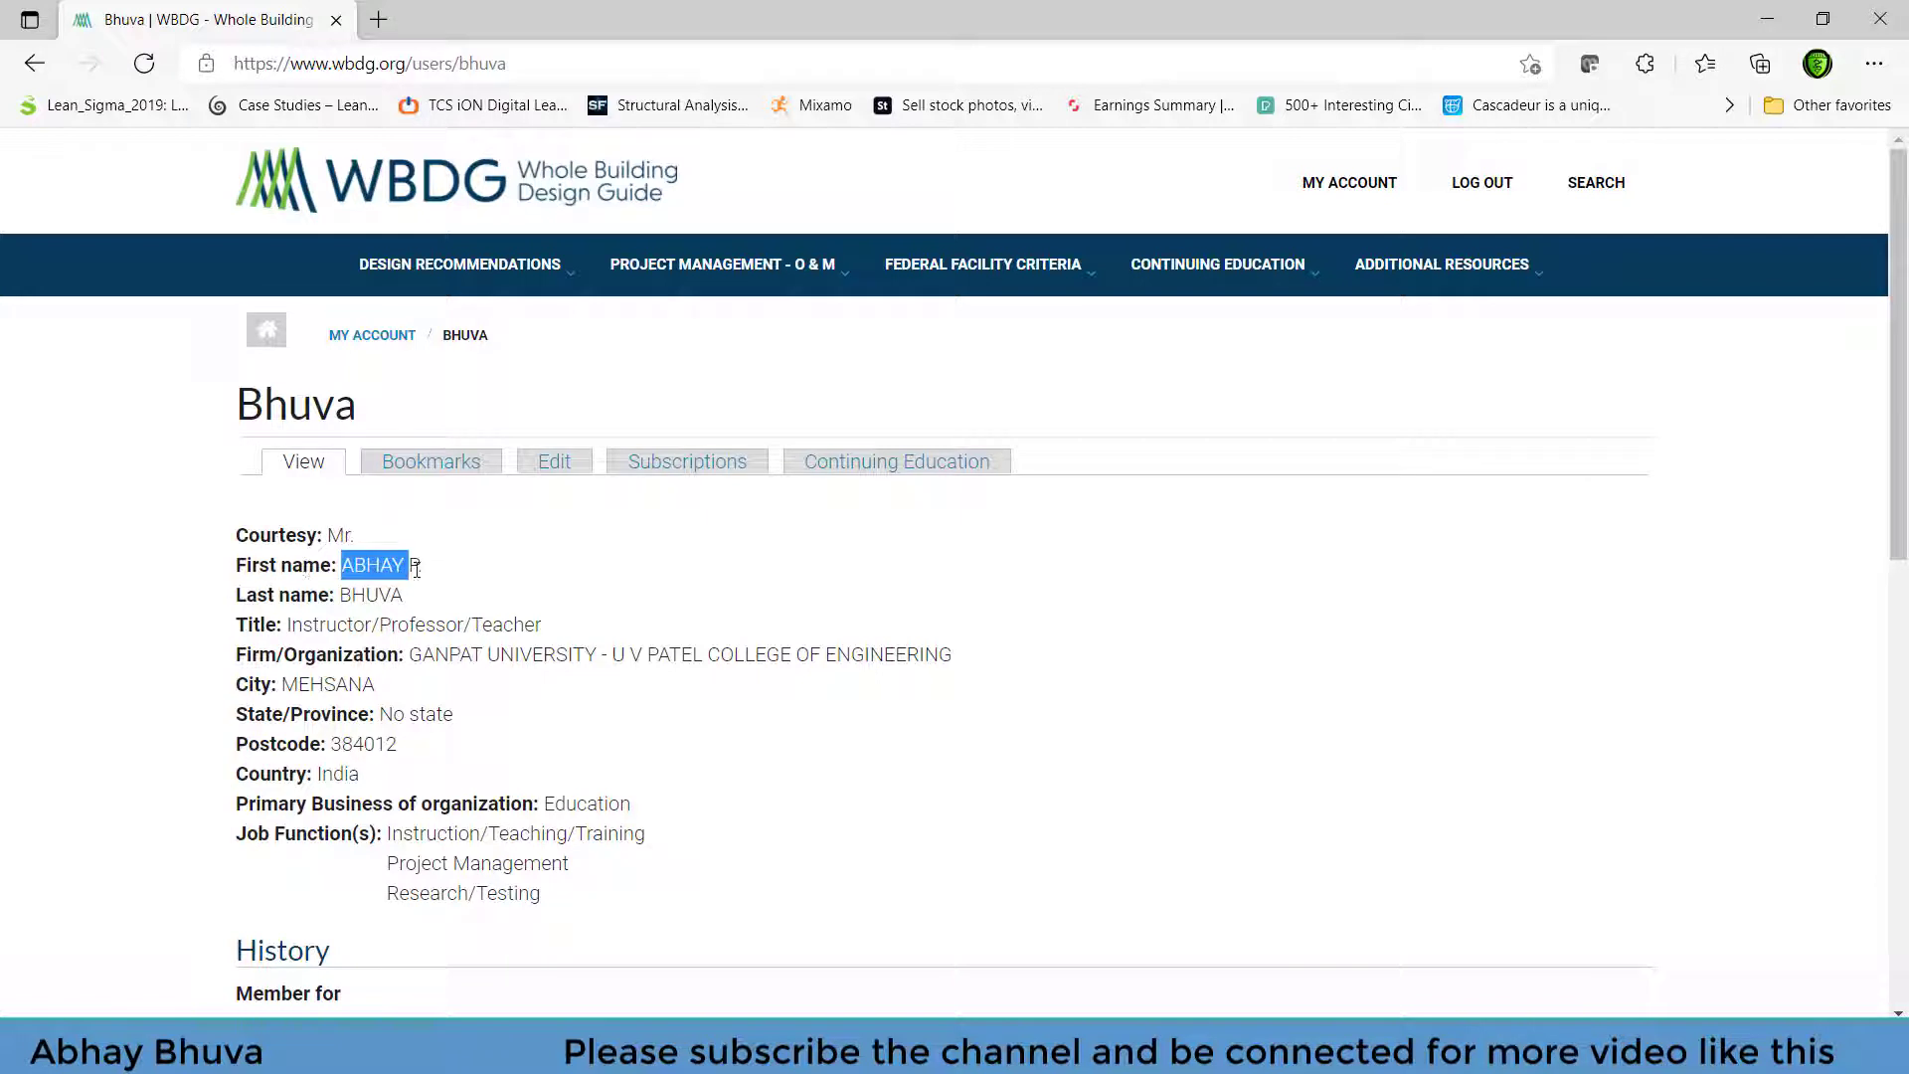
{"action": "double_click", "coordinate": [369, 596]}
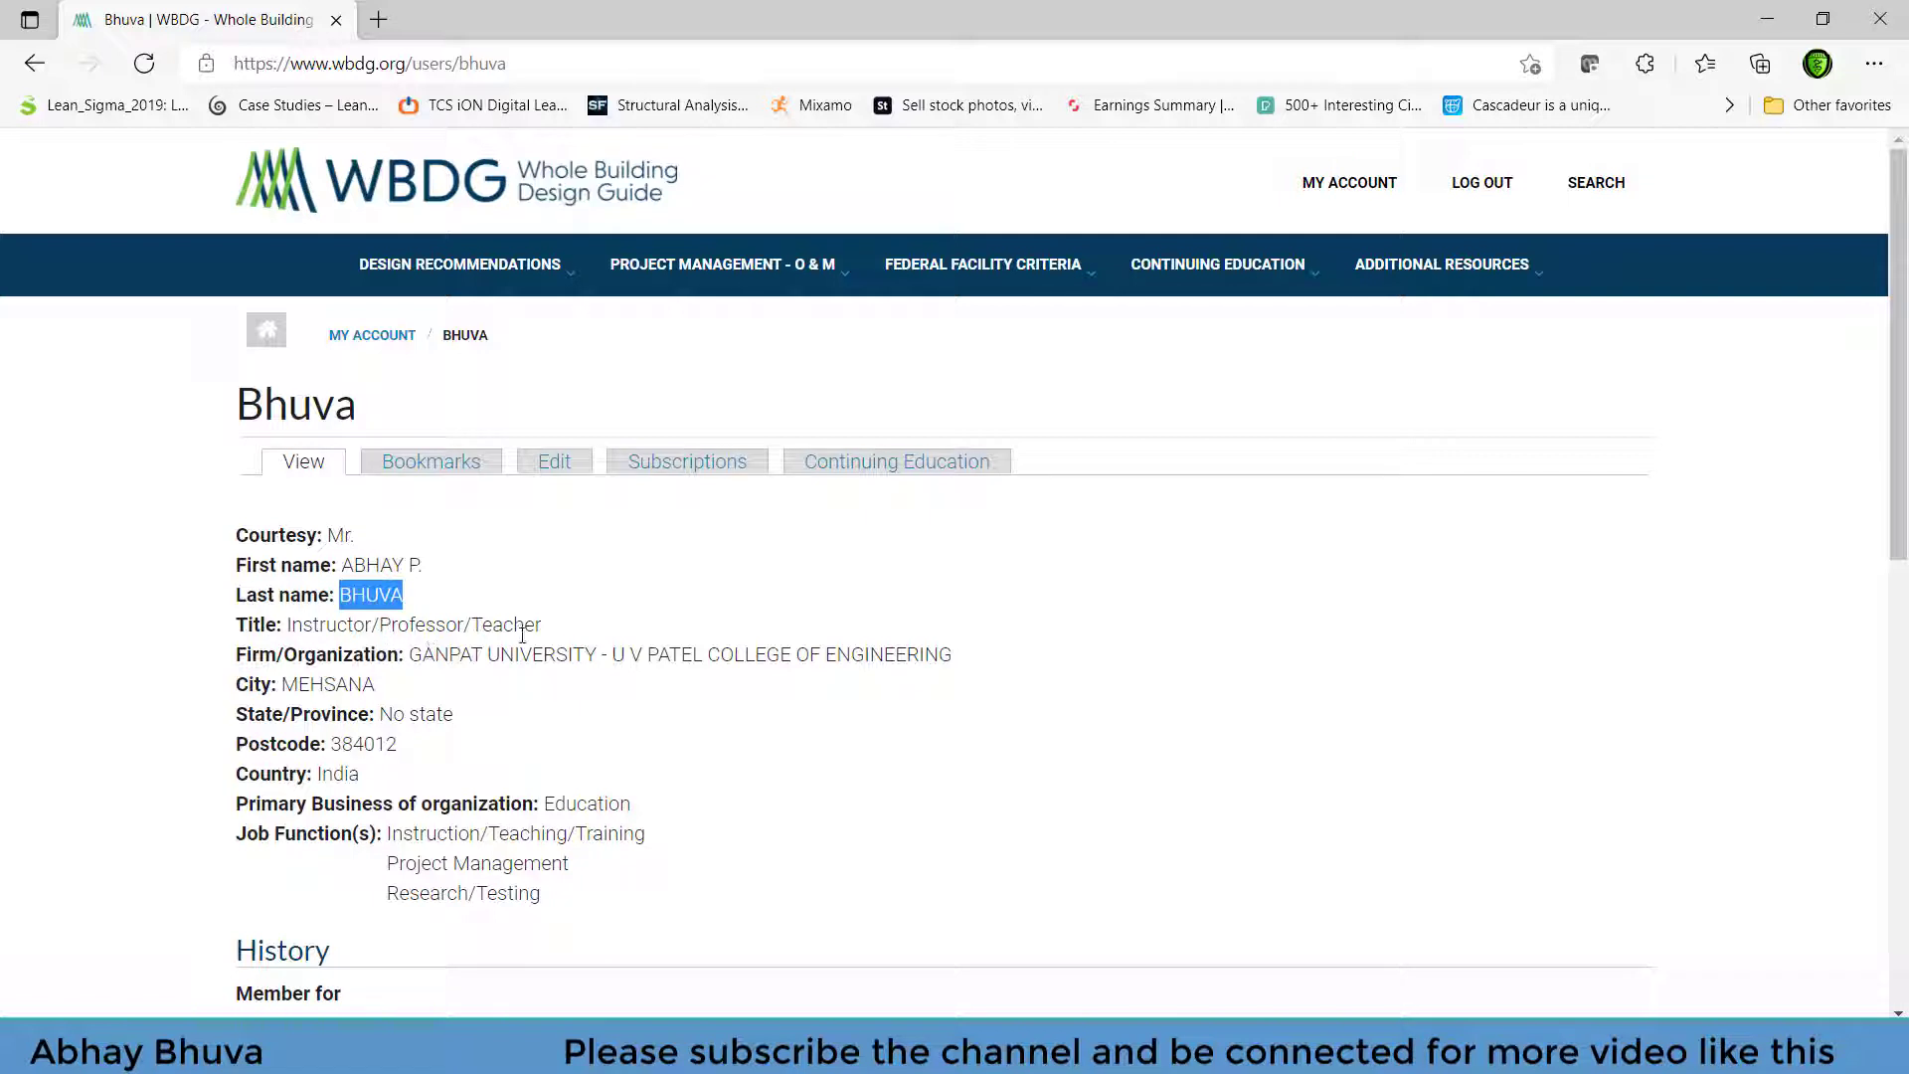
{"action": "scroll", "scroll_direction": "down", "scroll_amount": 3}
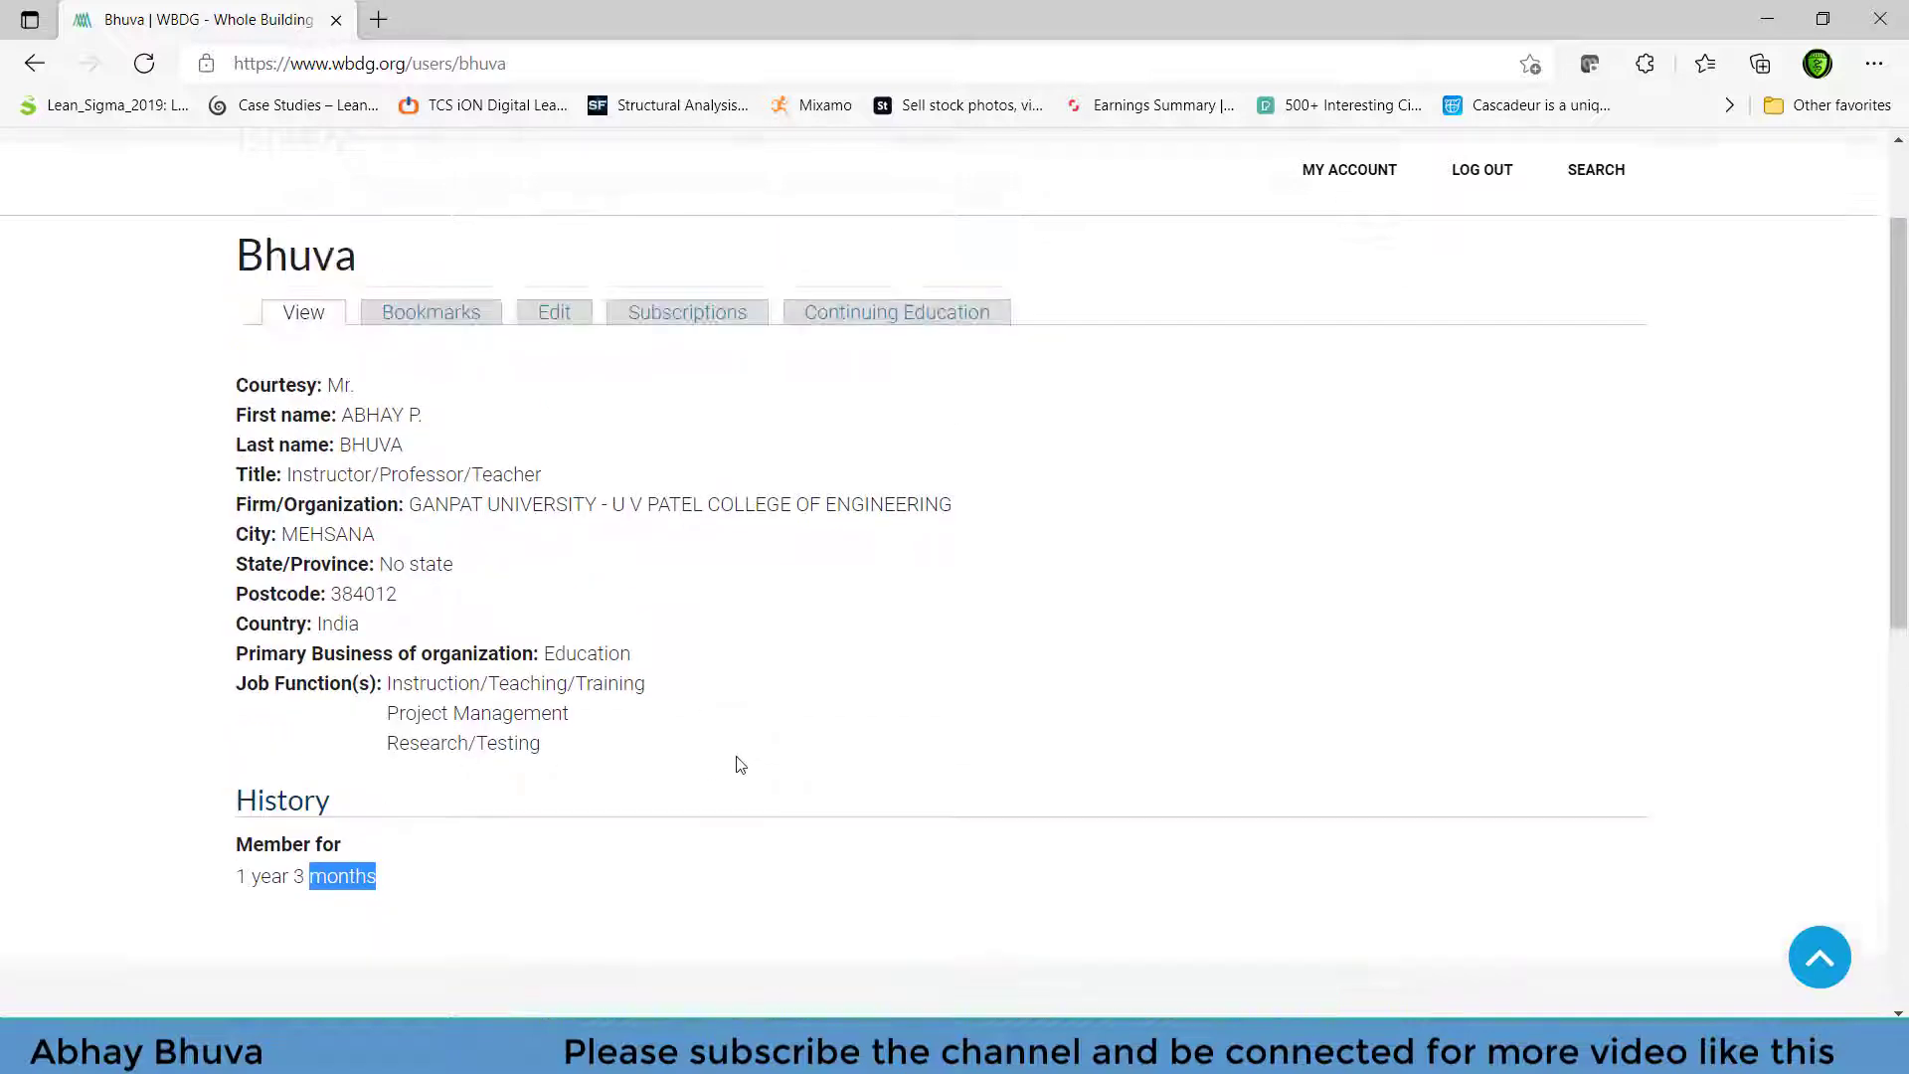
{"action": "scroll", "scroll_direction": "down", "scroll_amount": 3}
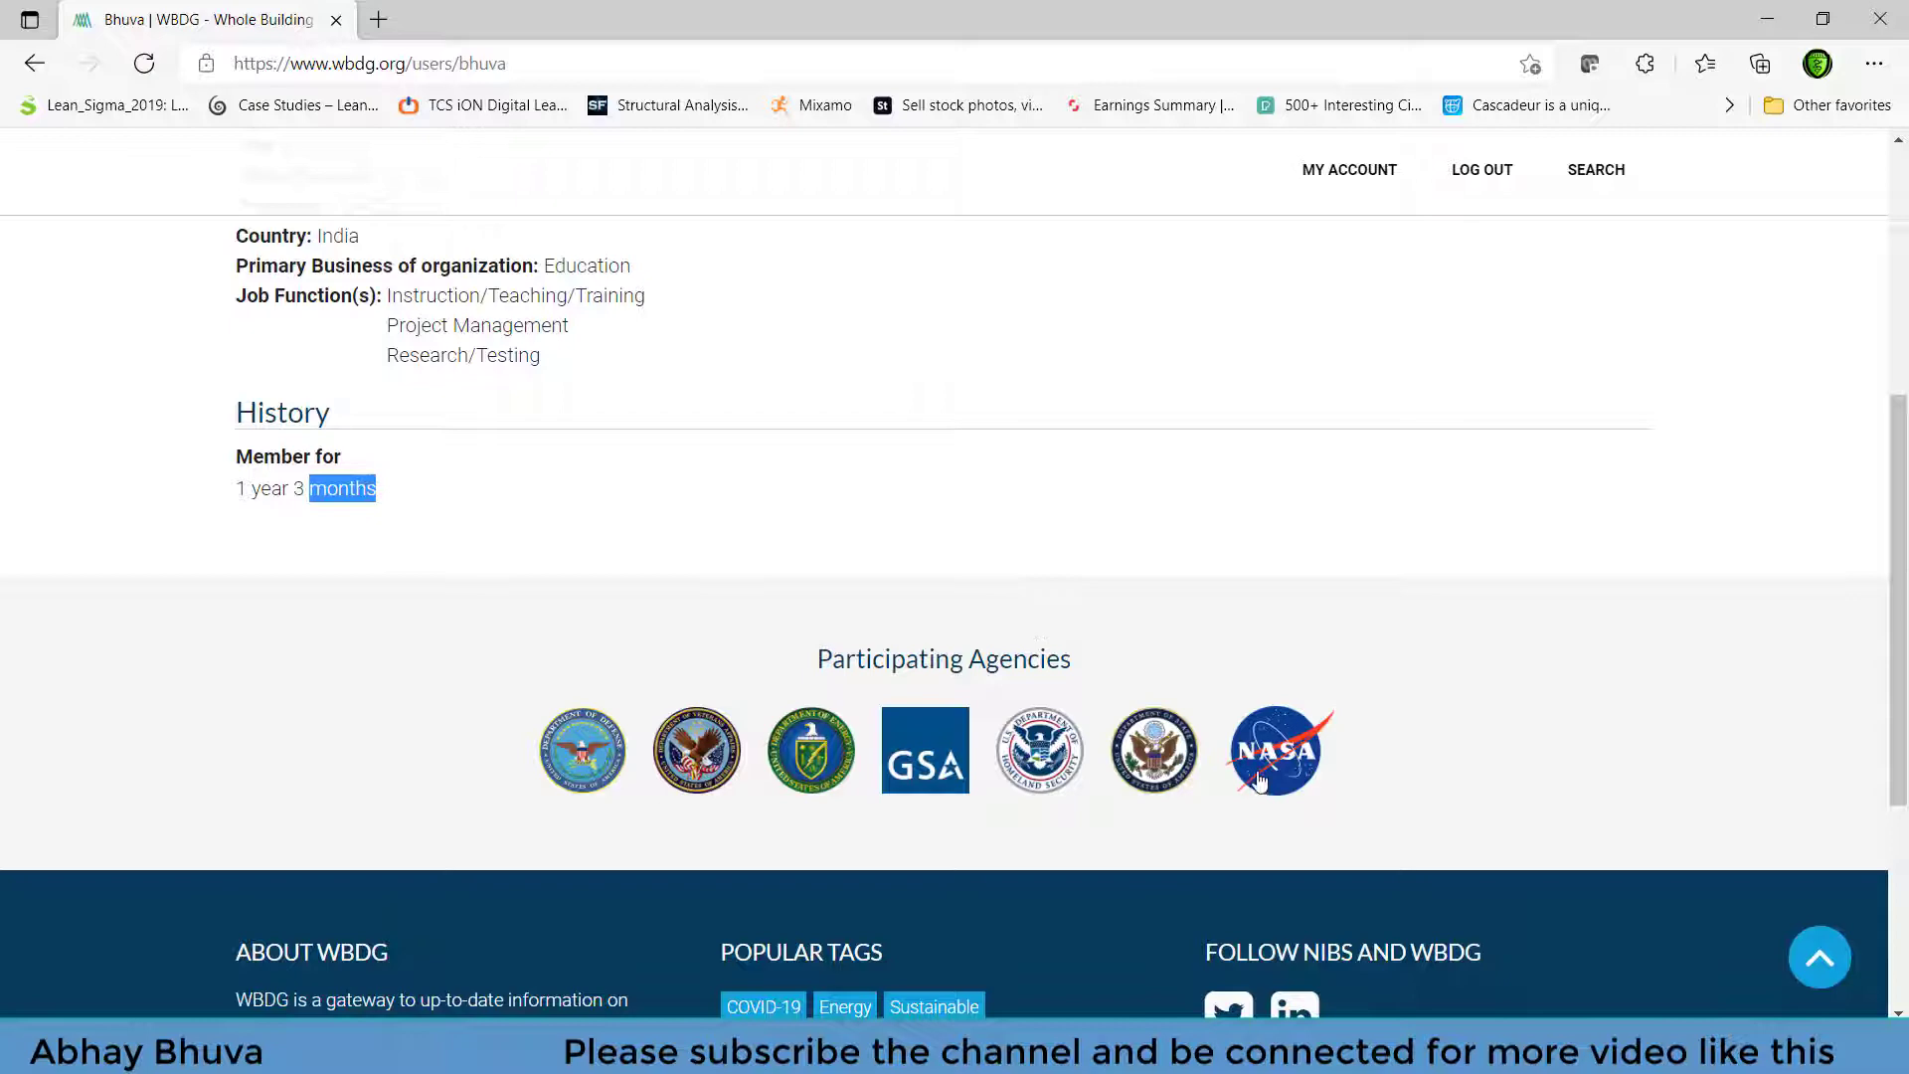
{"action": "scroll", "scroll_direction": "down", "scroll_amount": 3}
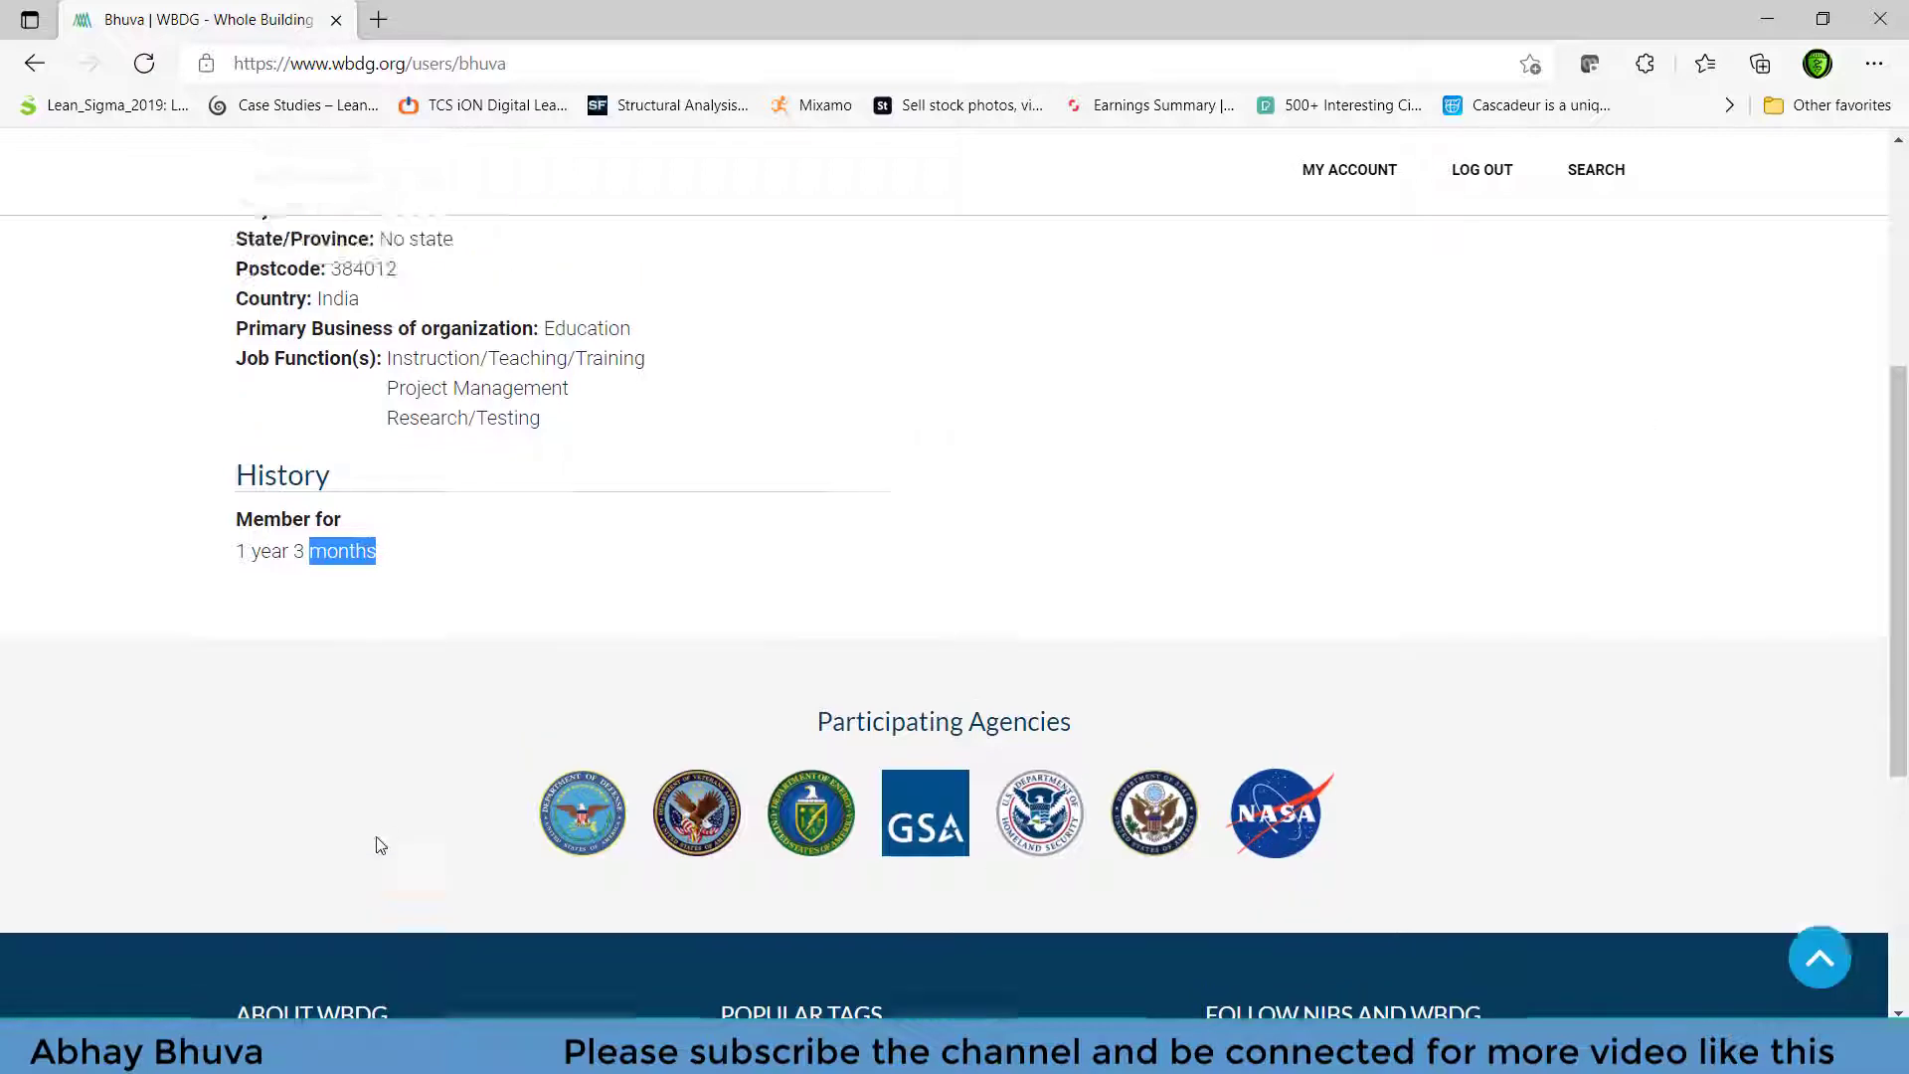
{"action": "scroll", "scroll_direction": "up", "scroll_amount": 3}
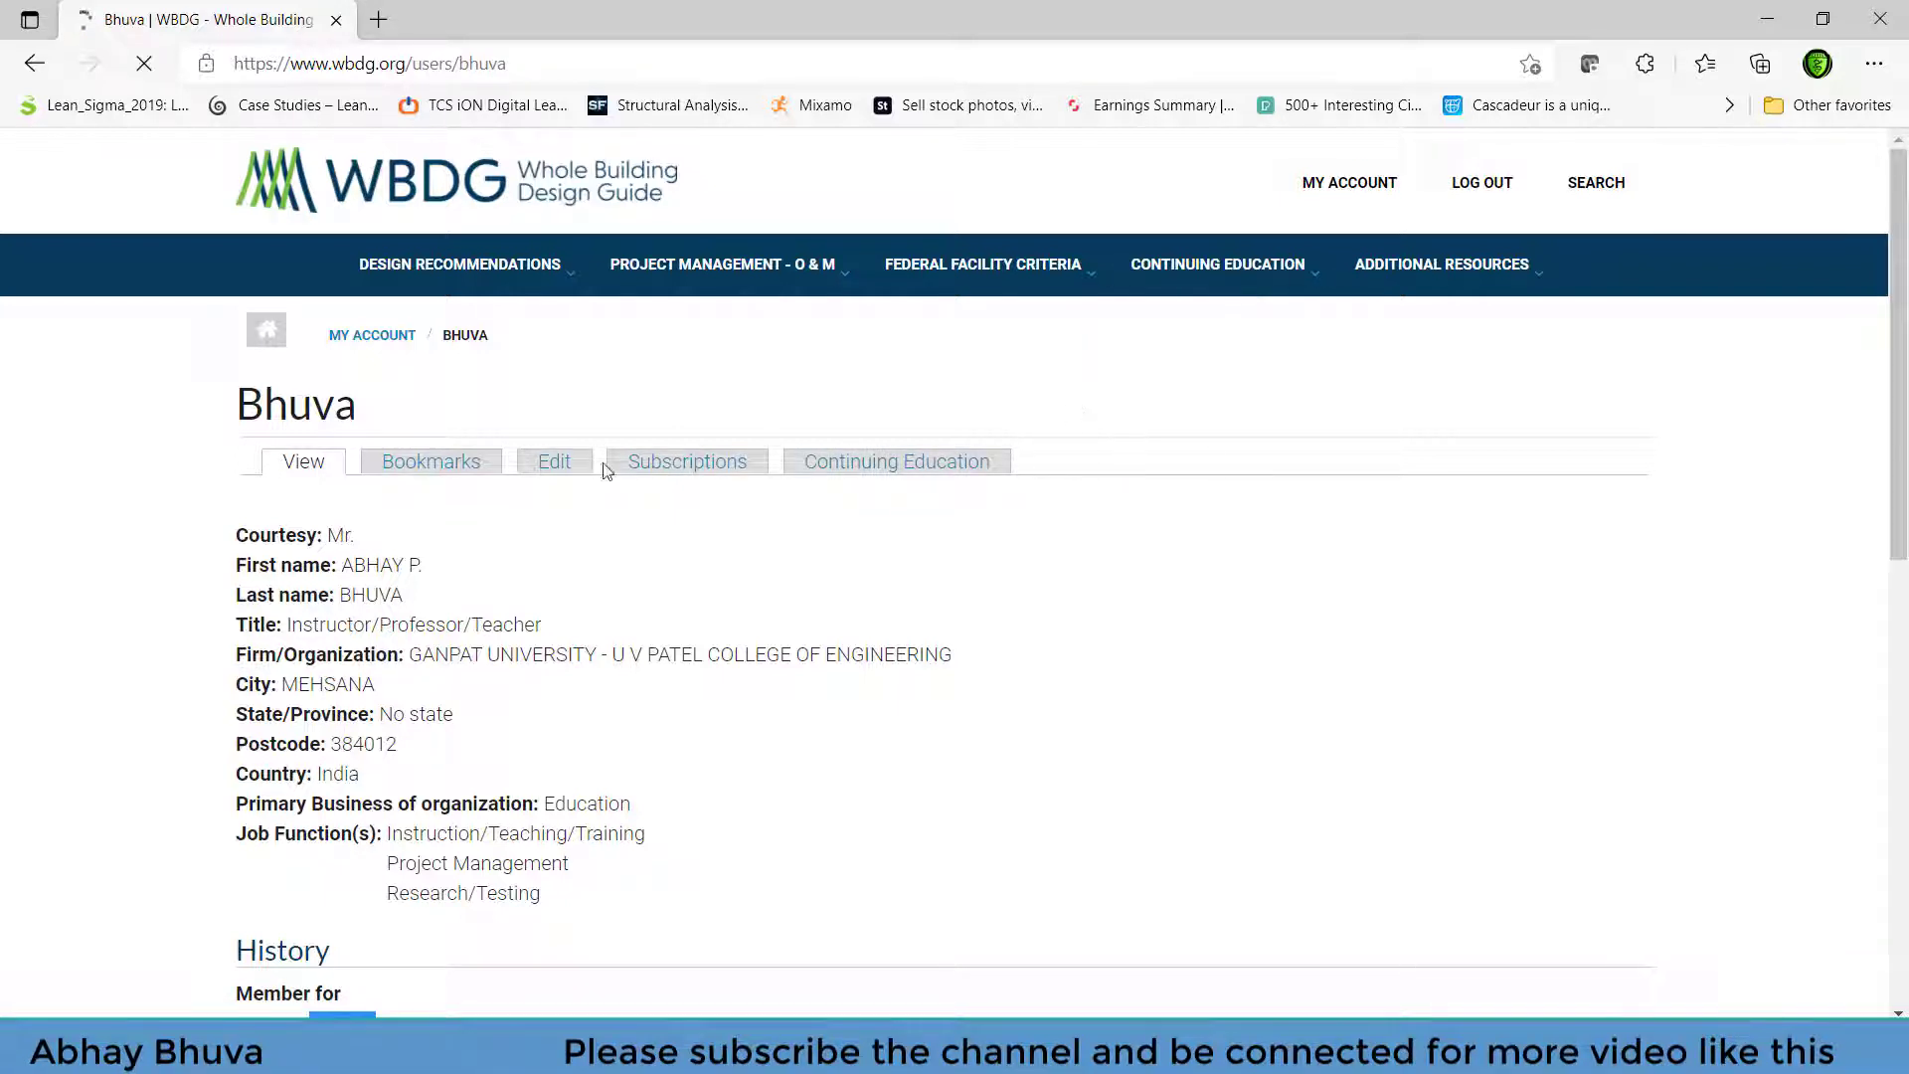
- Open CONTINUING EDUCATION and browse the catalog of course titles, sponsors, durations and credits
{"action": "left_click", "coordinate": [1215, 264]}
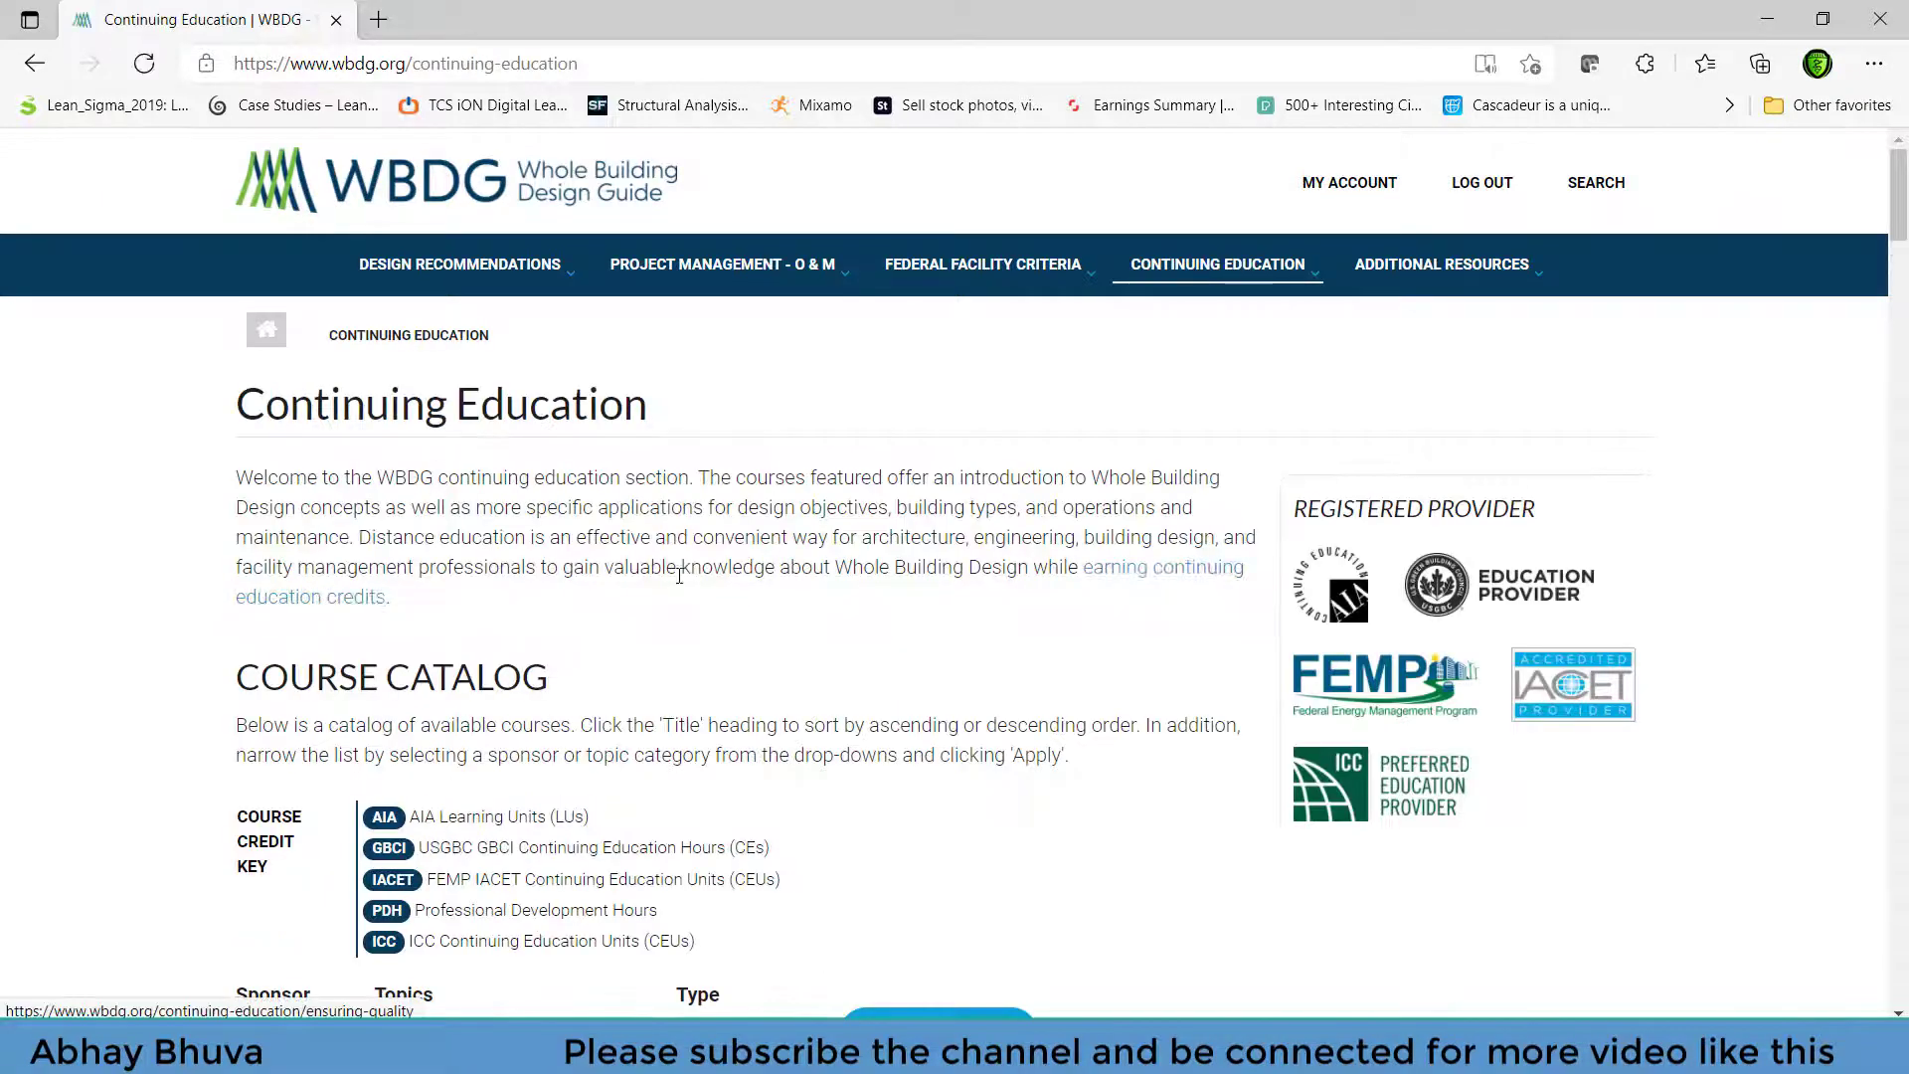
{"action": "scroll", "scroll_direction": "down", "scroll_amount": 3}
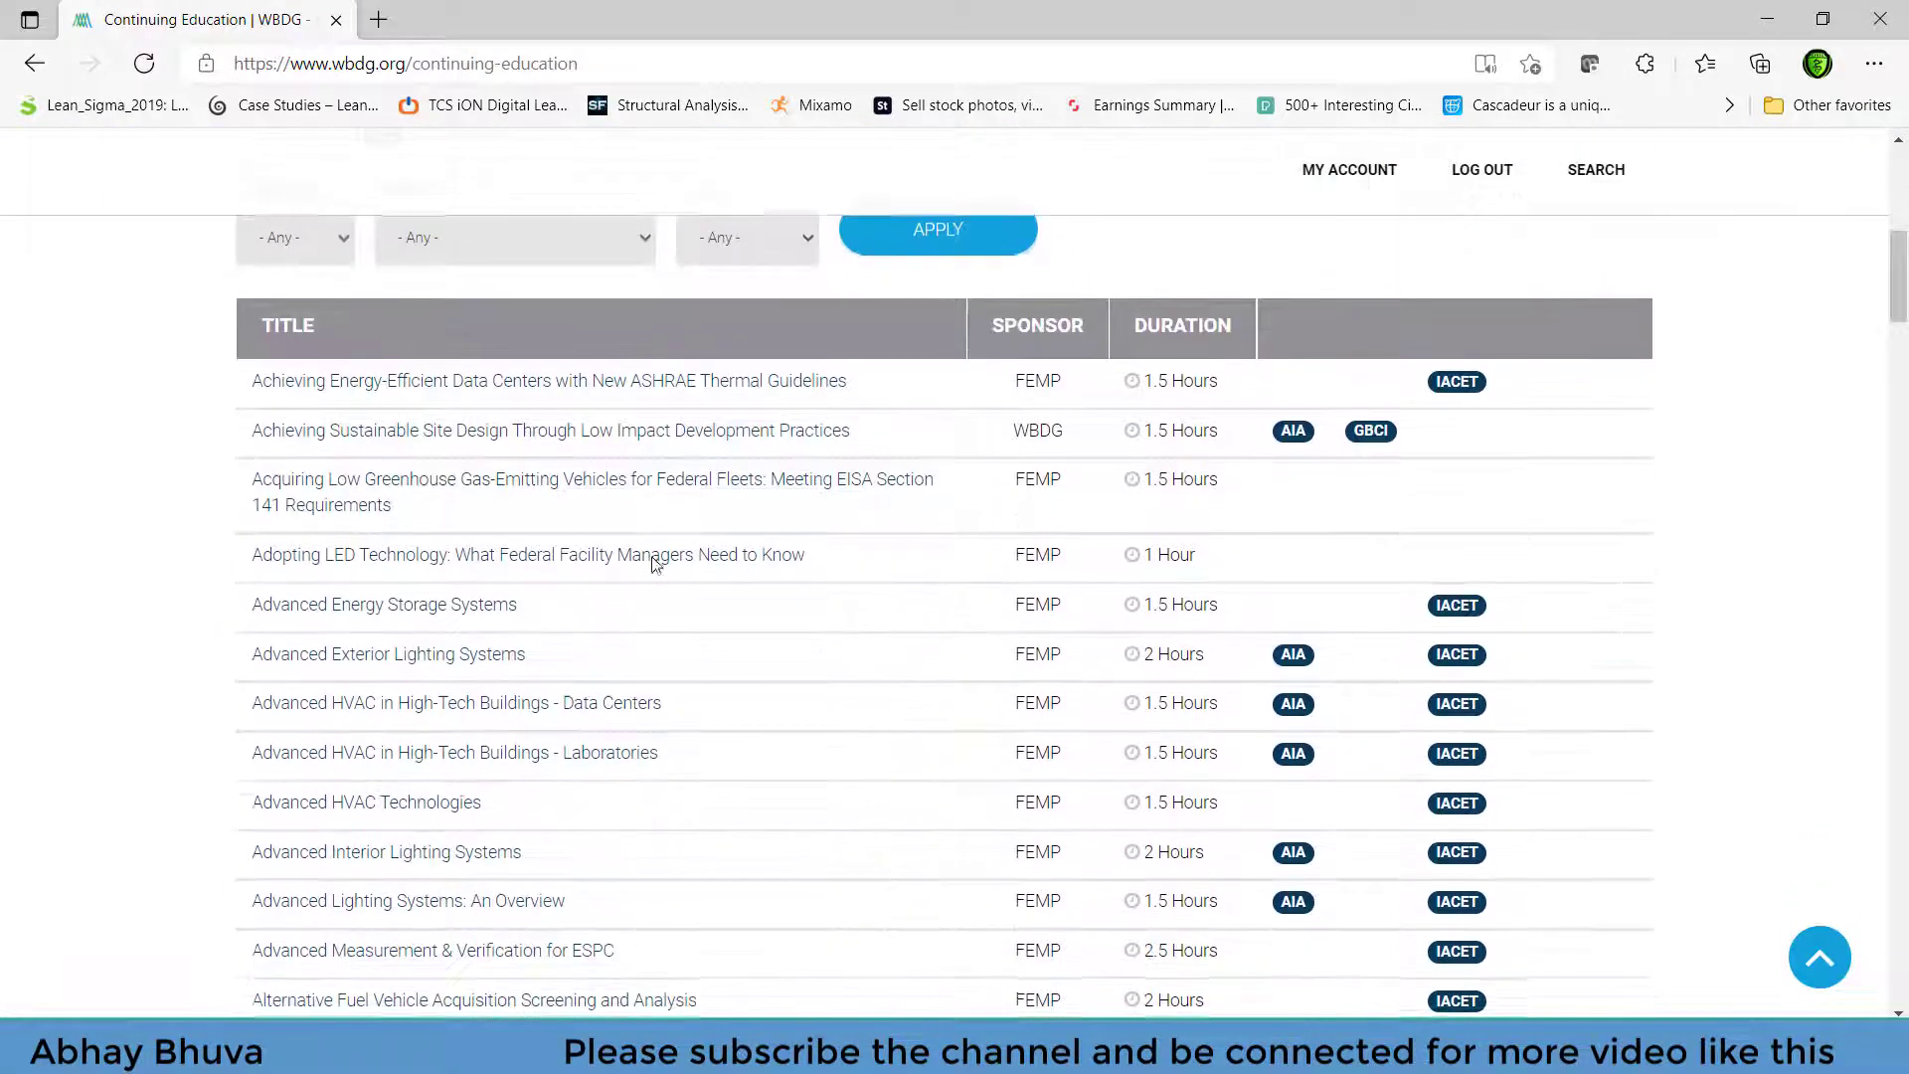
{"action": "scroll", "scroll_direction": "down", "scroll_amount": 3}
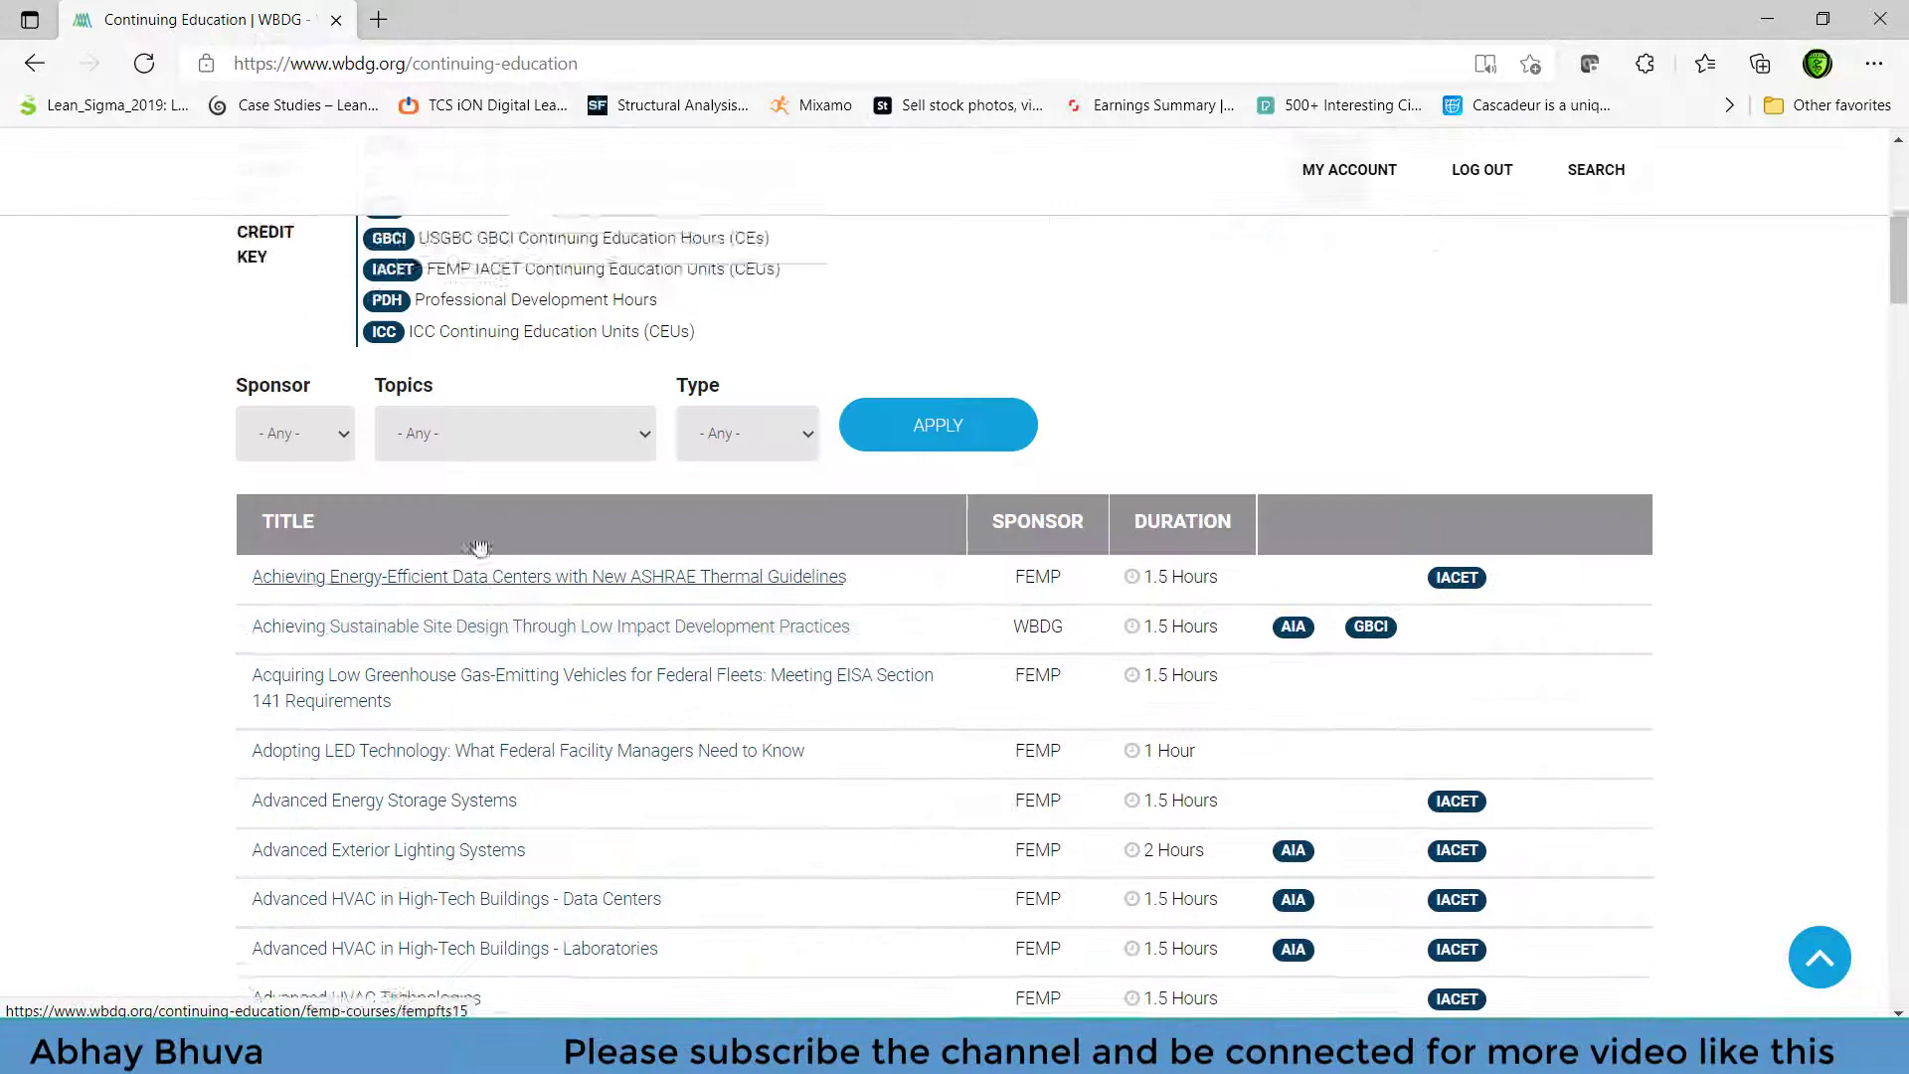
{"action": "left_click", "coordinate": [294, 505]}
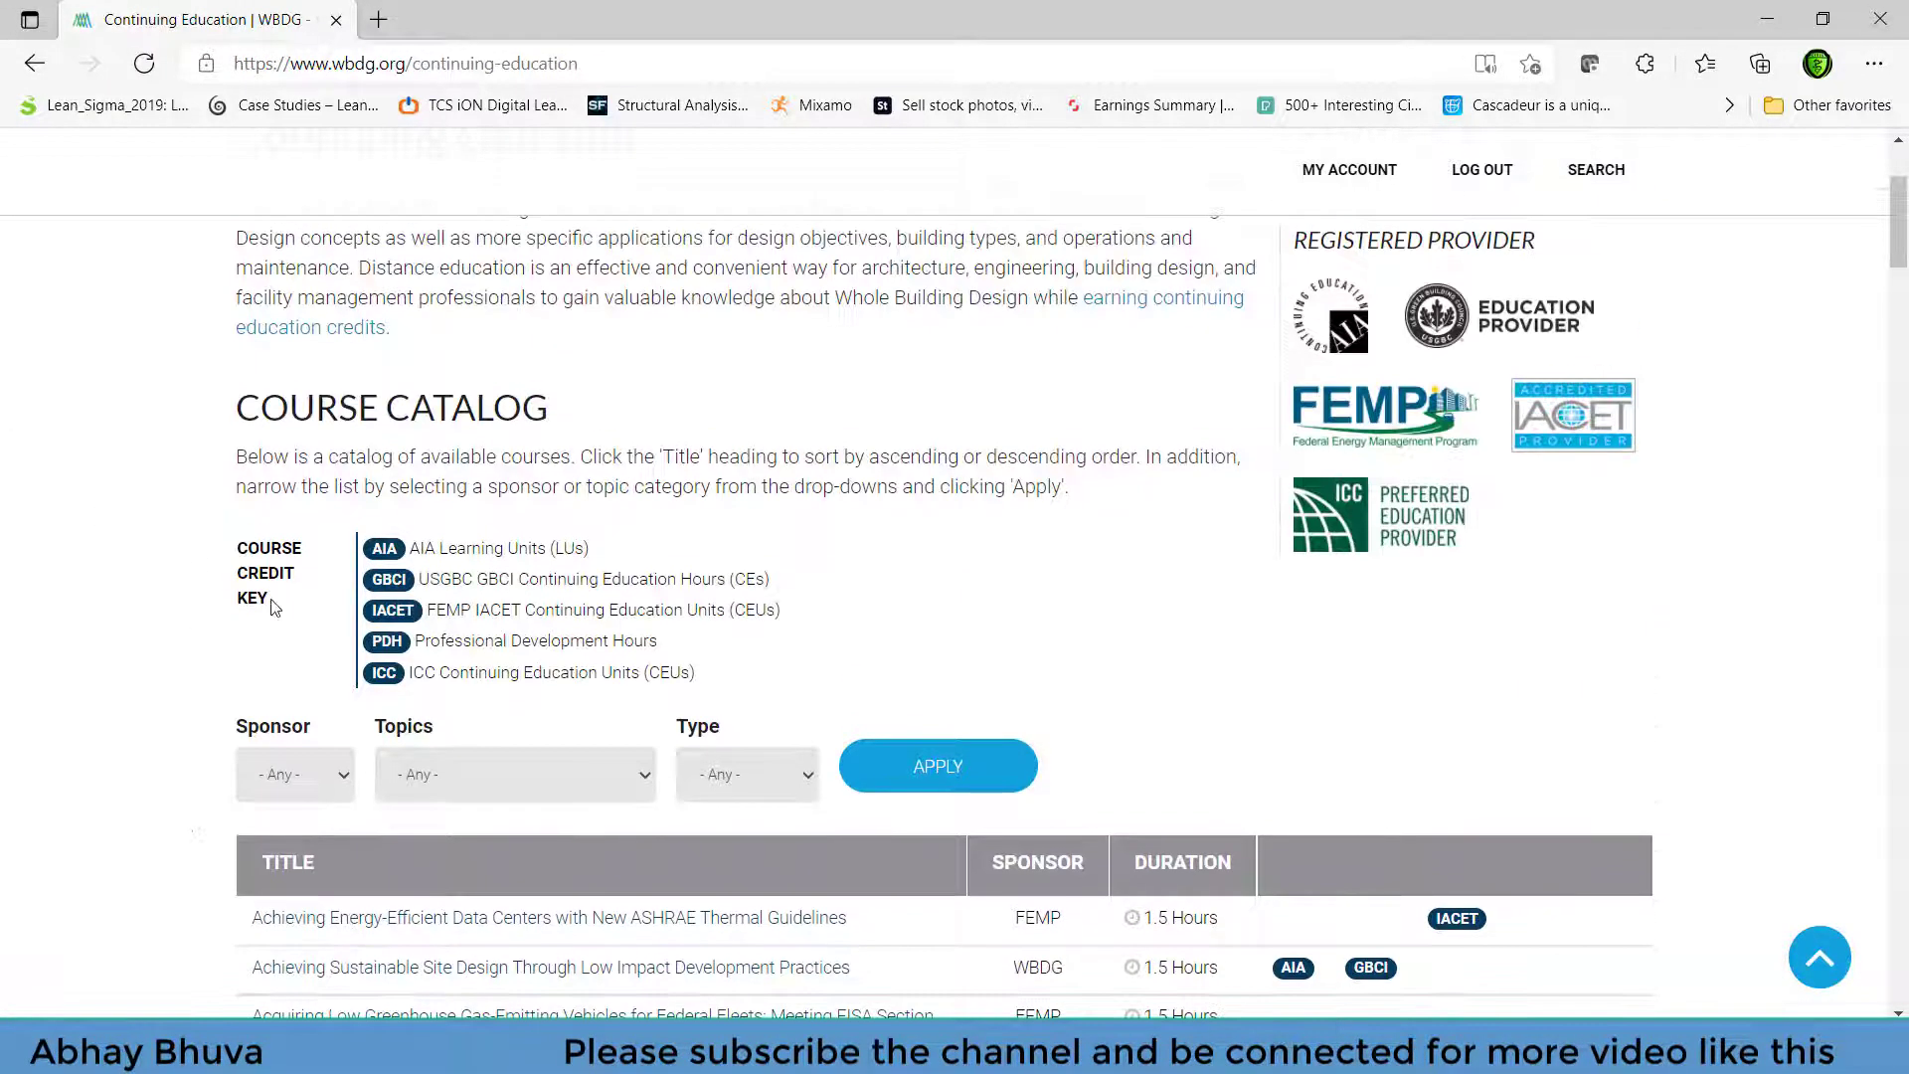
{"action": "double_click", "coordinate": [267, 547]}
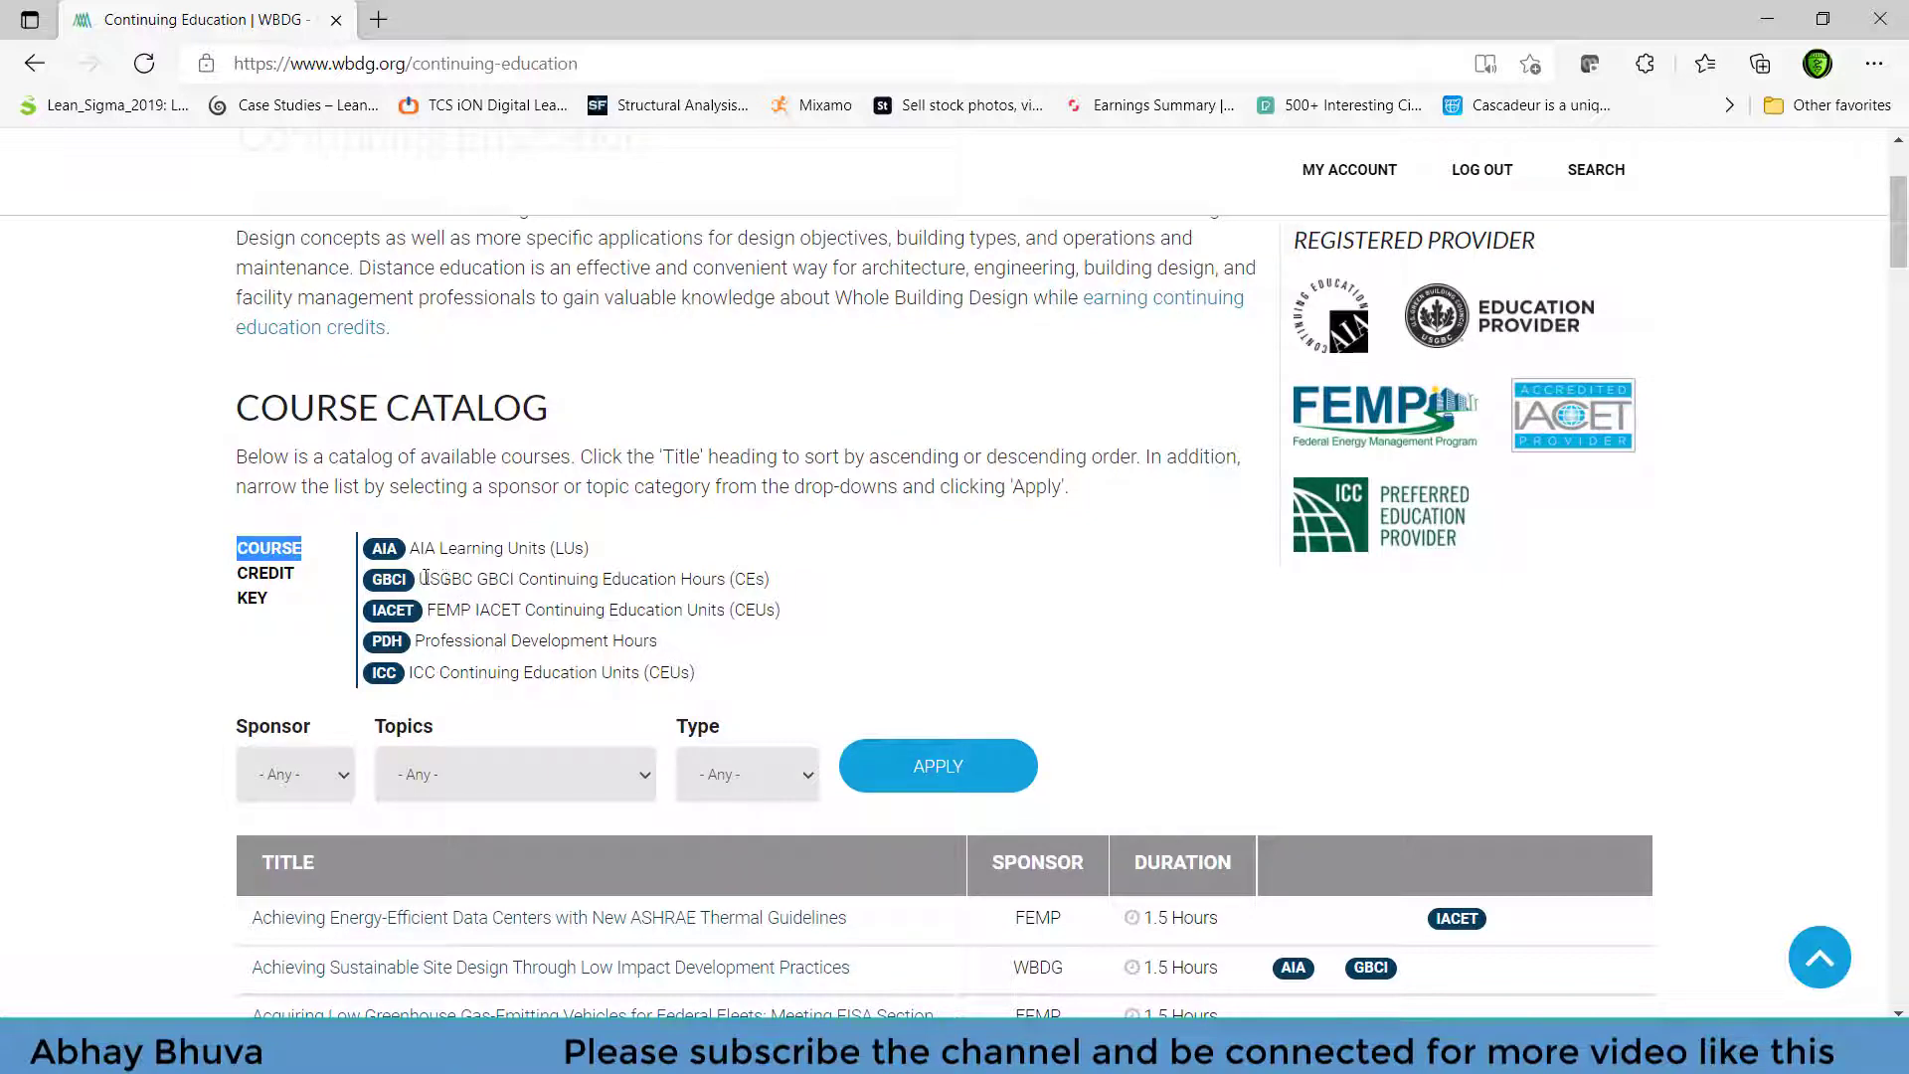
{"action": "scroll", "scroll_direction": "down", "scroll_amount": 3}
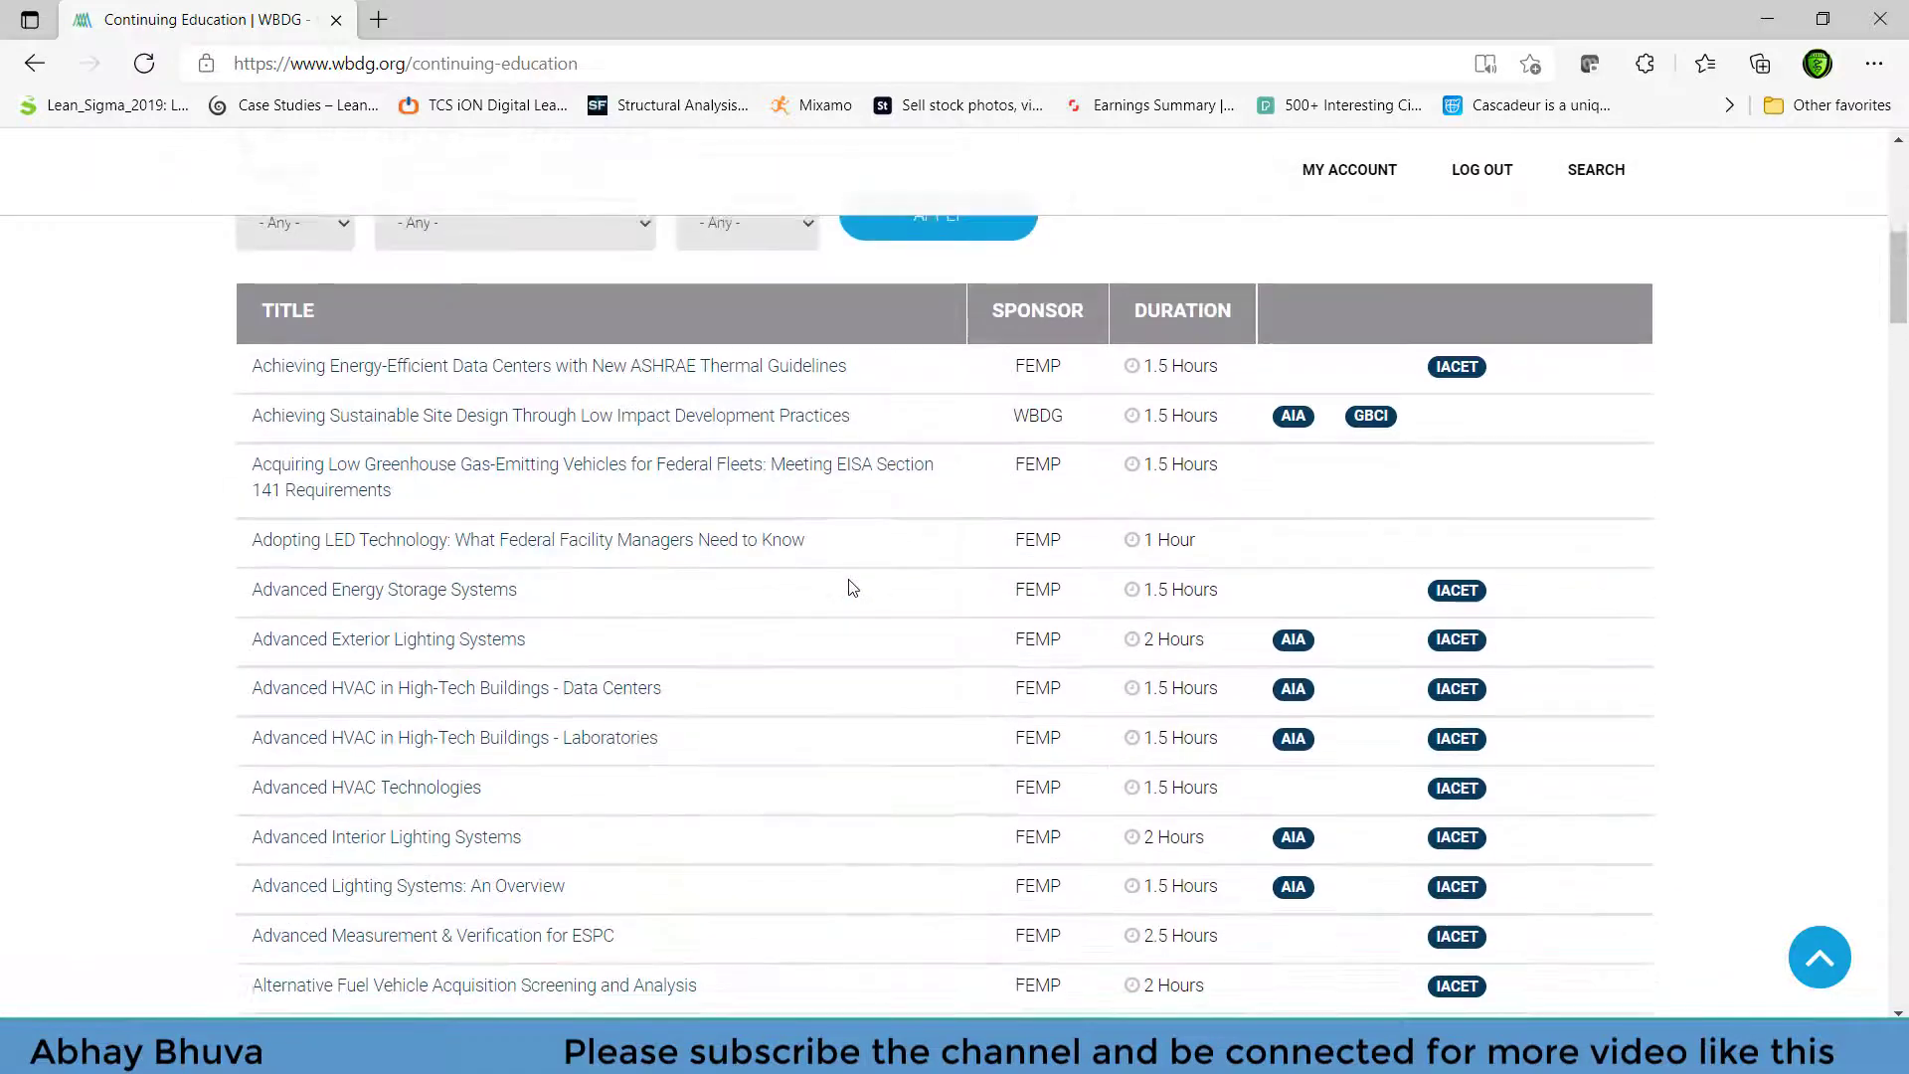
{"action": "scroll", "scroll_direction": "down", "scroll_amount": 3}
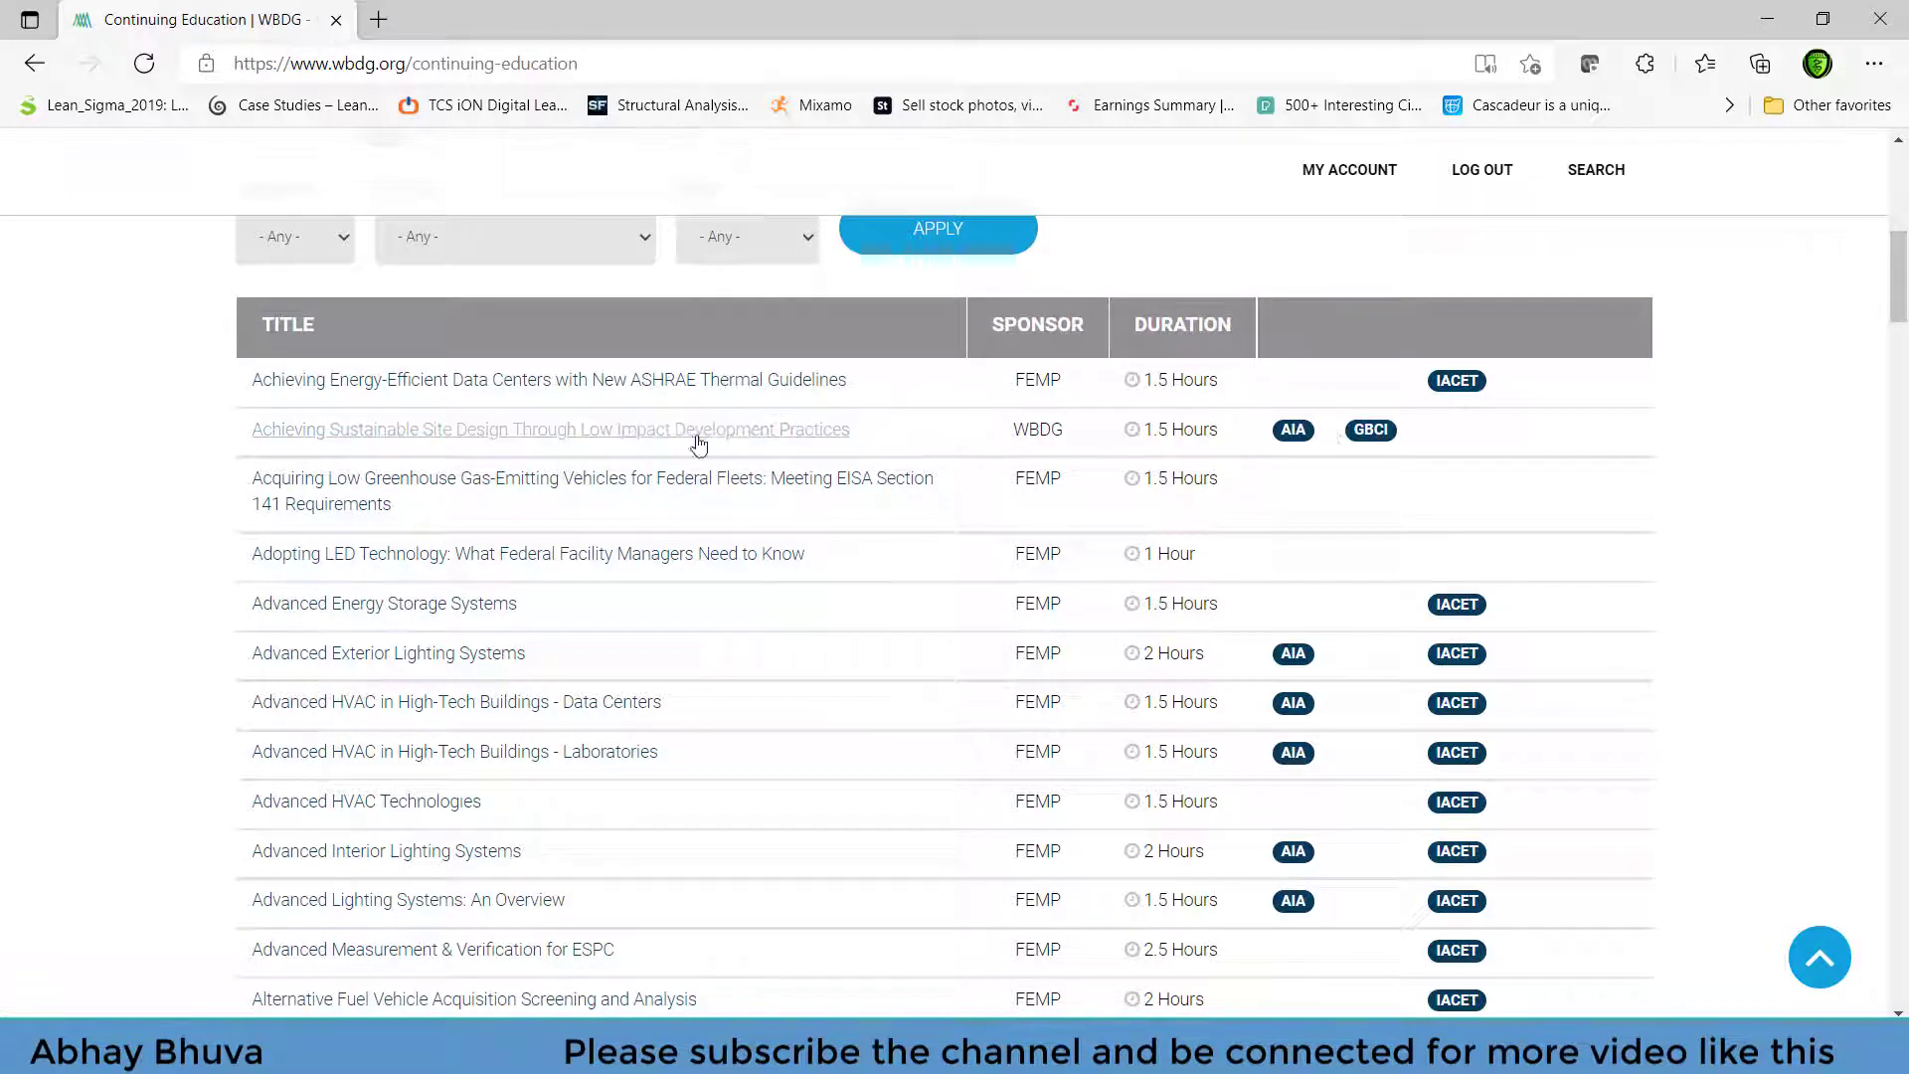
{"action": "mouse_move", "coordinate": [461, 455]}
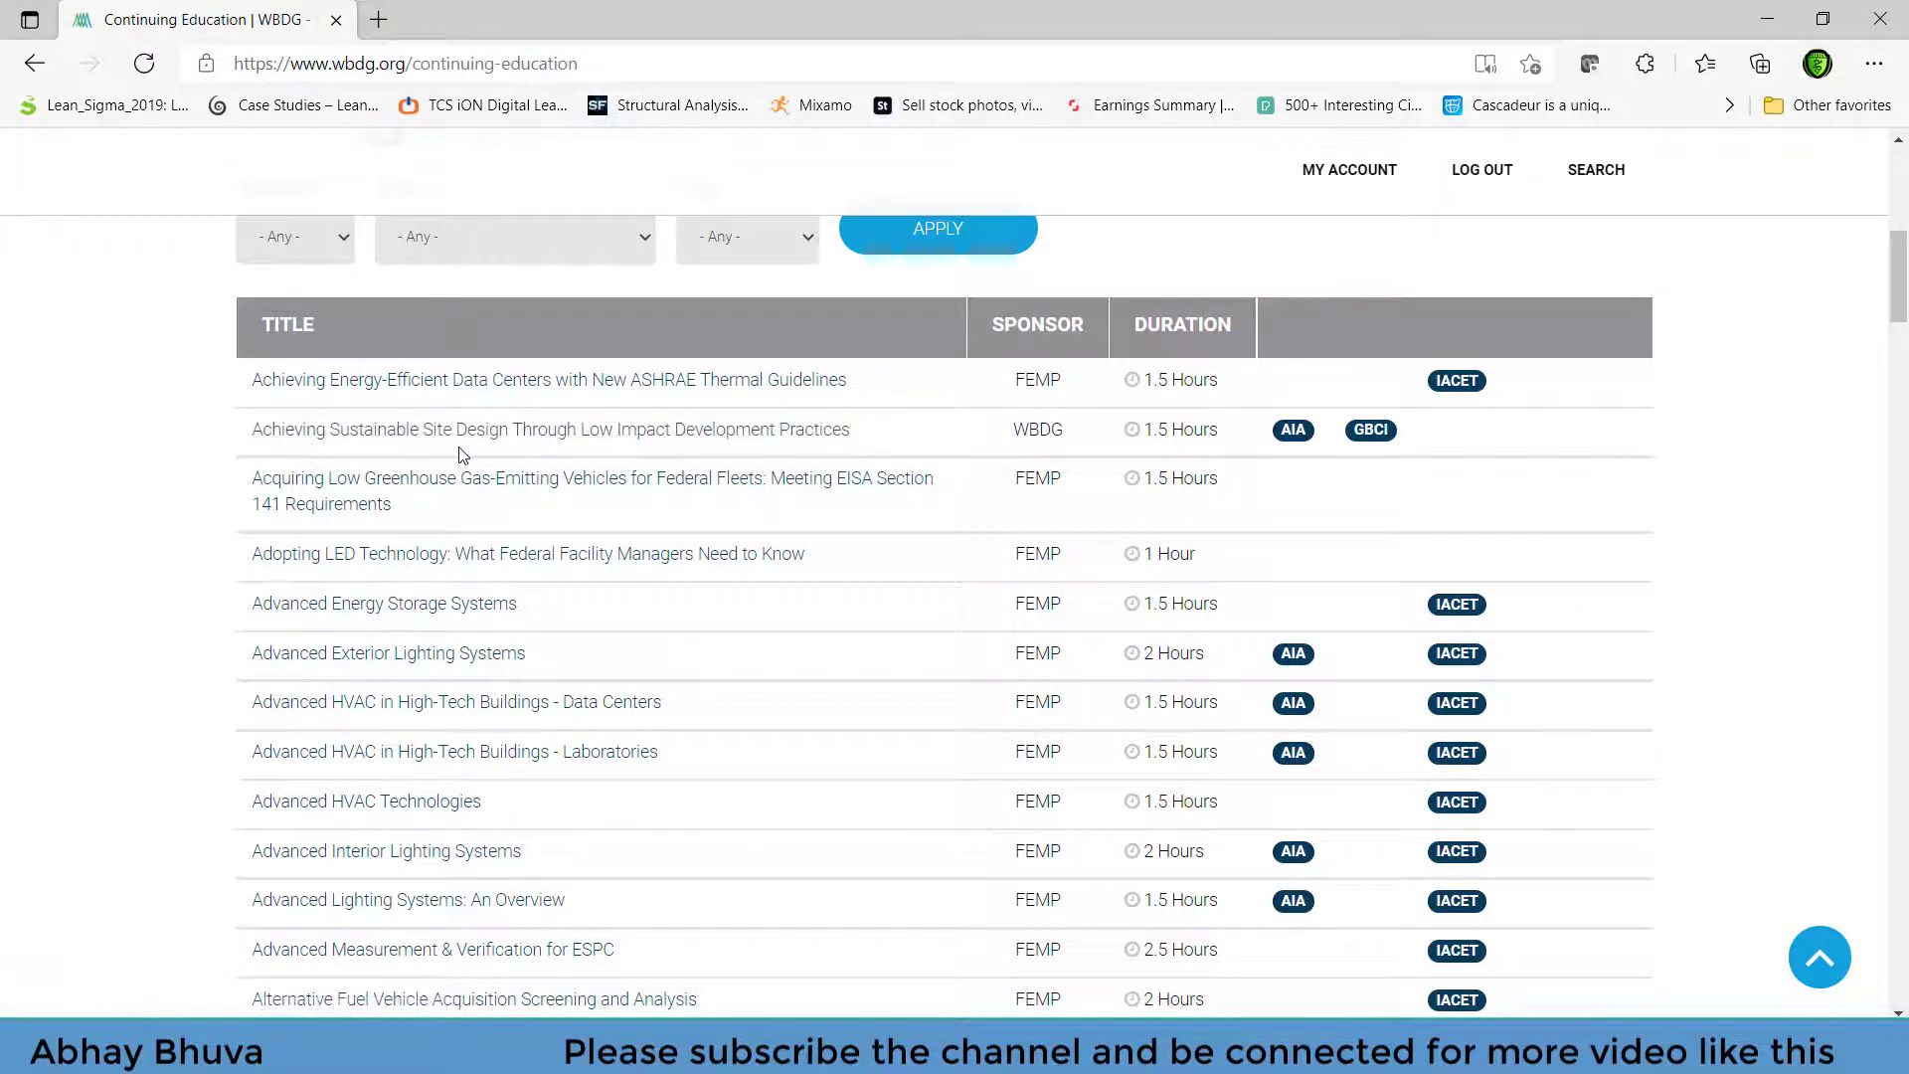
{"action": "mouse_move", "coordinate": [676, 440]}
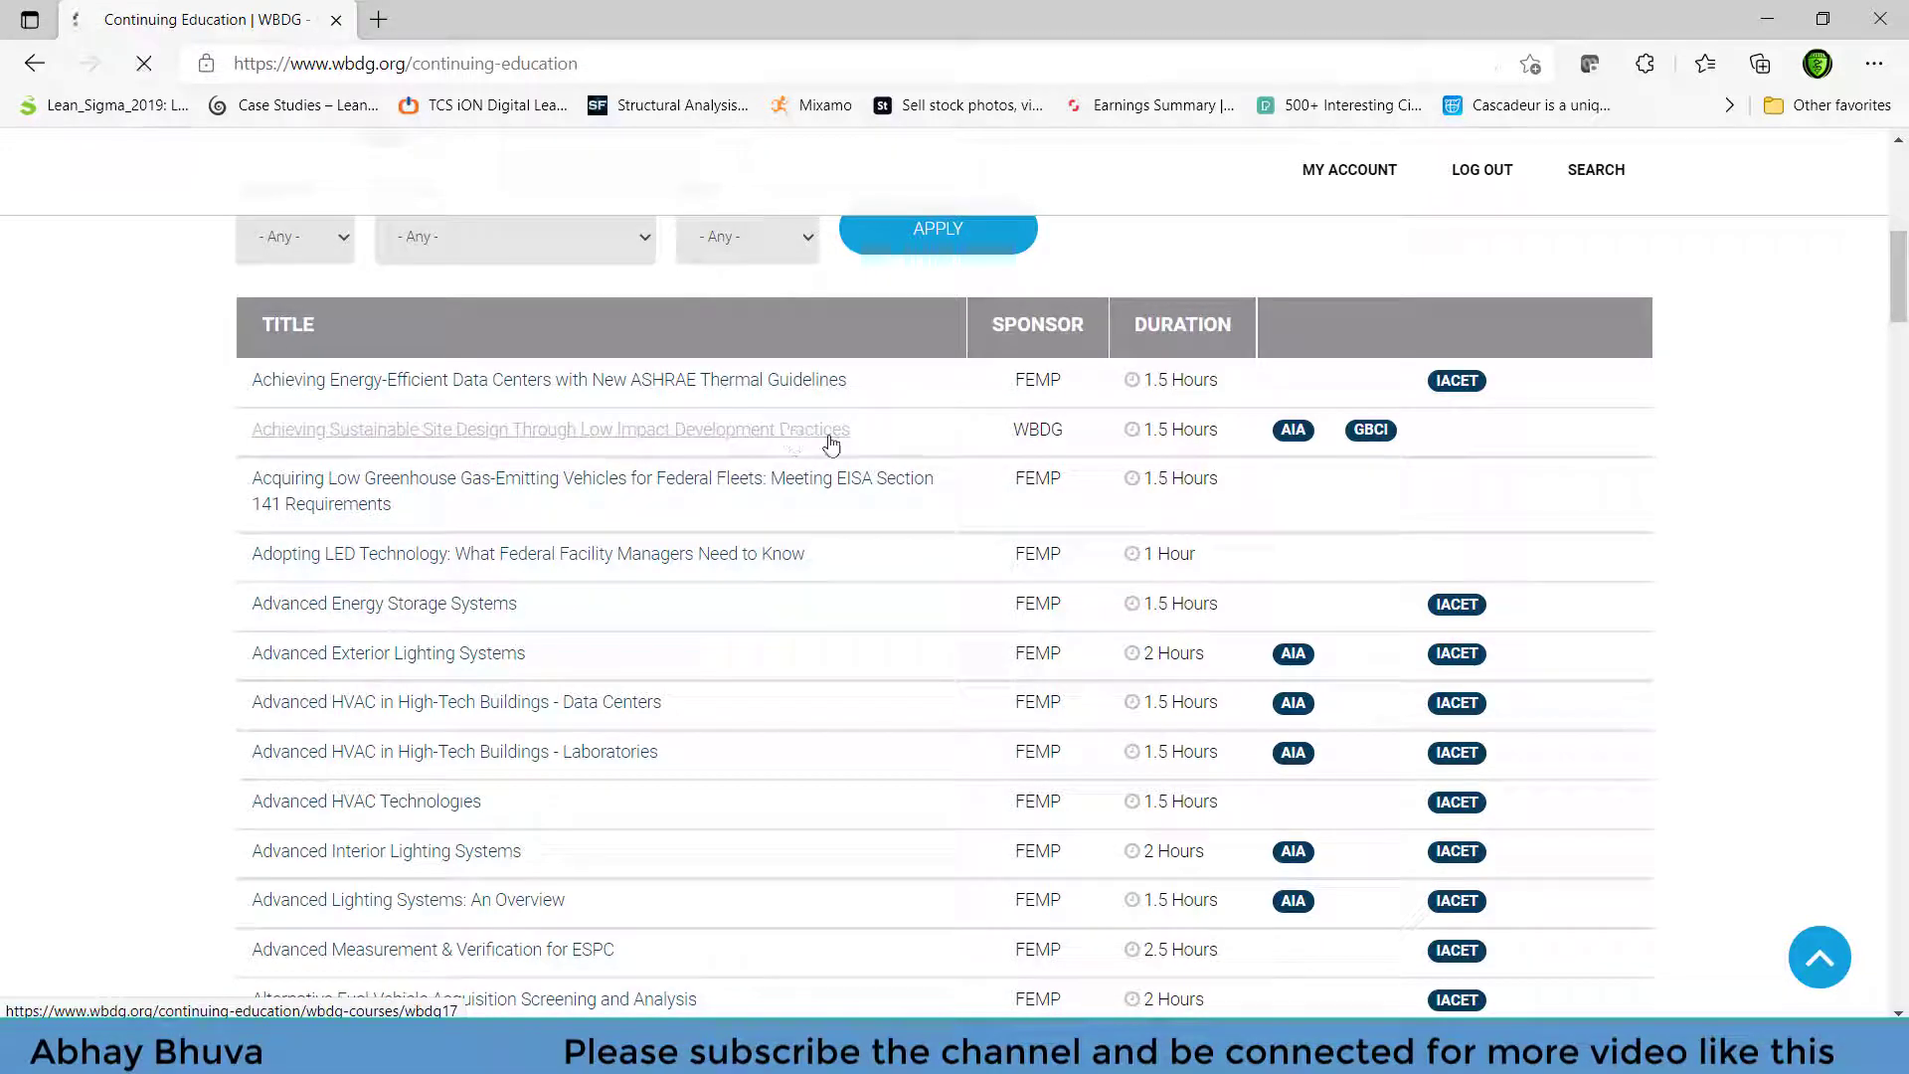
{"action": "left_click", "coordinate": [549, 429]}
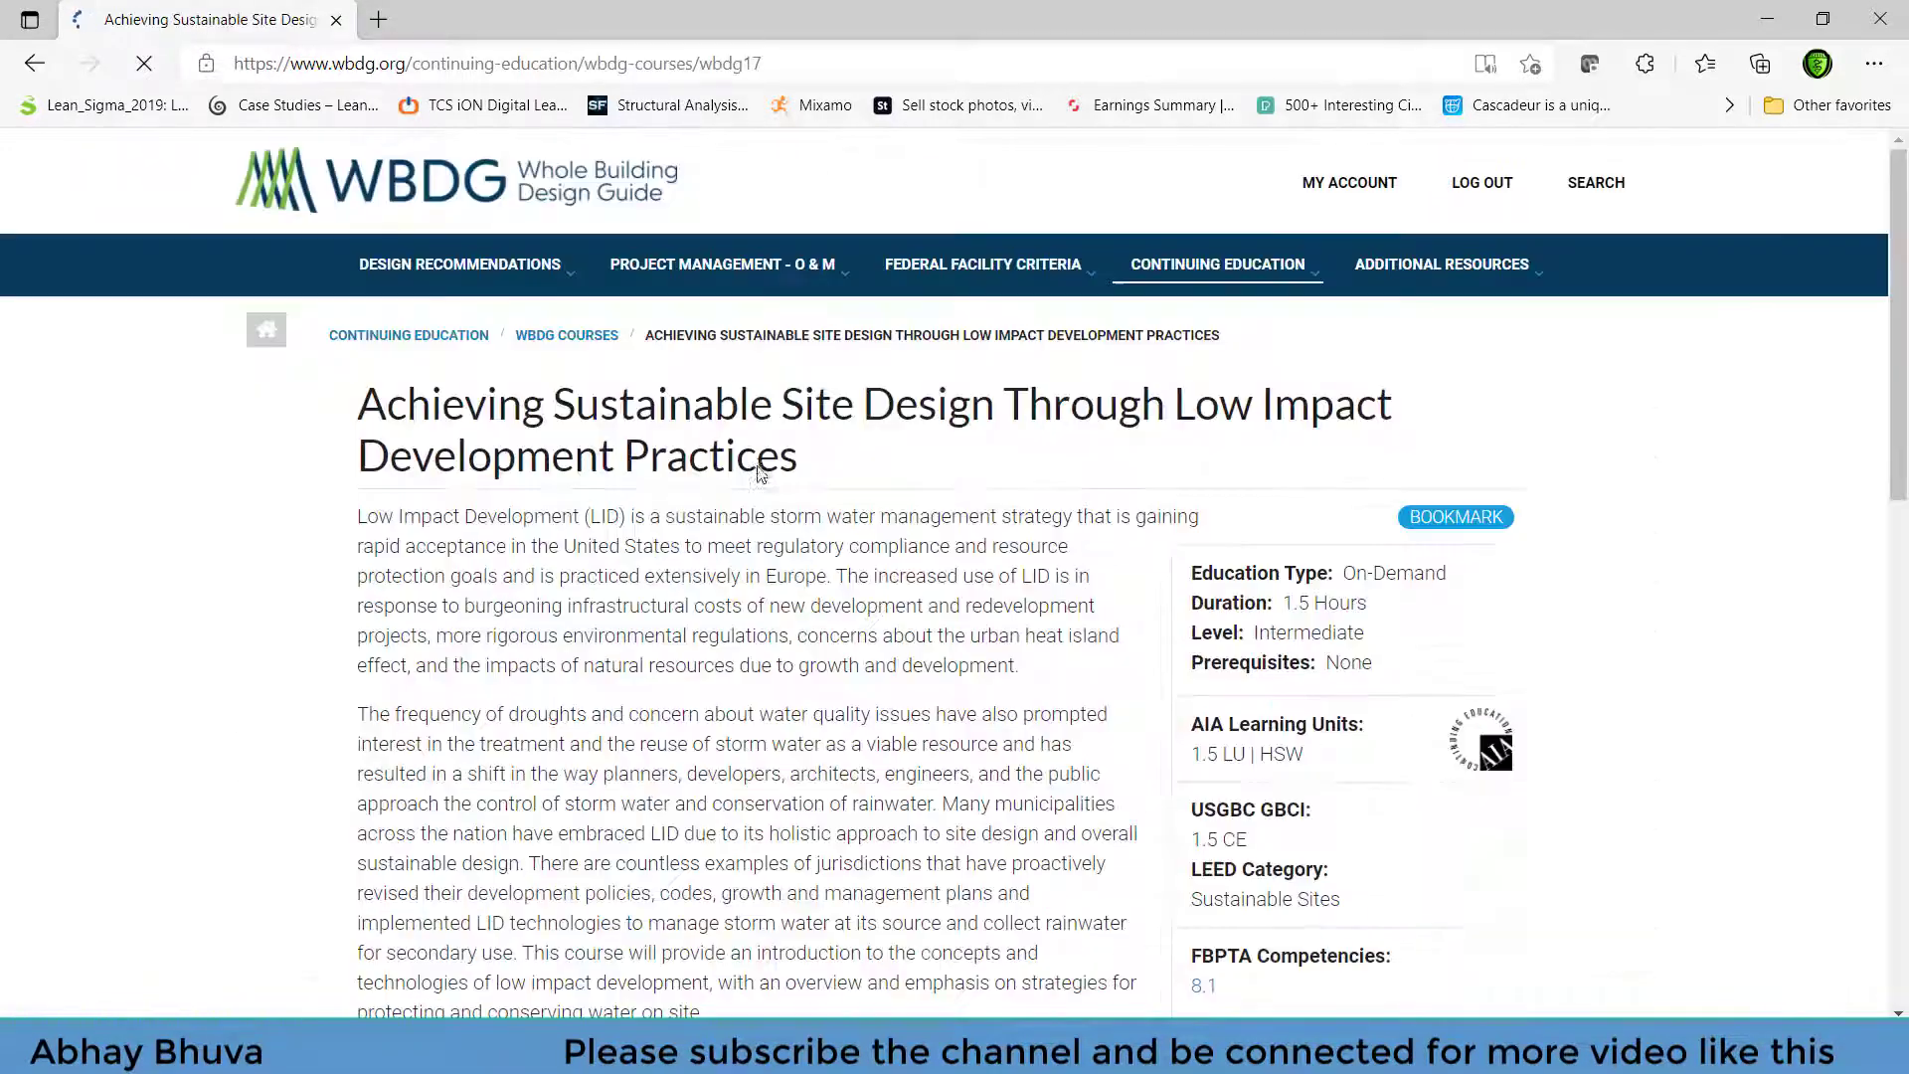
{"action": "scroll", "scroll_direction": "down", "scroll_amount": 3}
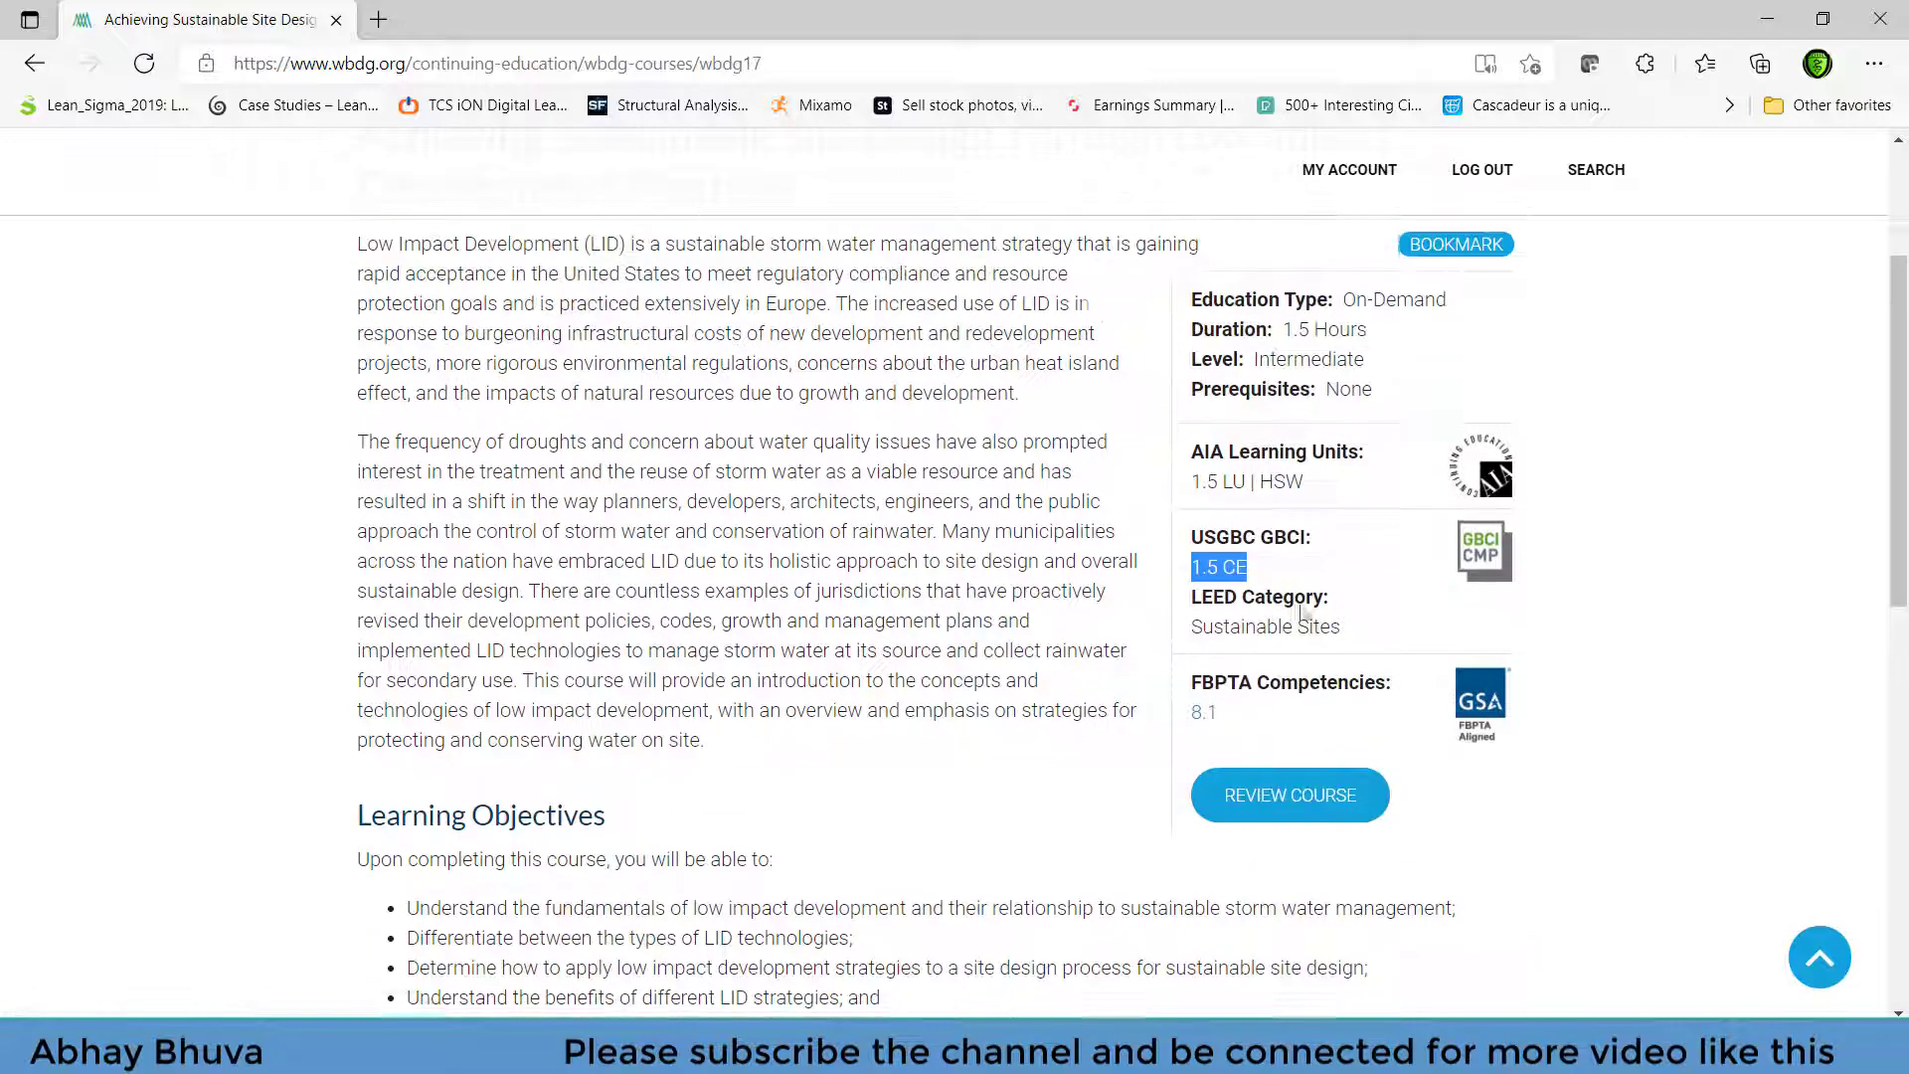
{"action": "scroll", "scroll_direction": "down", "scroll_amount": 3}
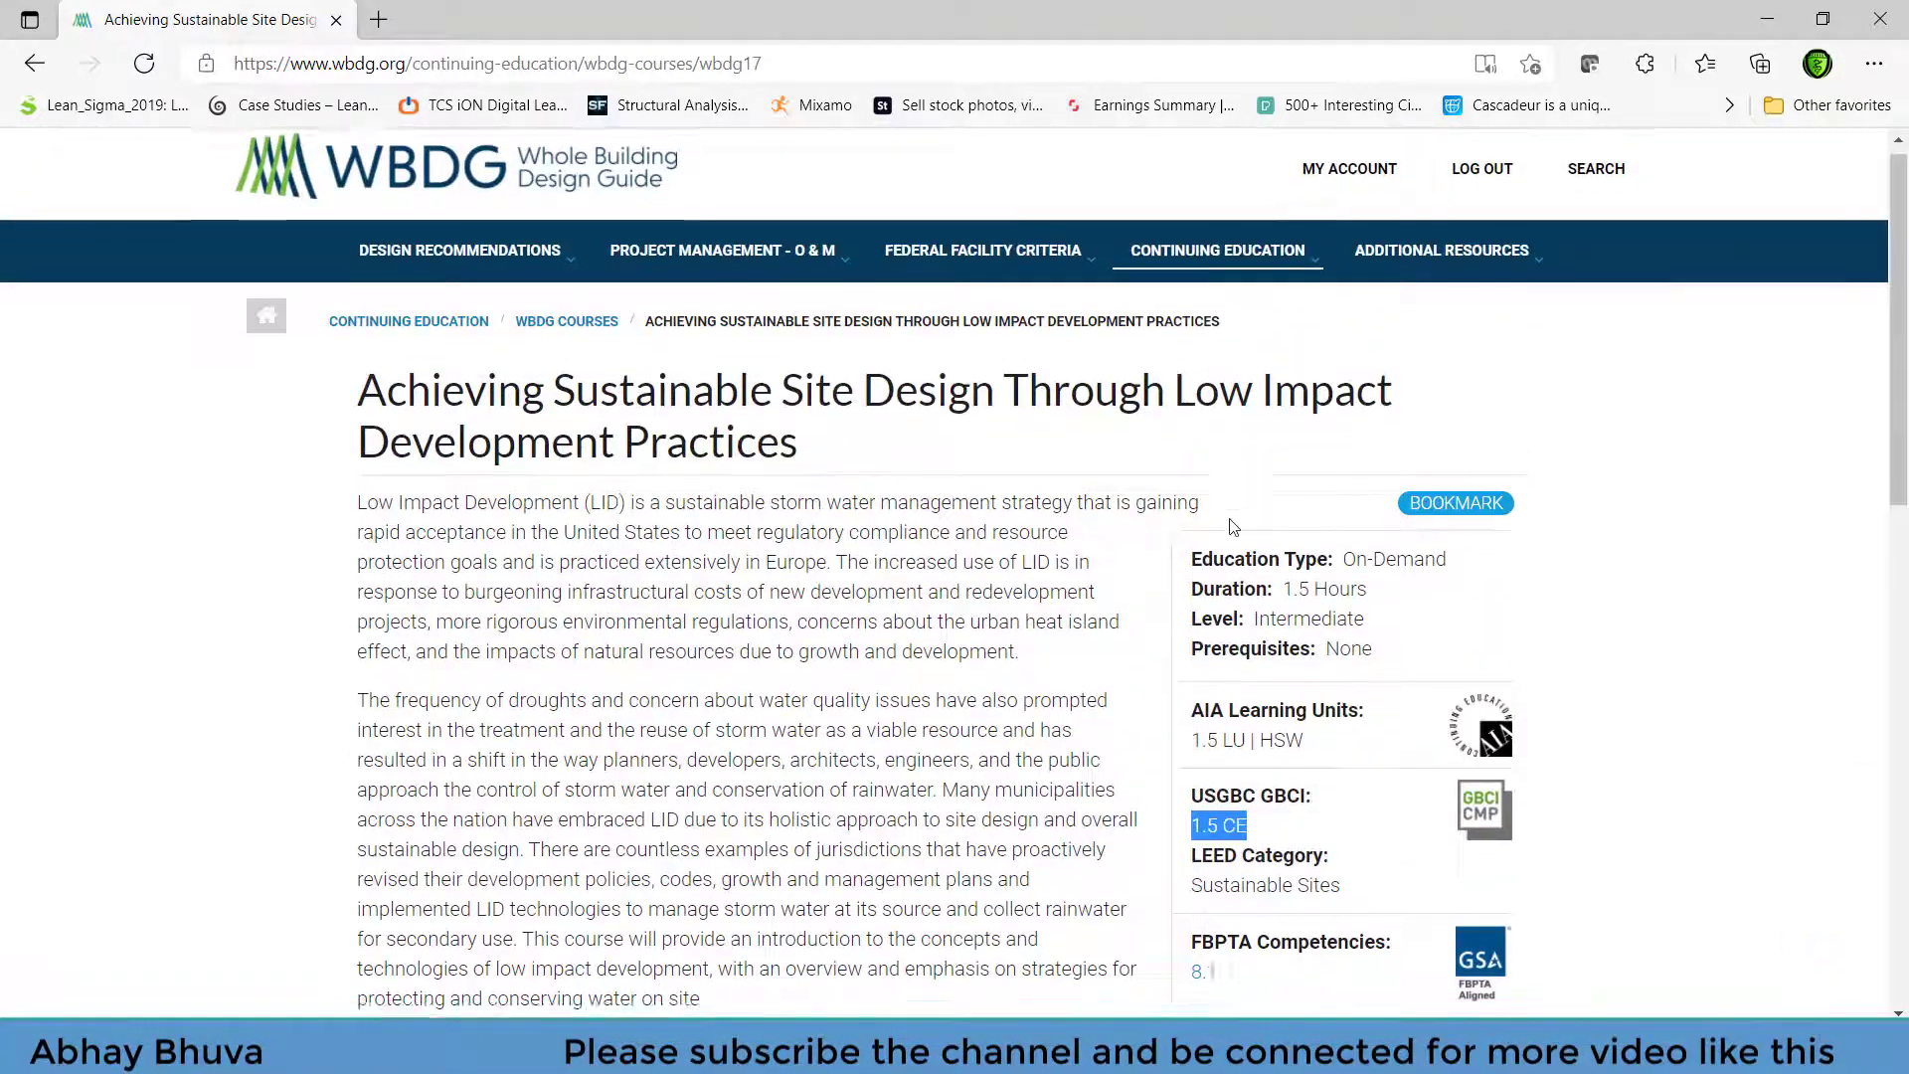
{"action": "scroll", "scroll_direction": "down", "scroll_amount": 3}
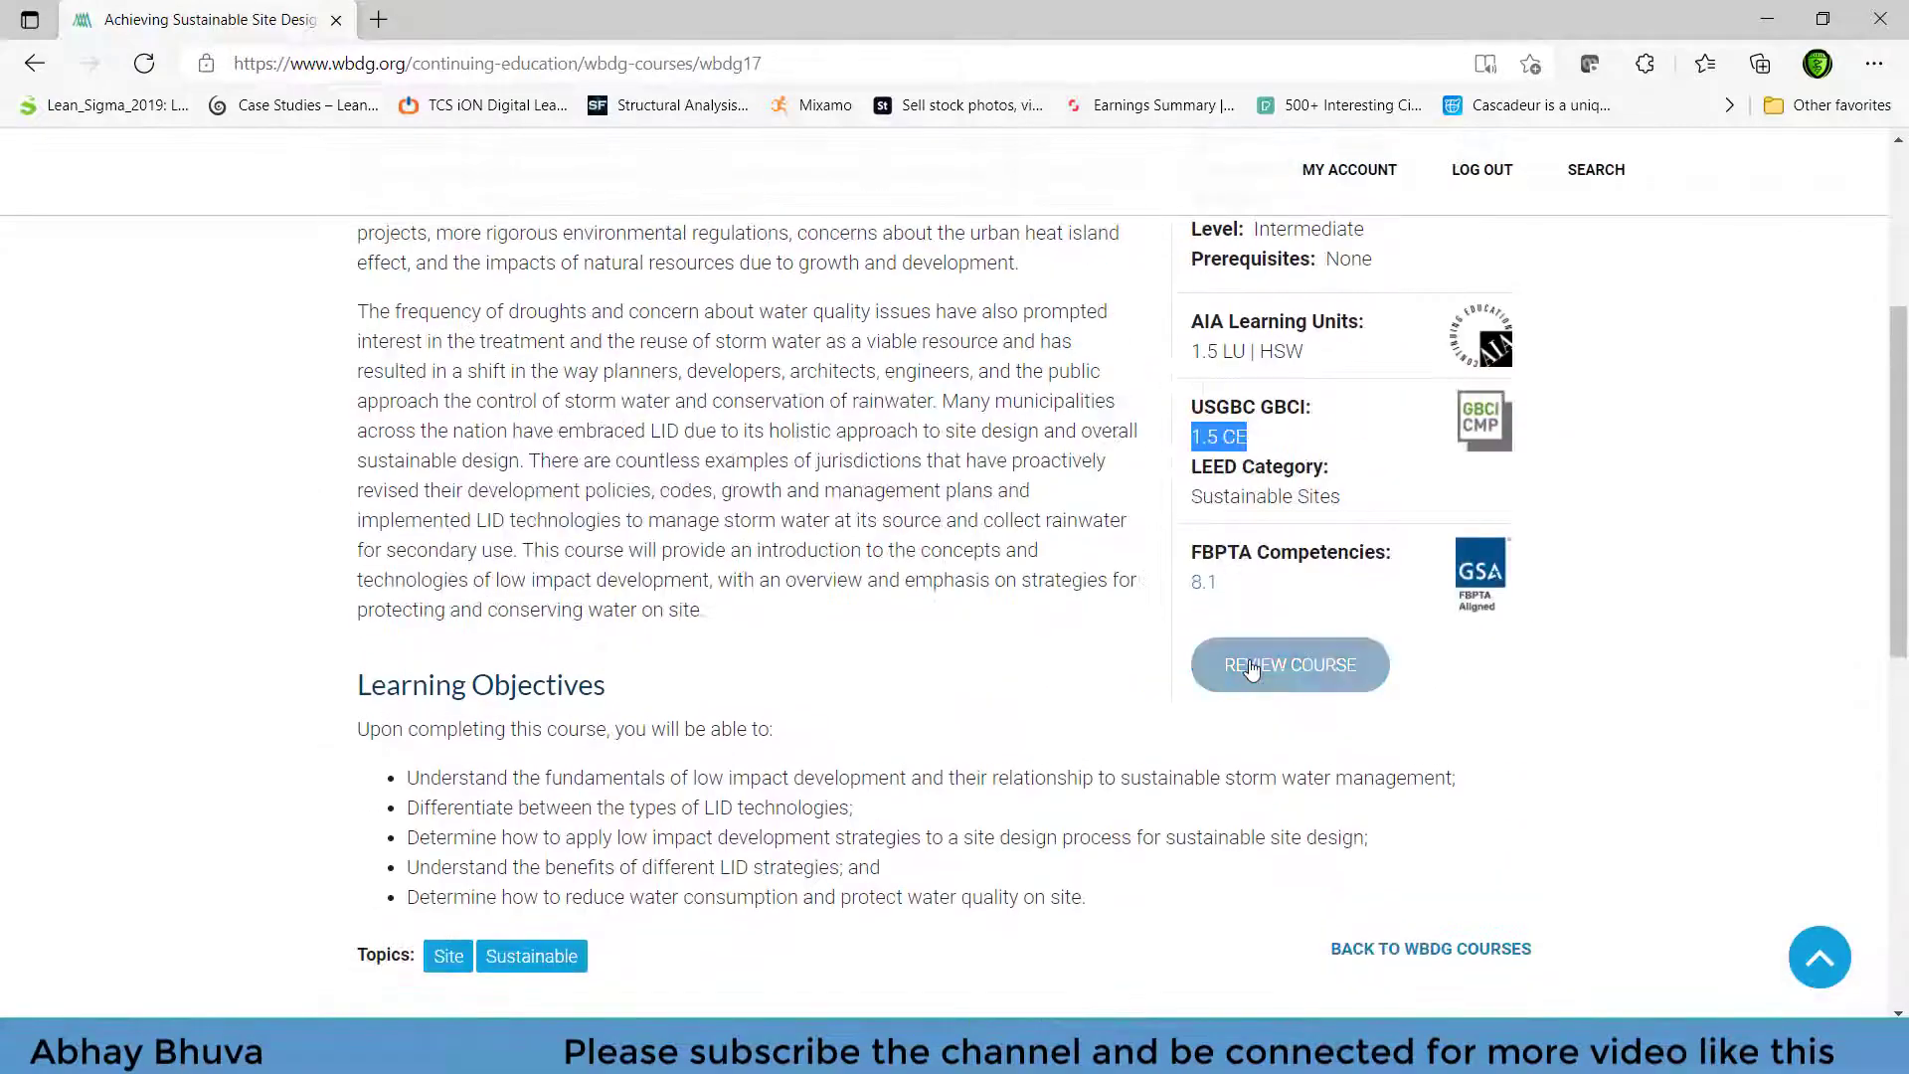
{"action": "scroll", "scroll_direction": "up", "scroll_amount": 3}
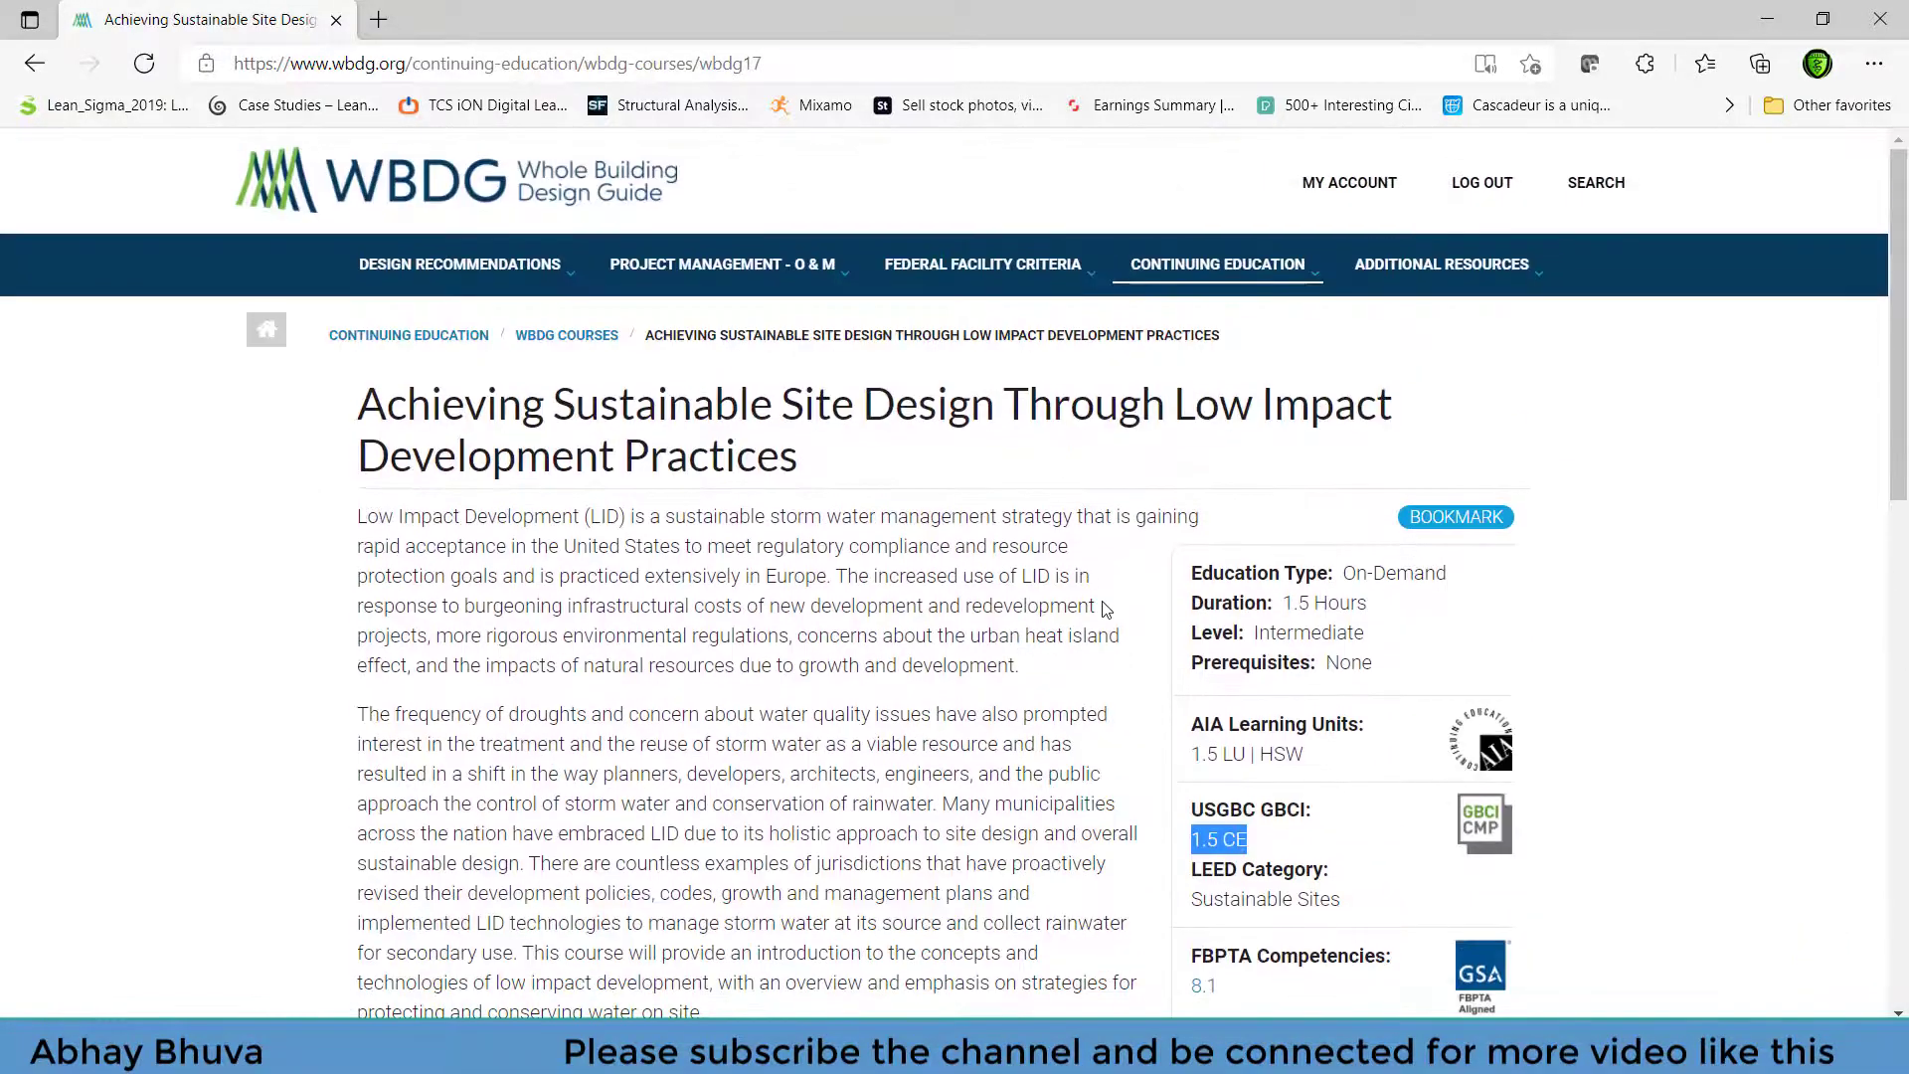
{"action": "scroll", "scroll_direction": "down", "scroll_amount": 3}
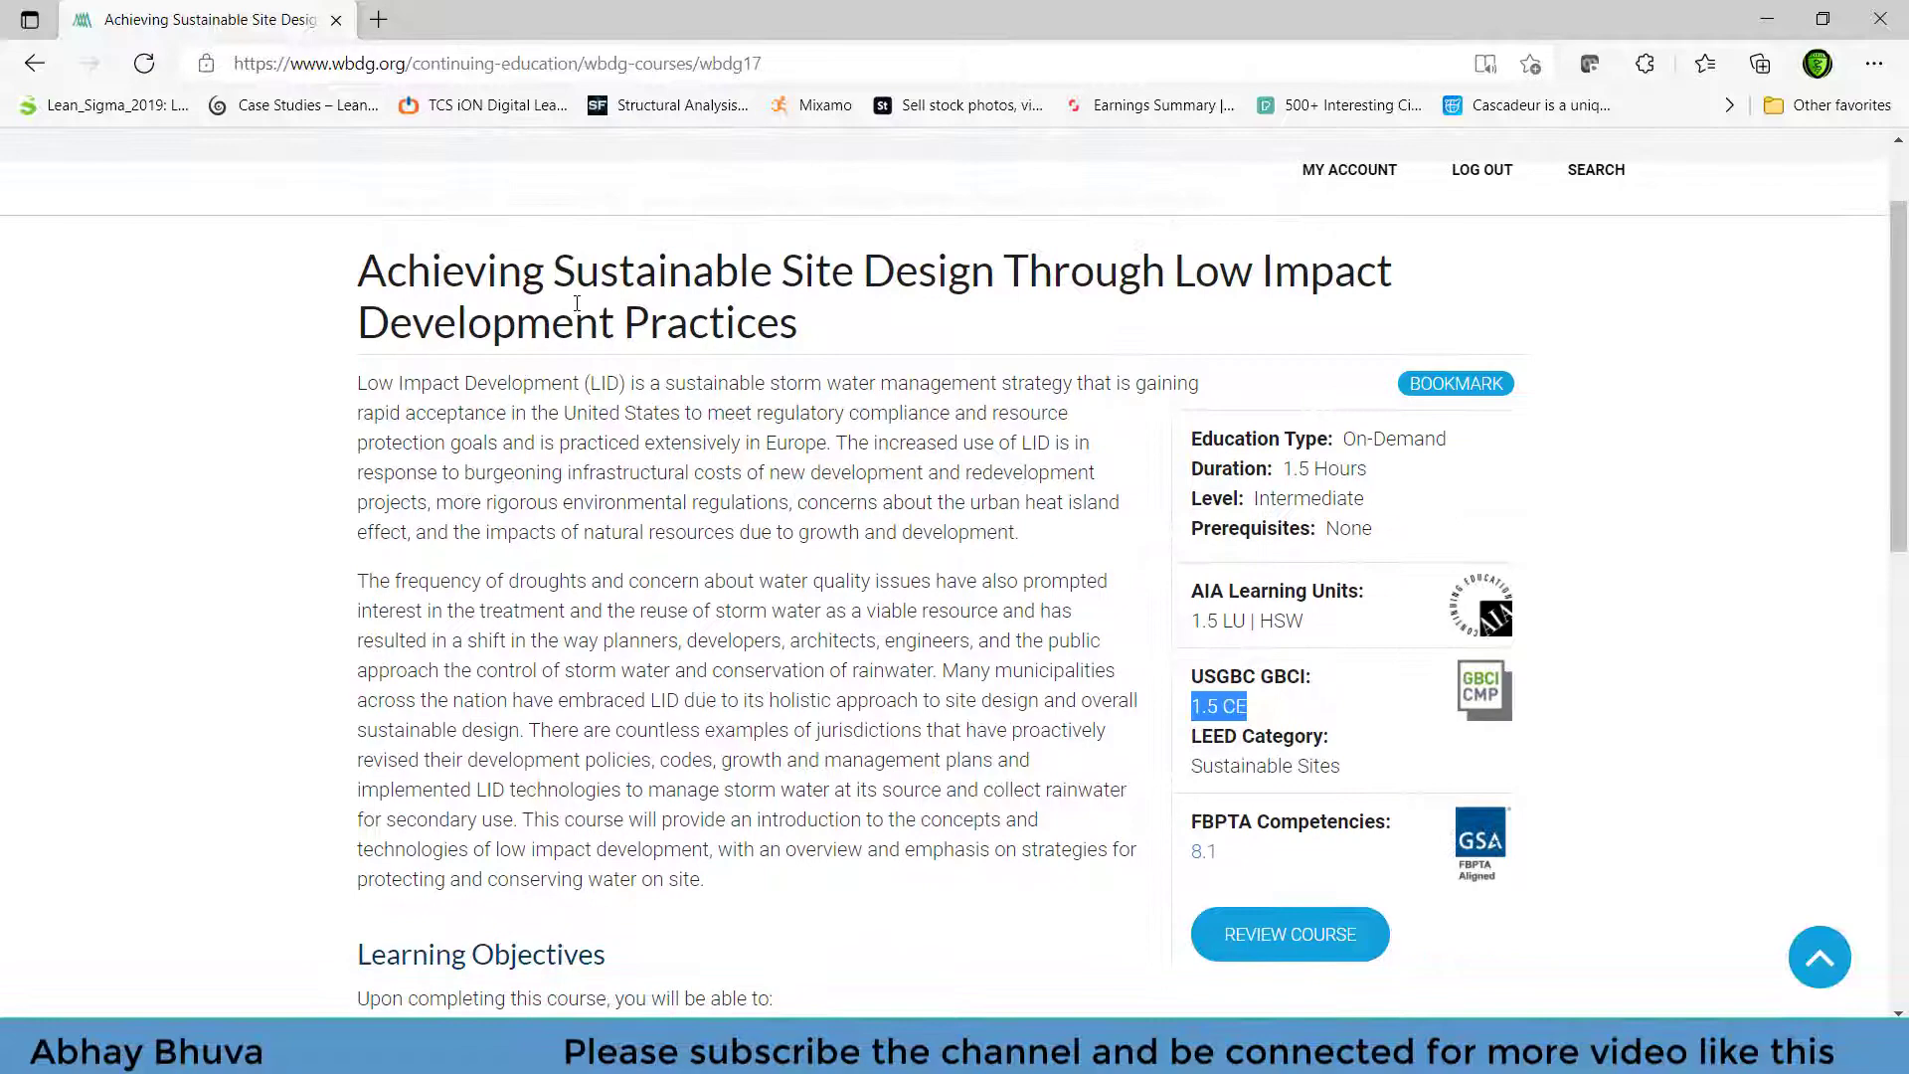
{"action": "scroll", "scroll_direction": "down", "scroll_amount": 3}
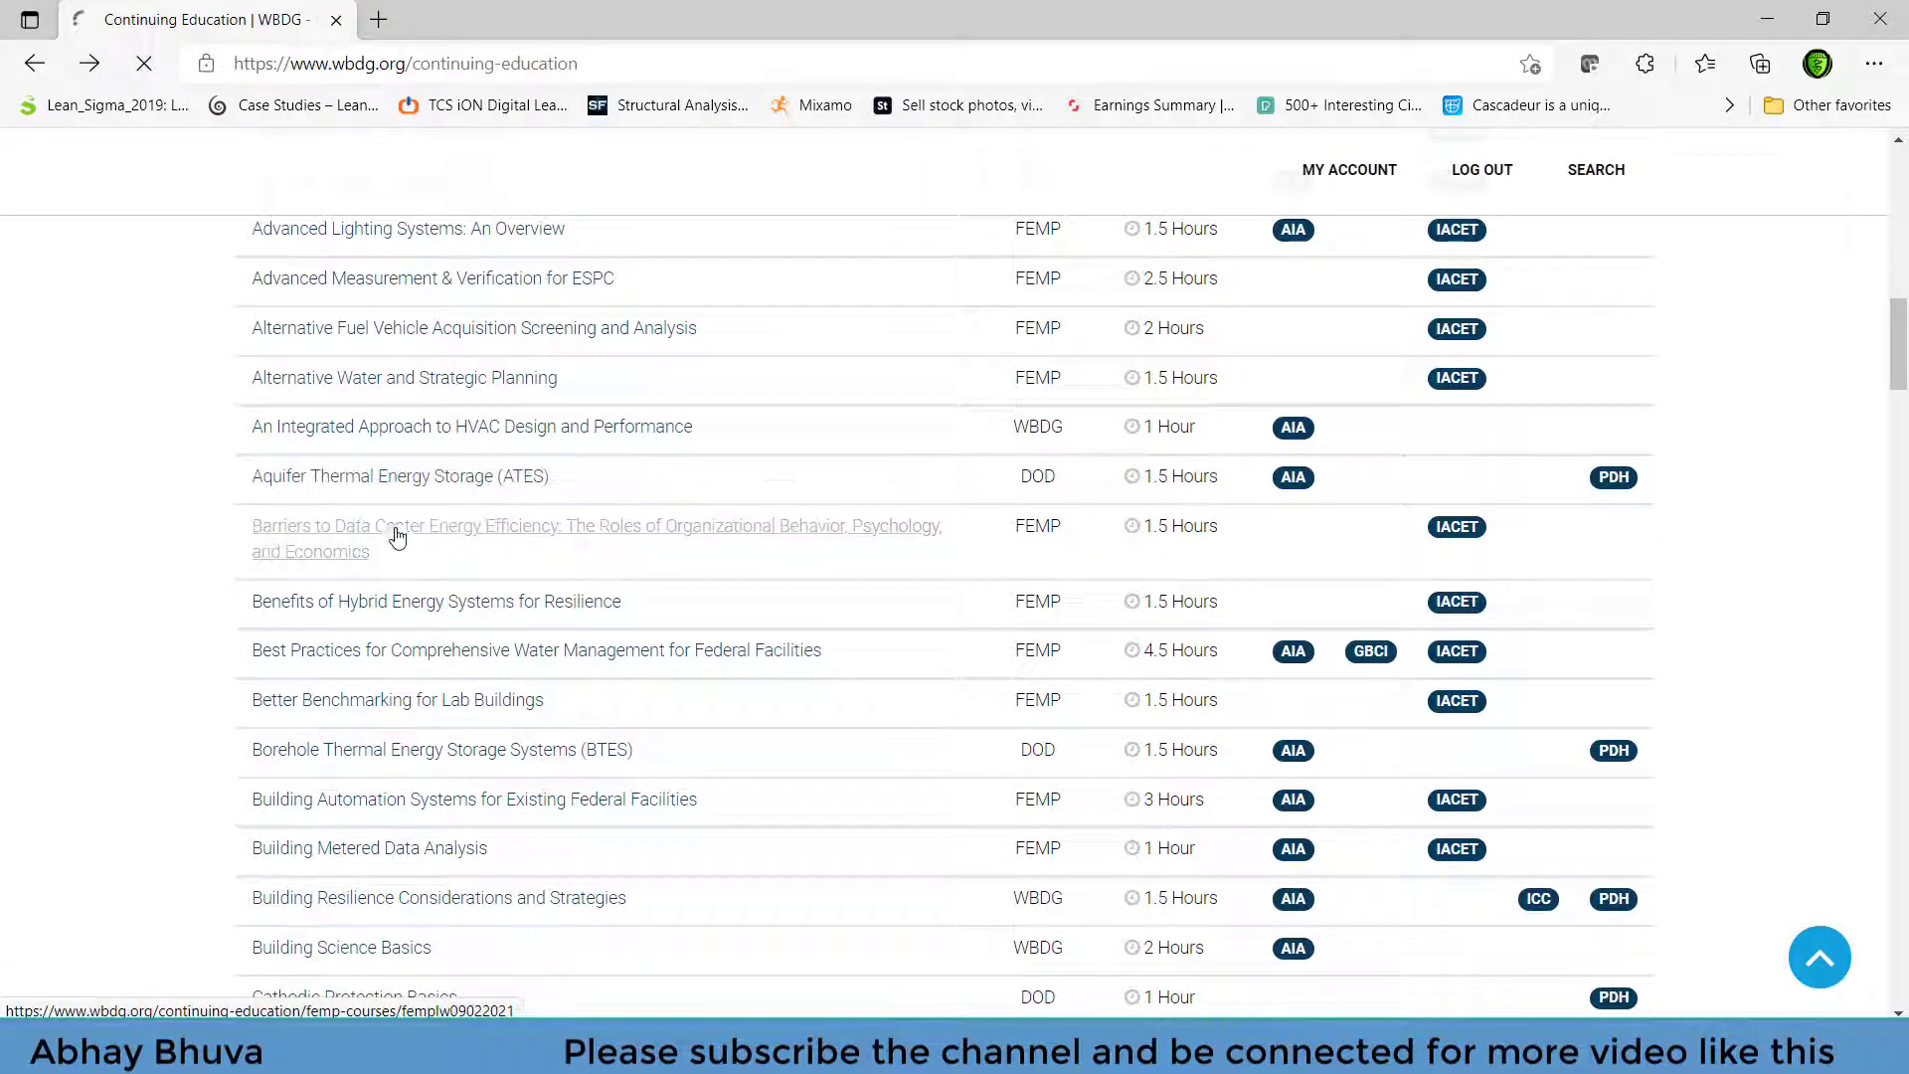
- Enroll in 'Aquifer Thermal Energy Storage (ATES)' and review its course summary
{"action": "left_click", "coordinate": [400, 476]}
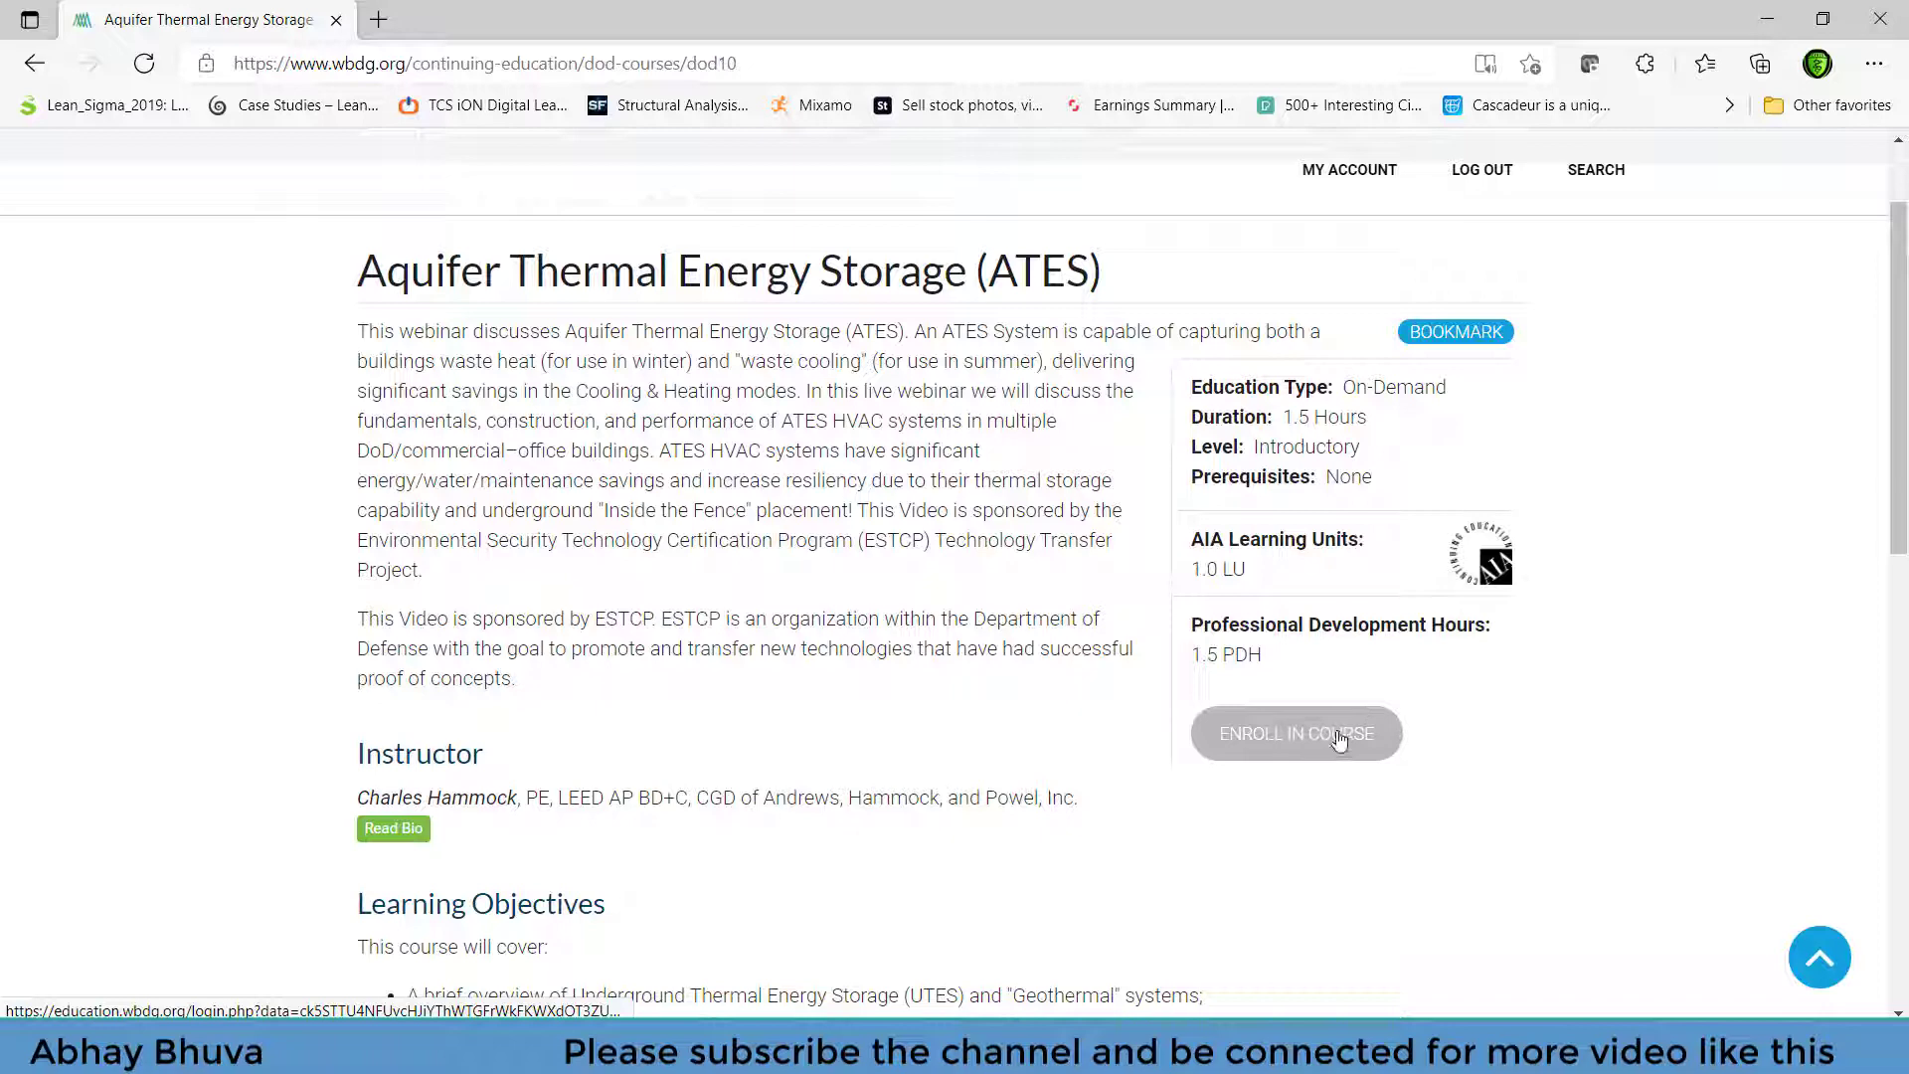
{"action": "left_click", "coordinate": [1296, 733]}
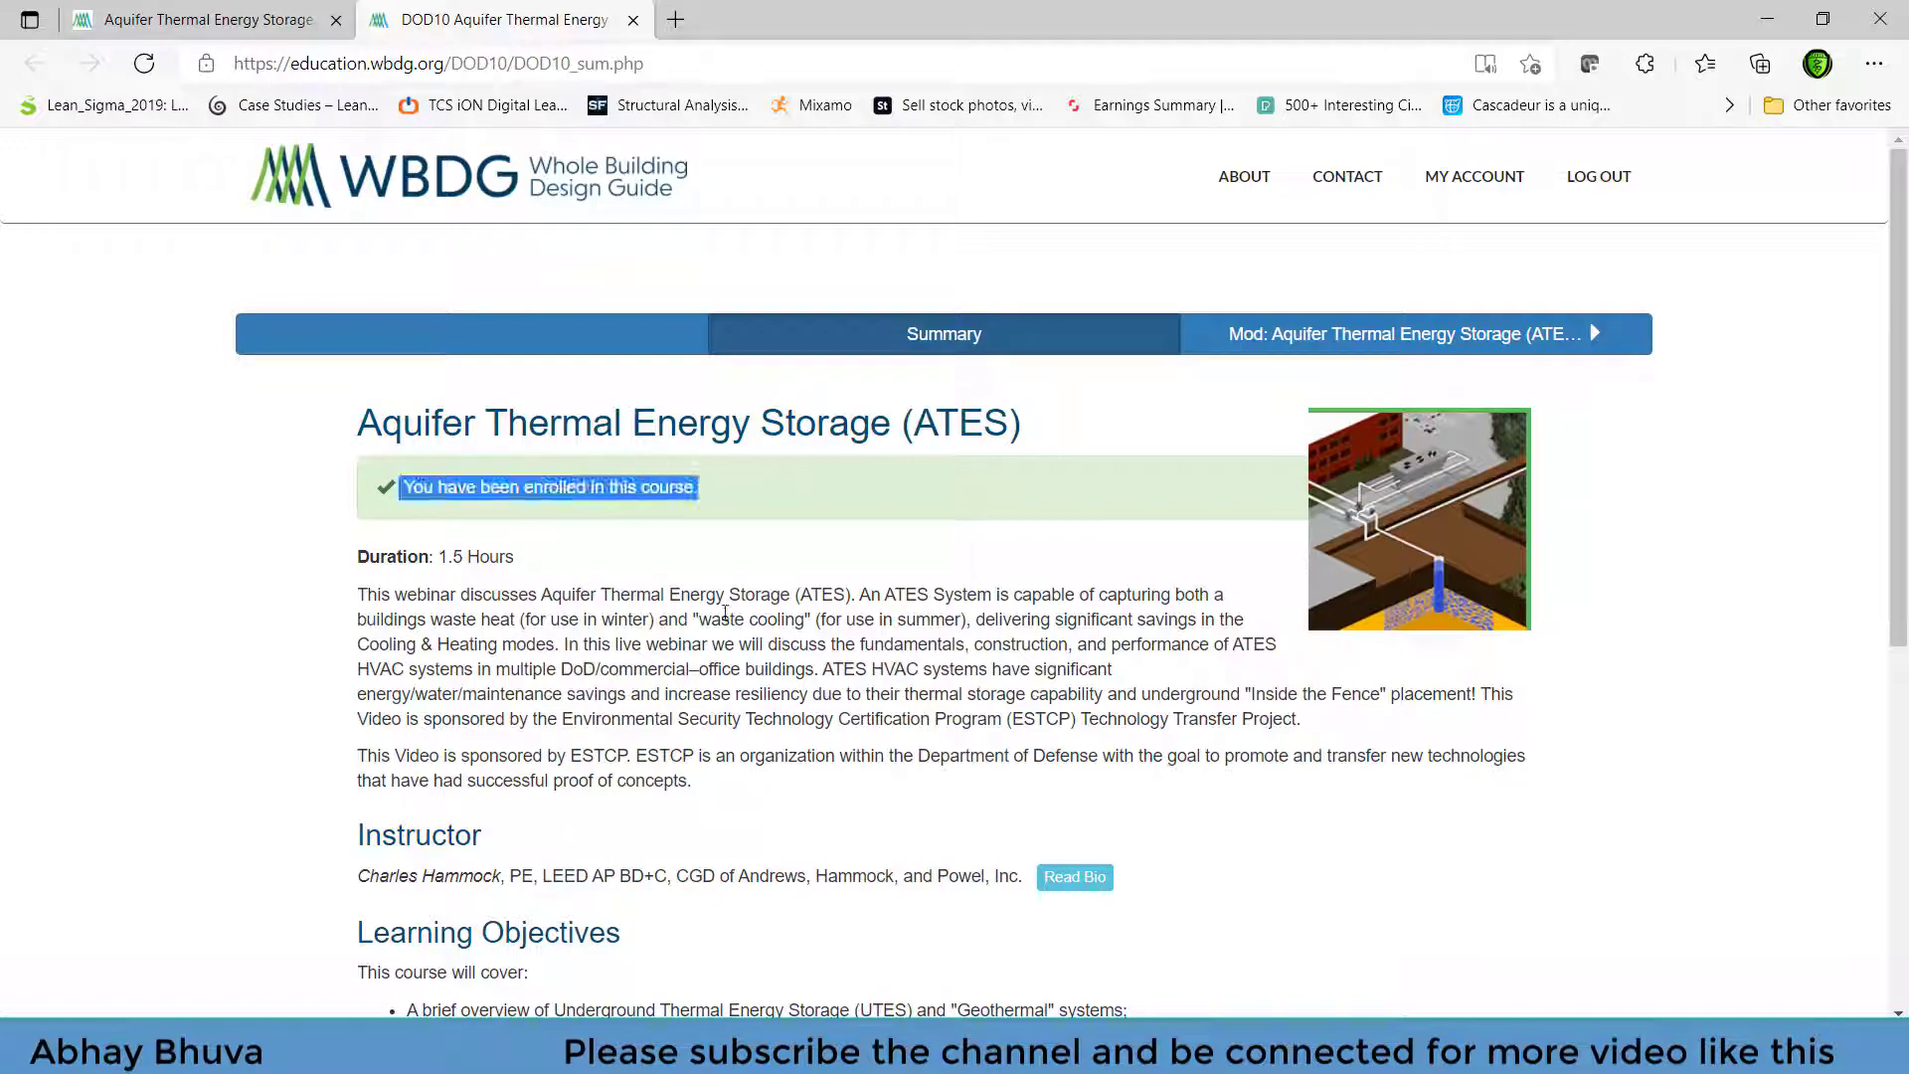
{"action": "scroll", "scroll_direction": "down", "scroll_amount": 3}
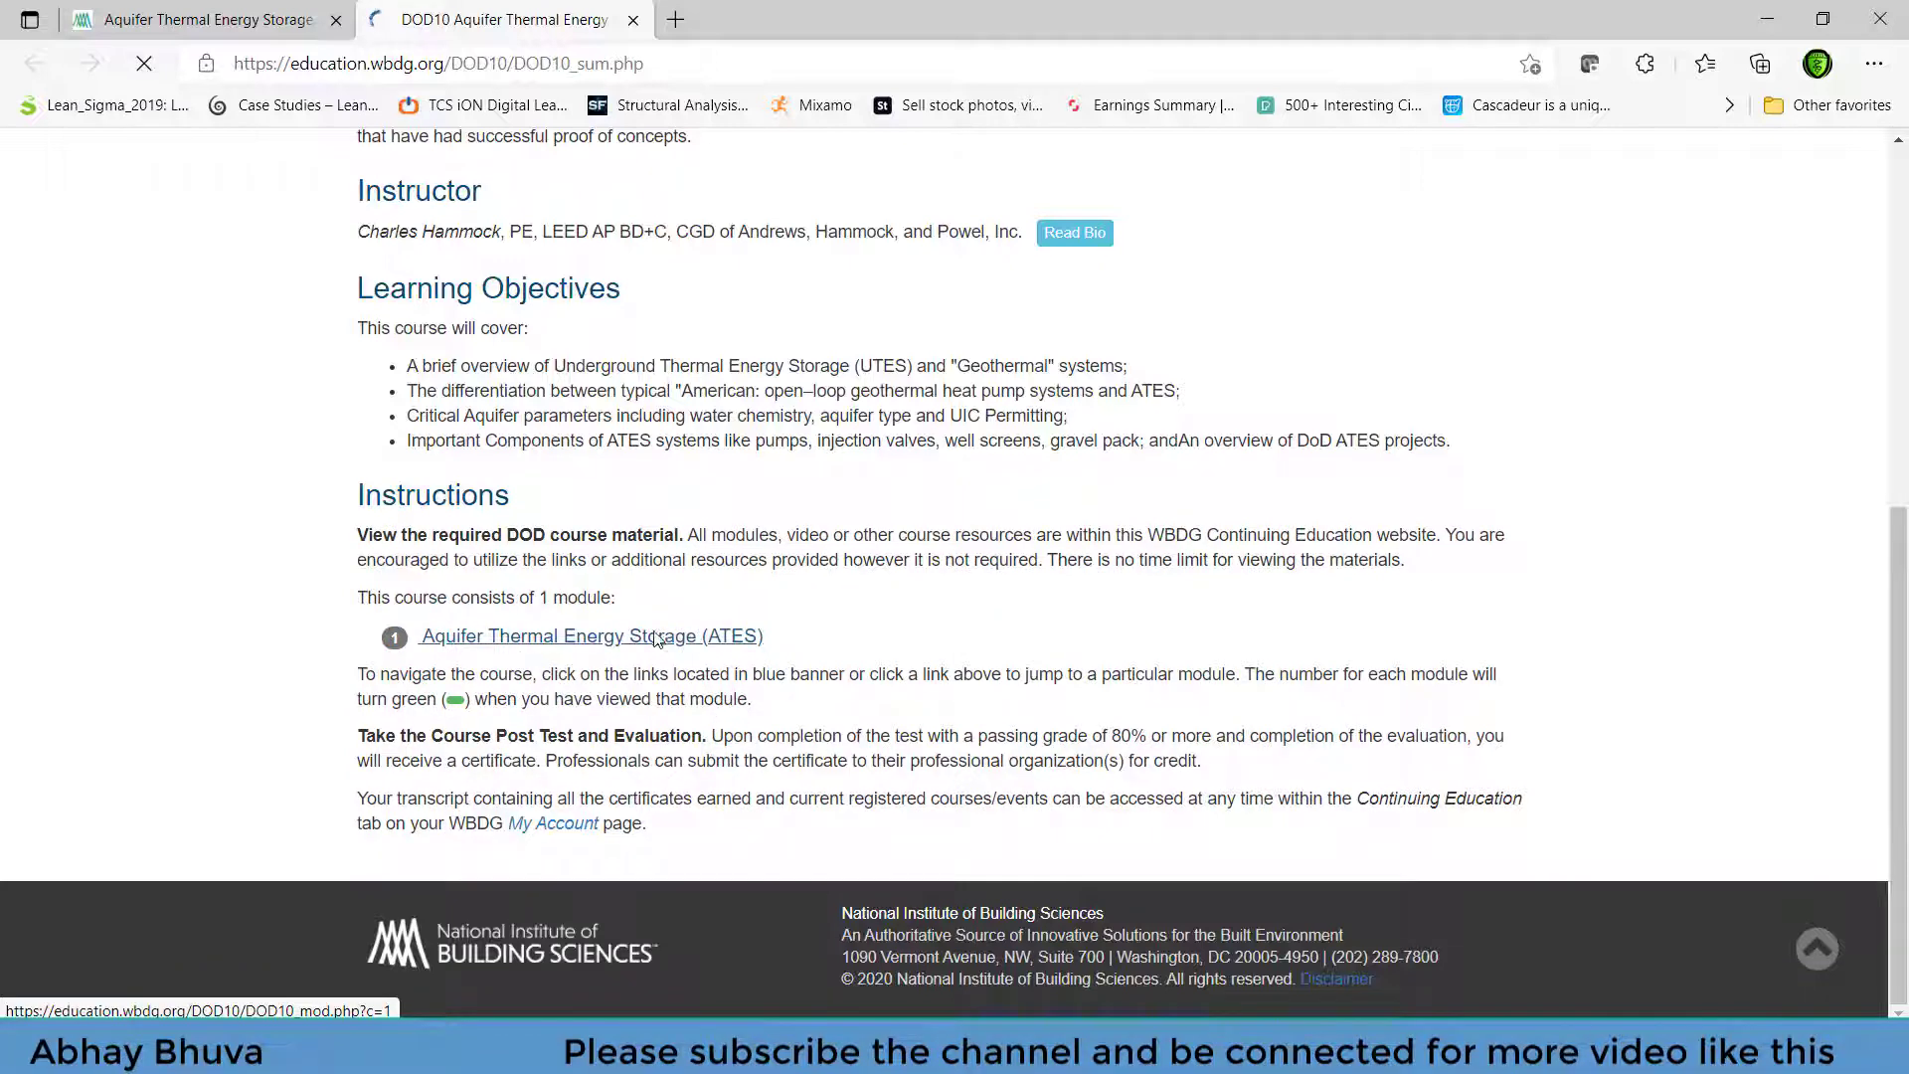
- Open the 'Mod: Aquifer Thermal Energy Storage' module and play its webinar video
{"action": "left_click", "coordinate": [591, 635]}
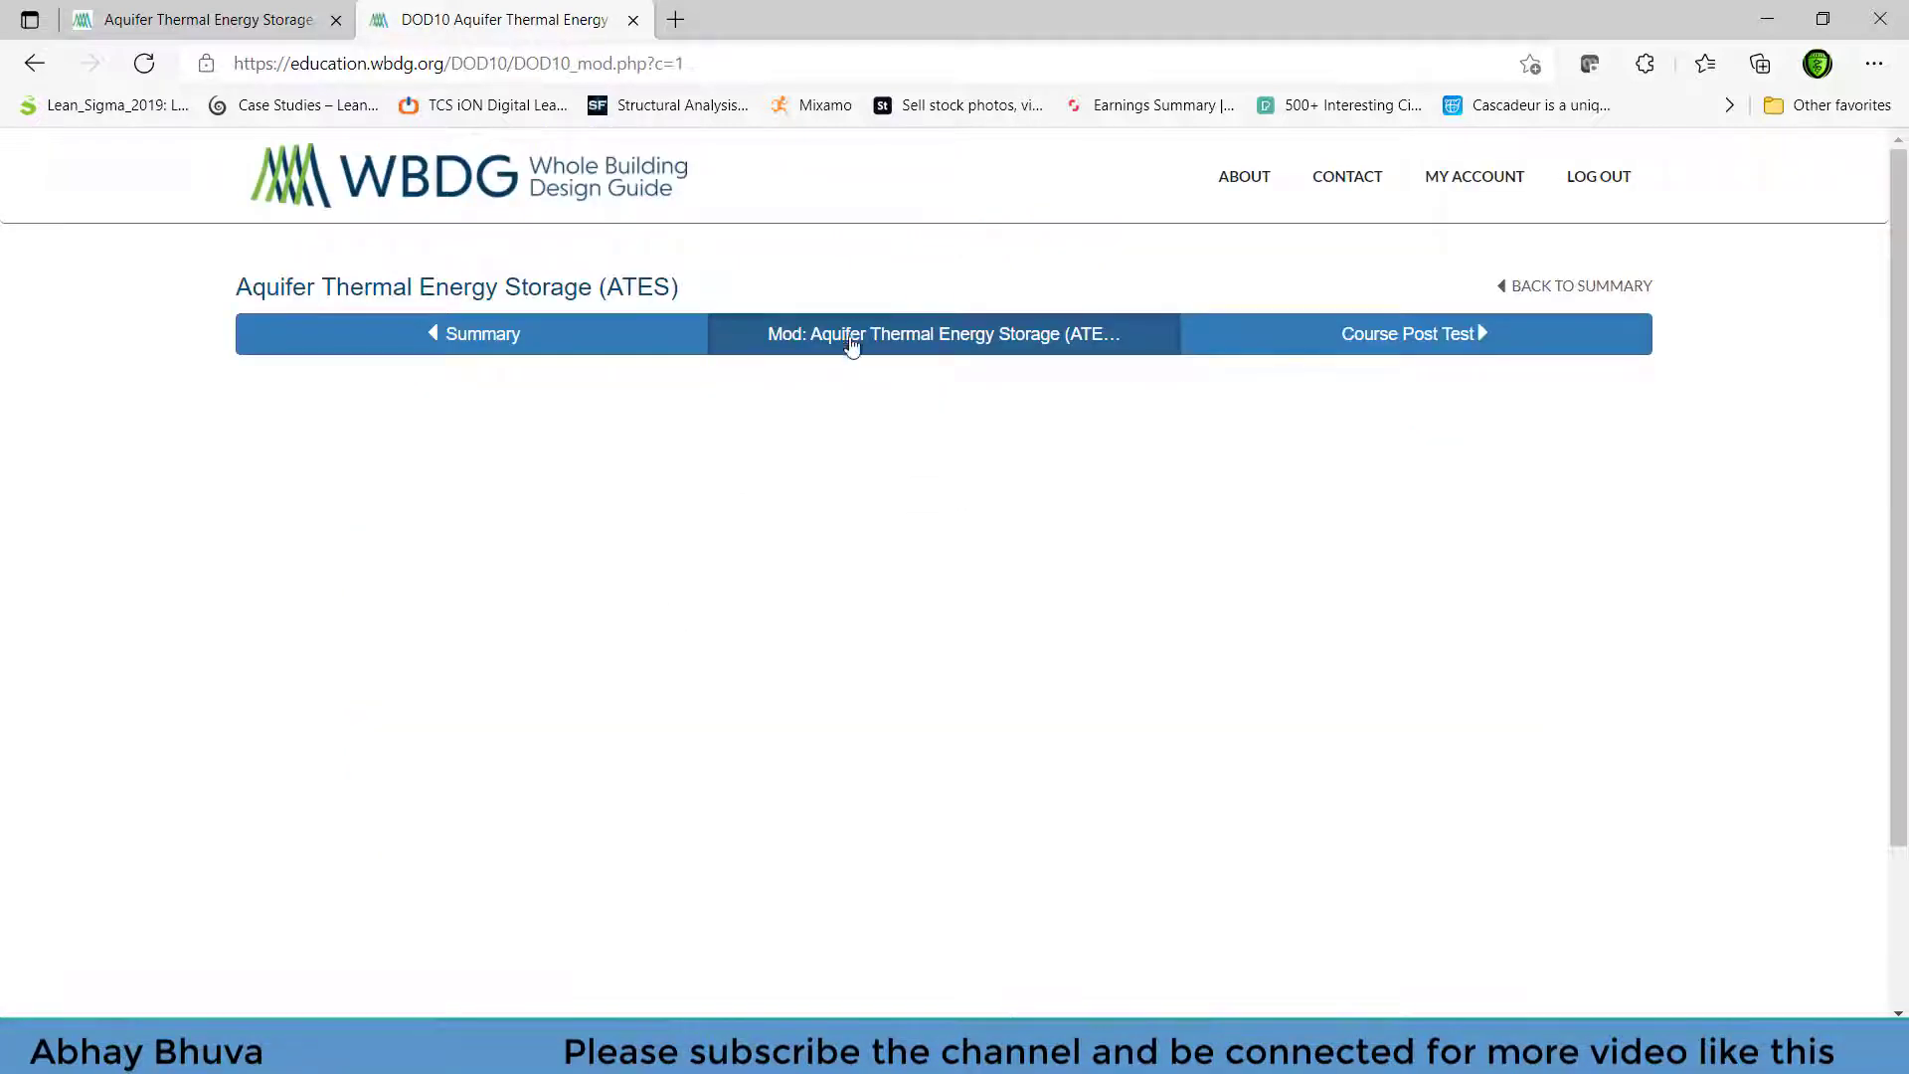
{"action": "left_click", "coordinate": [941, 334]}
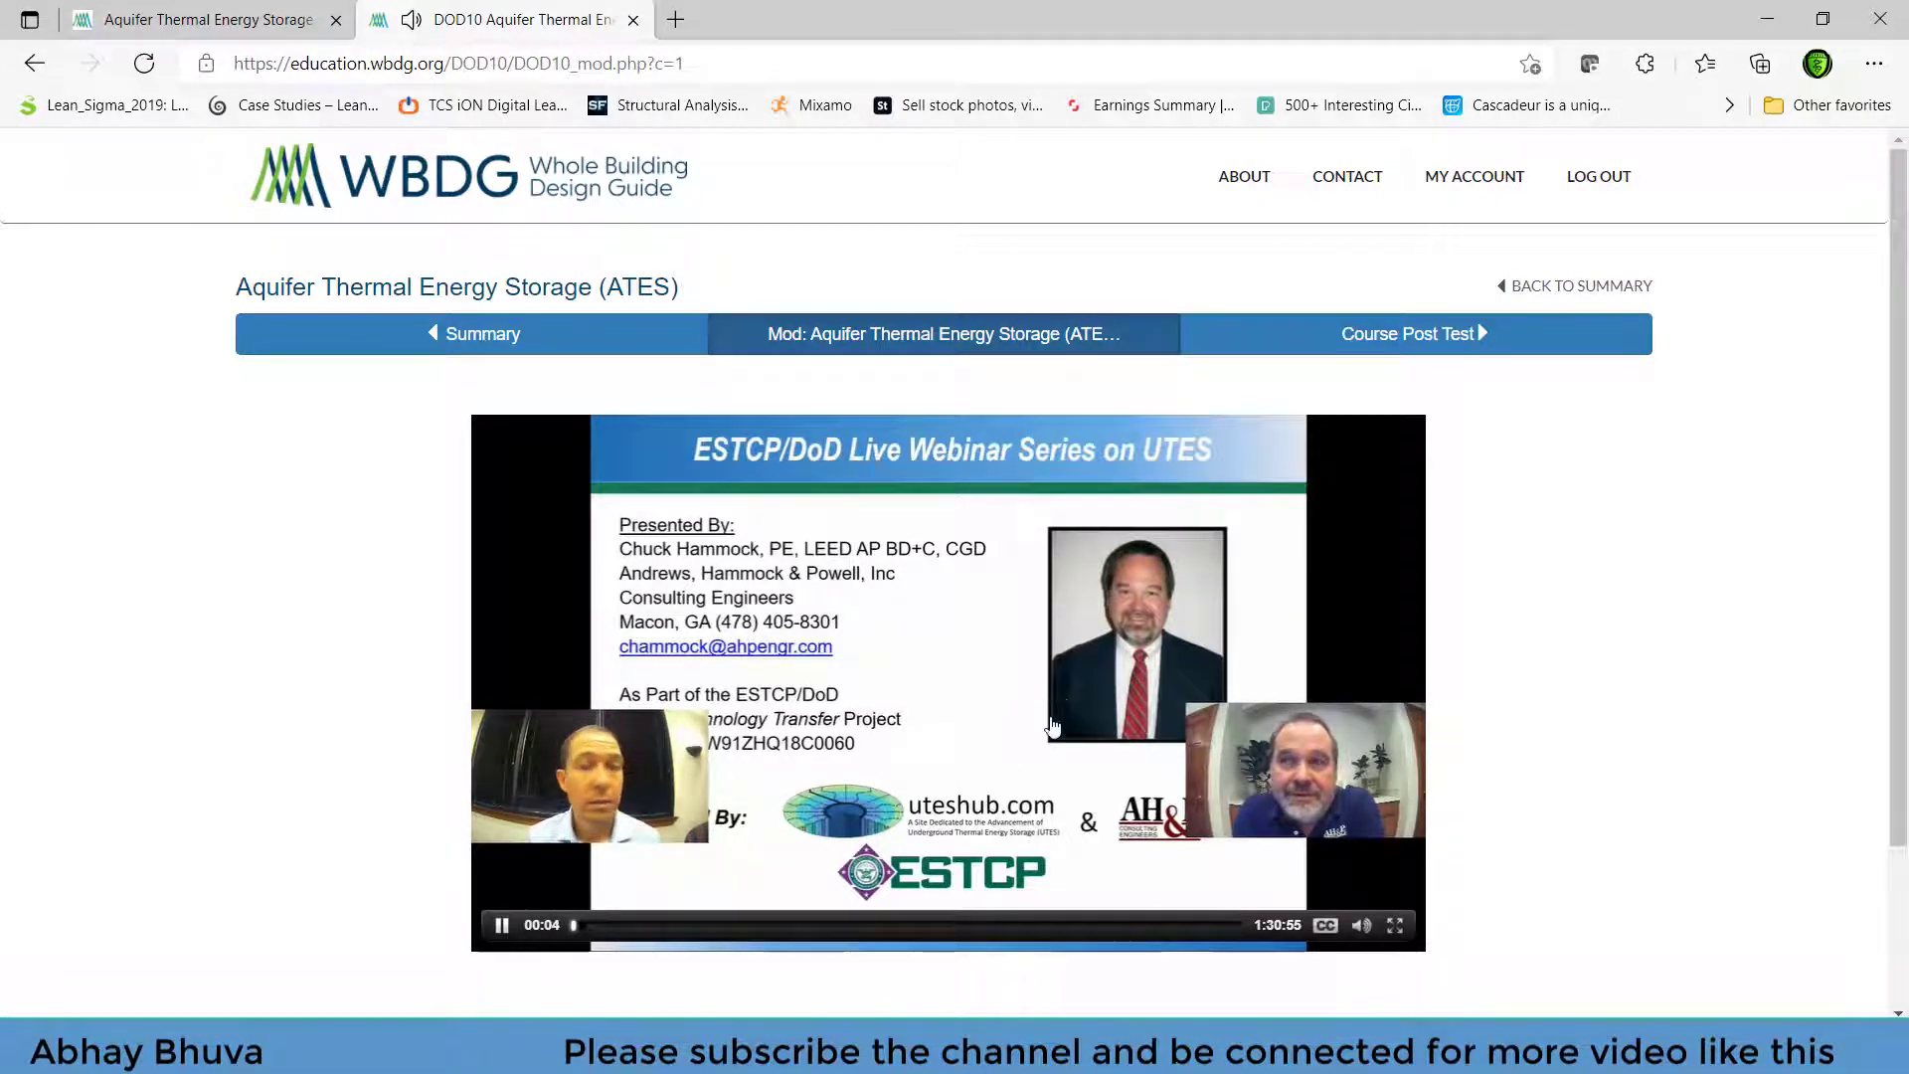
{"action": "mouse_move", "coordinate": [1058, 677]}
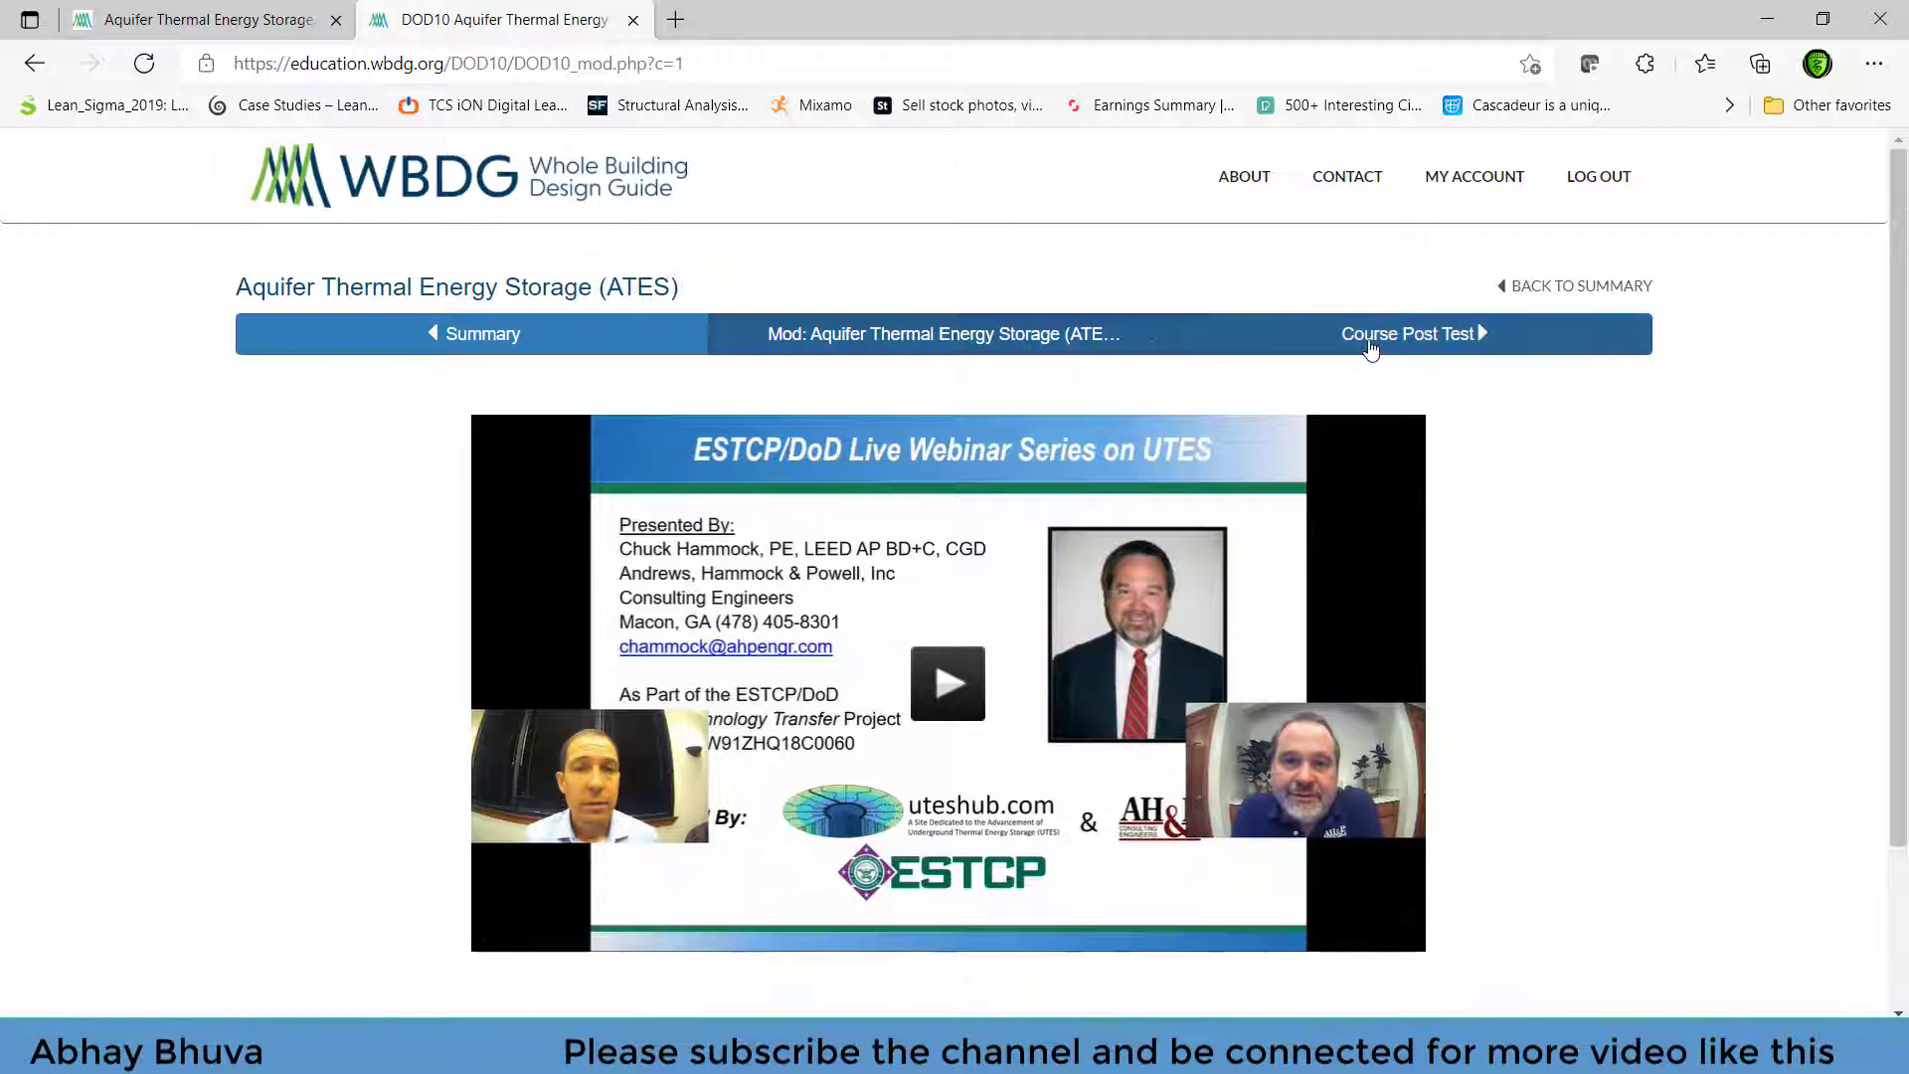
- Open the Course Post Test and scroll through all questions to Submit Test for Review
{"action": "left_click", "coordinate": [1406, 334]}
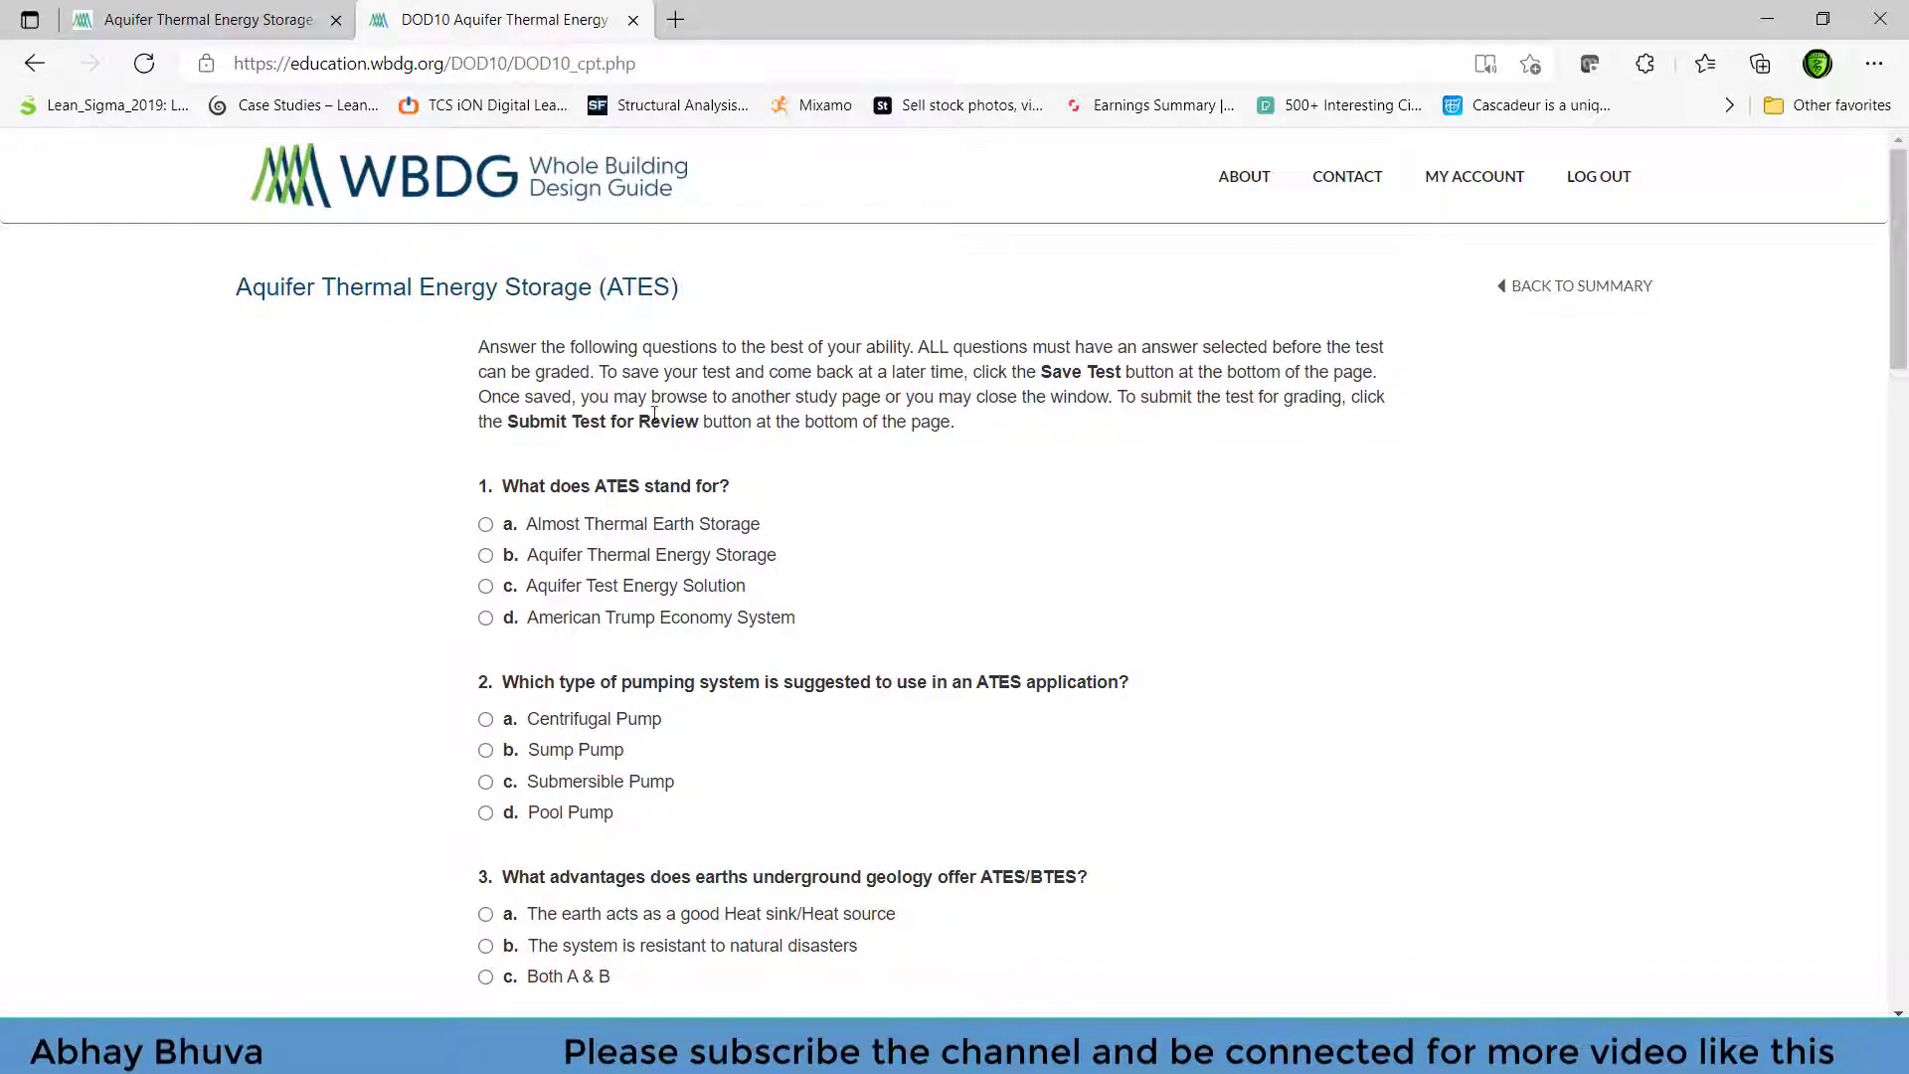
{"action": "scroll", "scroll_direction": "down", "scroll_amount": 3}
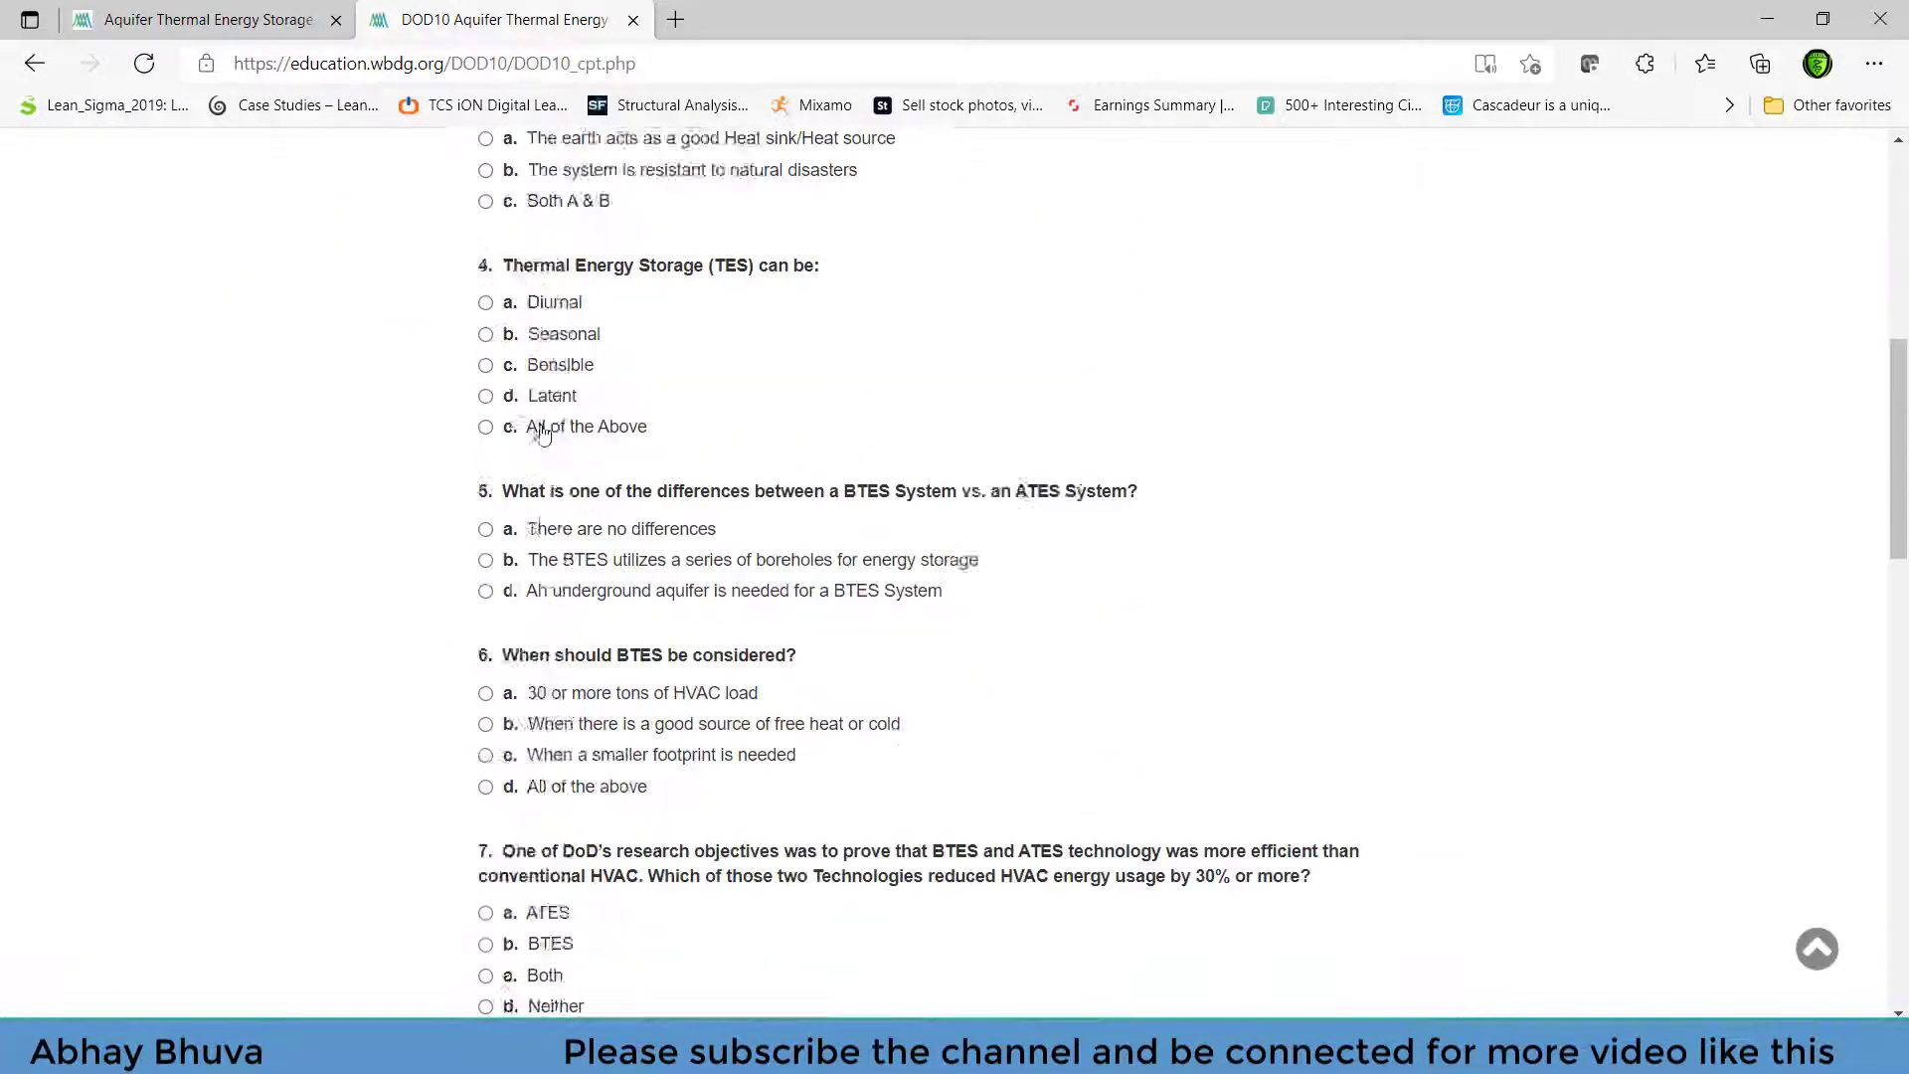
{"action": "scroll", "scroll_direction": "down", "scroll_amount": 3}
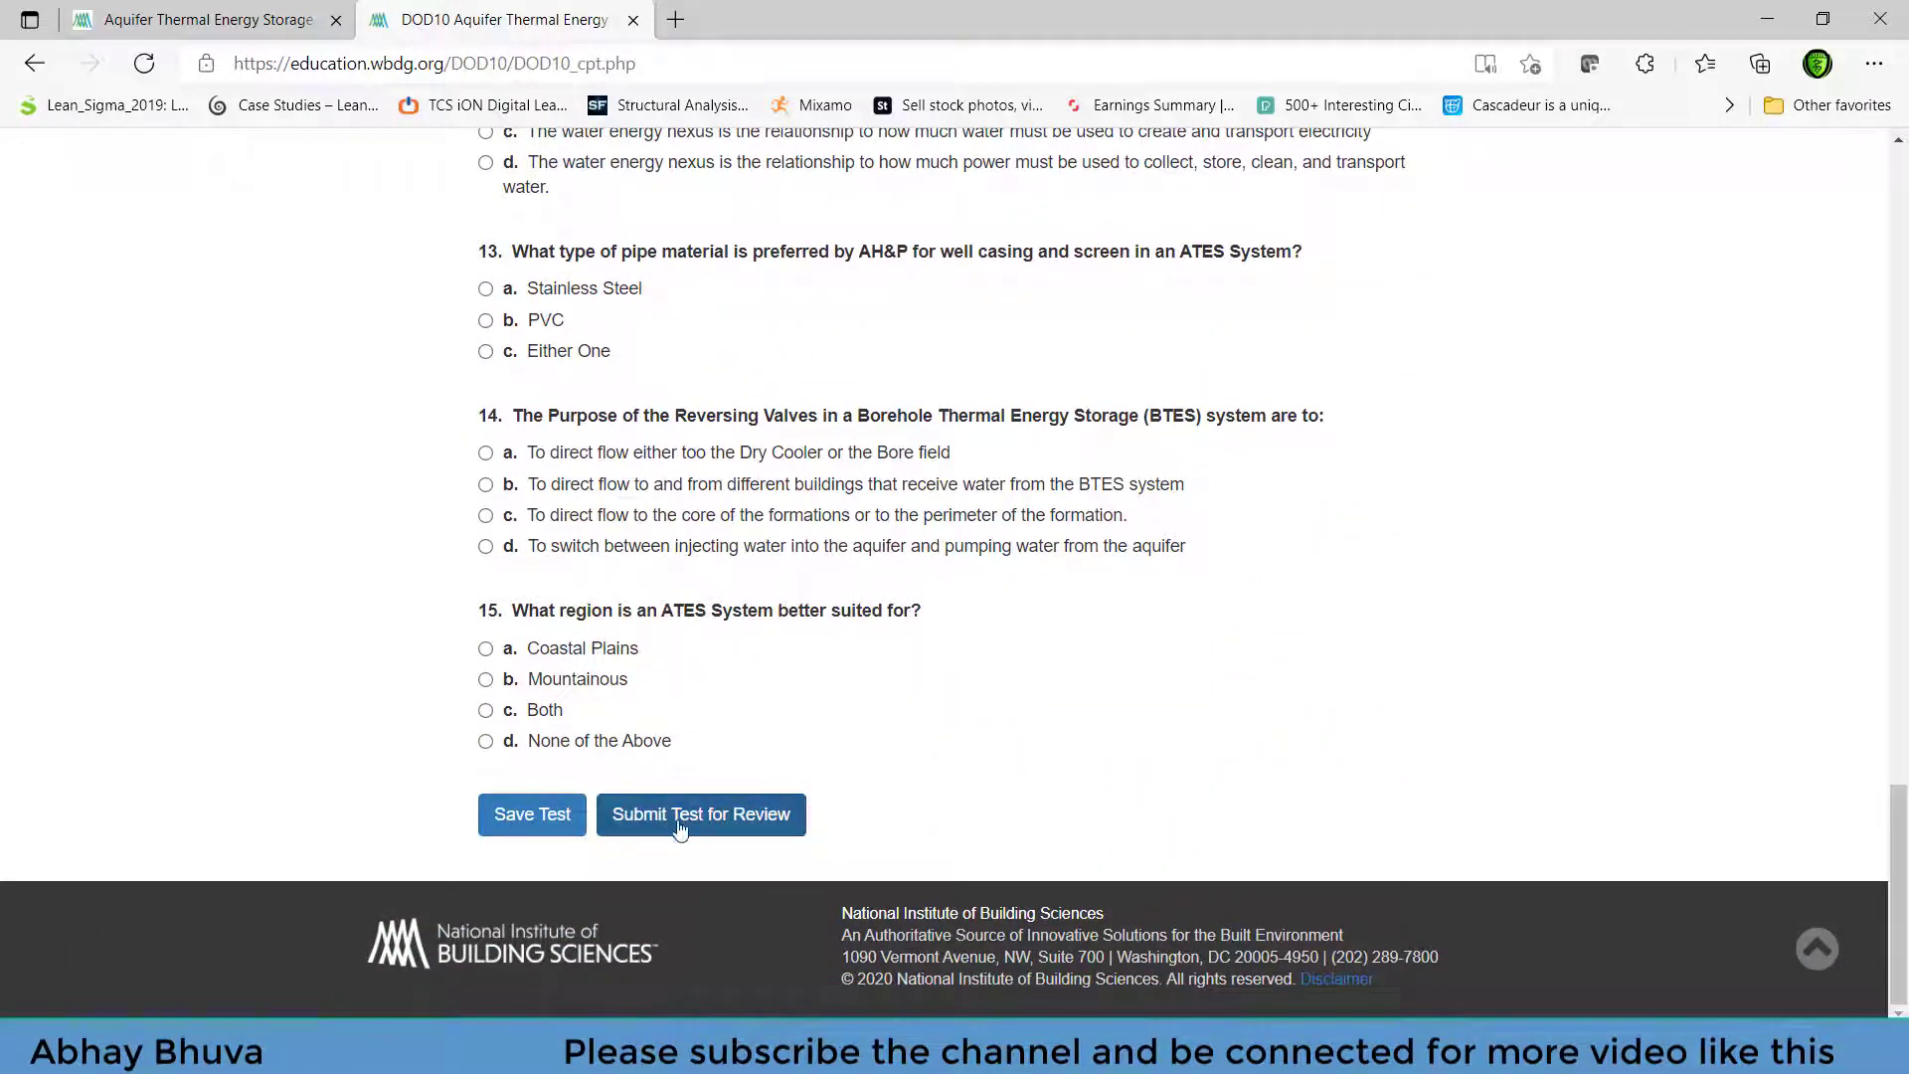
{"action": "scroll", "scroll_direction": "up", "scroll_amount": 3}
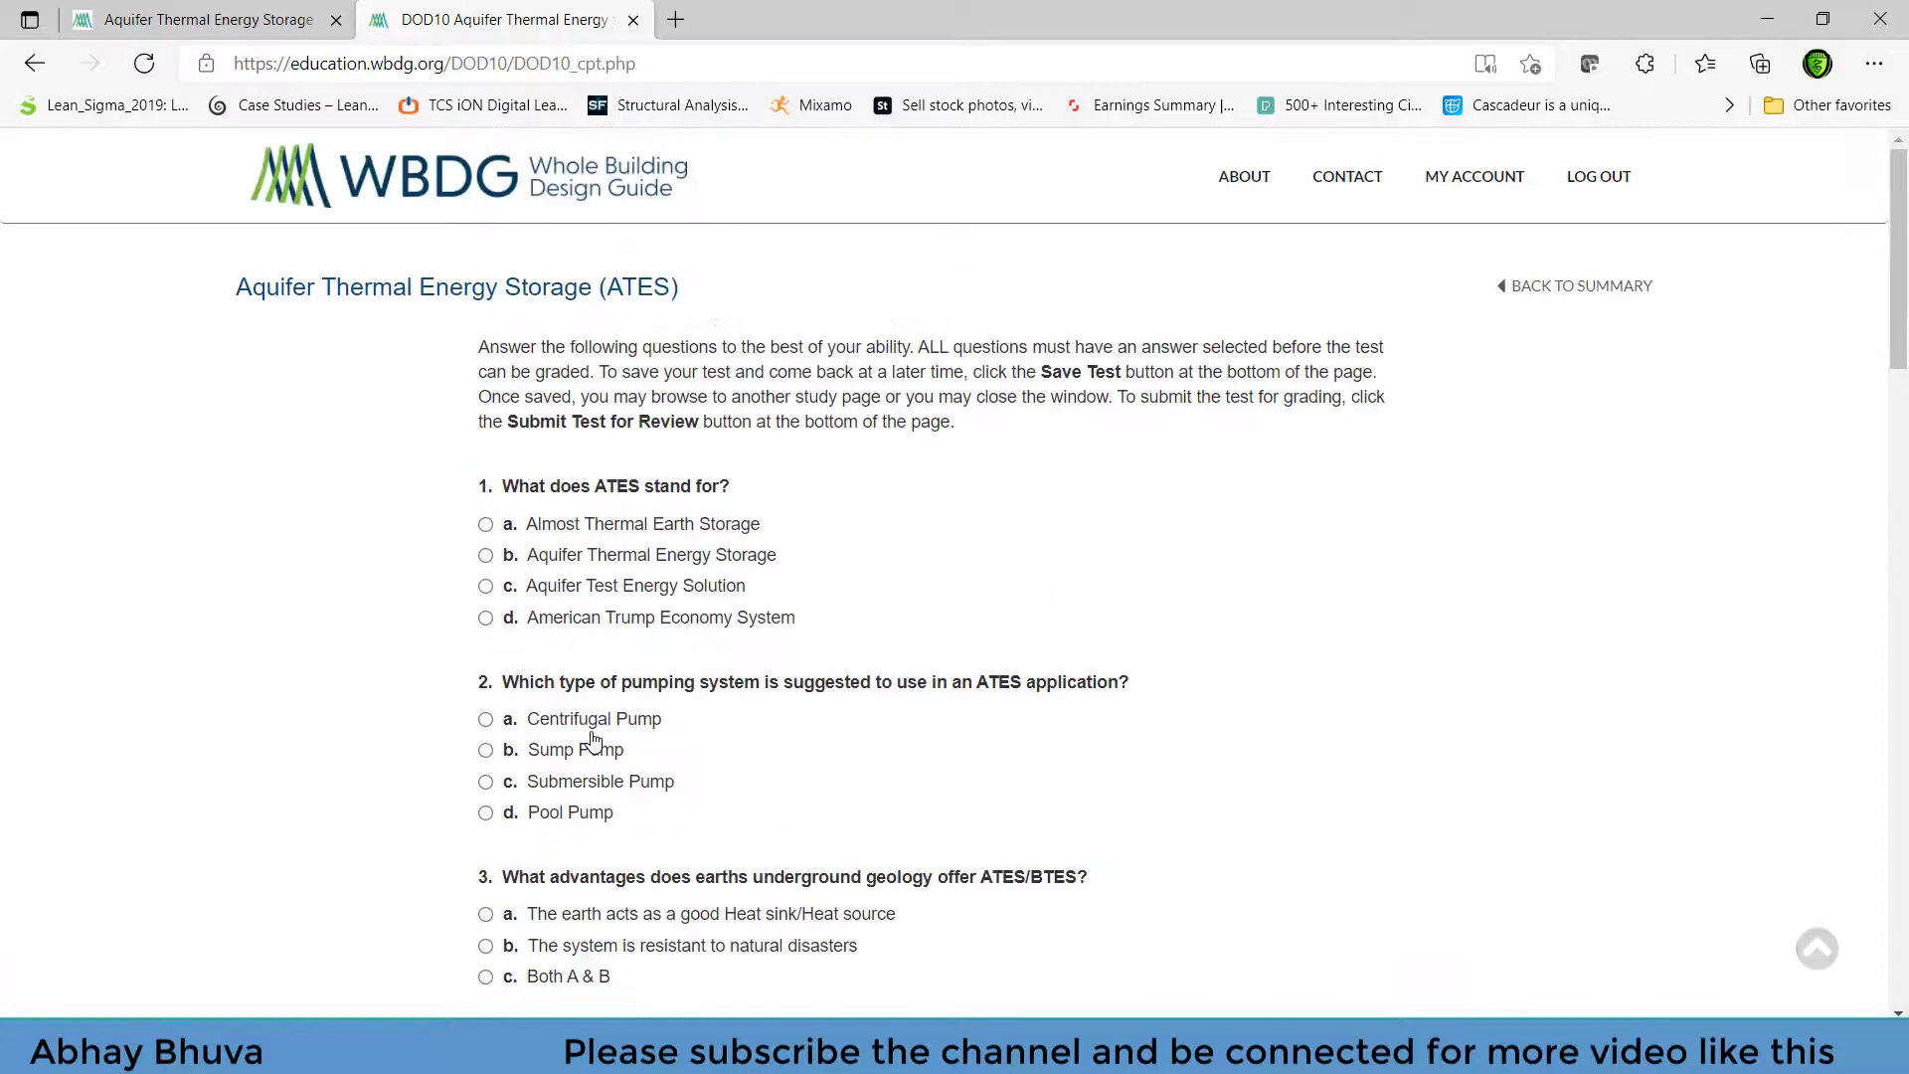
{"action": "mouse_move", "coordinate": [580, 544]}
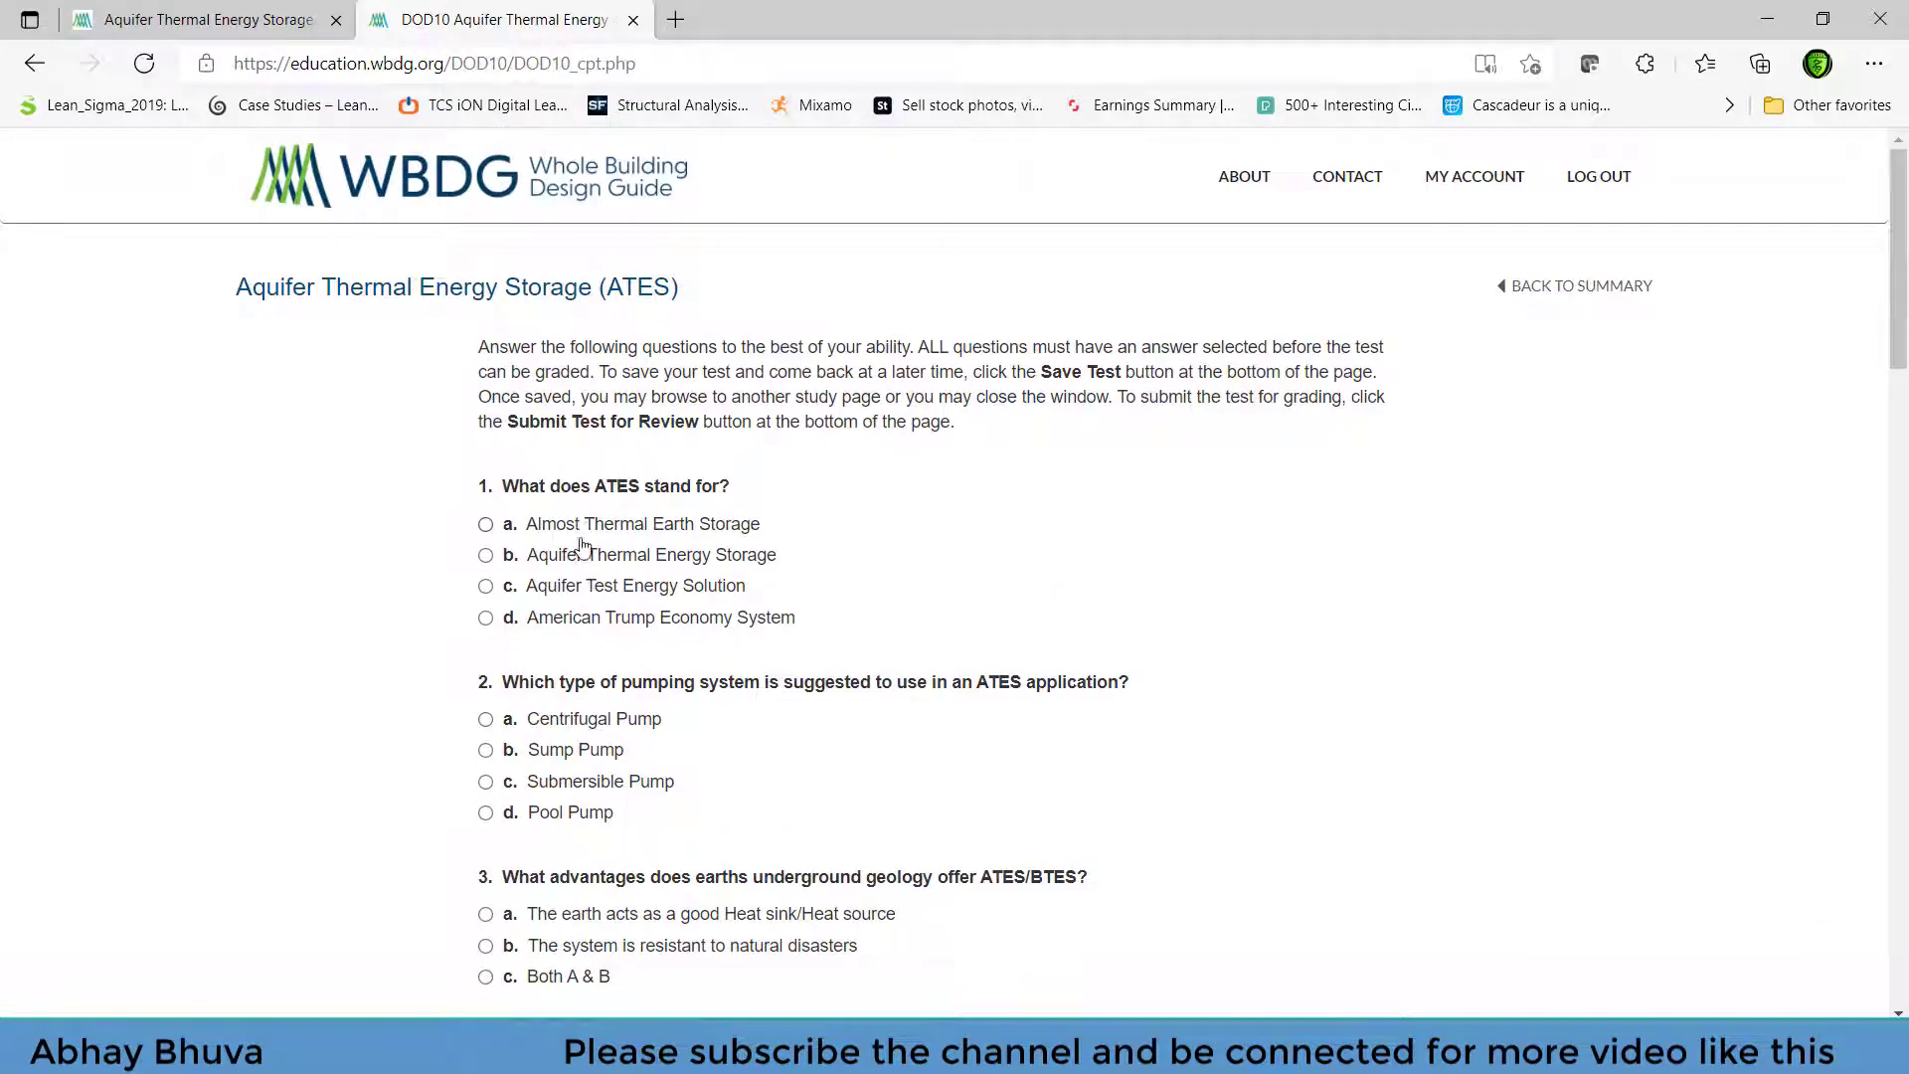
{"action": "scroll", "scroll_direction": "down", "scroll_amount": 3}
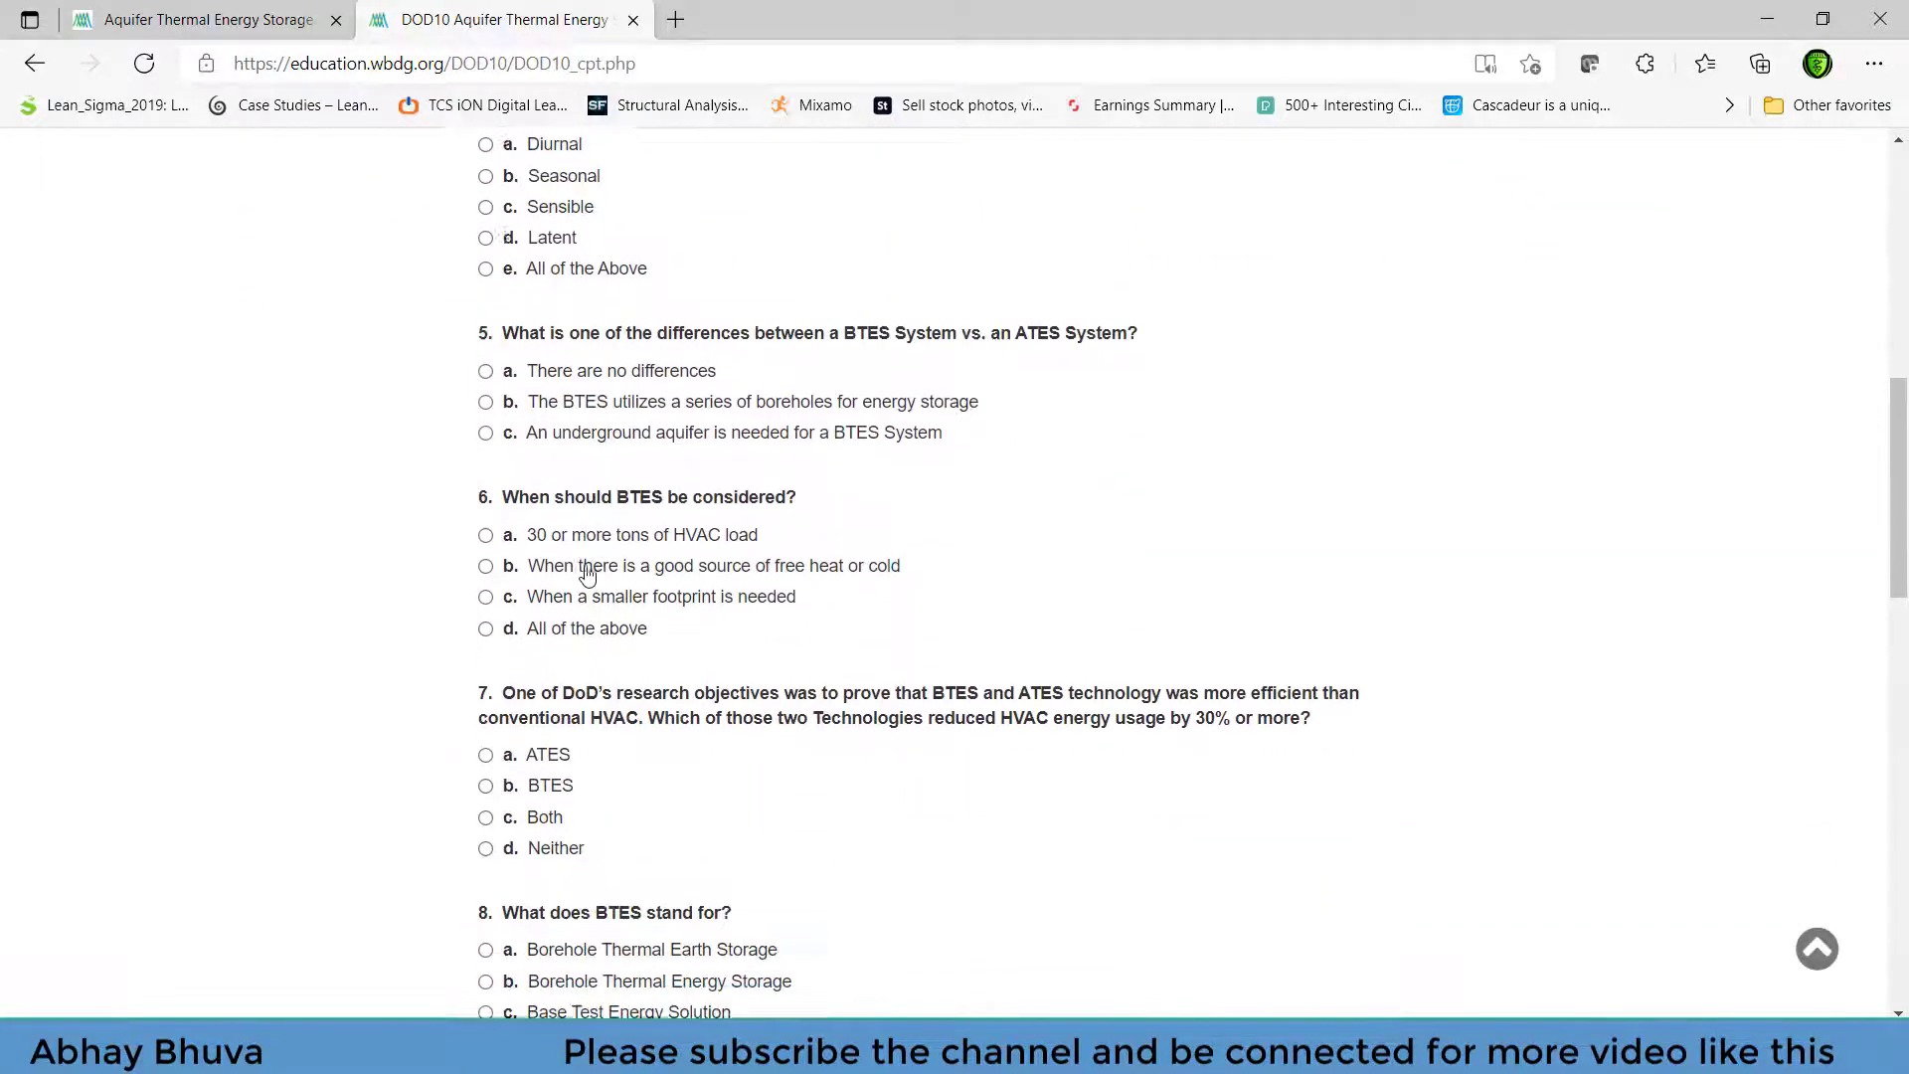
{"action": "scroll", "scroll_direction": "down", "scroll_amount": 3}
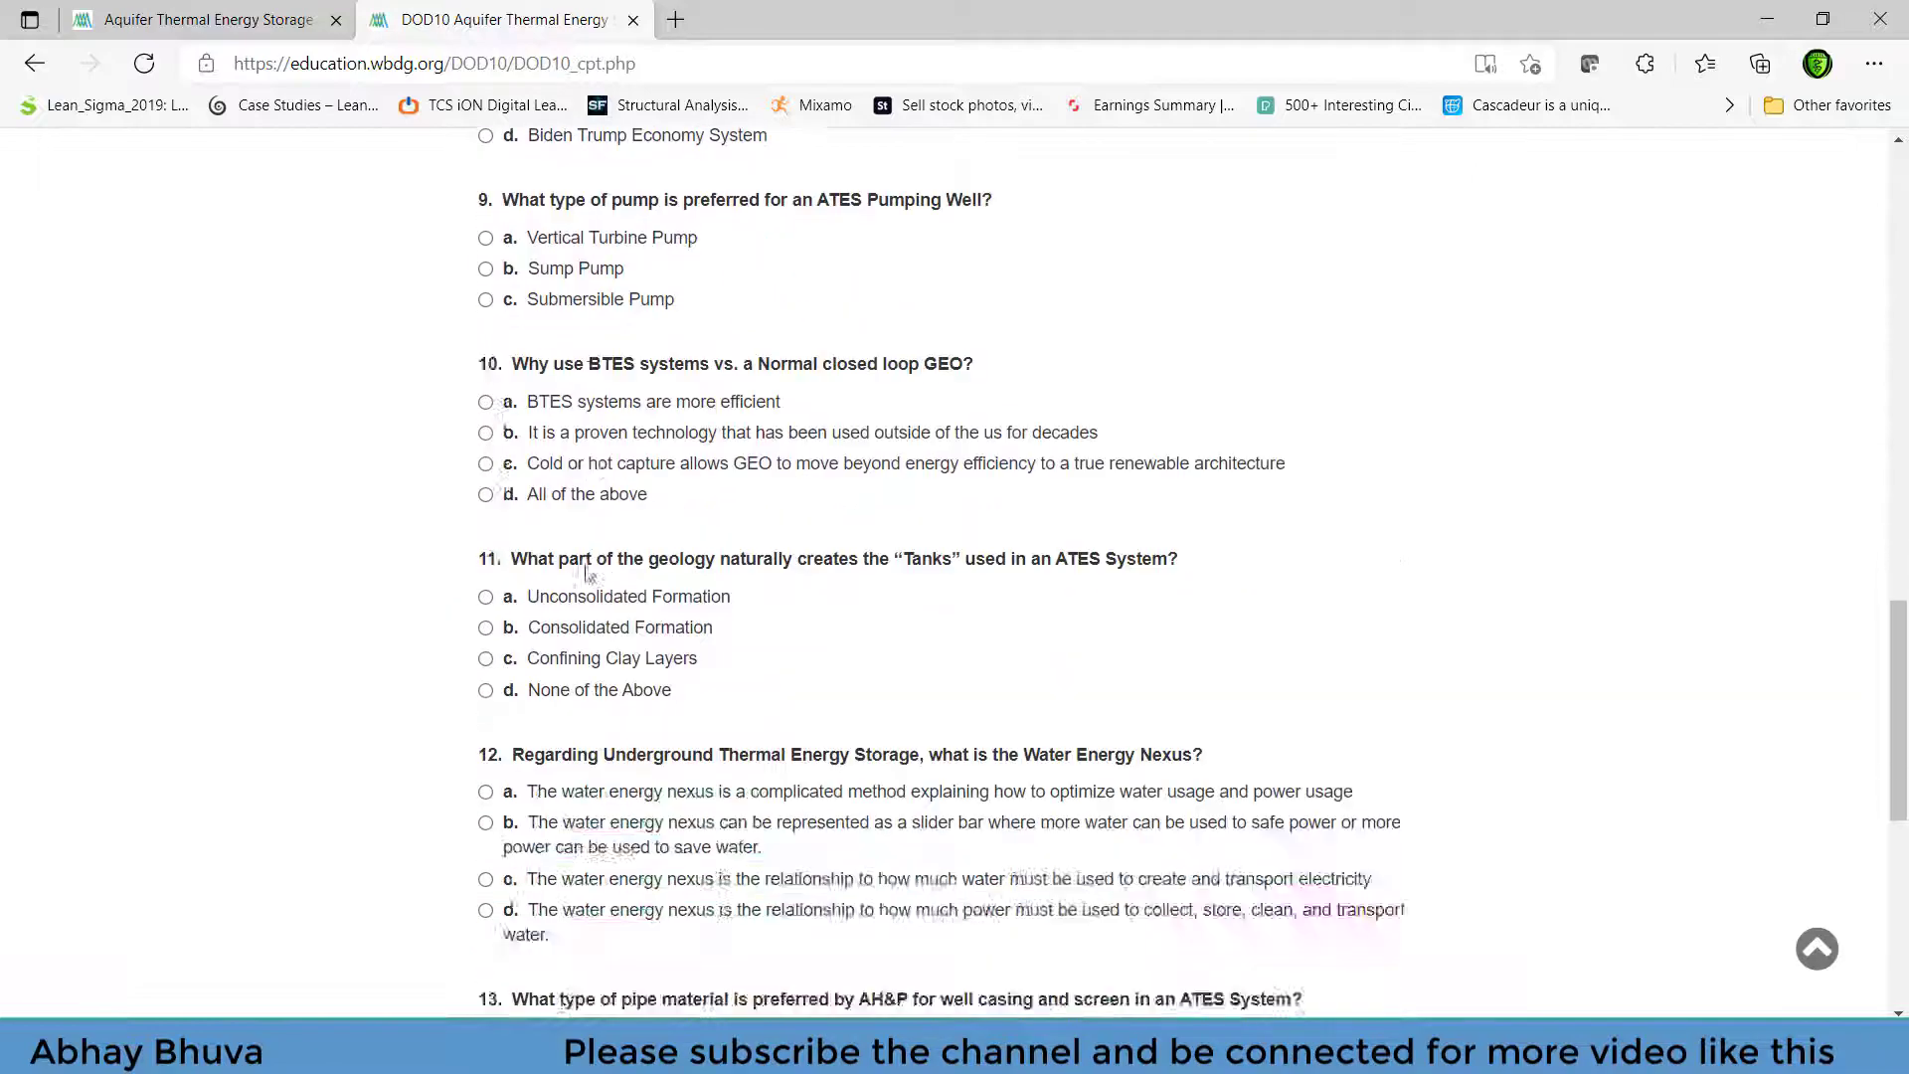
{"action": "scroll", "scroll_direction": "down", "scroll_amount": 3}
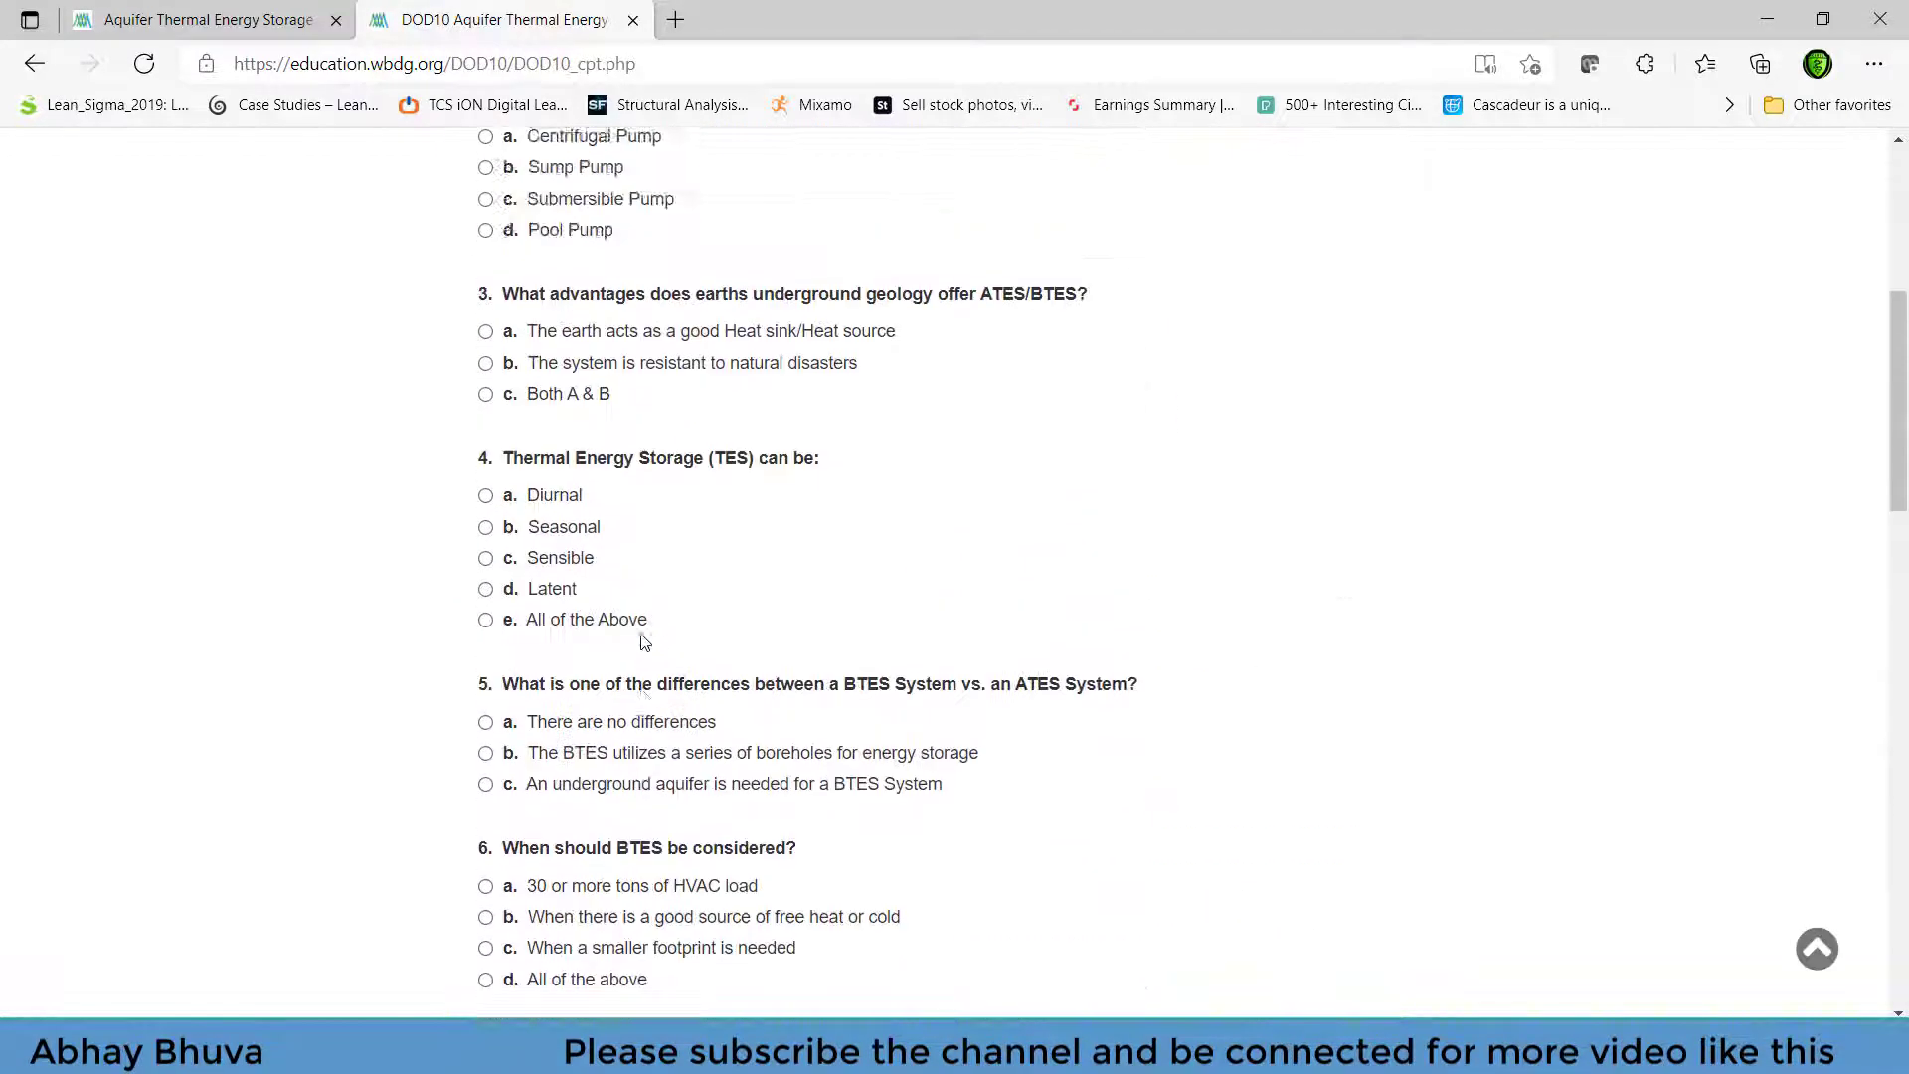
{"action": "scroll", "scroll_direction": "down", "scroll_amount": 3}
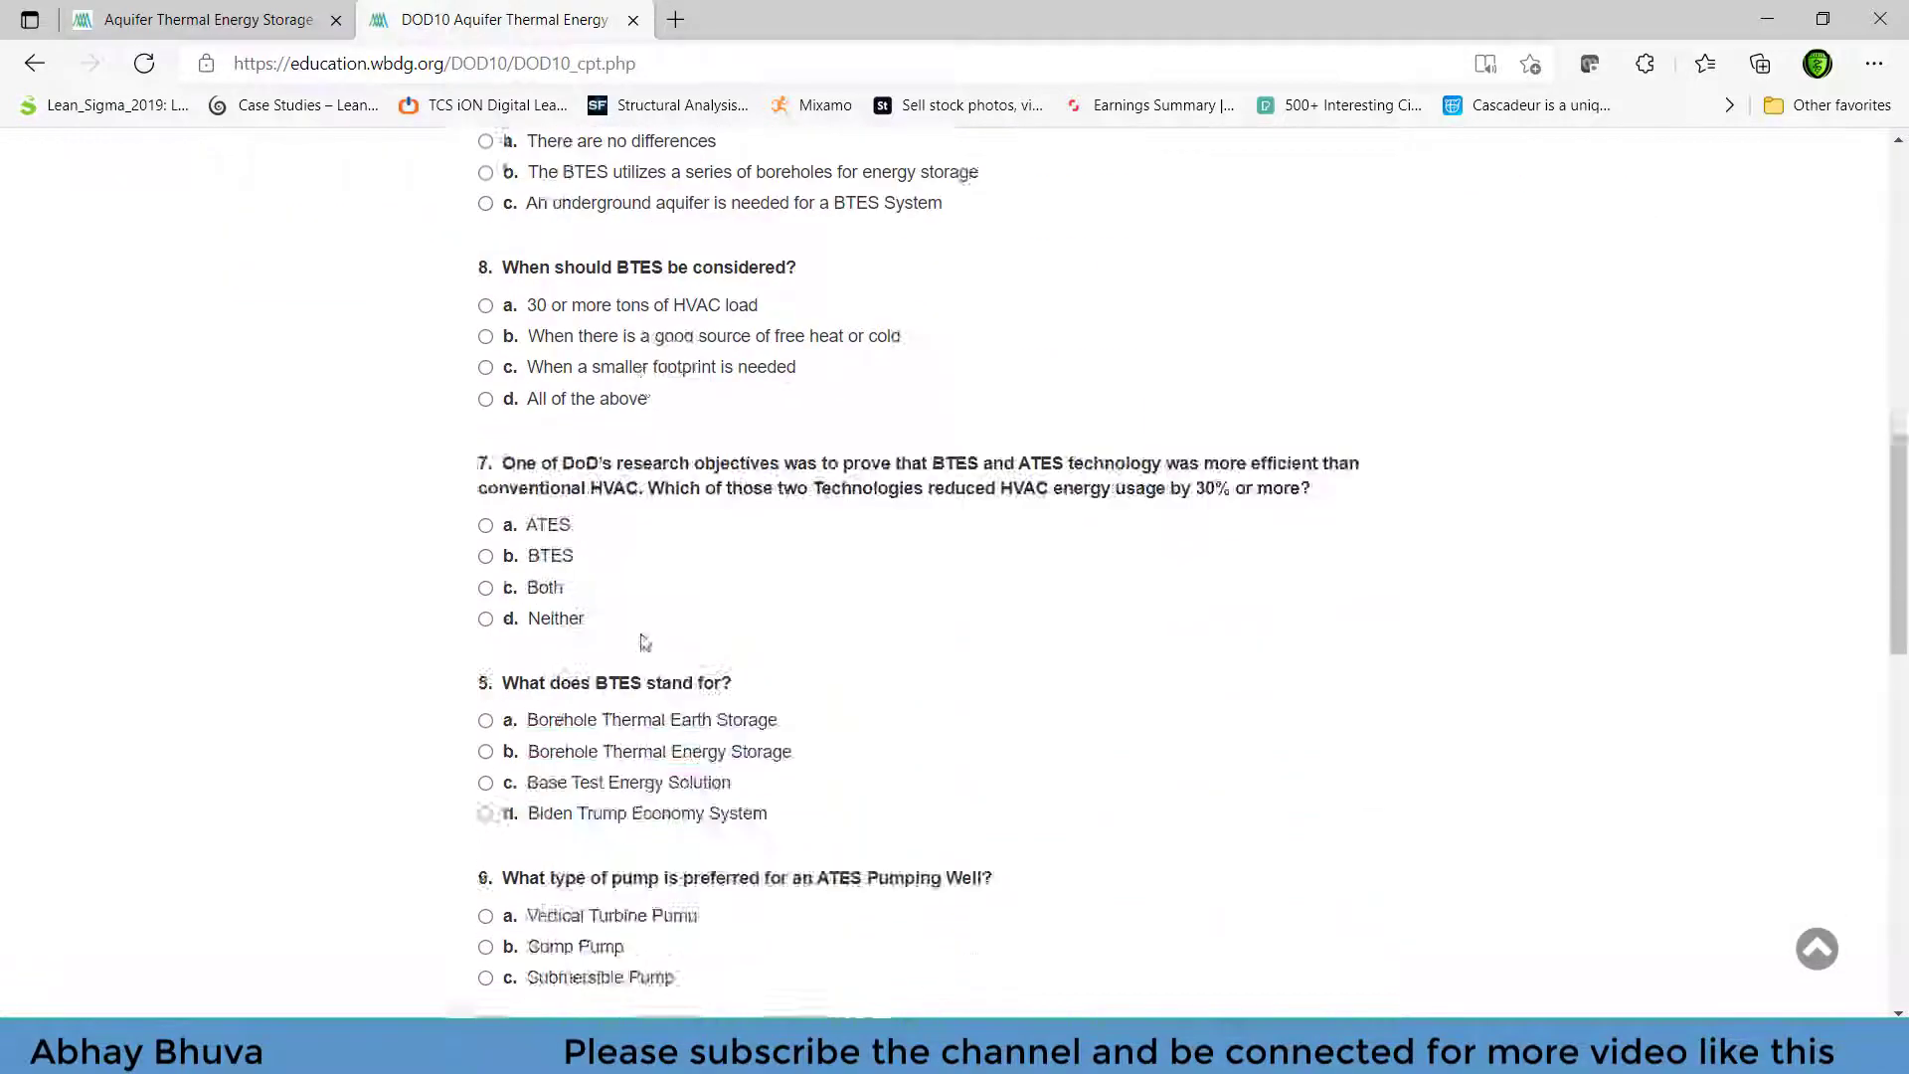
{"action": "scroll", "scroll_direction": "up", "scroll_amount": 3}
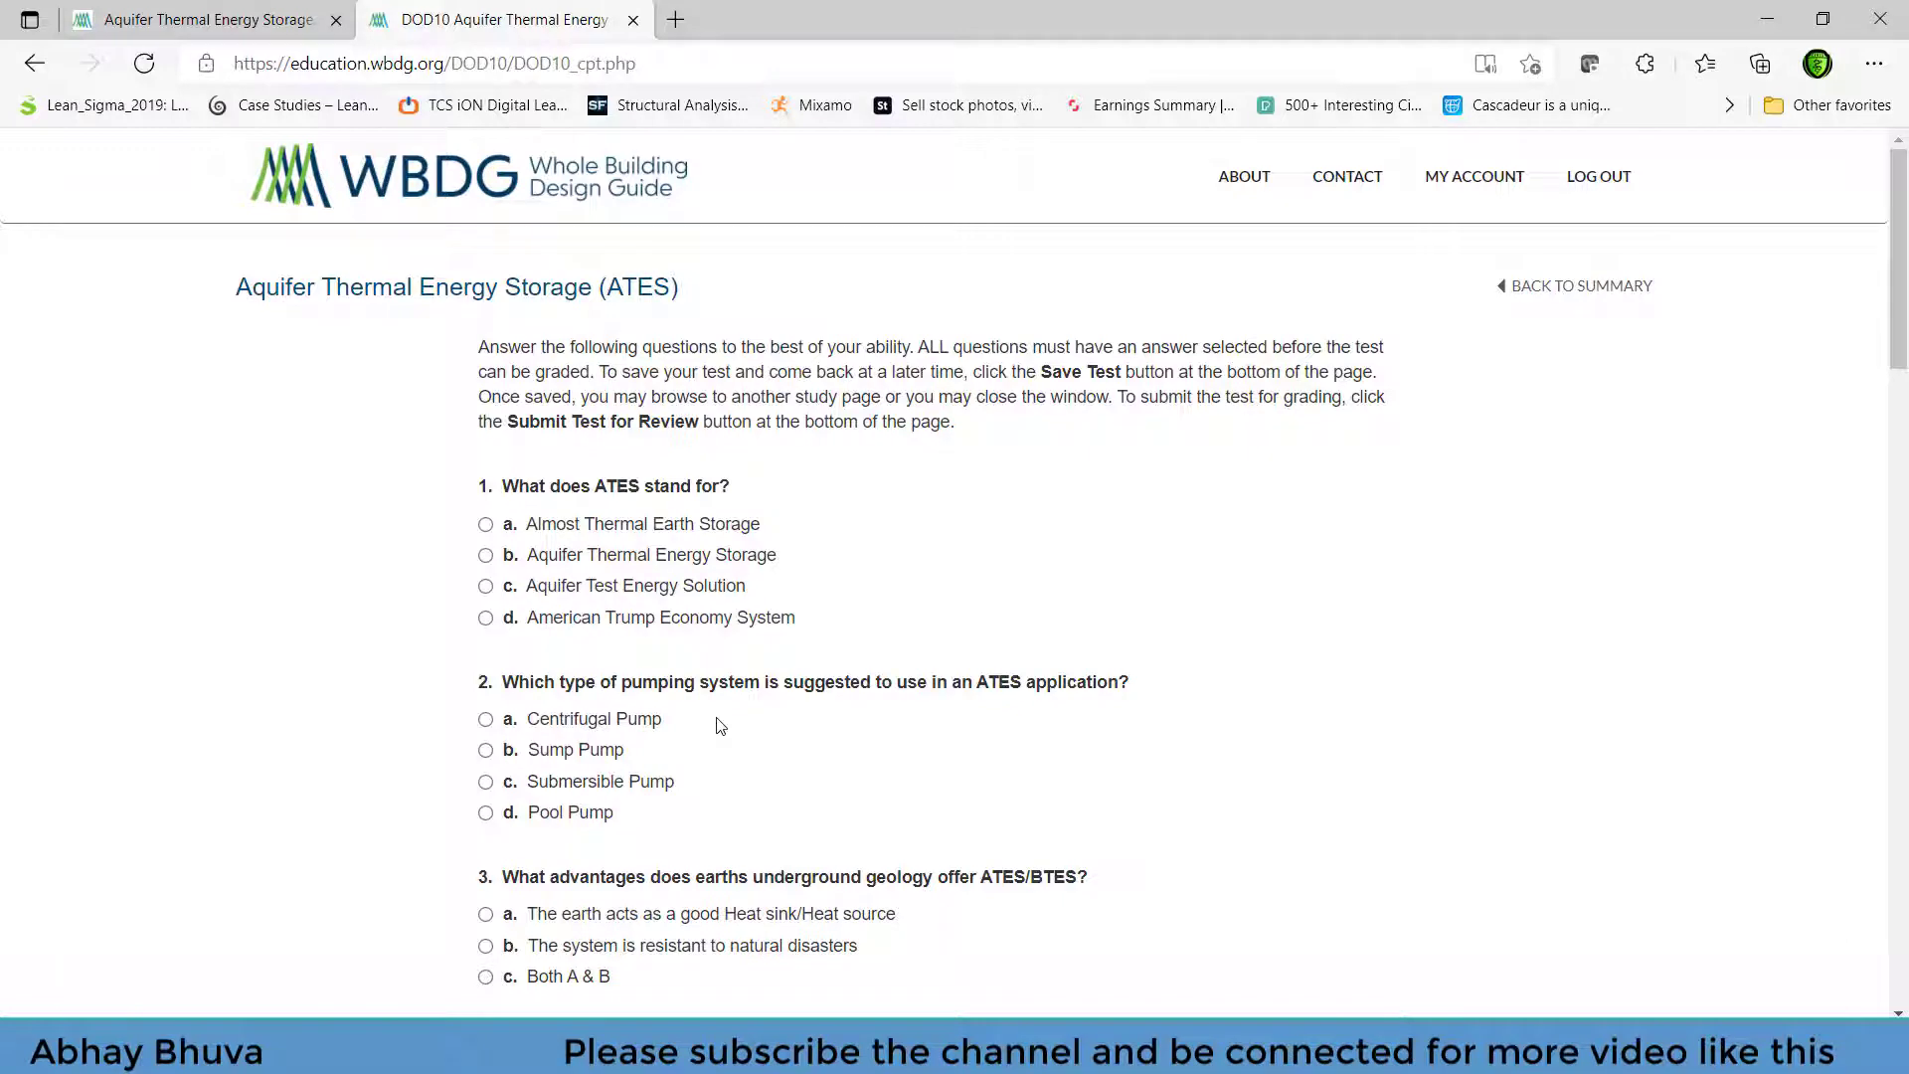
{"action": "mouse_move", "coordinate": [1579, 285]}
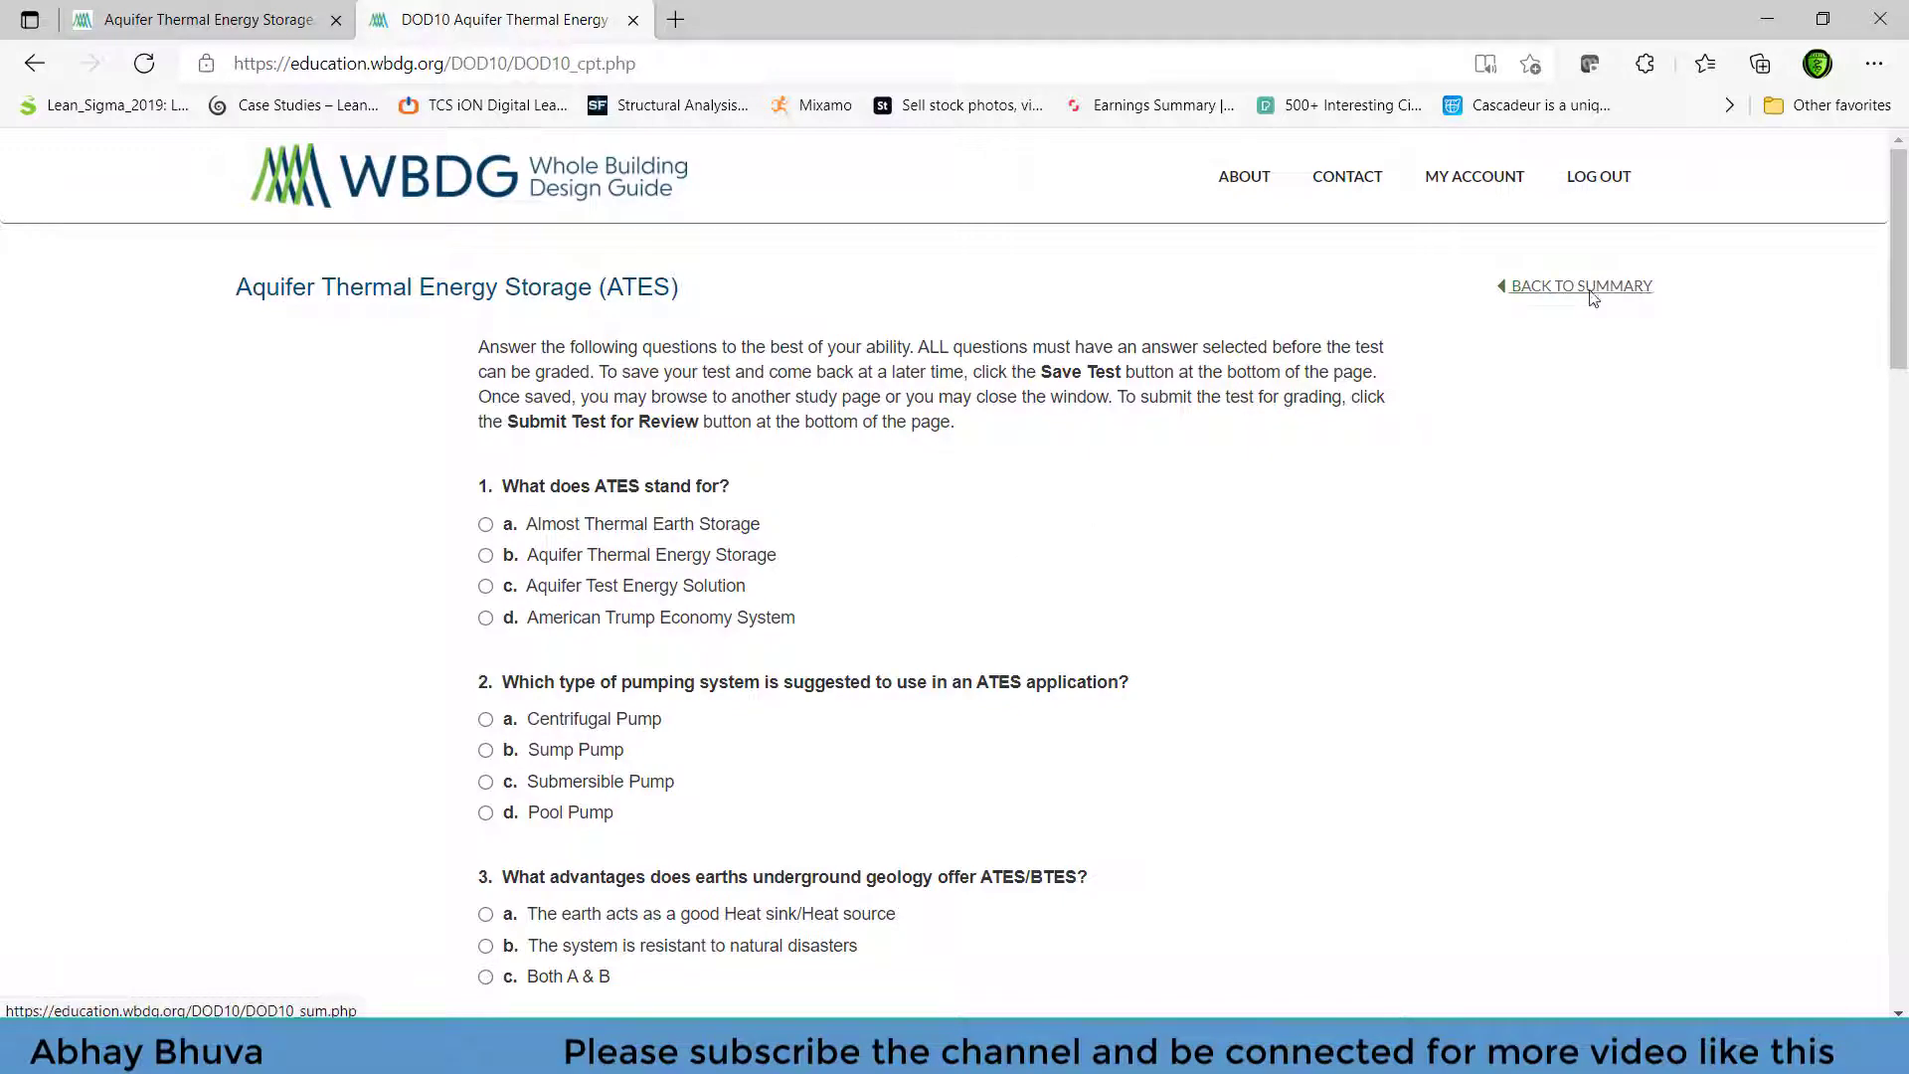
- Return to the summary and view My Account > Continuing Education's enrolled ATES course
{"action": "left_click", "coordinate": [1580, 285]}
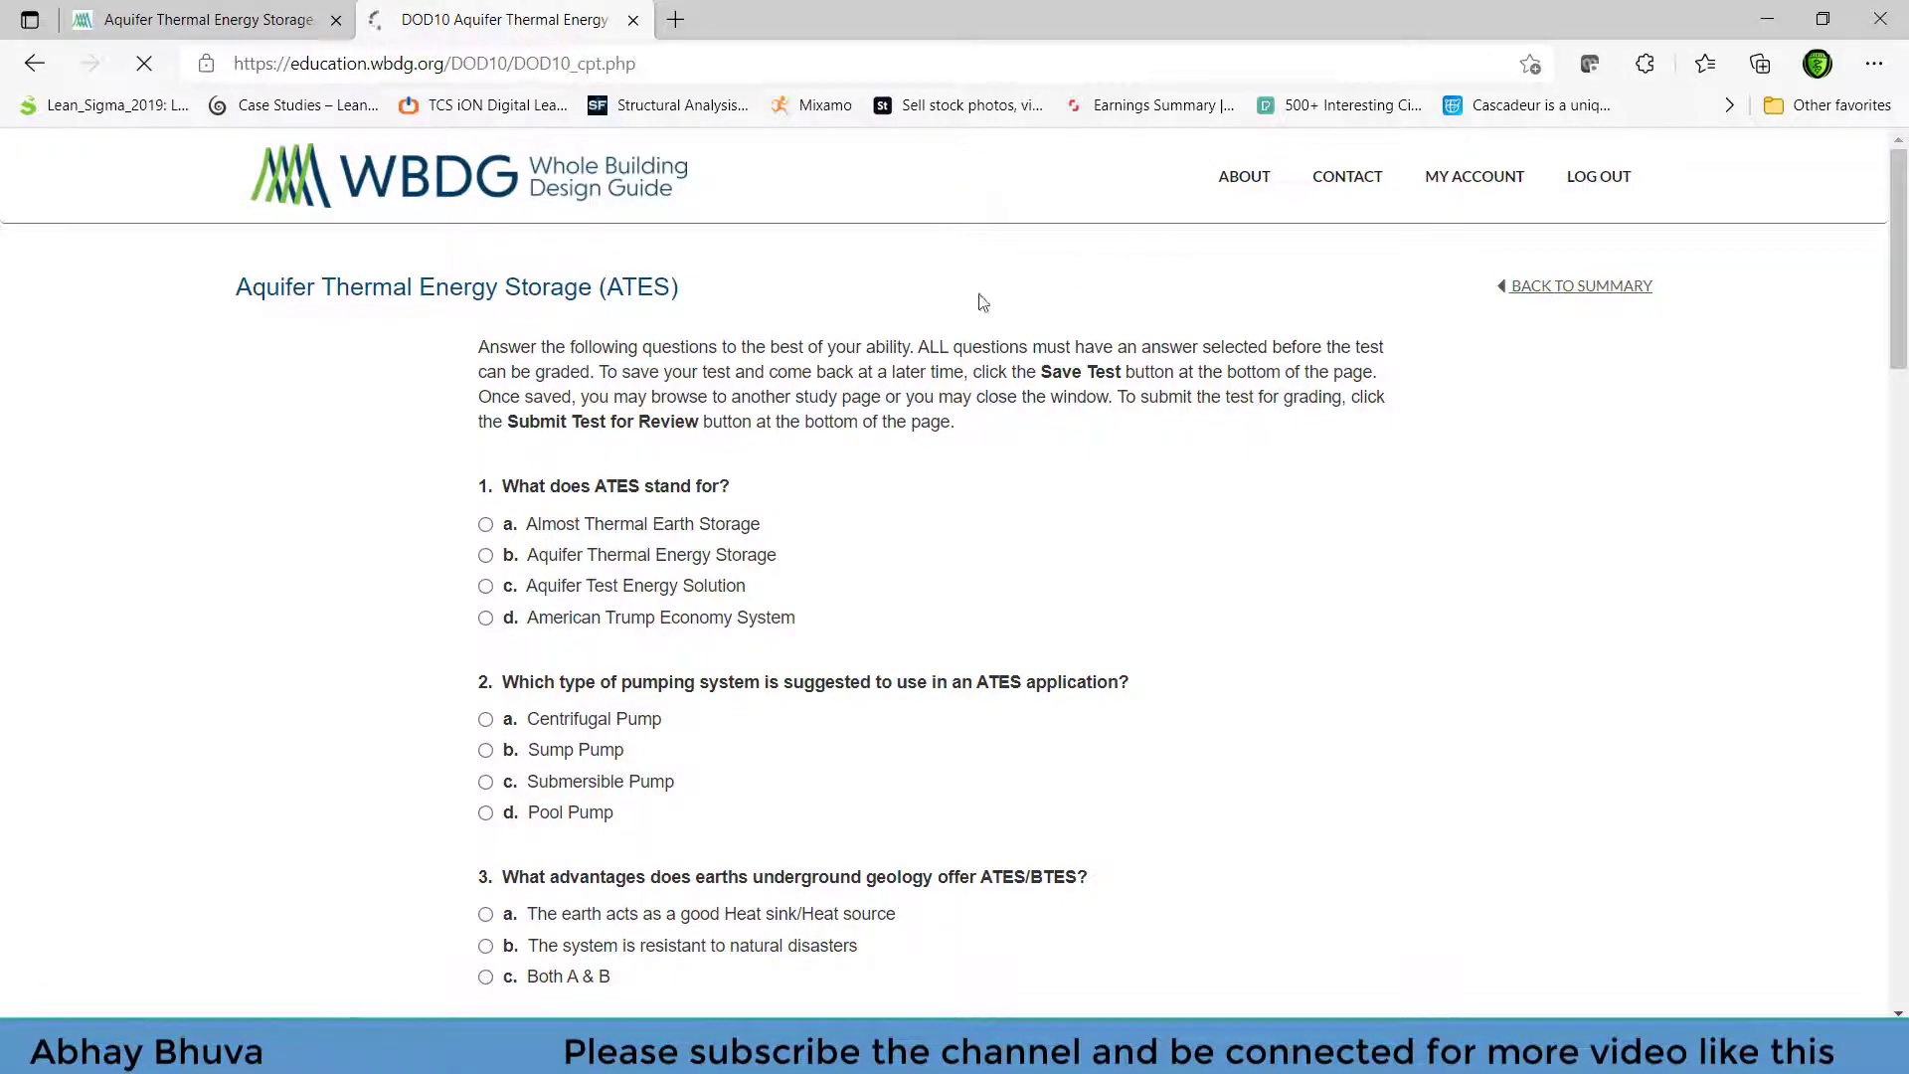
{"action": "left_click", "coordinate": [1579, 285]}
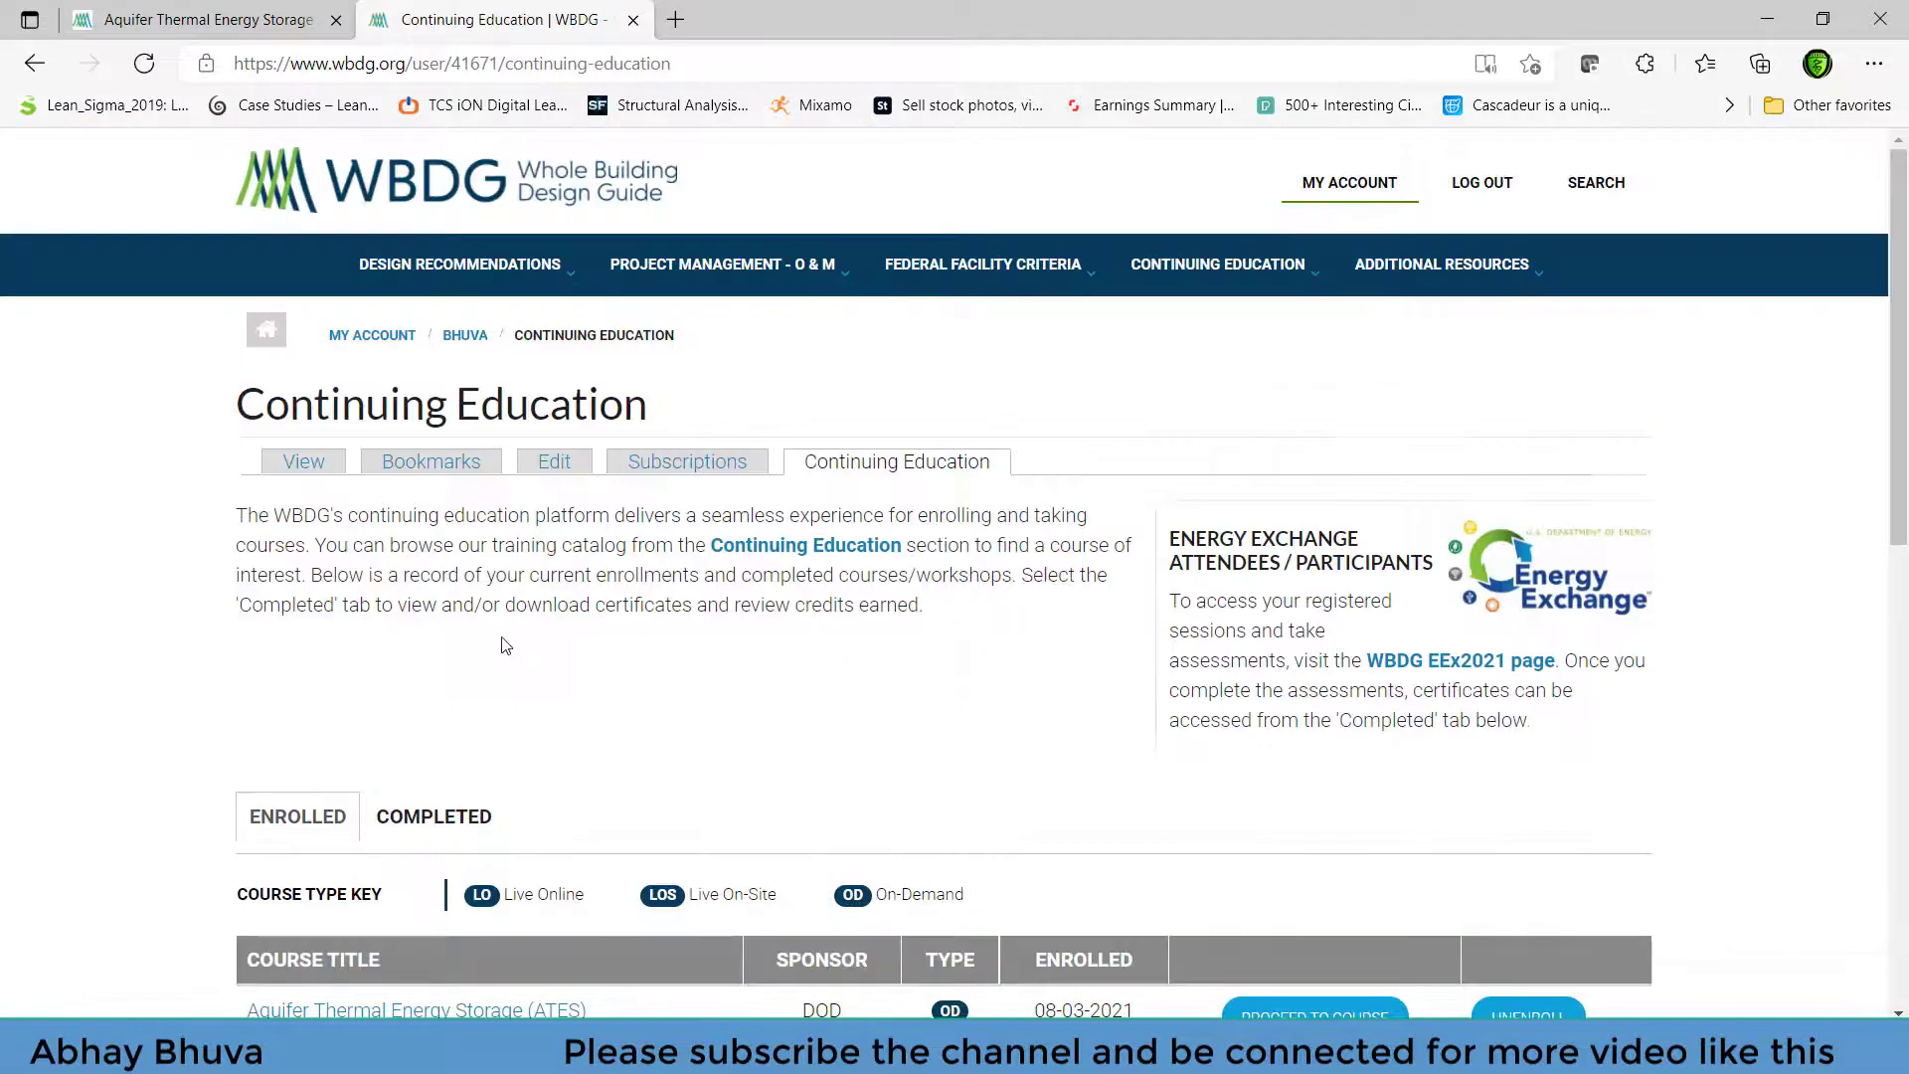
{"action": "scroll", "scroll_direction": "down", "scroll_amount": 3}
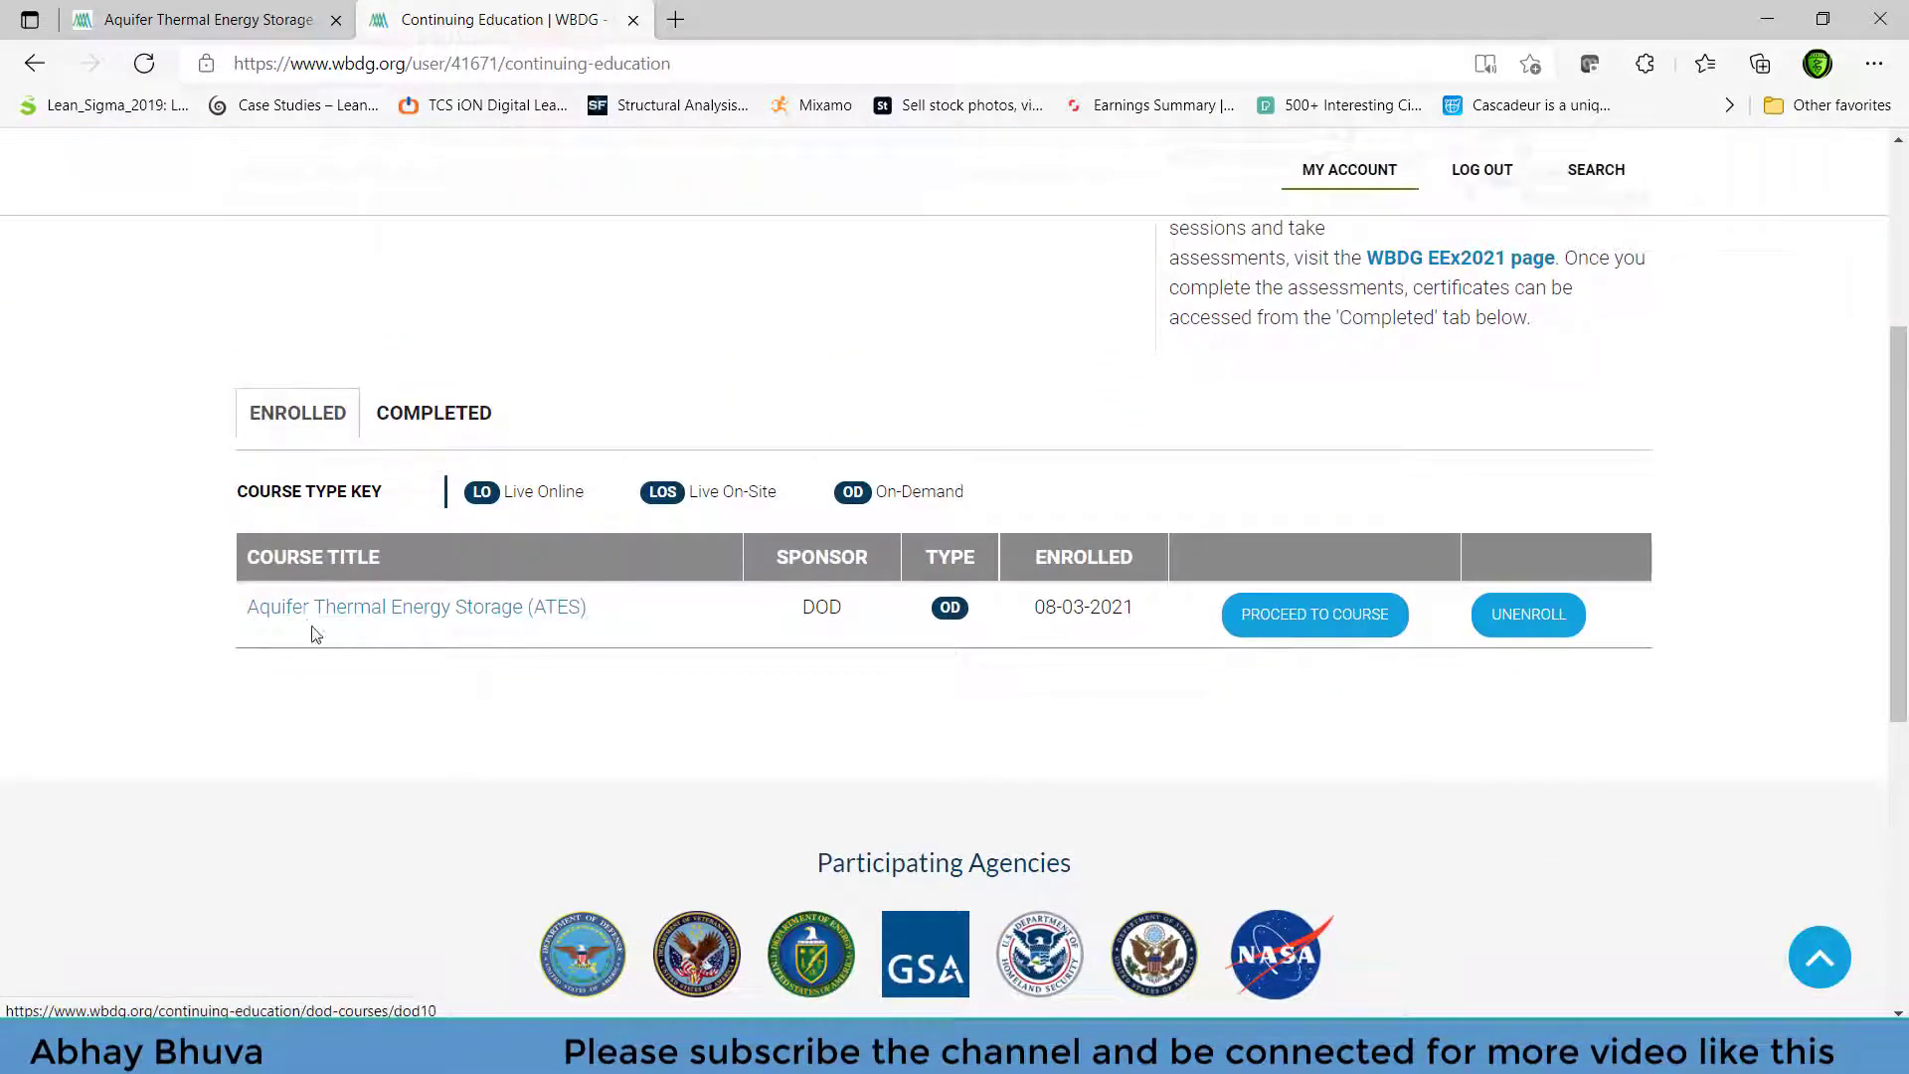
{"action": "mouse_move", "coordinate": [1528, 613]}
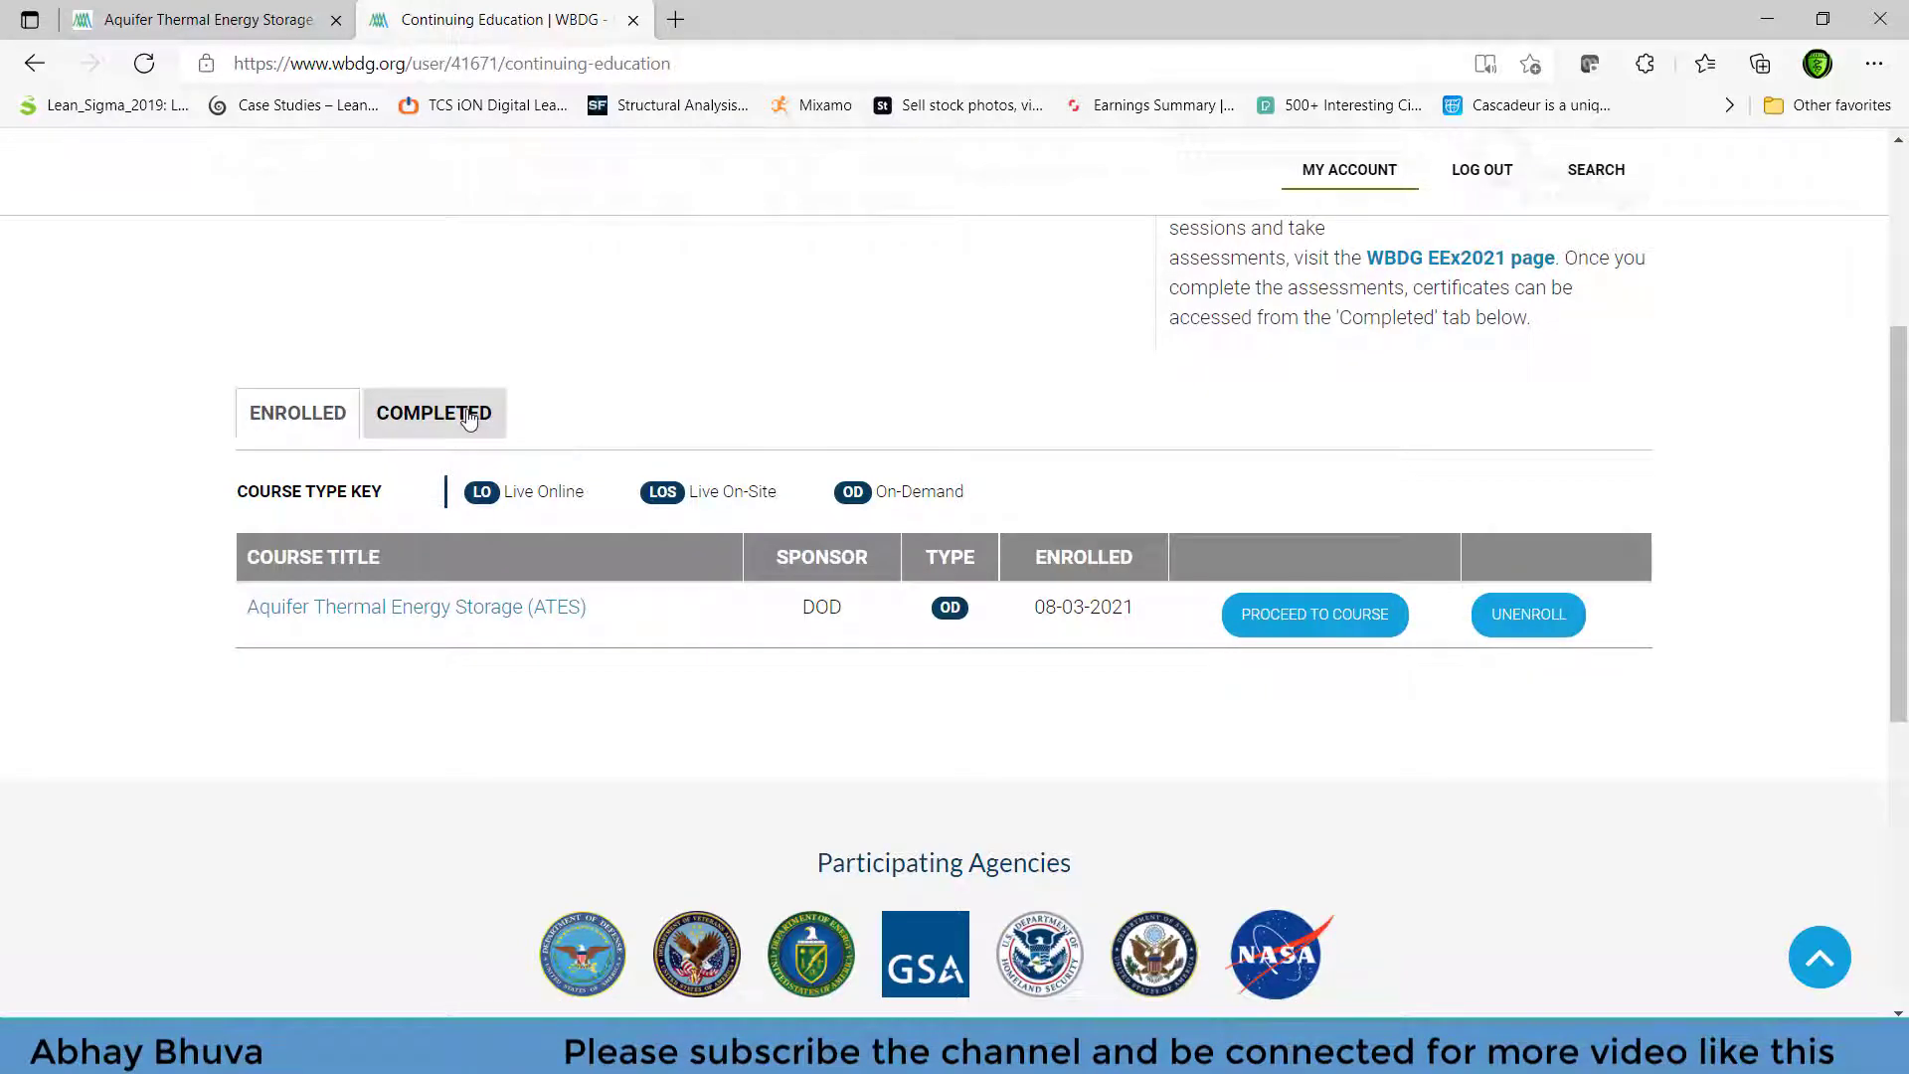
- Switch to the COMPLETED tab and scroll its table of dates, grades, credits and certificates
{"action": "left_click", "coordinate": [433, 412]}
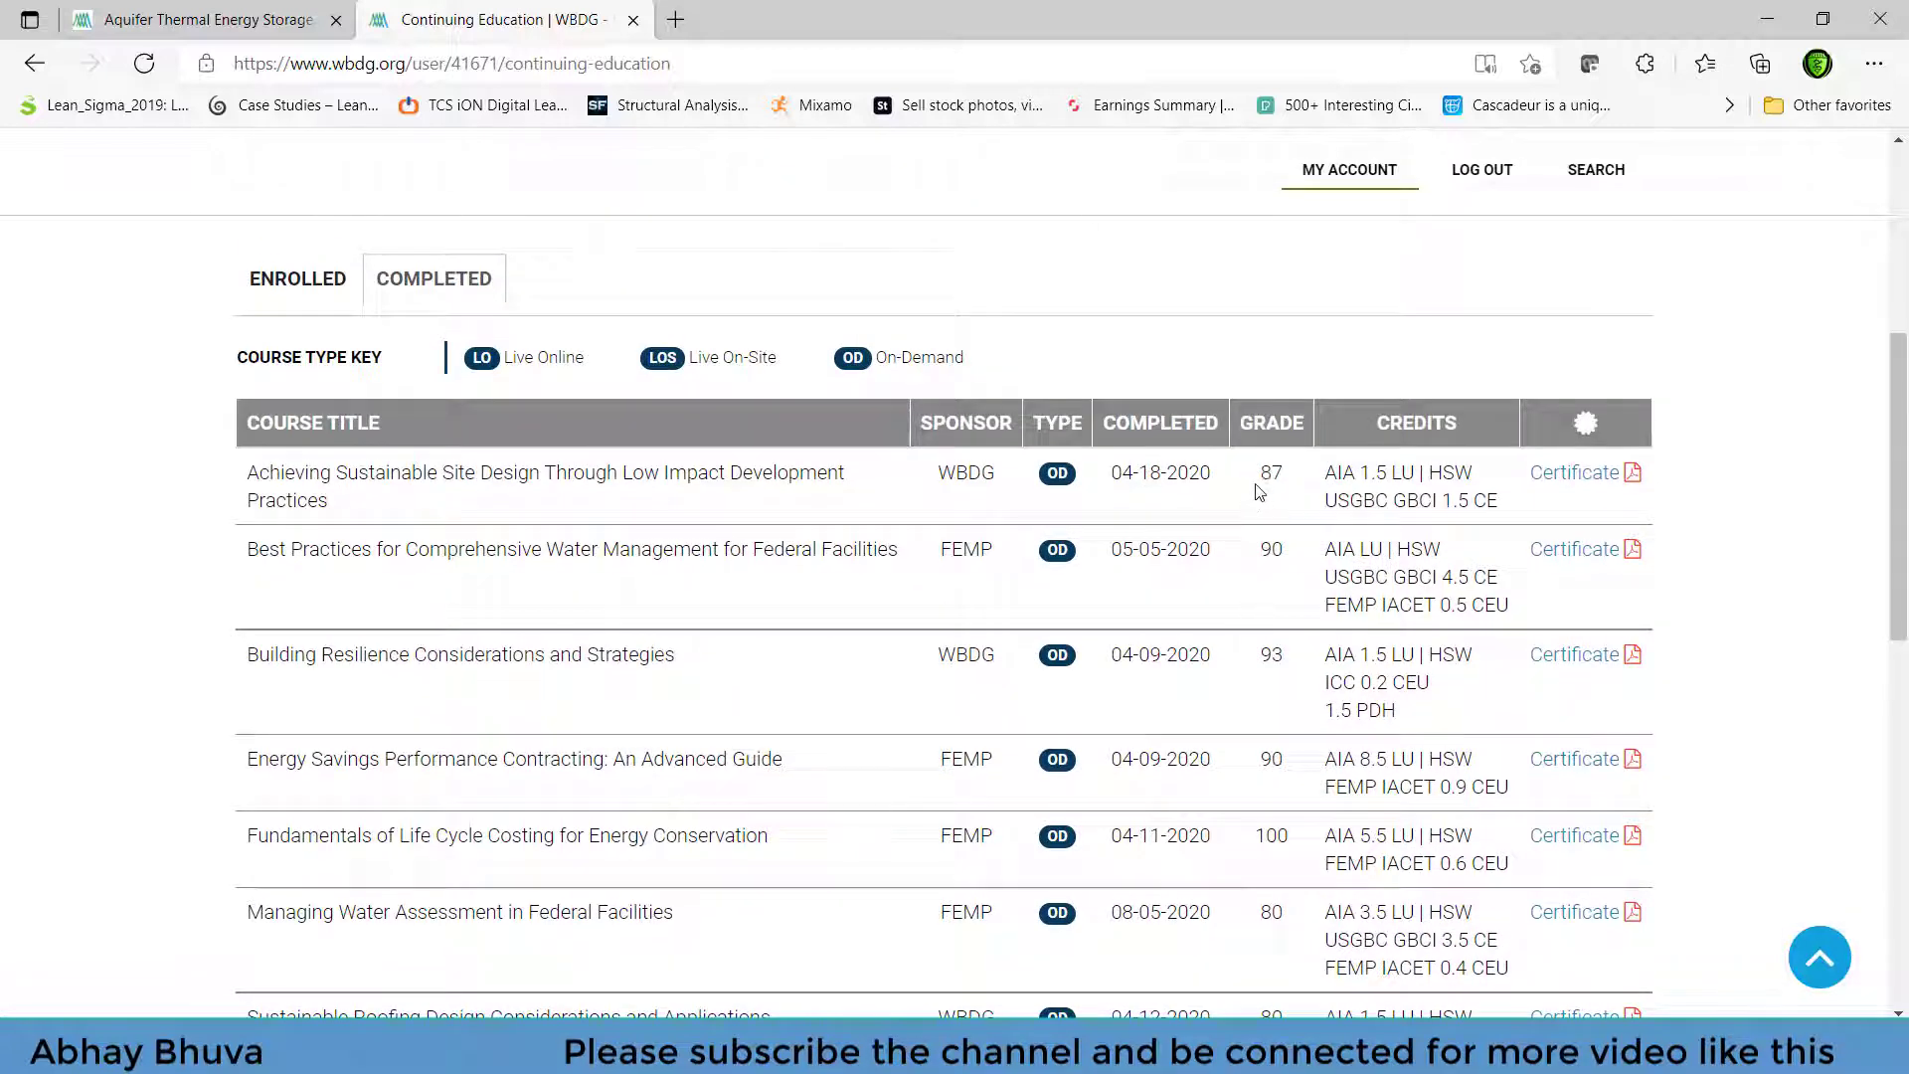
{"action": "mouse_move", "coordinate": [1273, 587]}
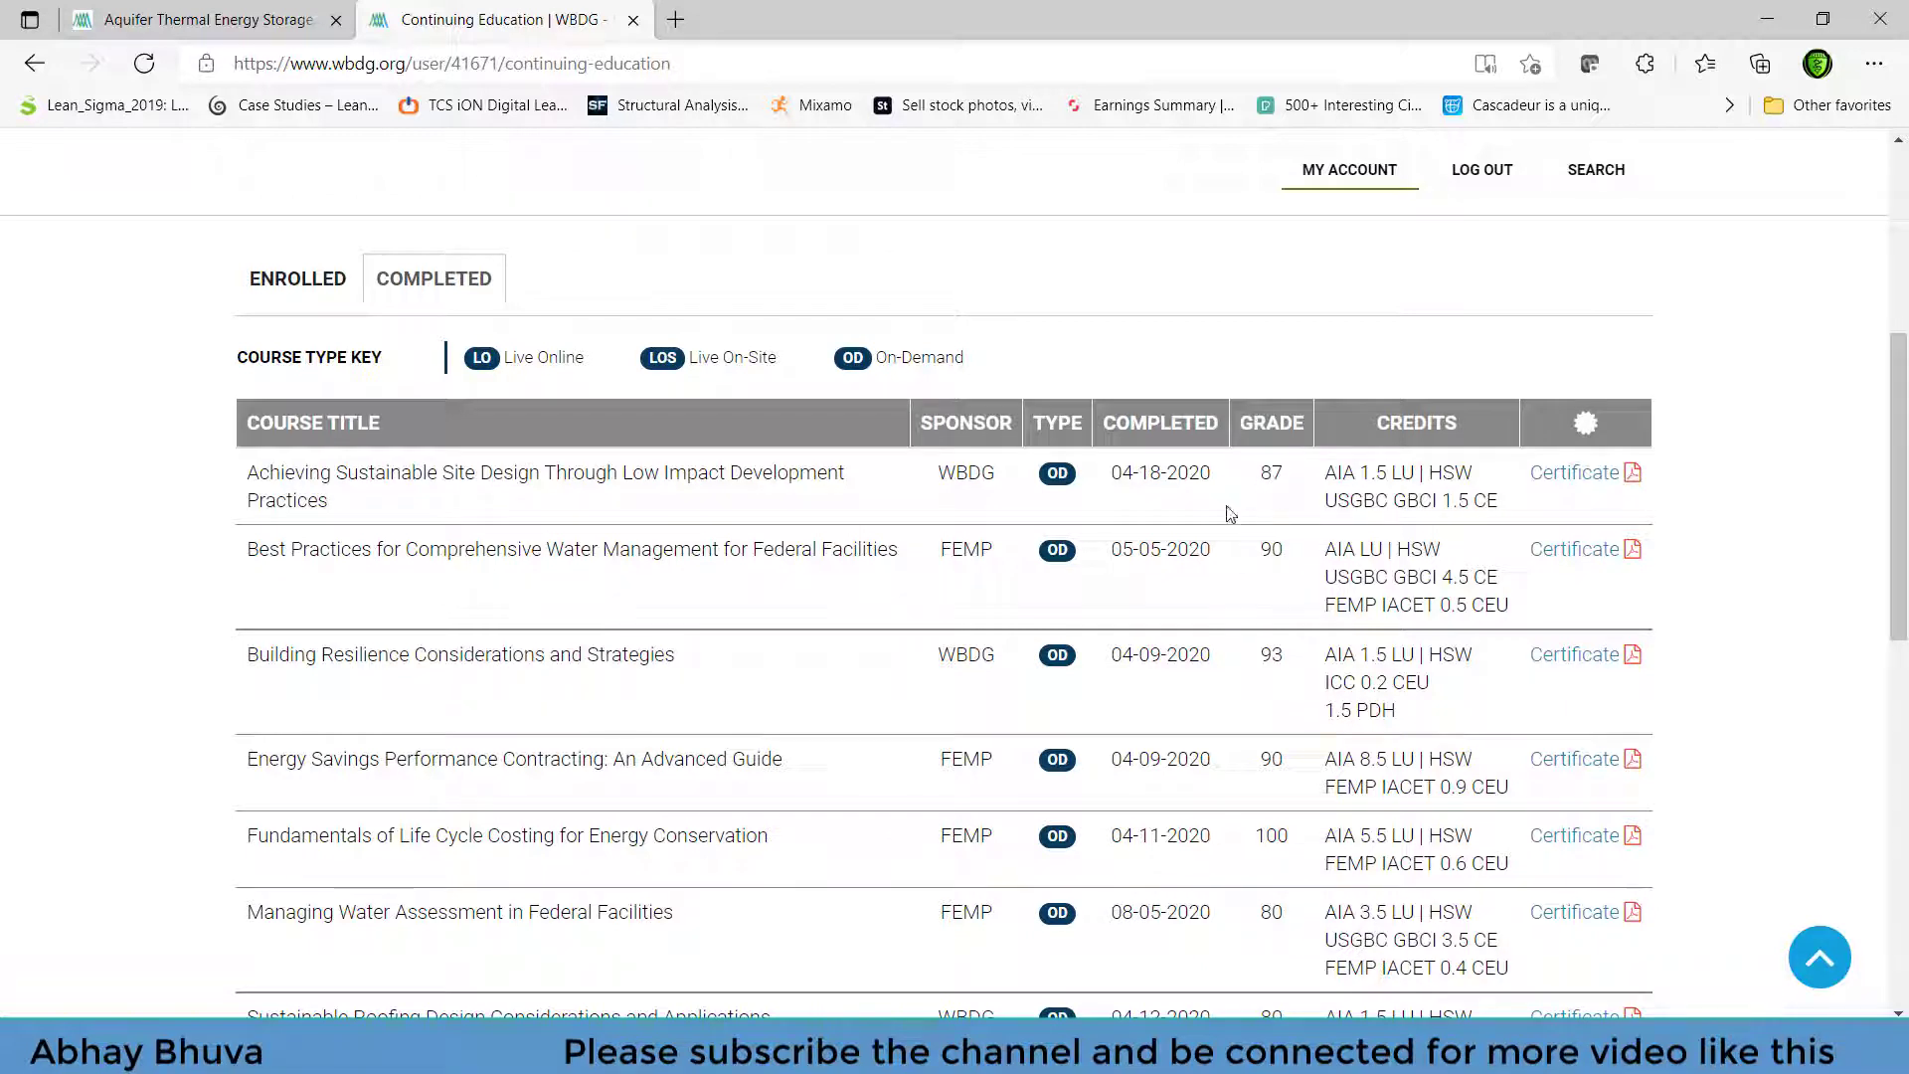
{"action": "scroll", "scroll_direction": "down", "scroll_amount": 3}
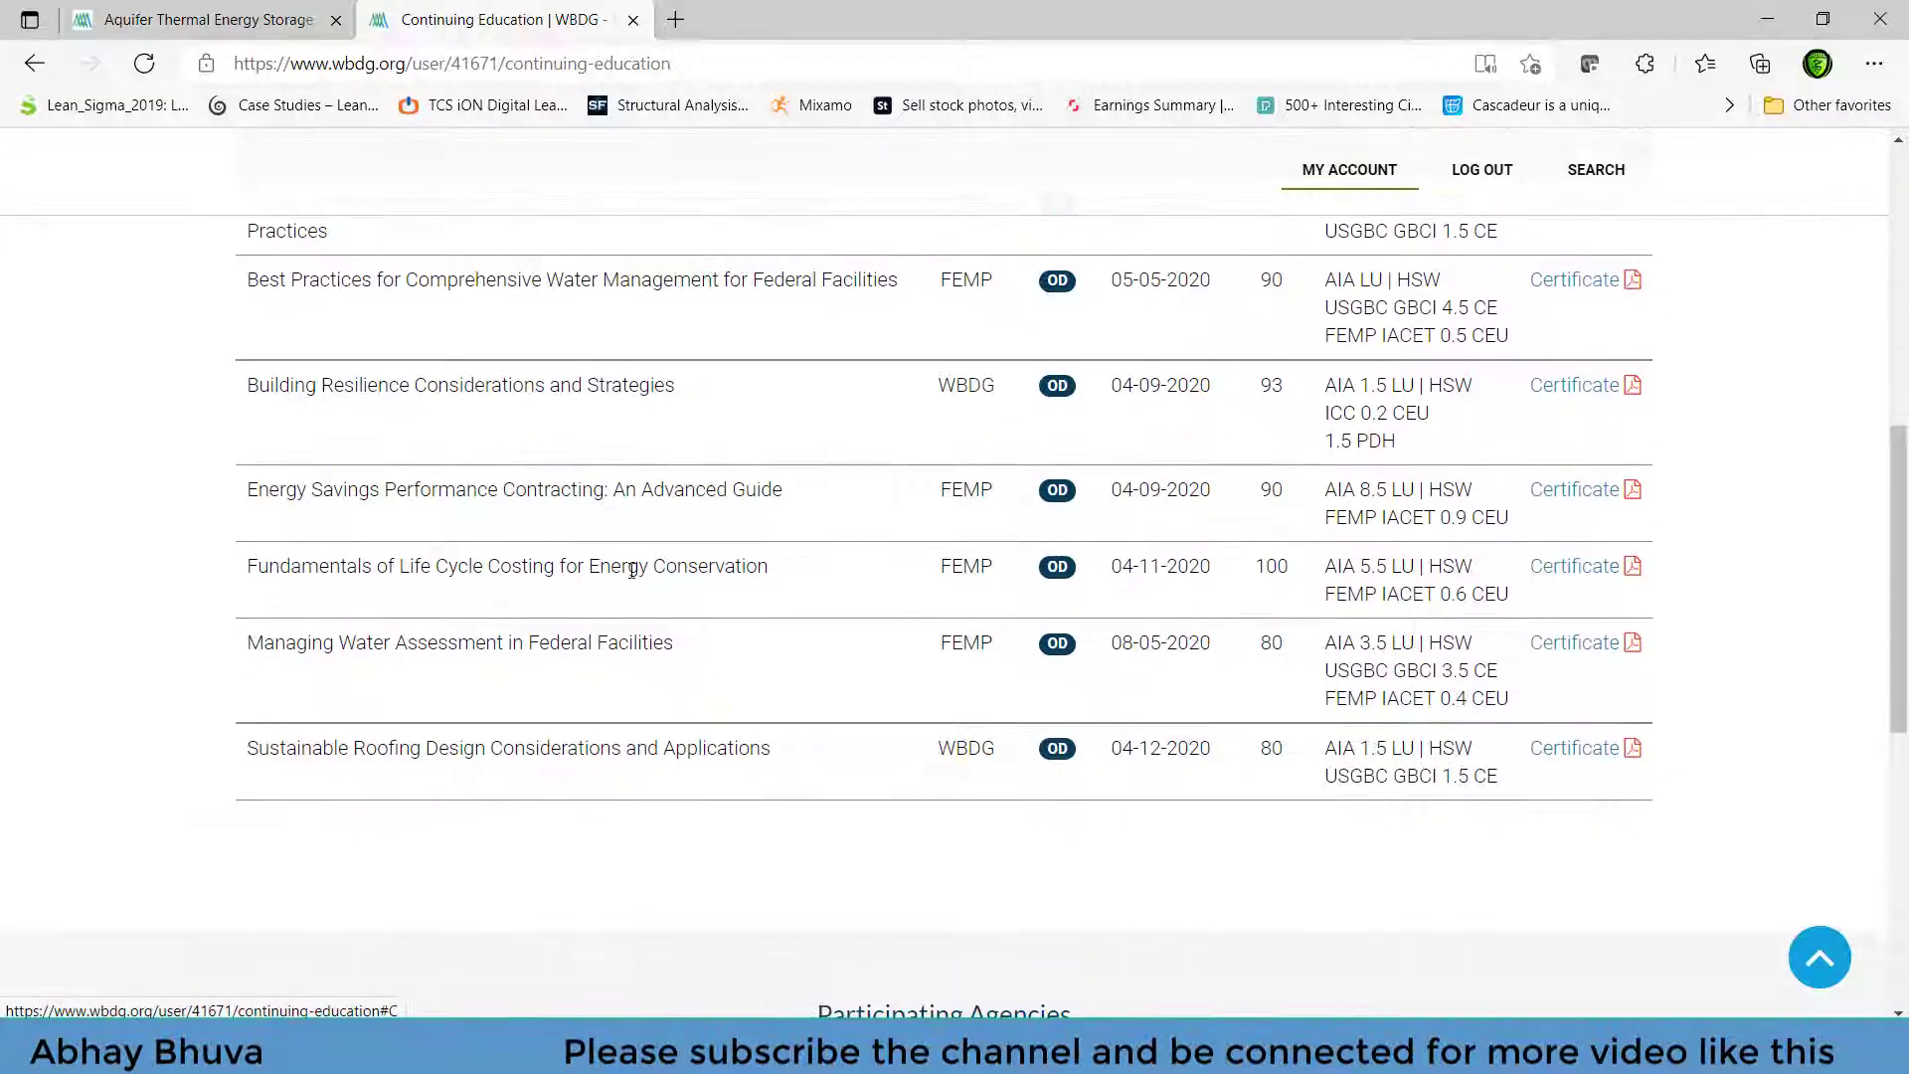
{"action": "scroll", "scroll_direction": "up", "scroll_amount": 3}
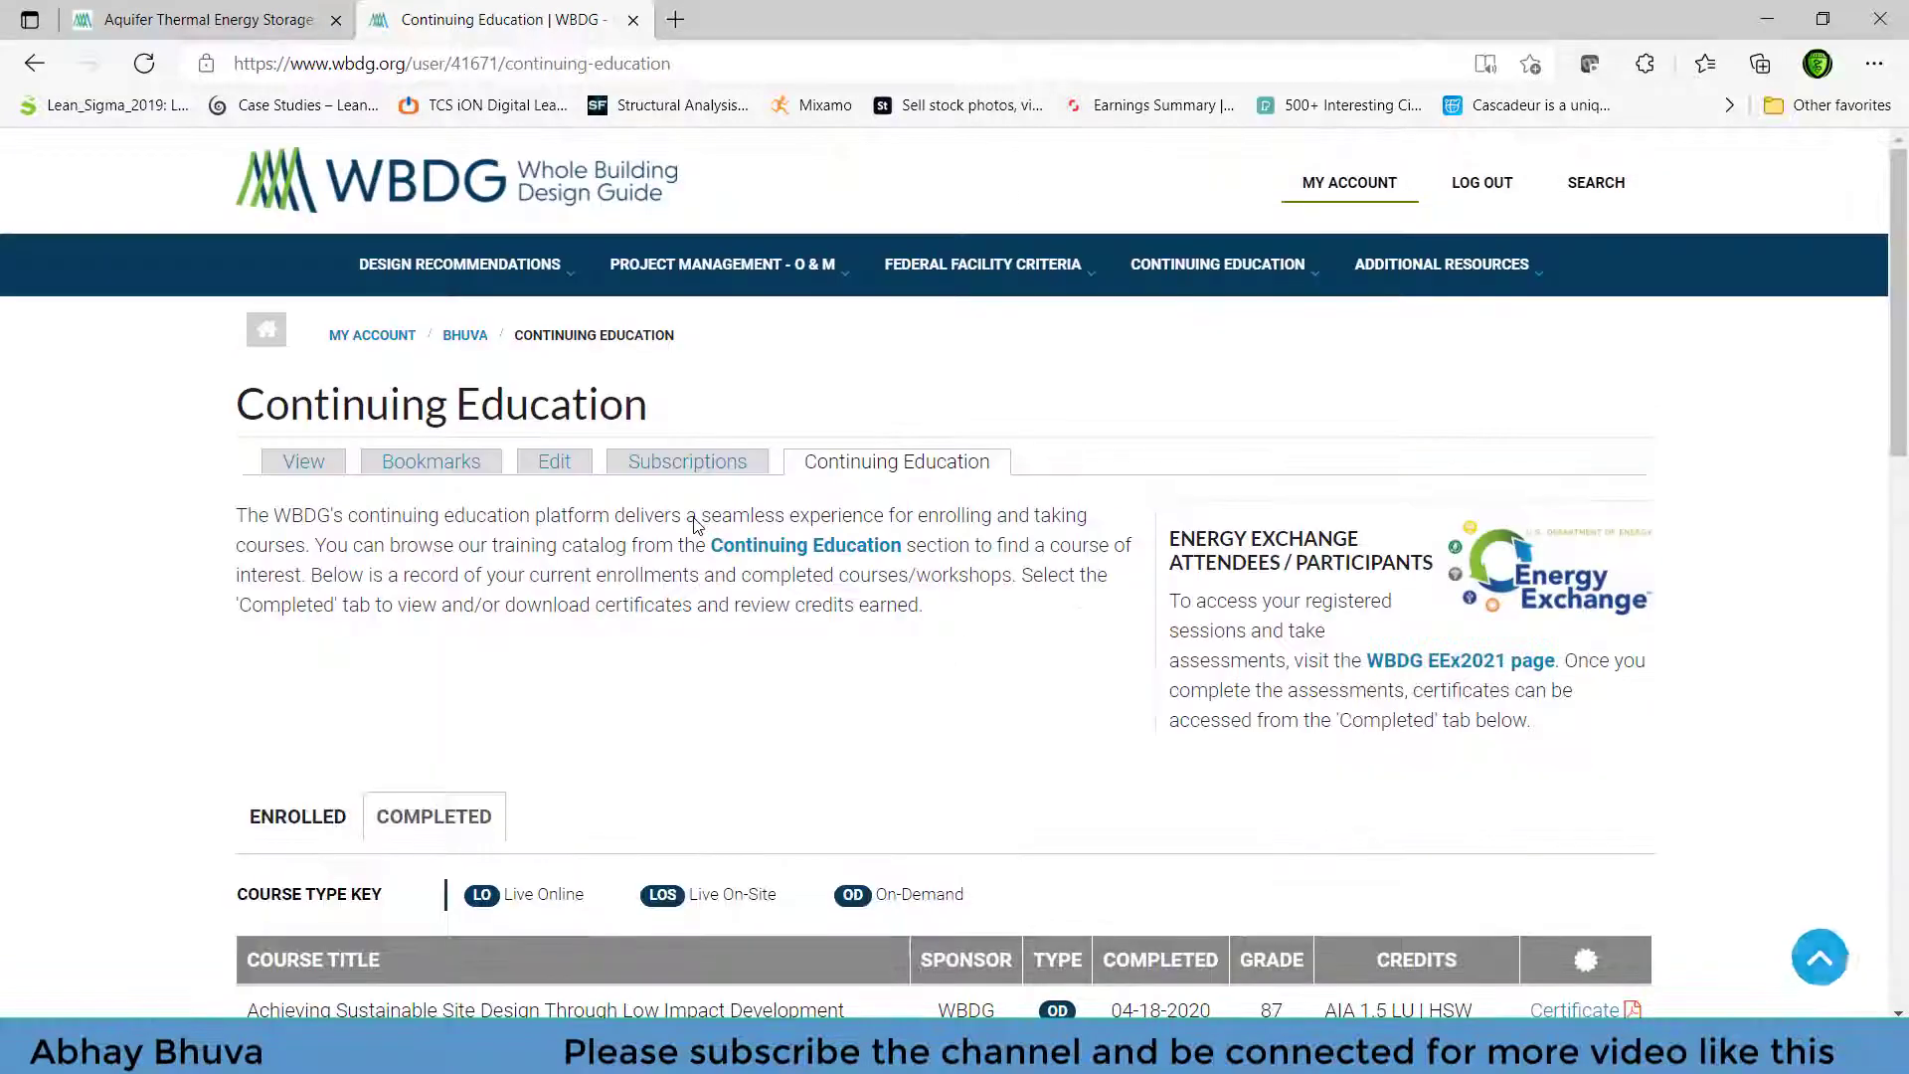